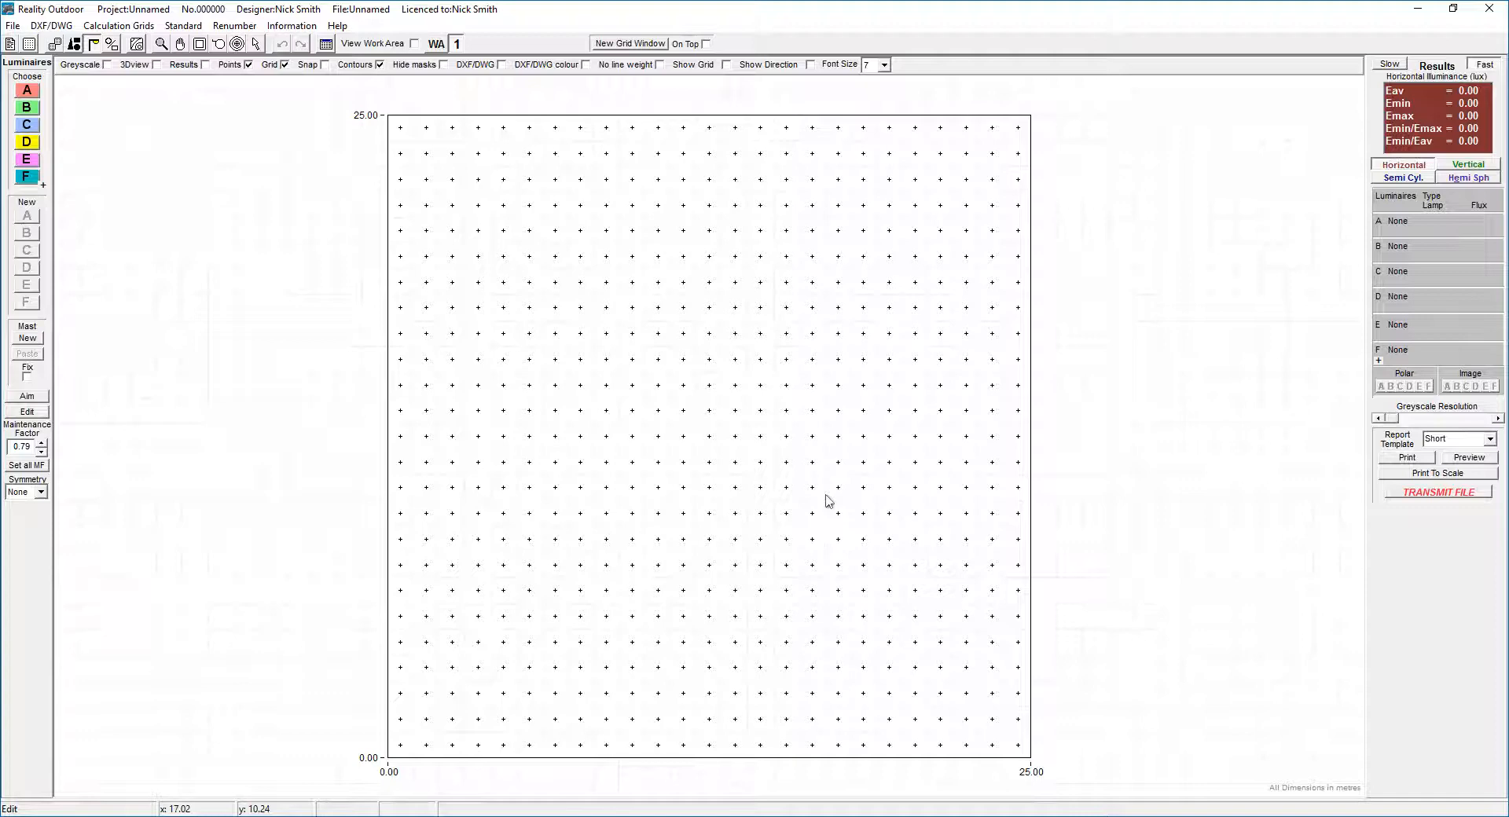
pyautogui.moveTo(106, 260)
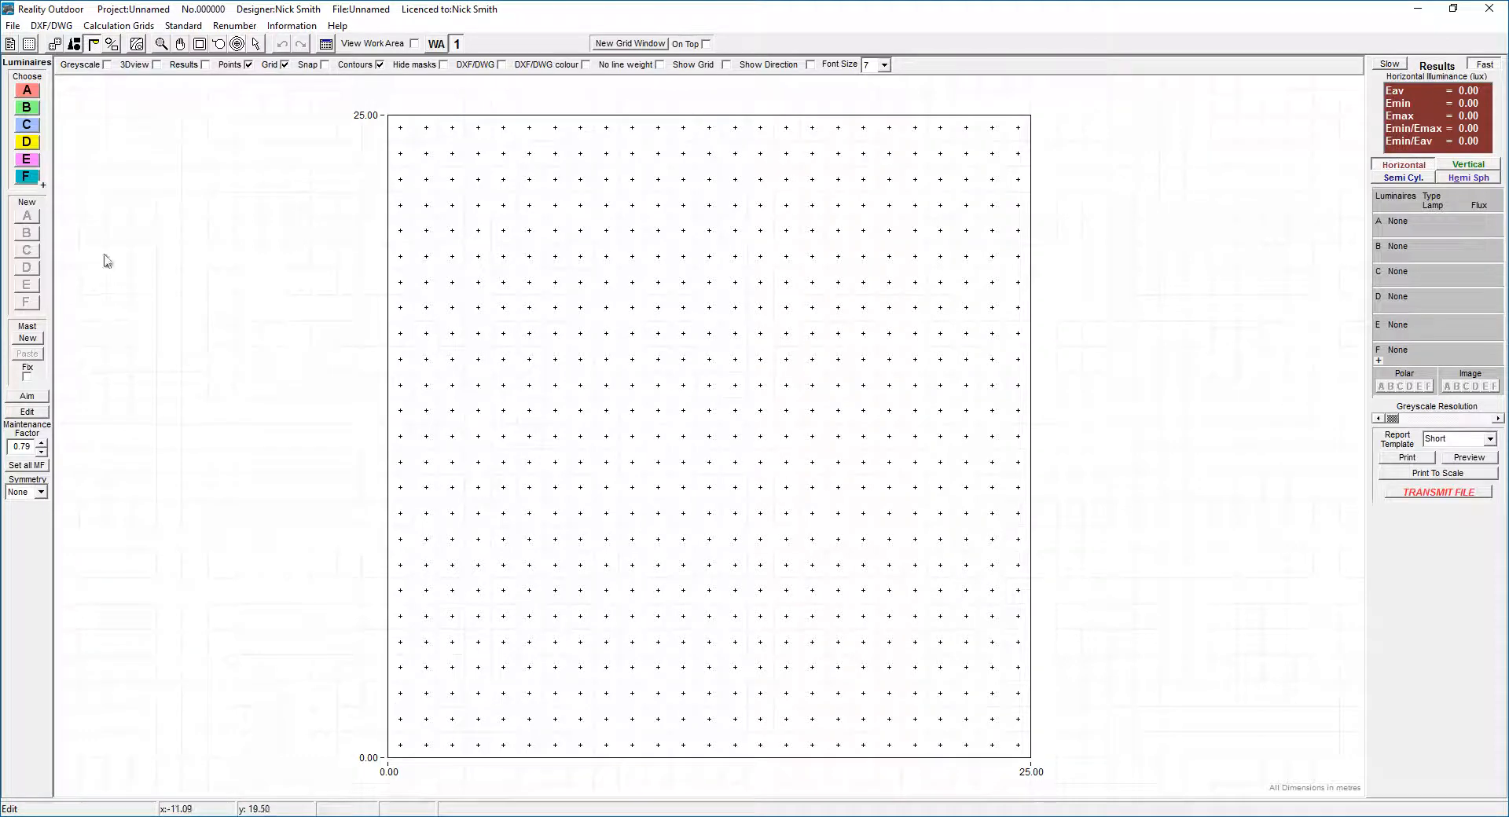
pyautogui.moveTo(85, 239)
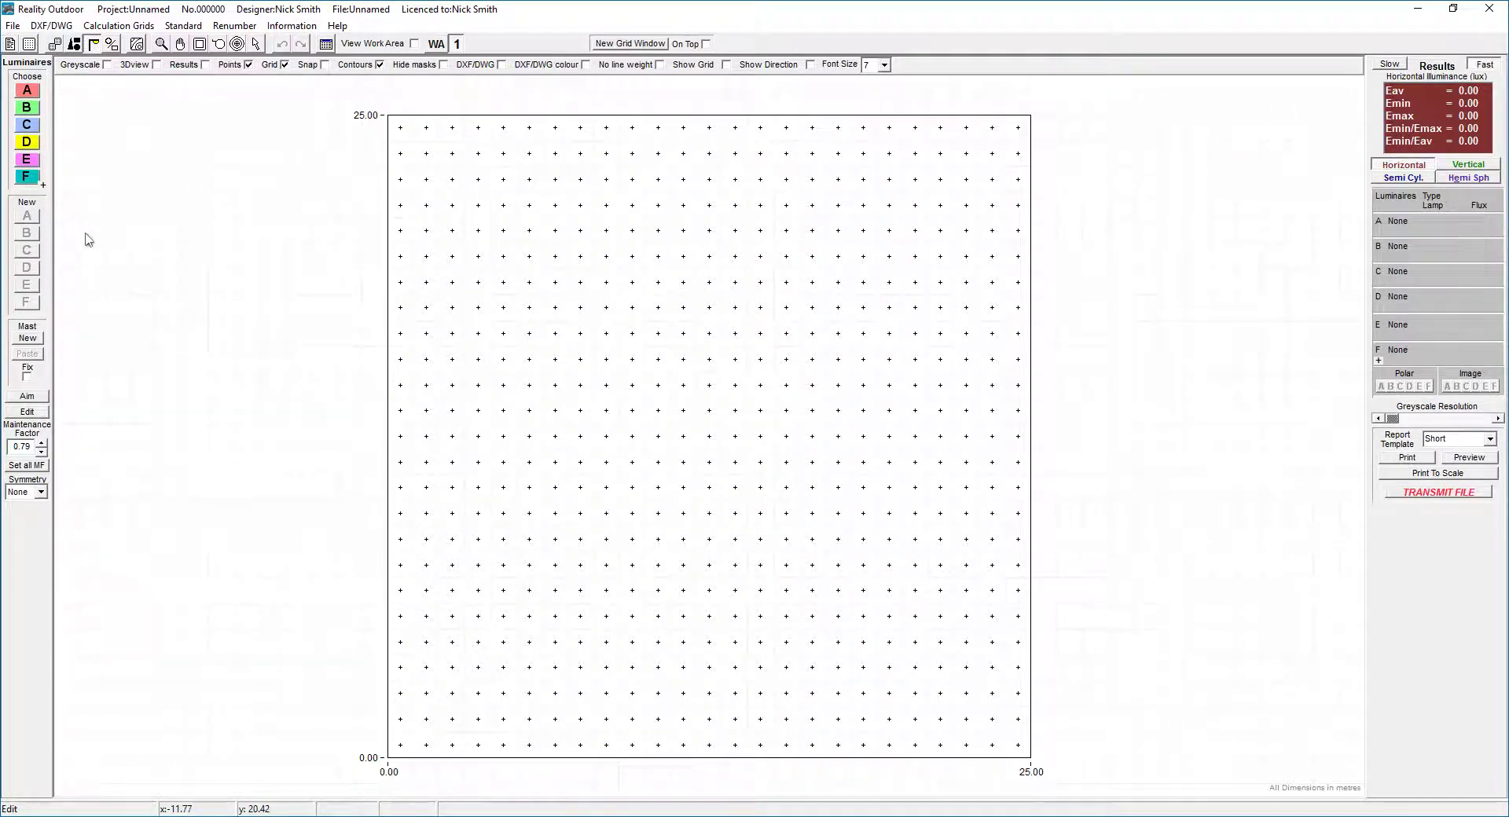
# Step: Start importing Coleshill Road, Hartshill Site Layout.dwg from the Lighting Reality DXF folder
pyautogui.click(50, 25)
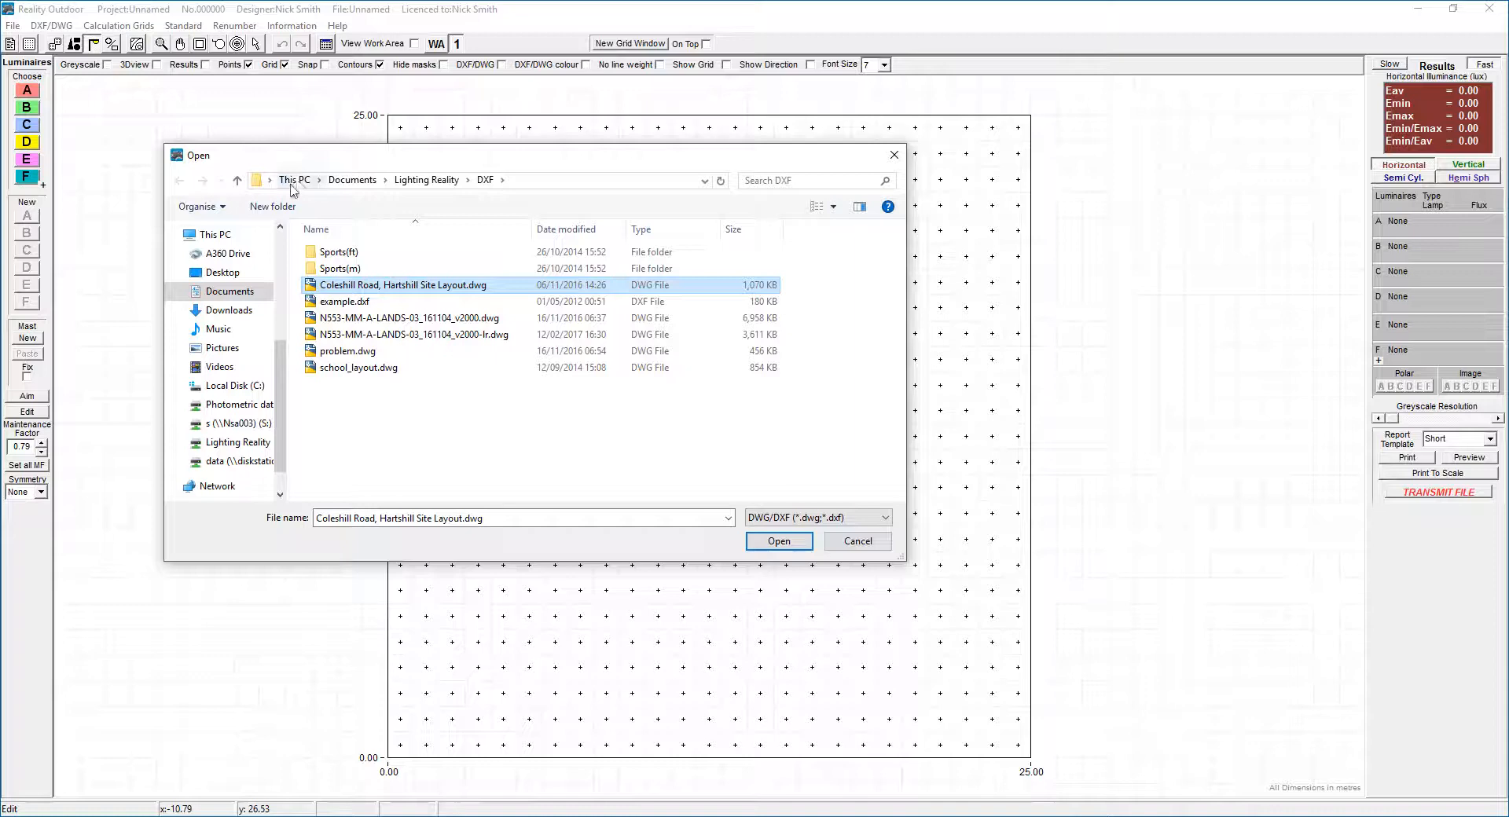
pyautogui.moveTo(705, 497)
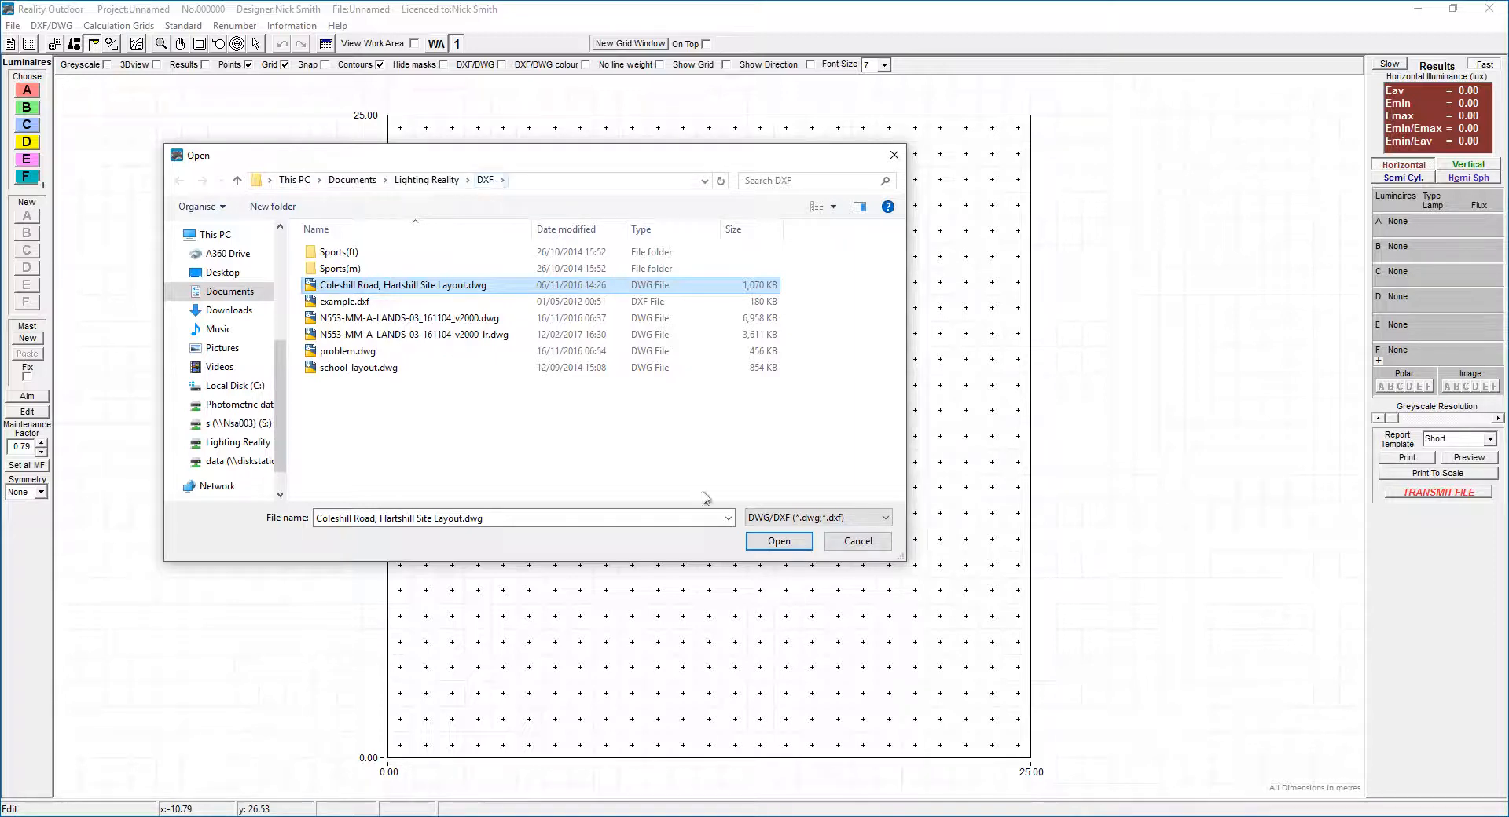
pyautogui.moveTo(780, 541)
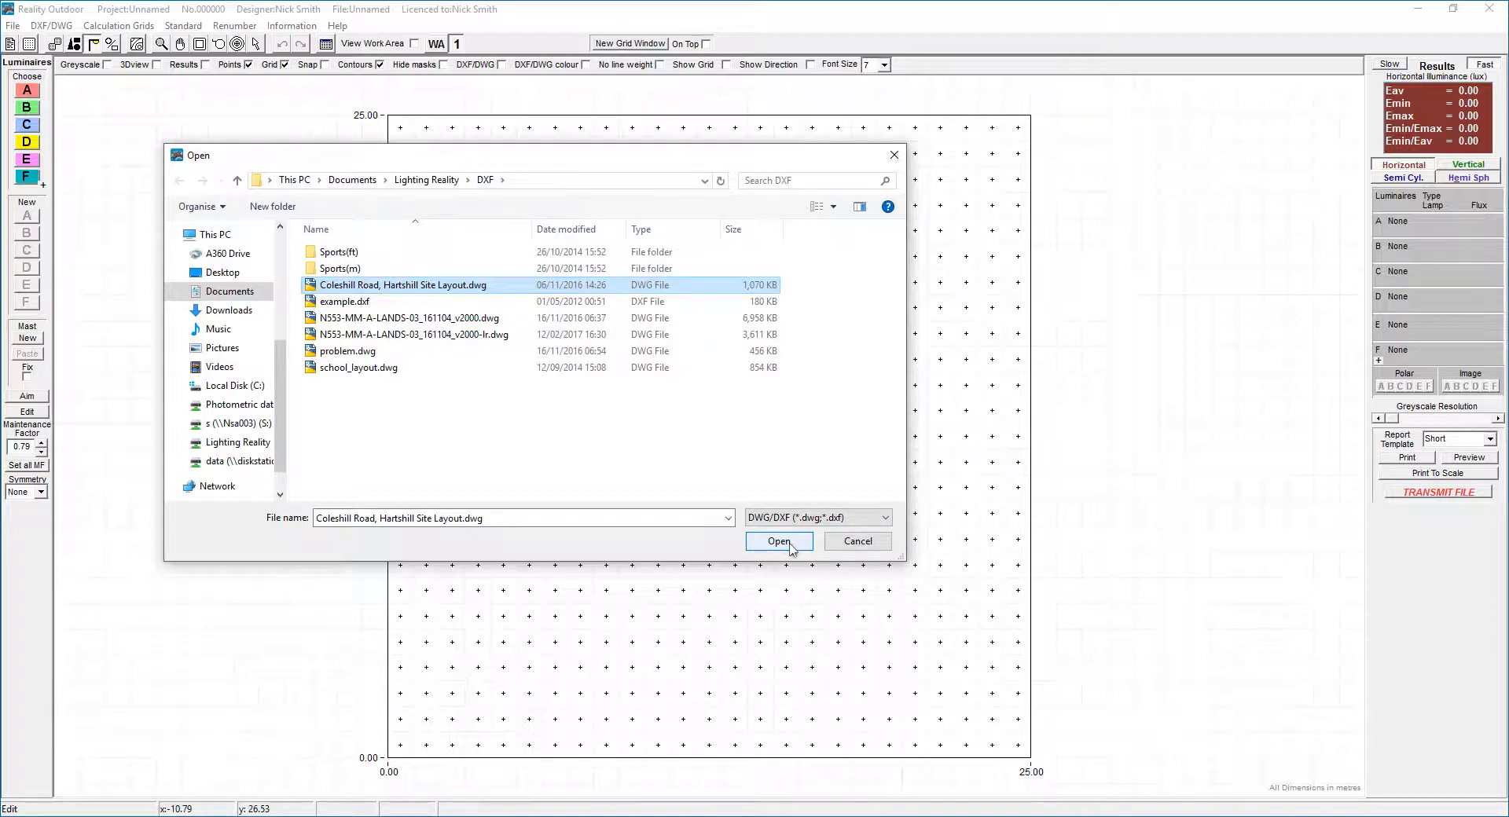
# Step: Load the Coleshill Road drawing, fit the grid area to its limits, and select the scale factor
pyautogui.click(778, 541)
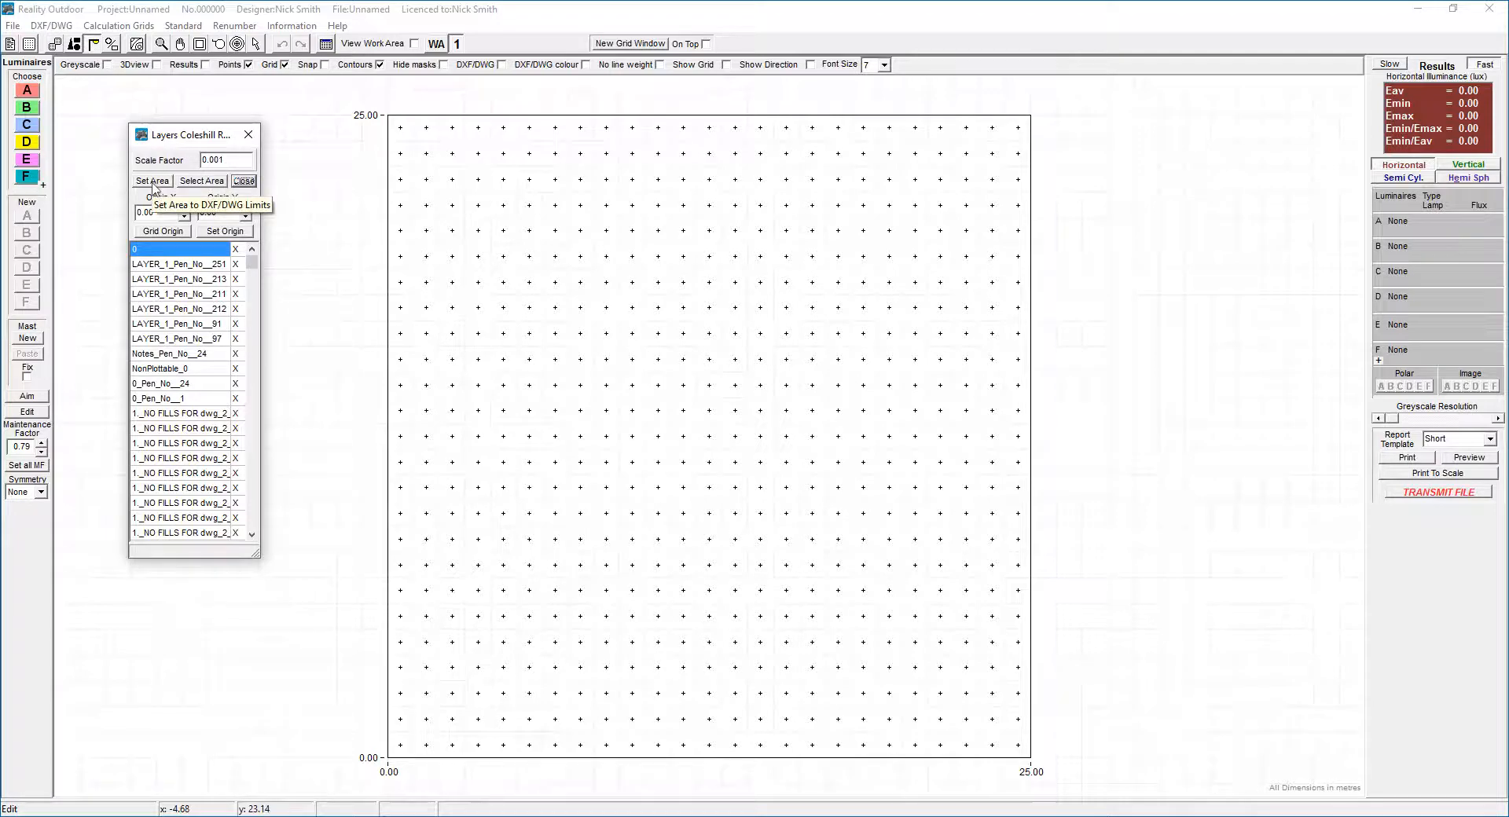
pyautogui.click(151, 180)
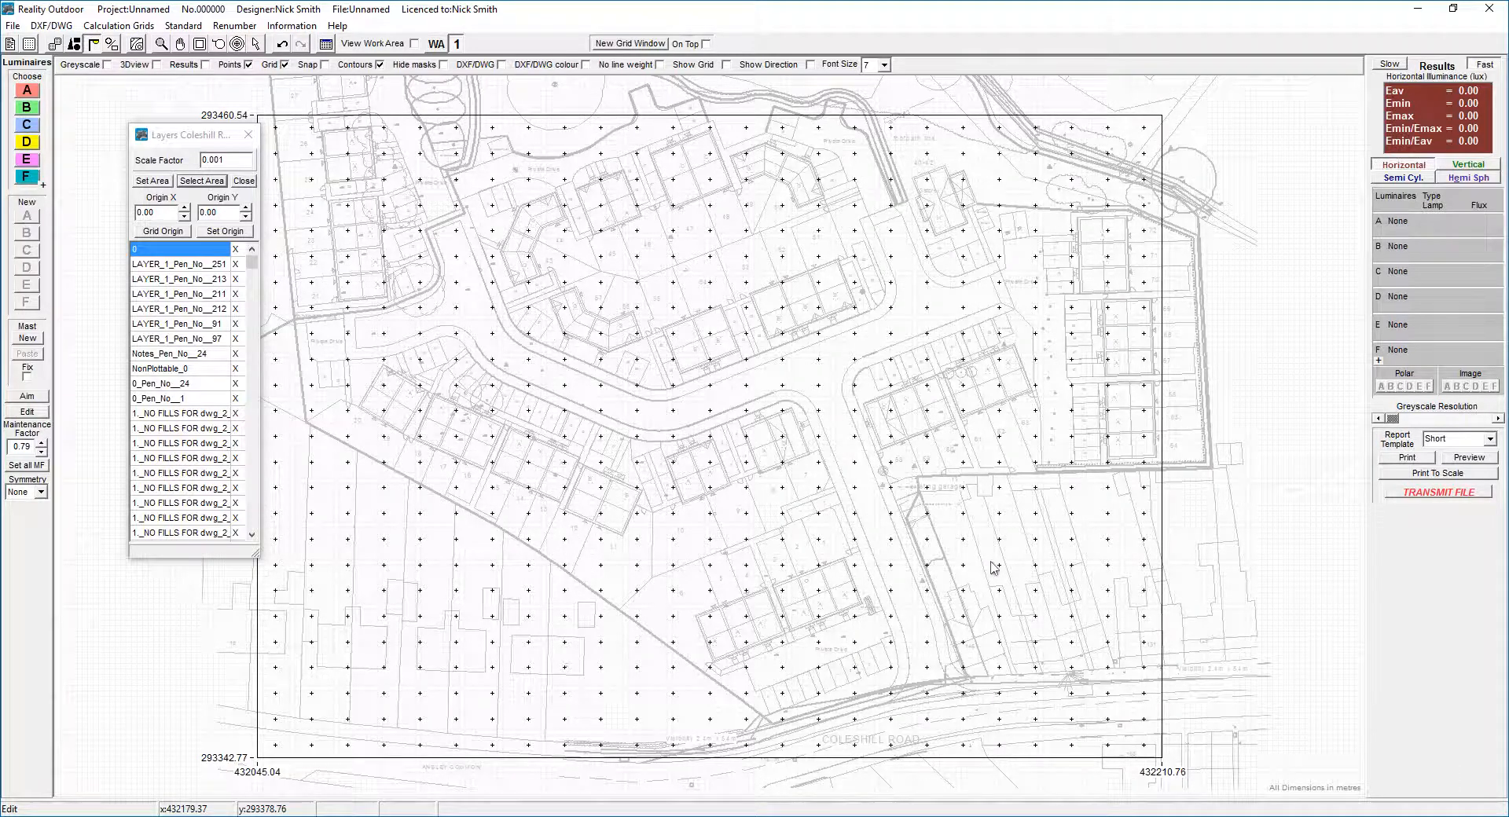
pyautogui.moveTo(754, 321)
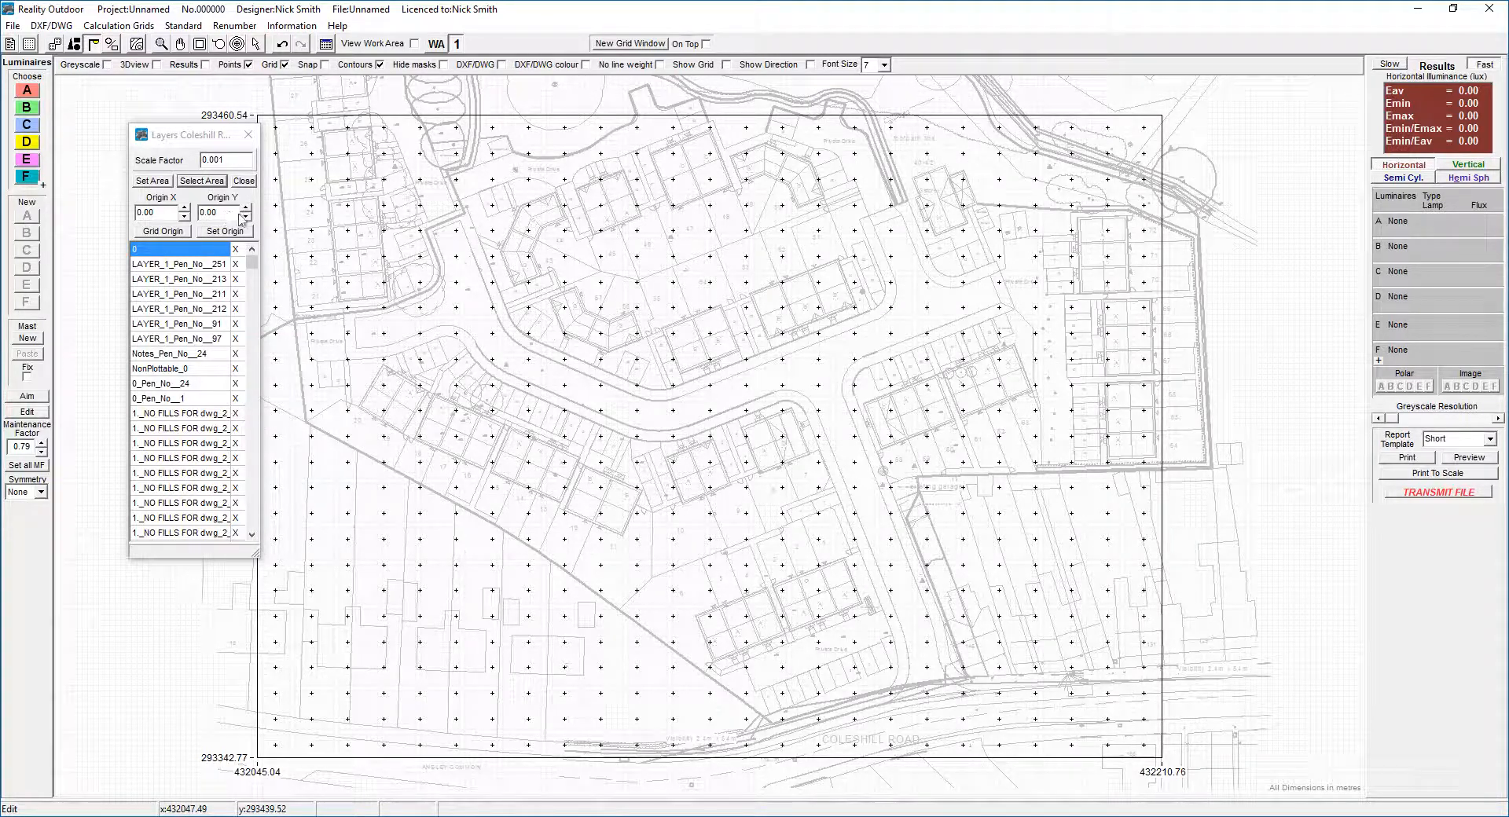
pyautogui.tripleClick(223, 159)
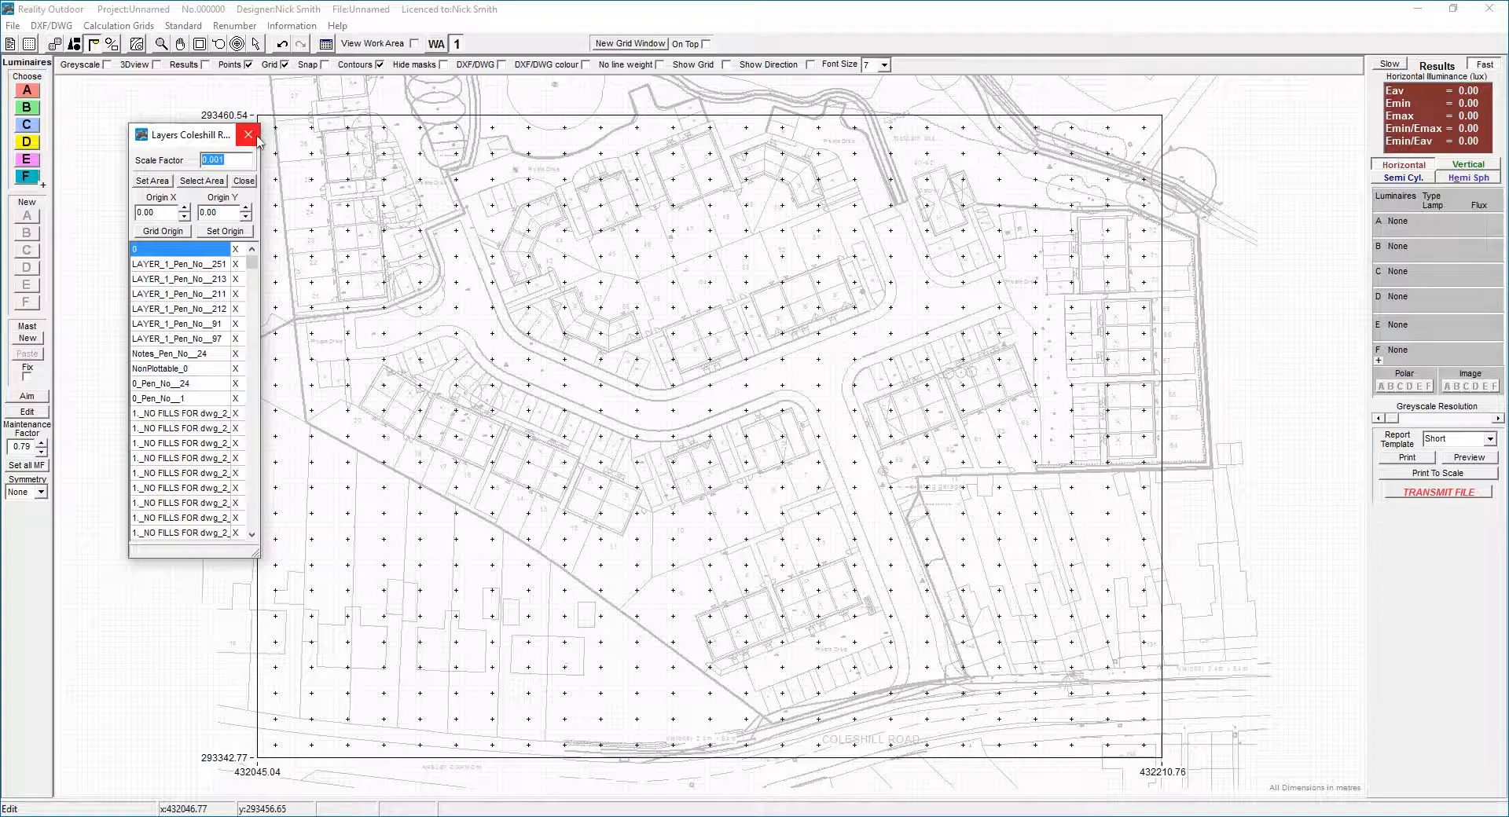
# Step: Enter project name 'A demo project somewhere' and project number 12345
pyautogui.click(248, 133)
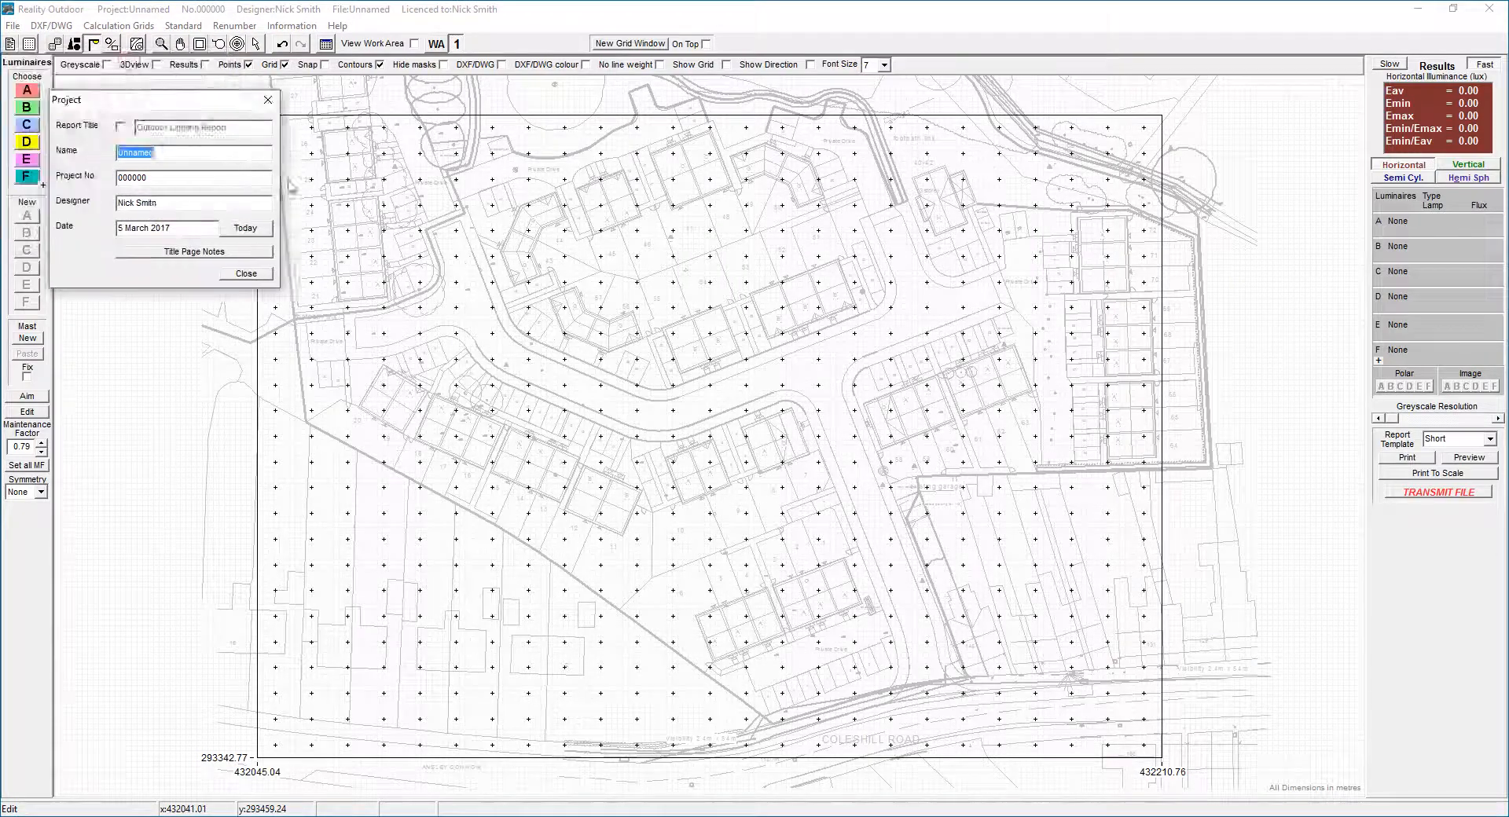
pyautogui.moveTo(160, 99); pyautogui.dragTo(242, 164)
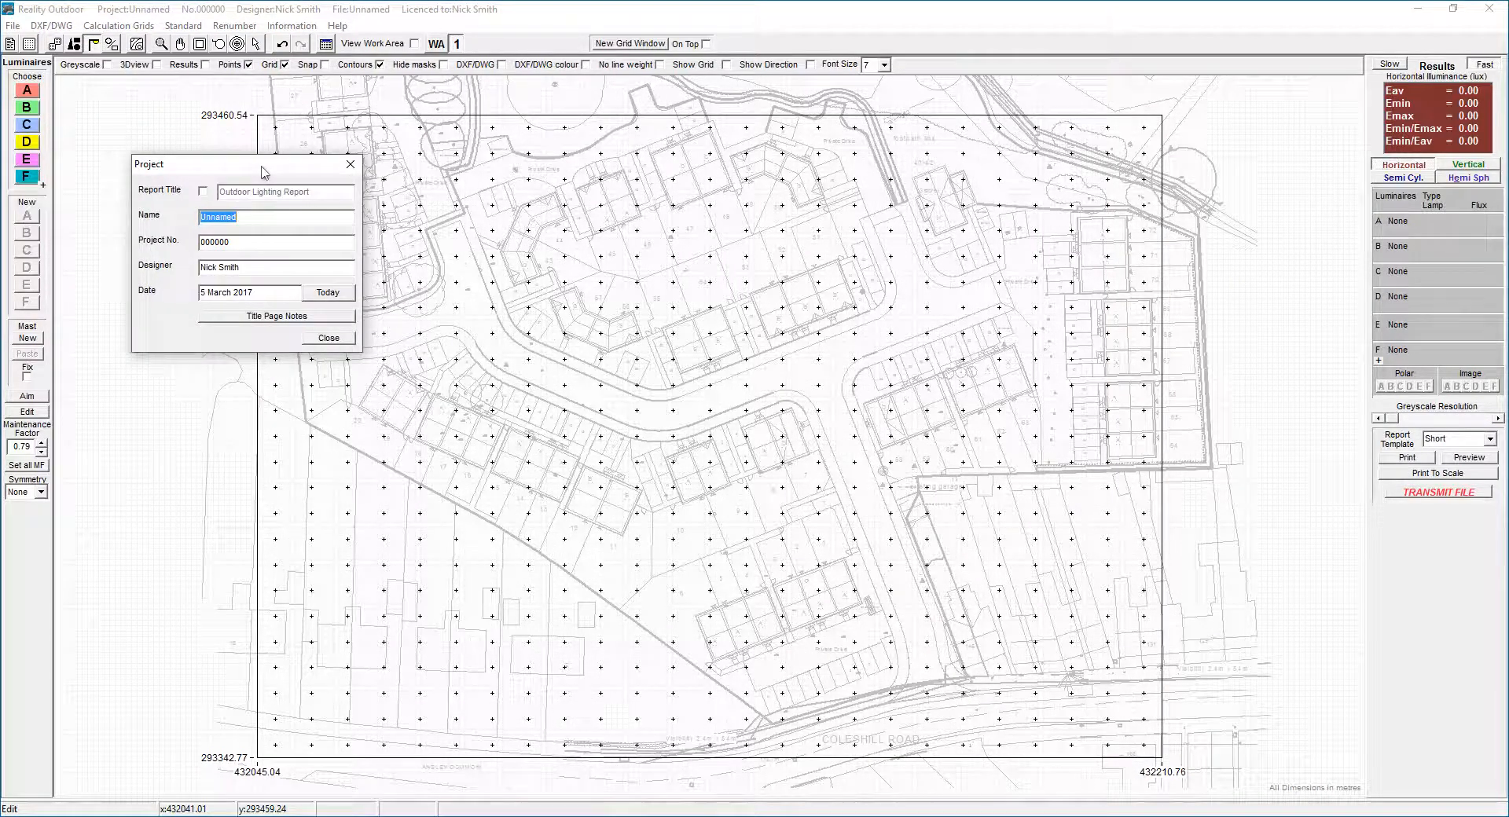
pyautogui.write('A')
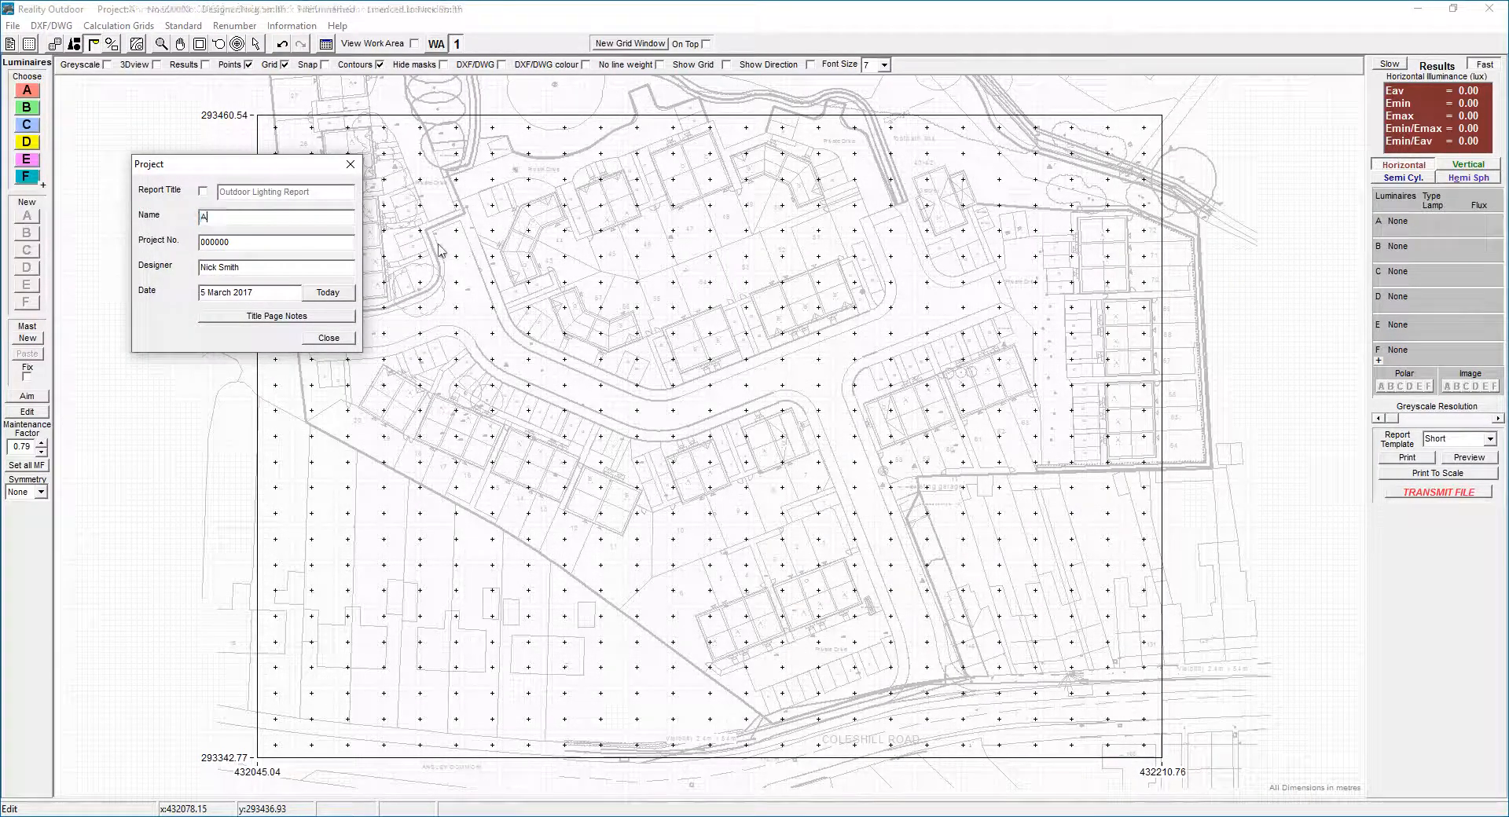
pyautogui.write('demeo')
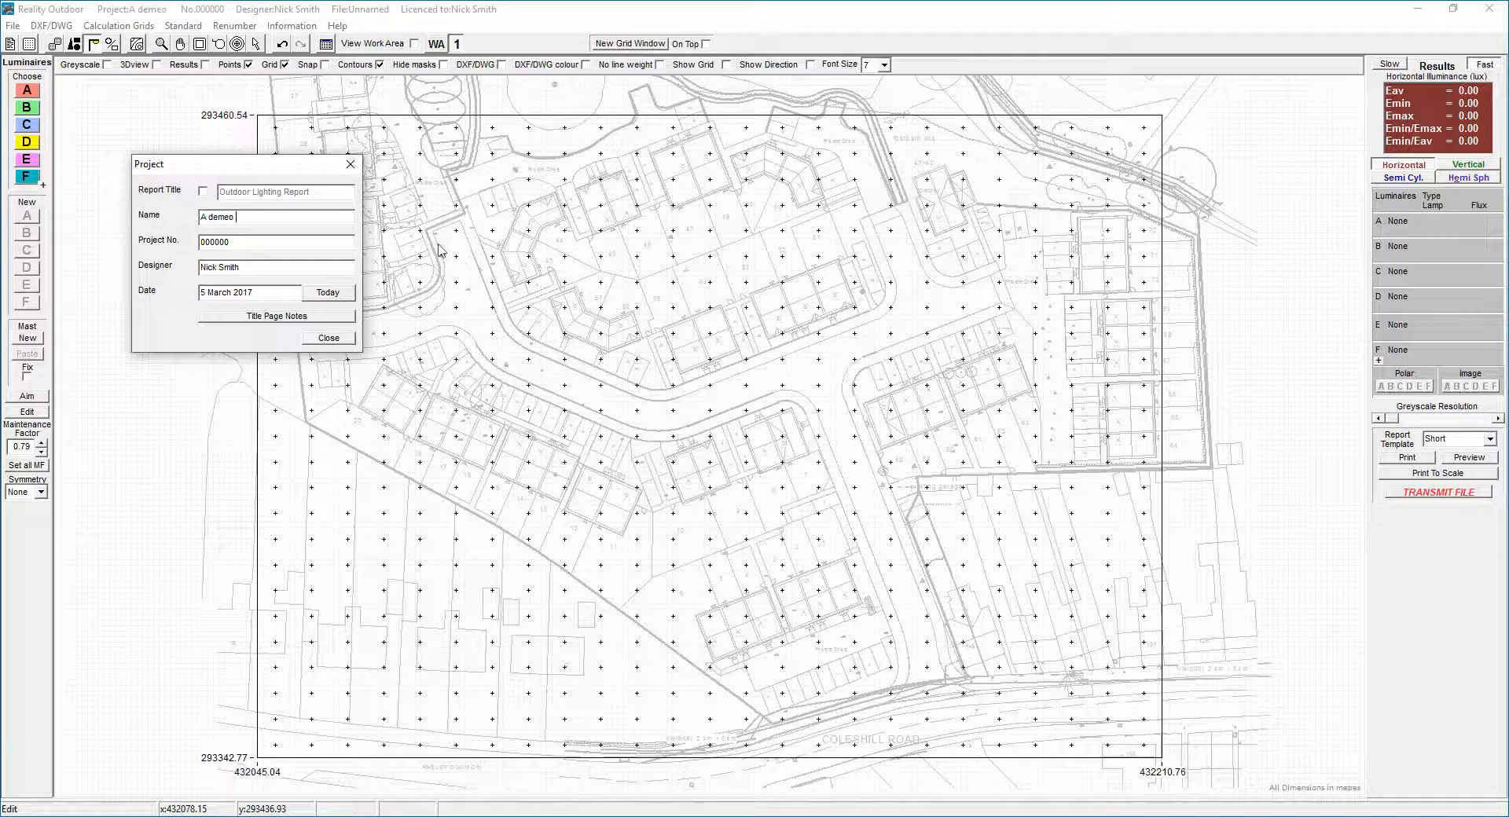
pyautogui.press('Backspace')
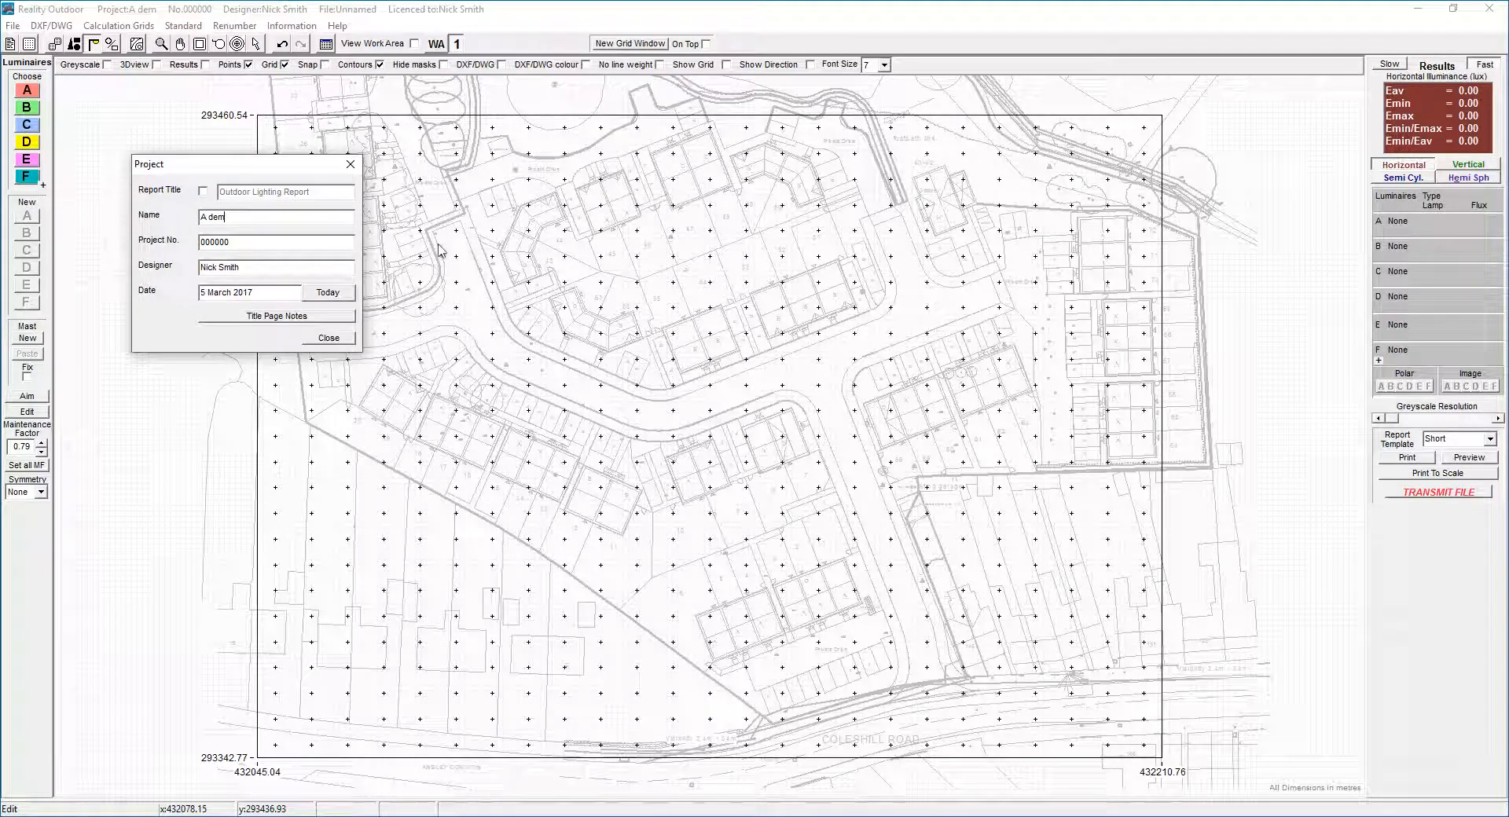
pyautogui.write('o')
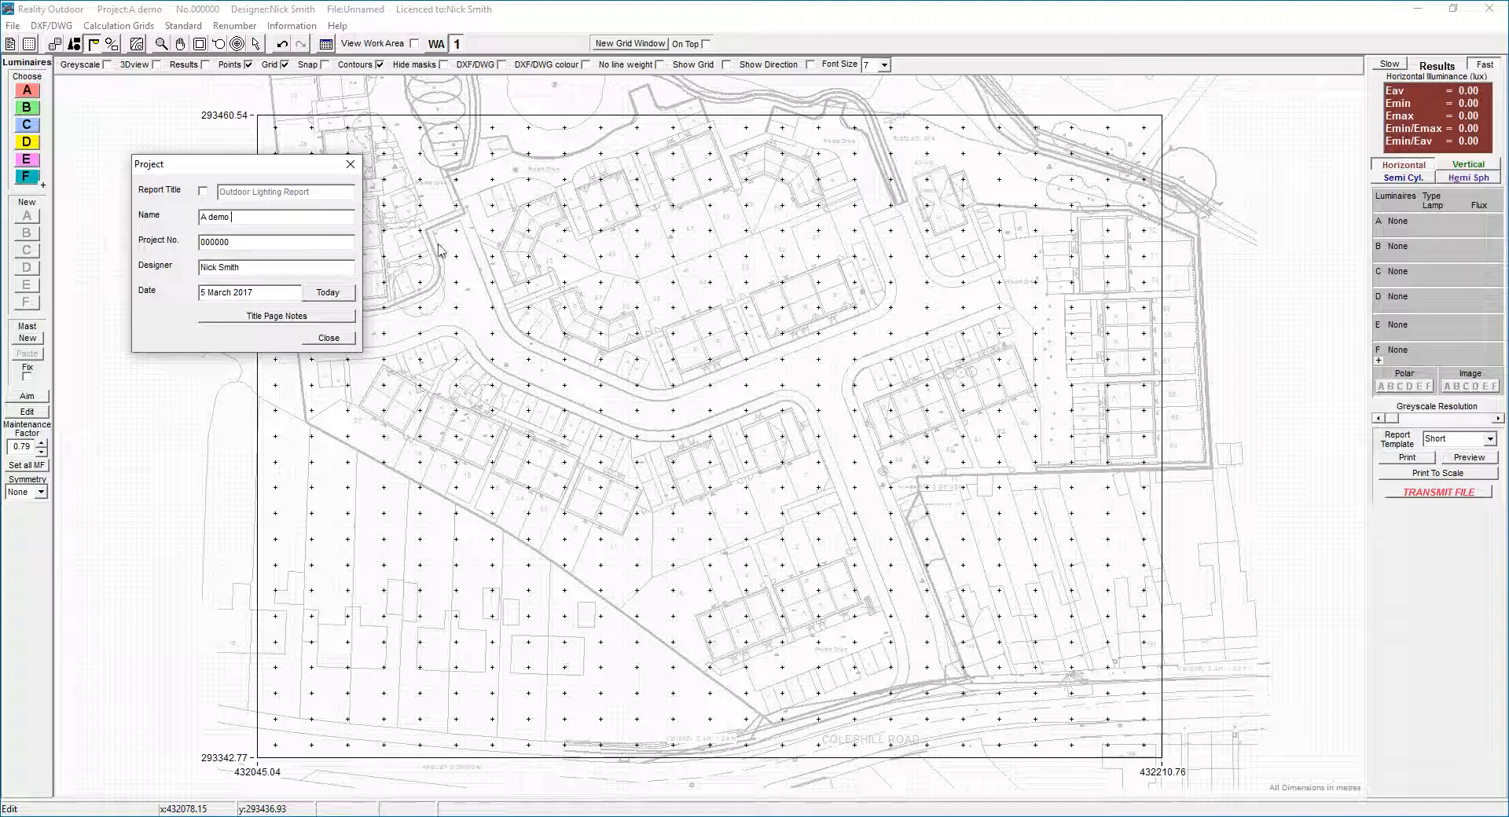
pyautogui.write('project')
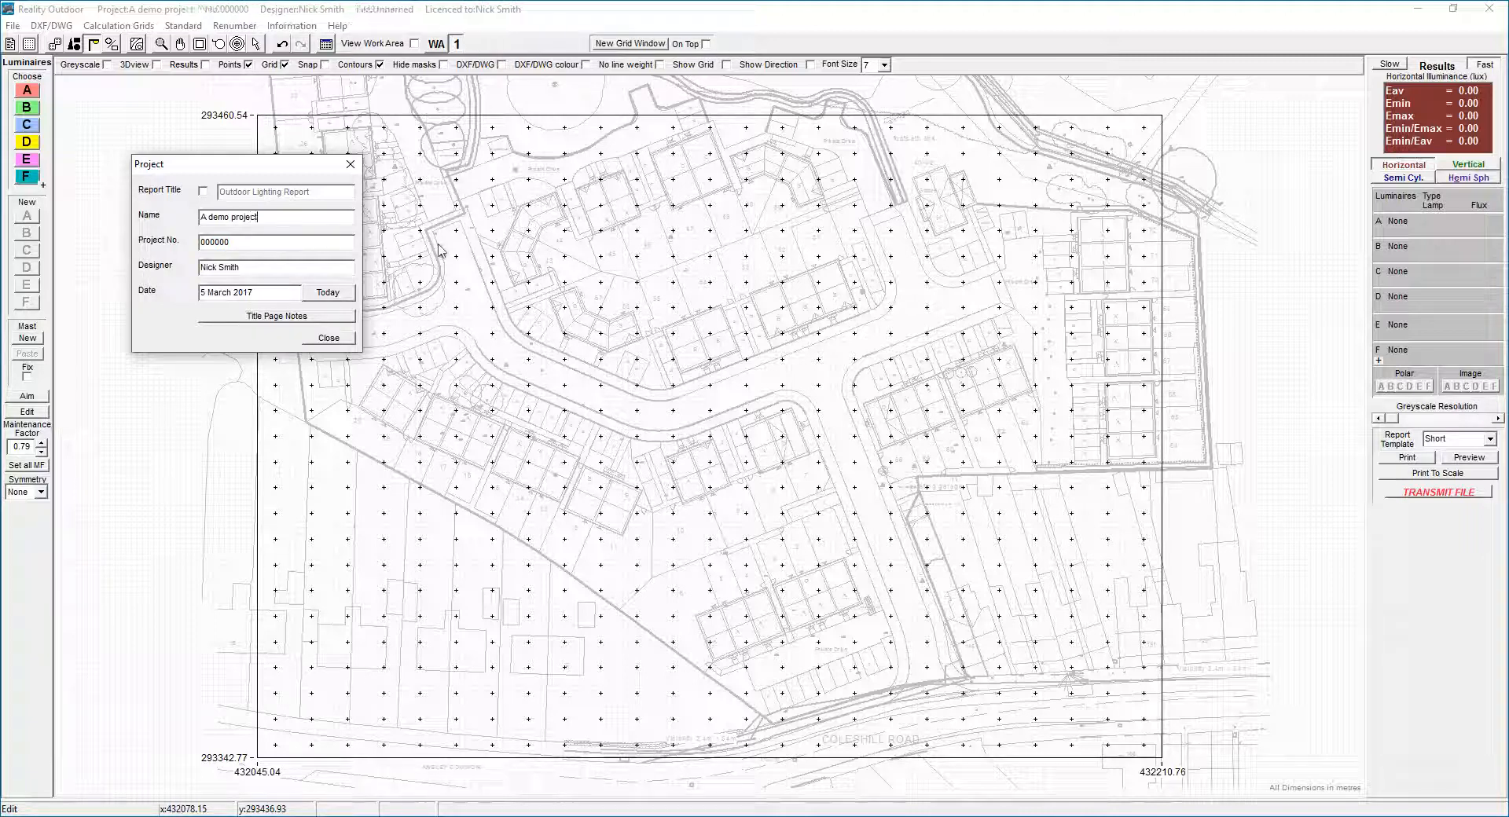
pyautogui.write('somewhere')
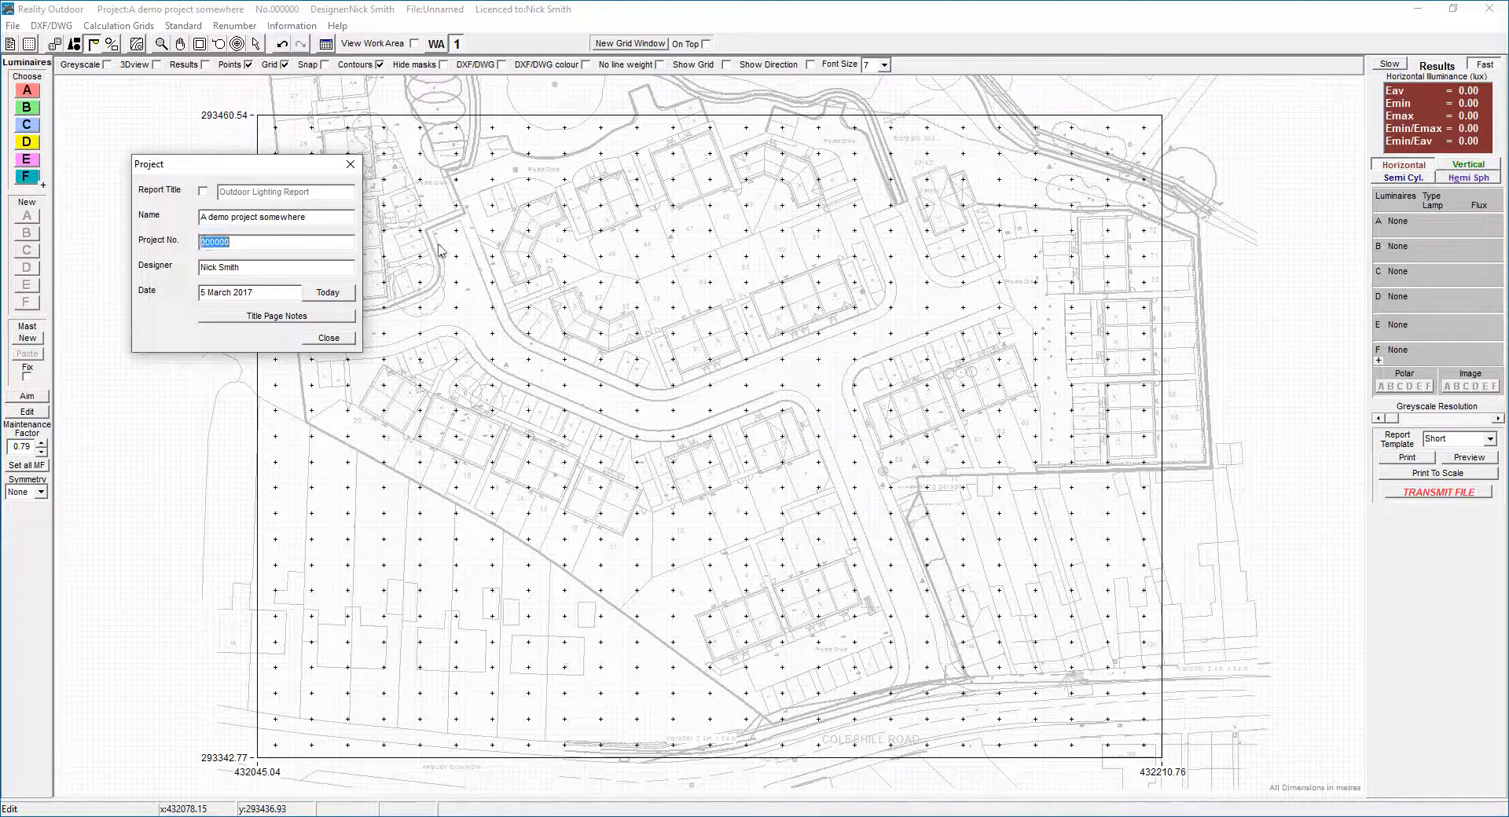
pyautogui.write('12345')
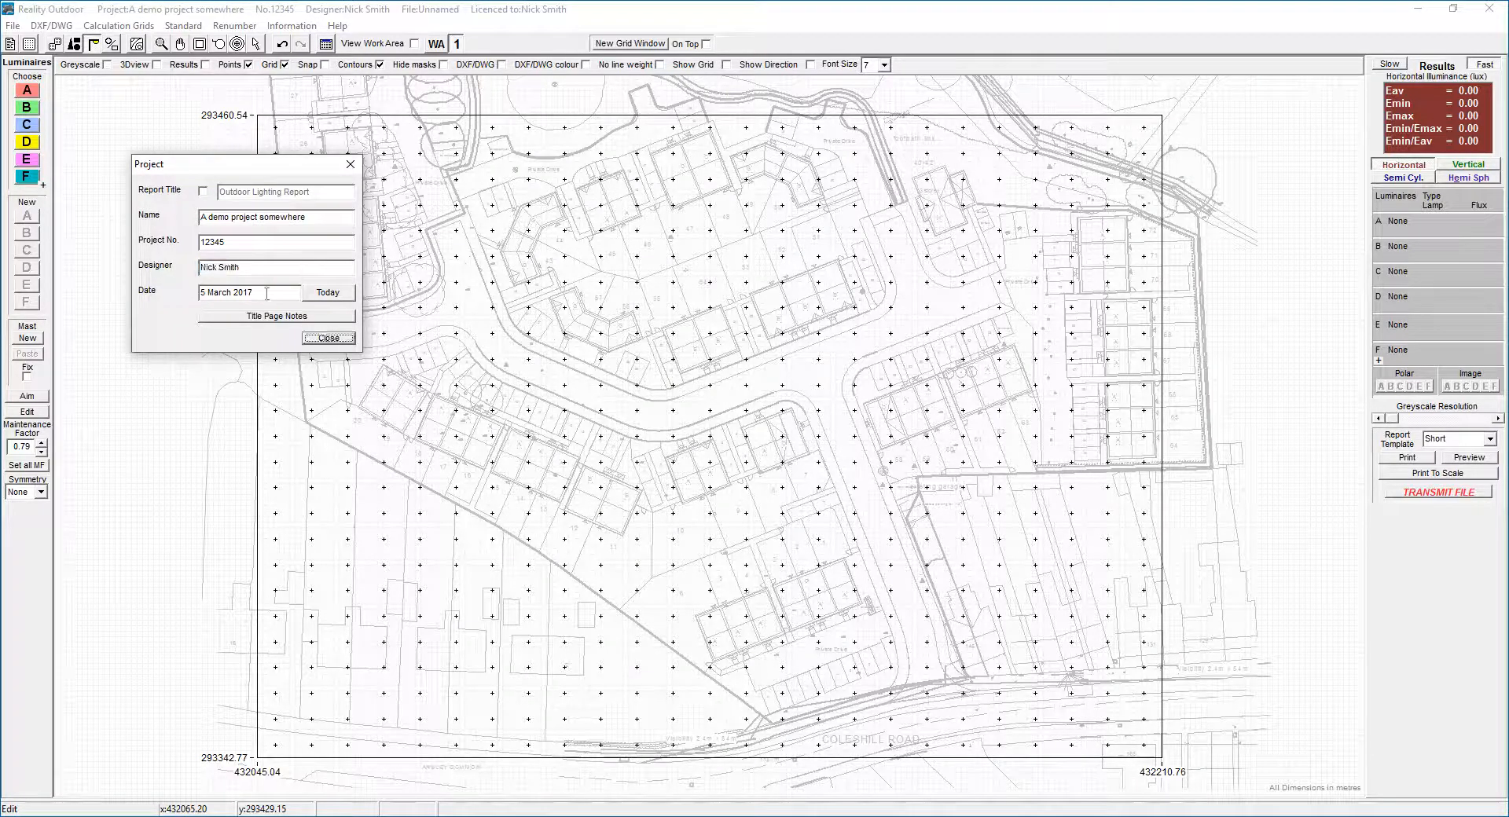
# Step: Raise Grid 1's X point count from 25 to 111, about 1.49 m spacing
pyautogui.click(275, 316)
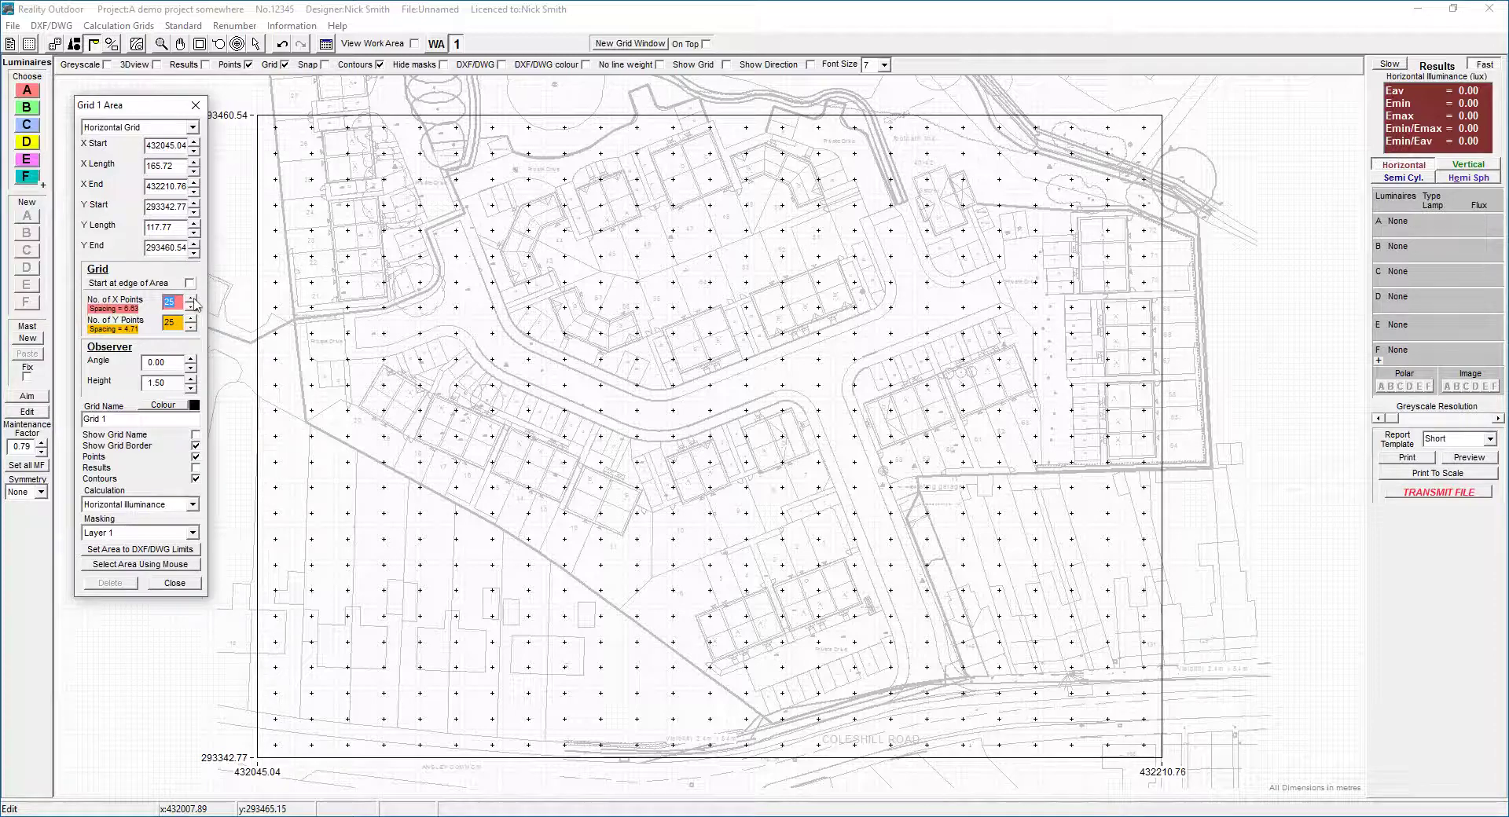
pyautogui.click(191, 299)
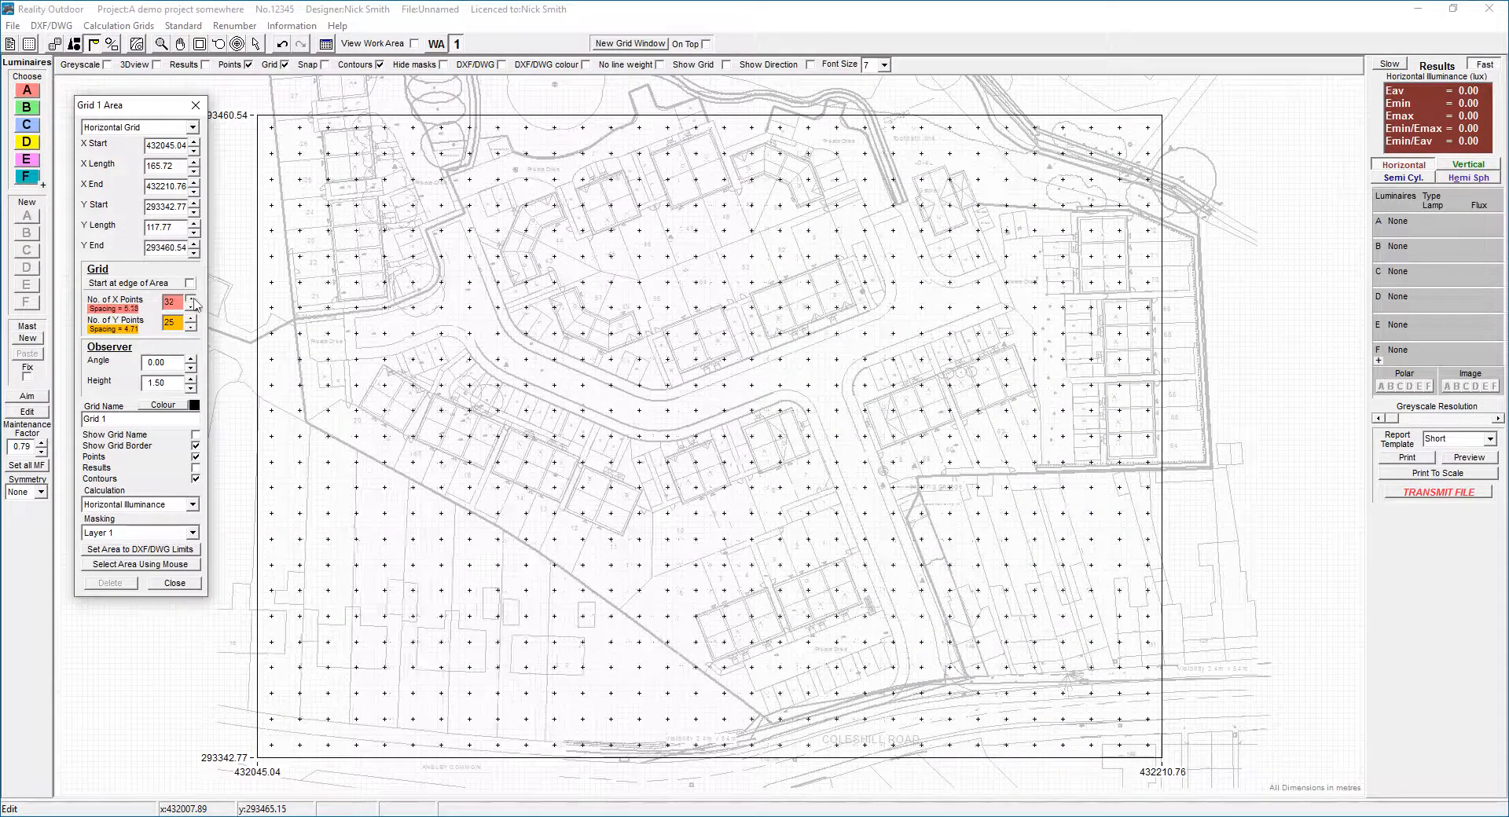
pyautogui.click(192, 295)
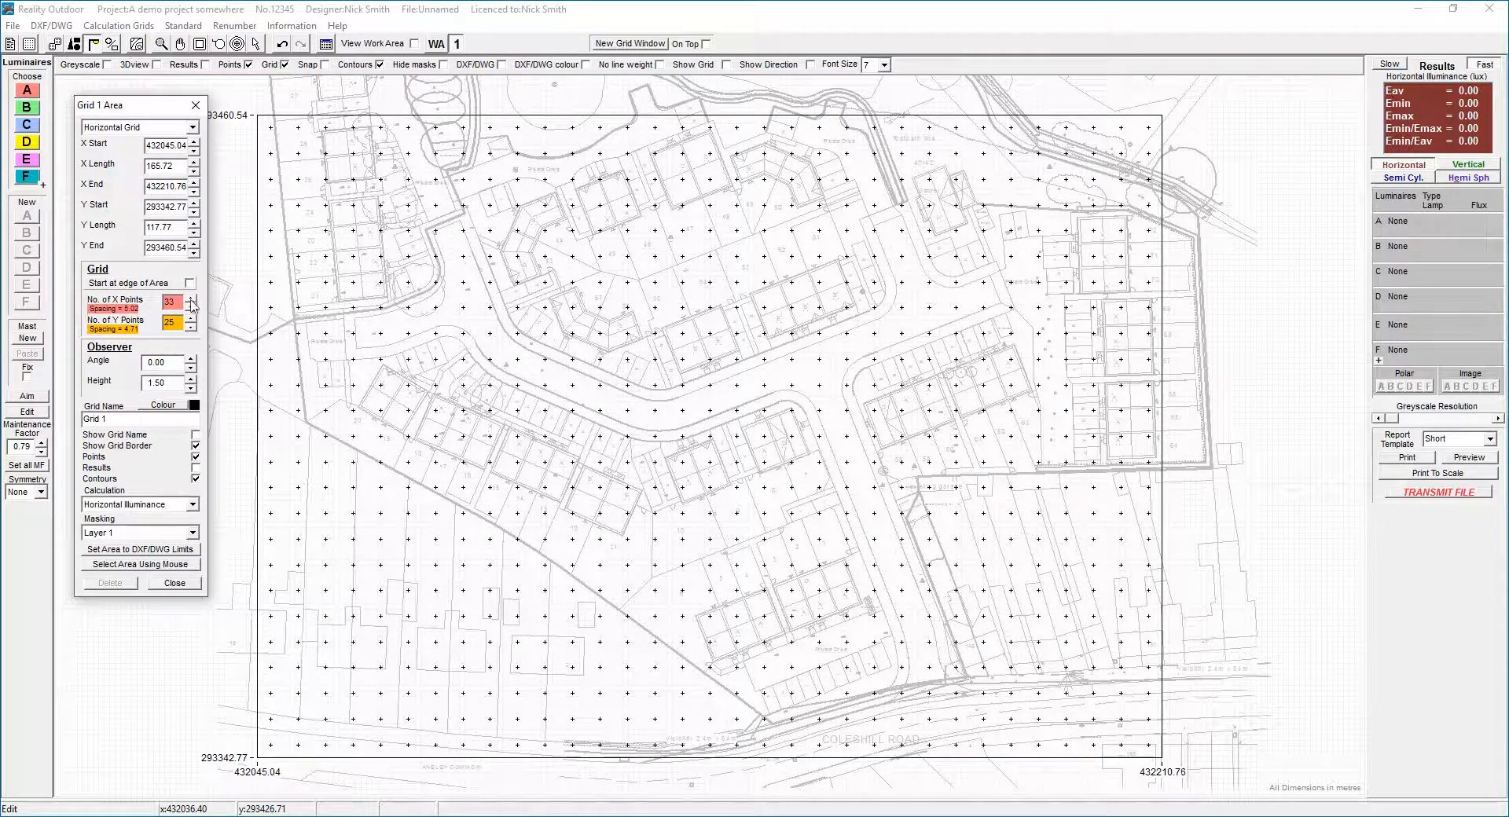
pyautogui.click(193, 299)
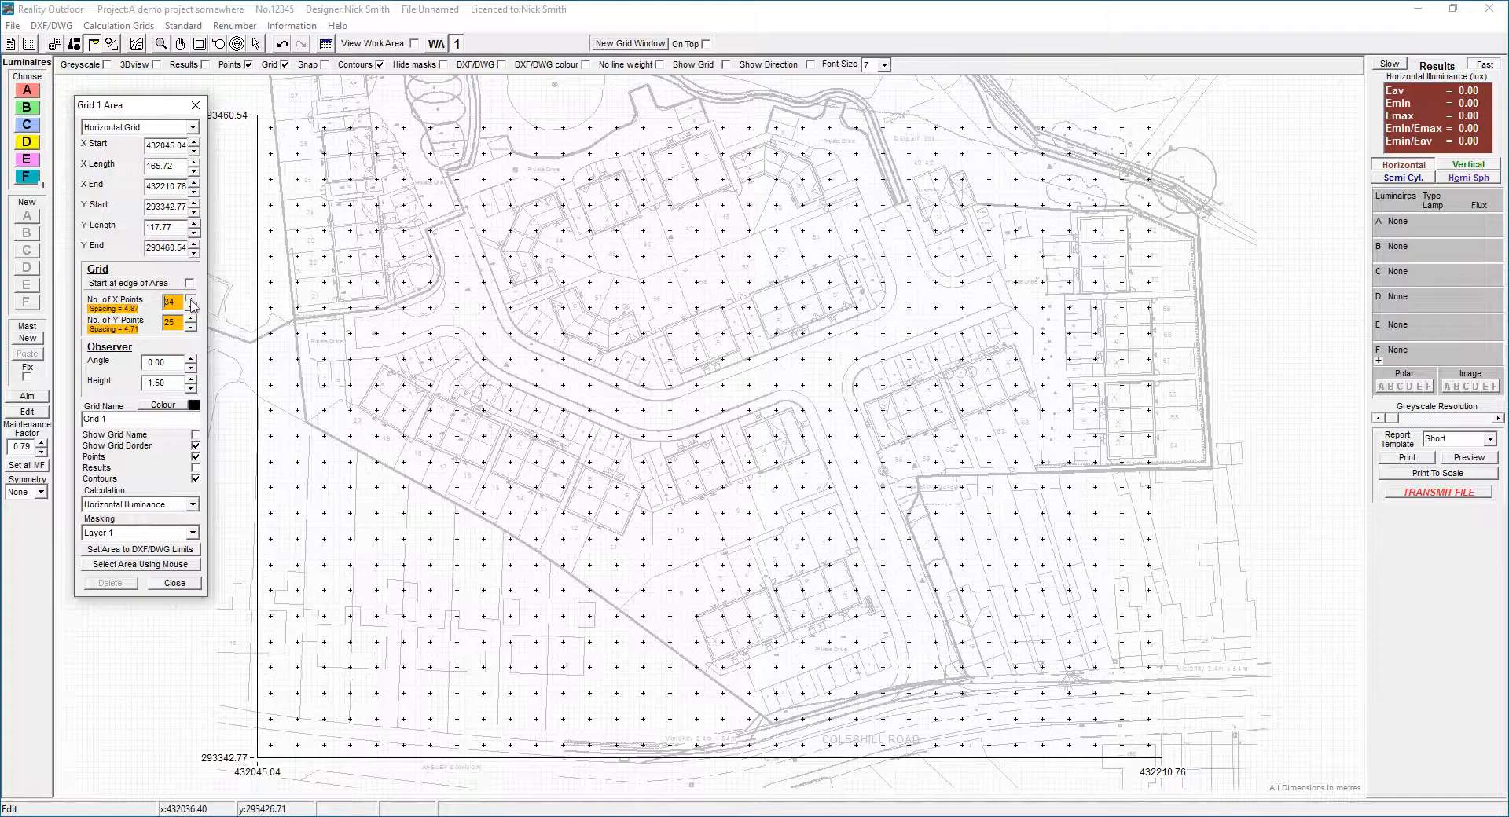
pyautogui.click(190, 299)
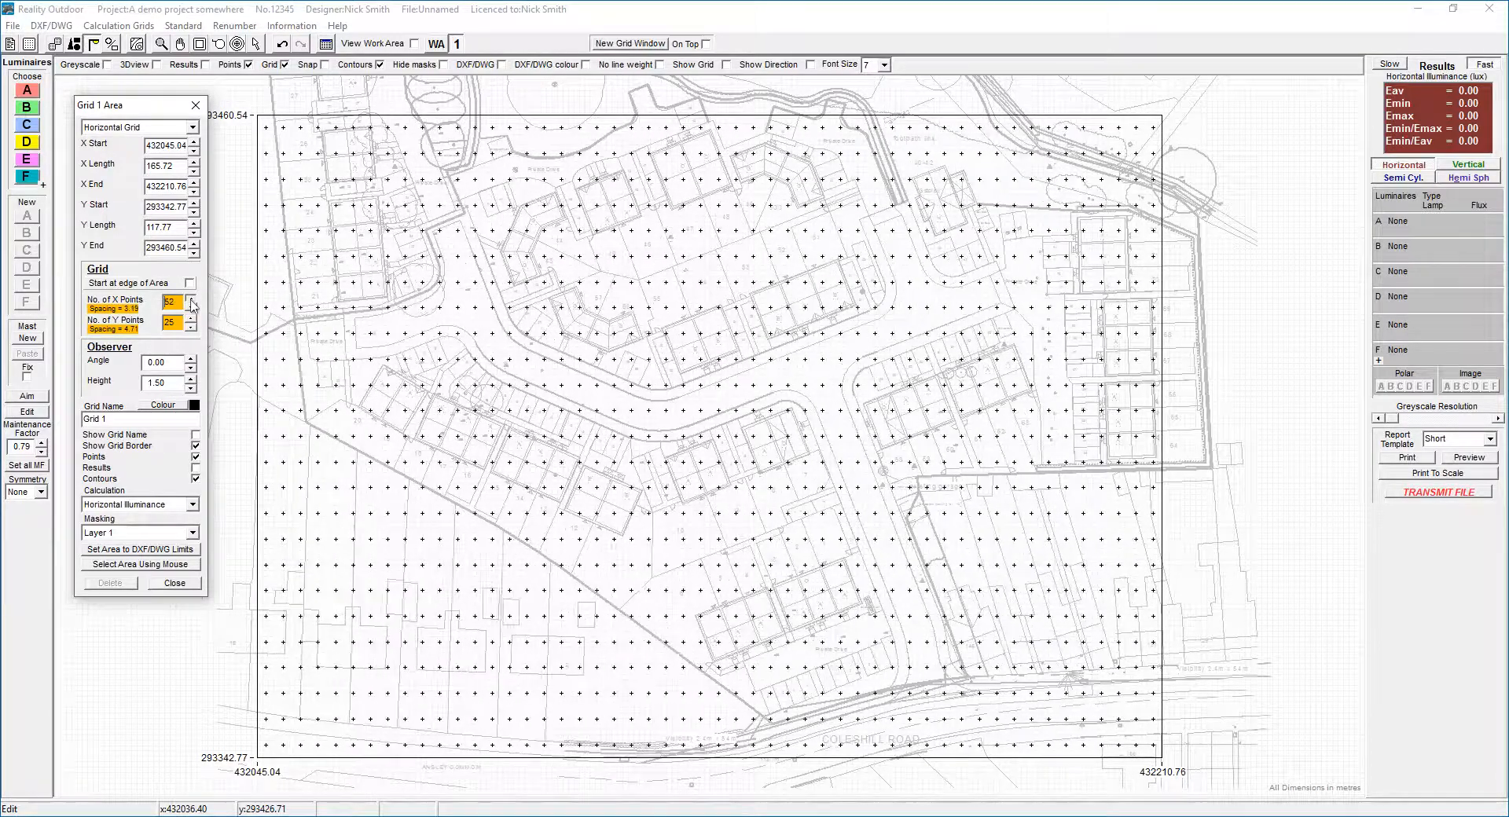
pyautogui.click(192, 299)
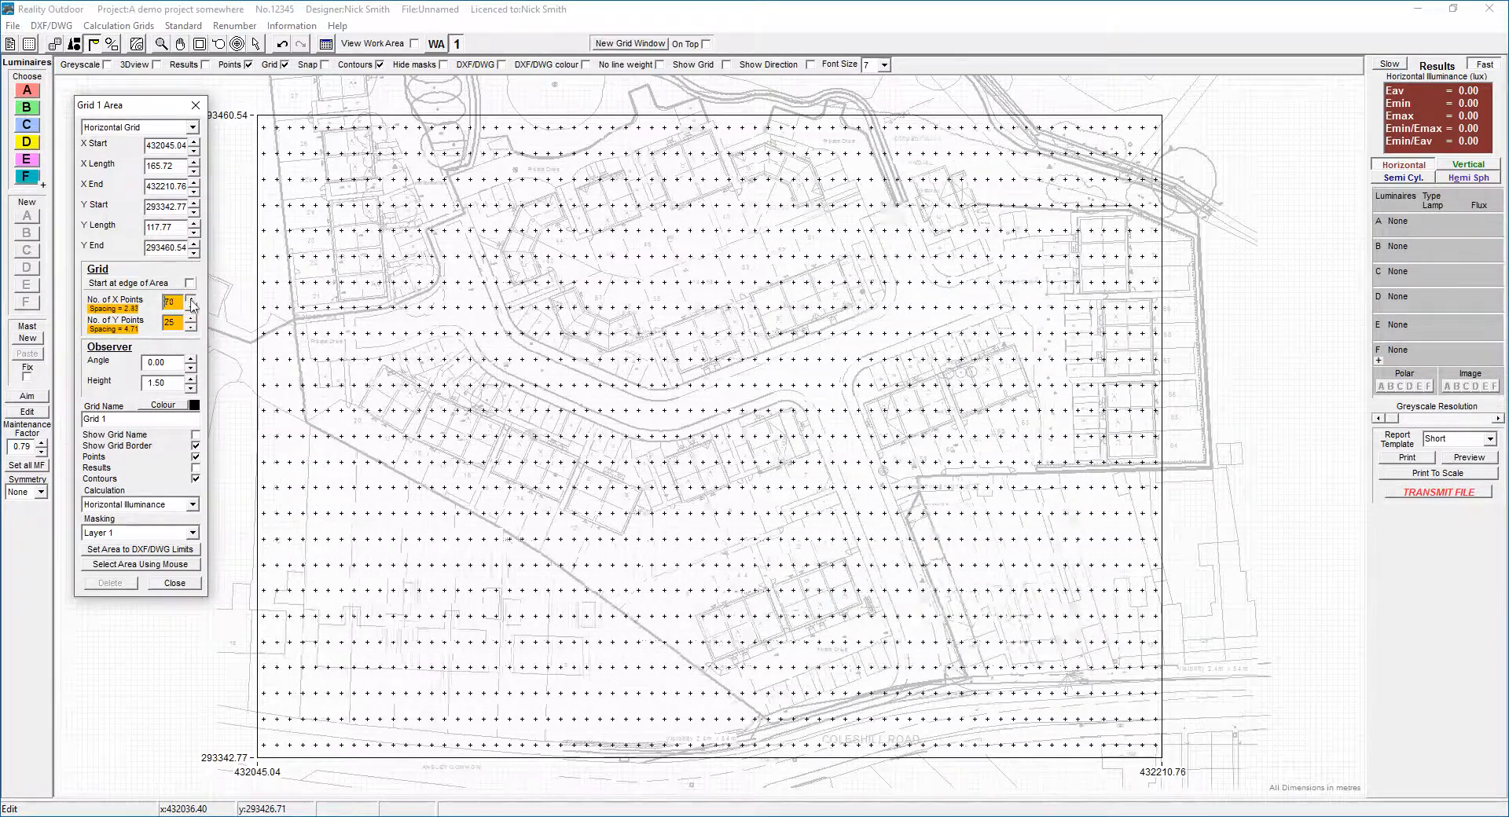
pyautogui.click(192, 298)
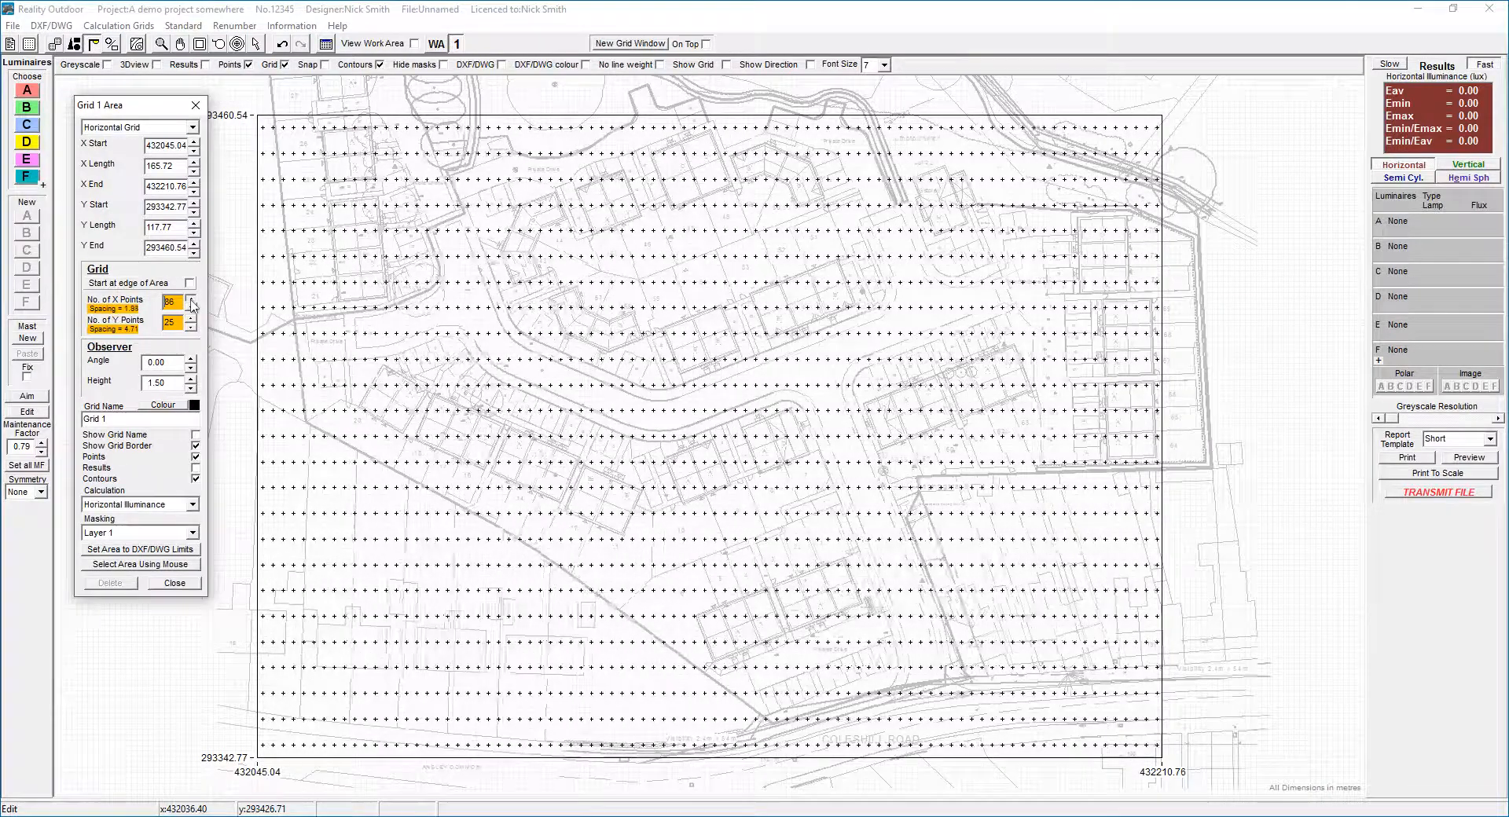
pyautogui.click(191, 300)
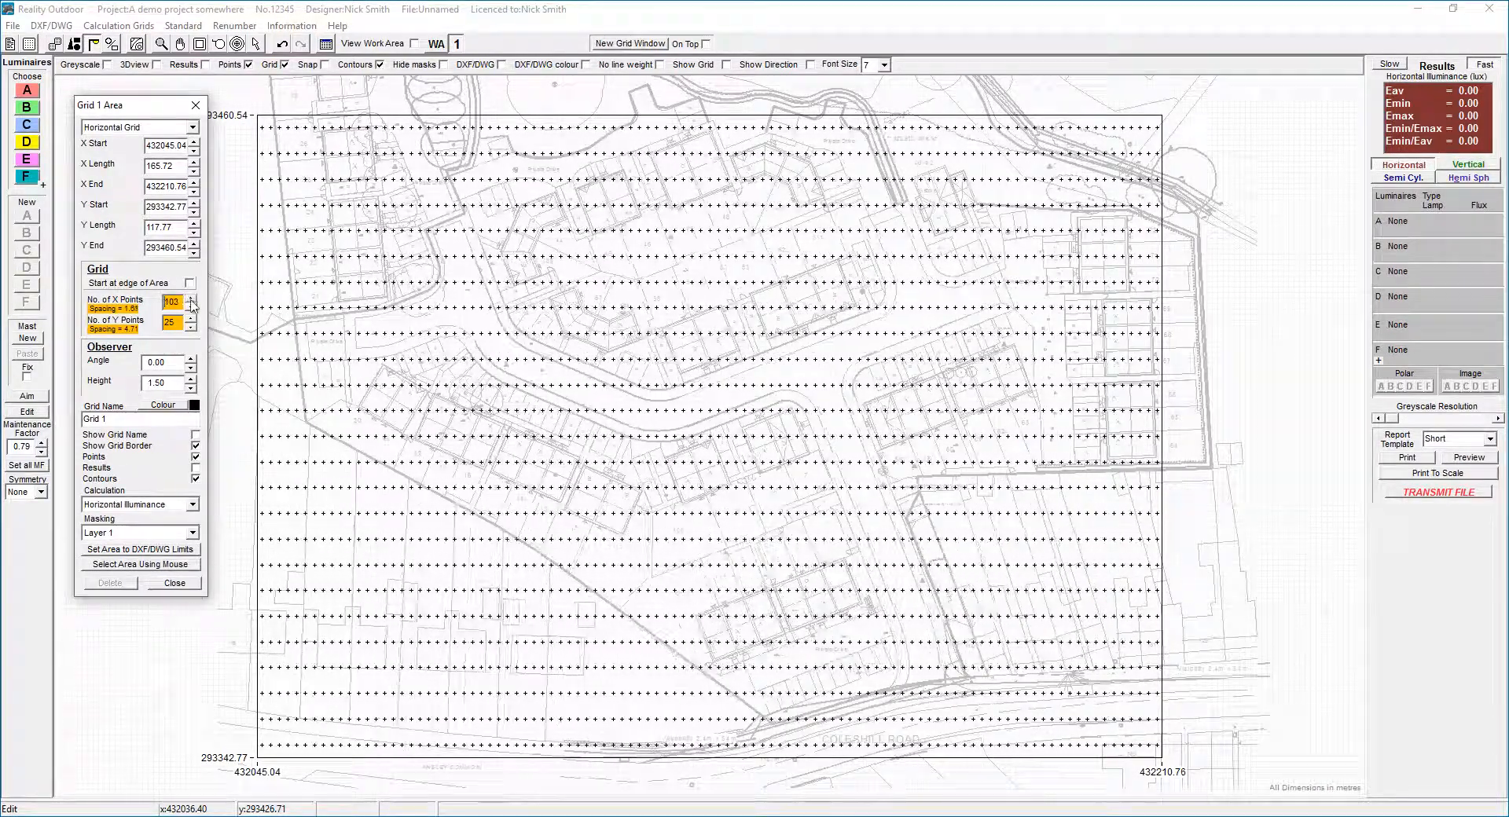
pyautogui.click(192, 301)
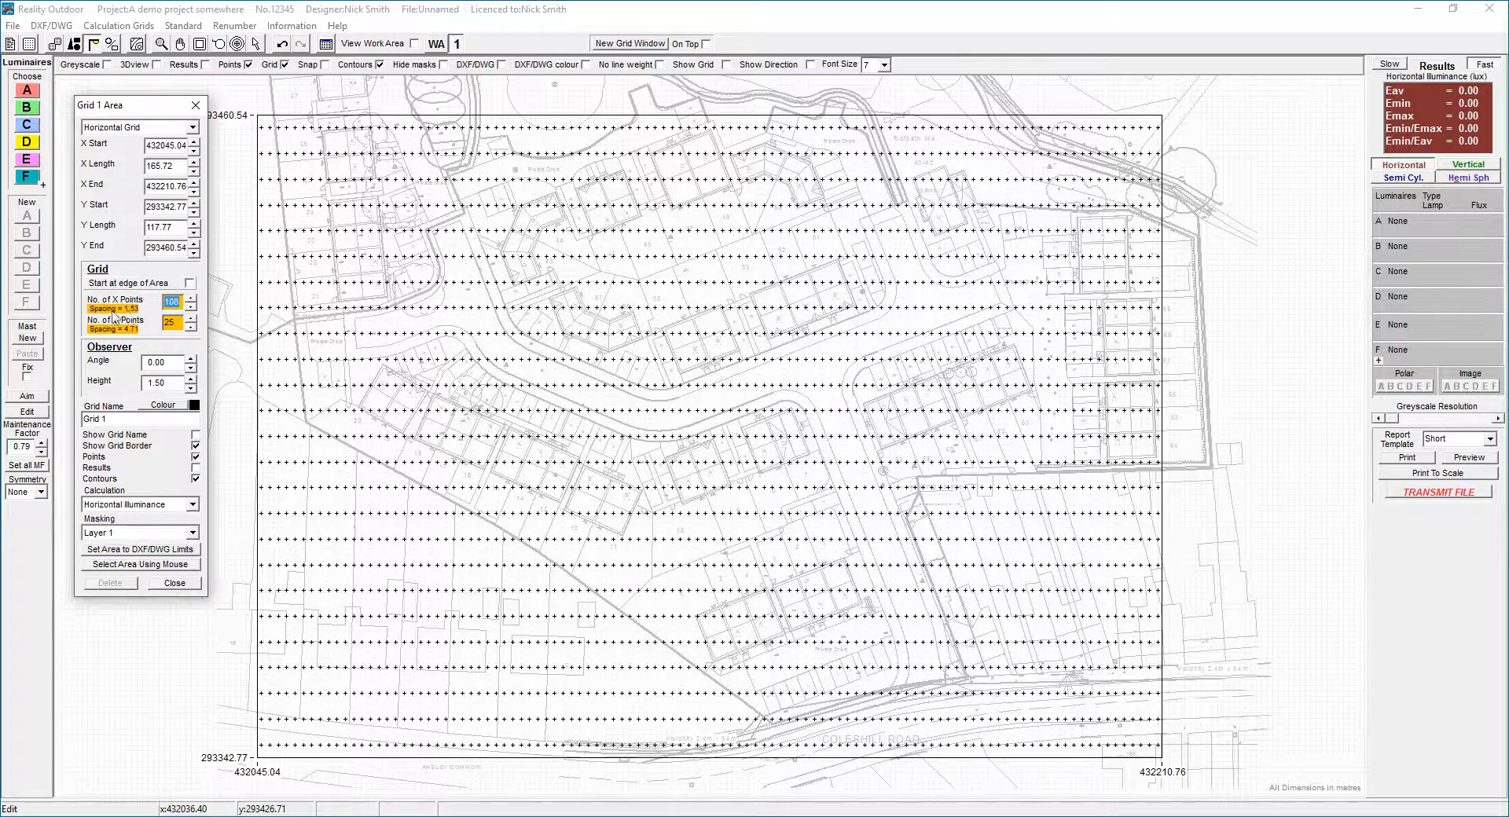
pyautogui.click(192, 304)
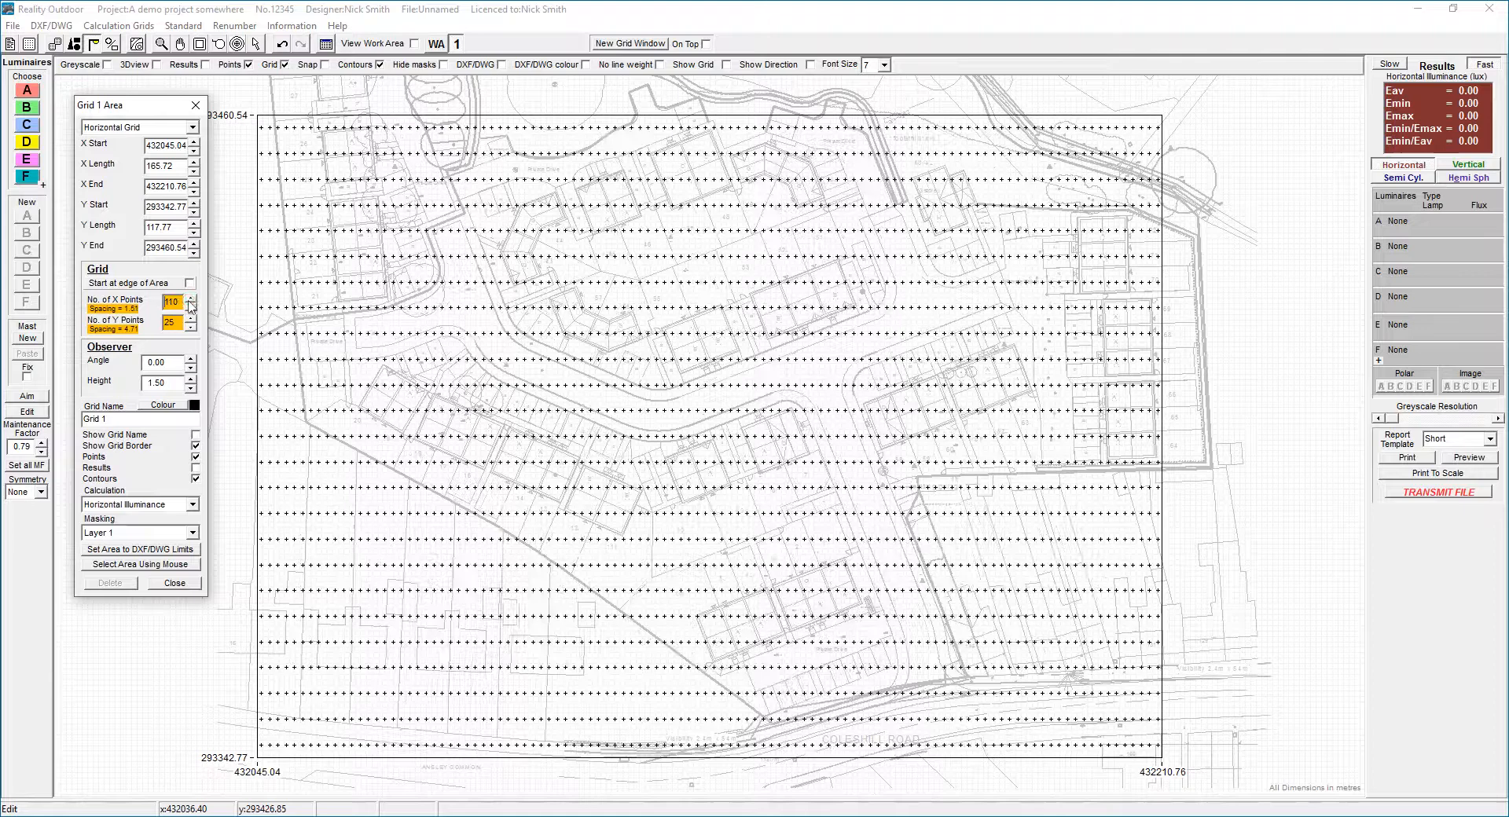
pyautogui.click(193, 301)
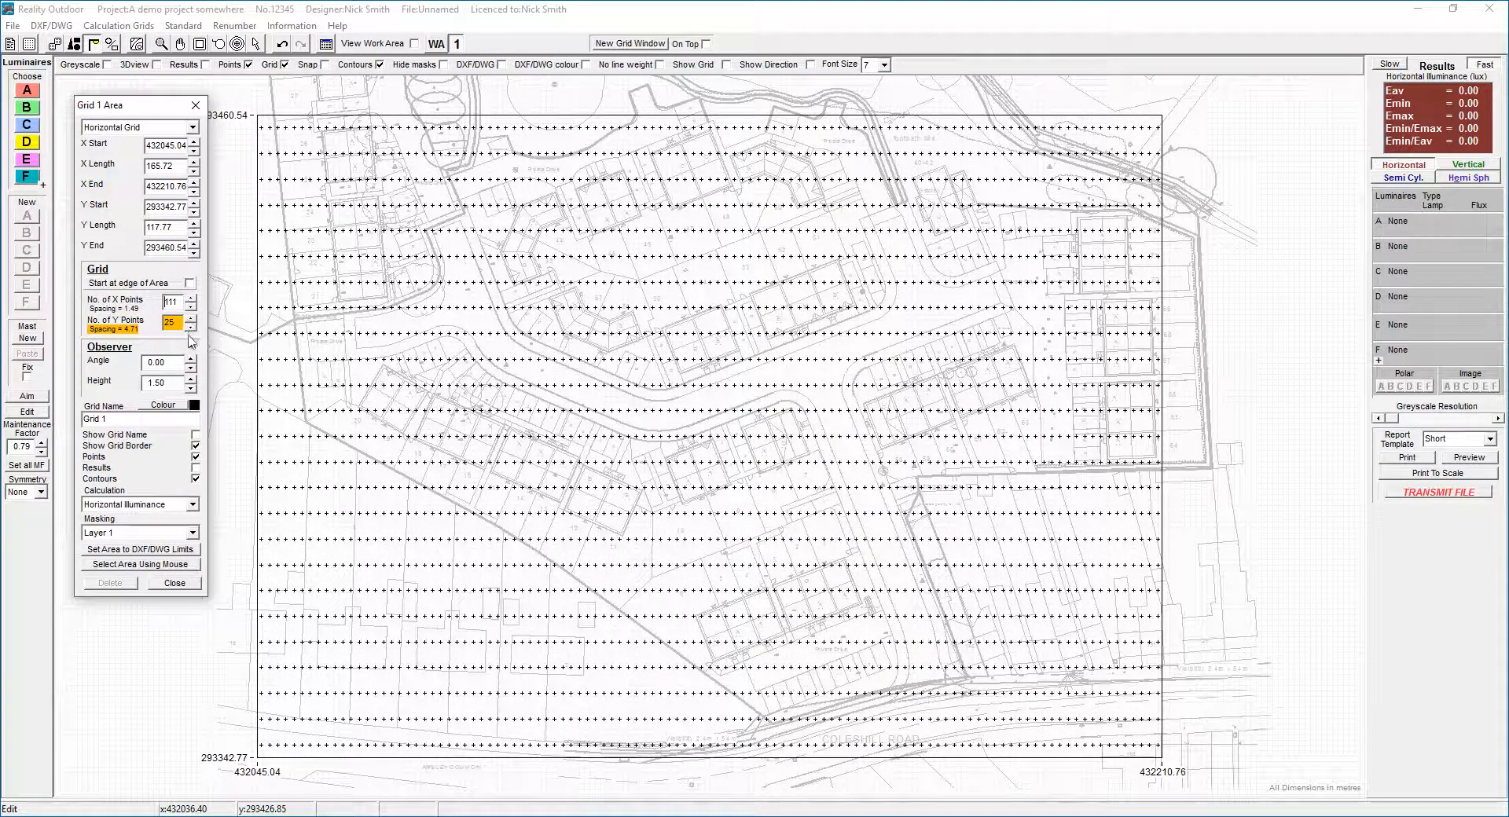
# Step: Raise Grid 1's Y points to 79 for about 1.49 m spacing both ways
pyautogui.click(193, 317)
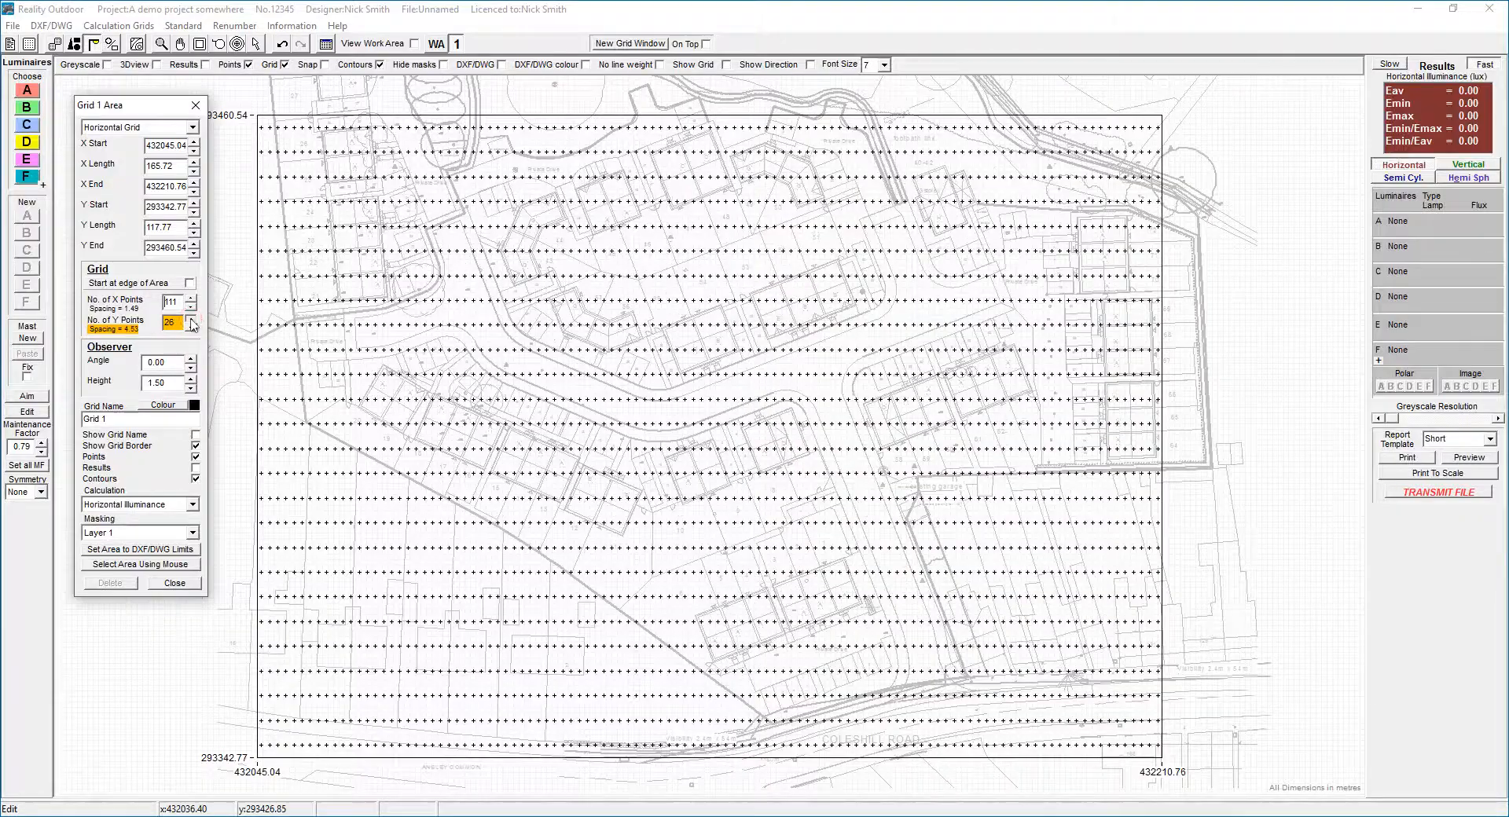
pyautogui.click(193, 319)
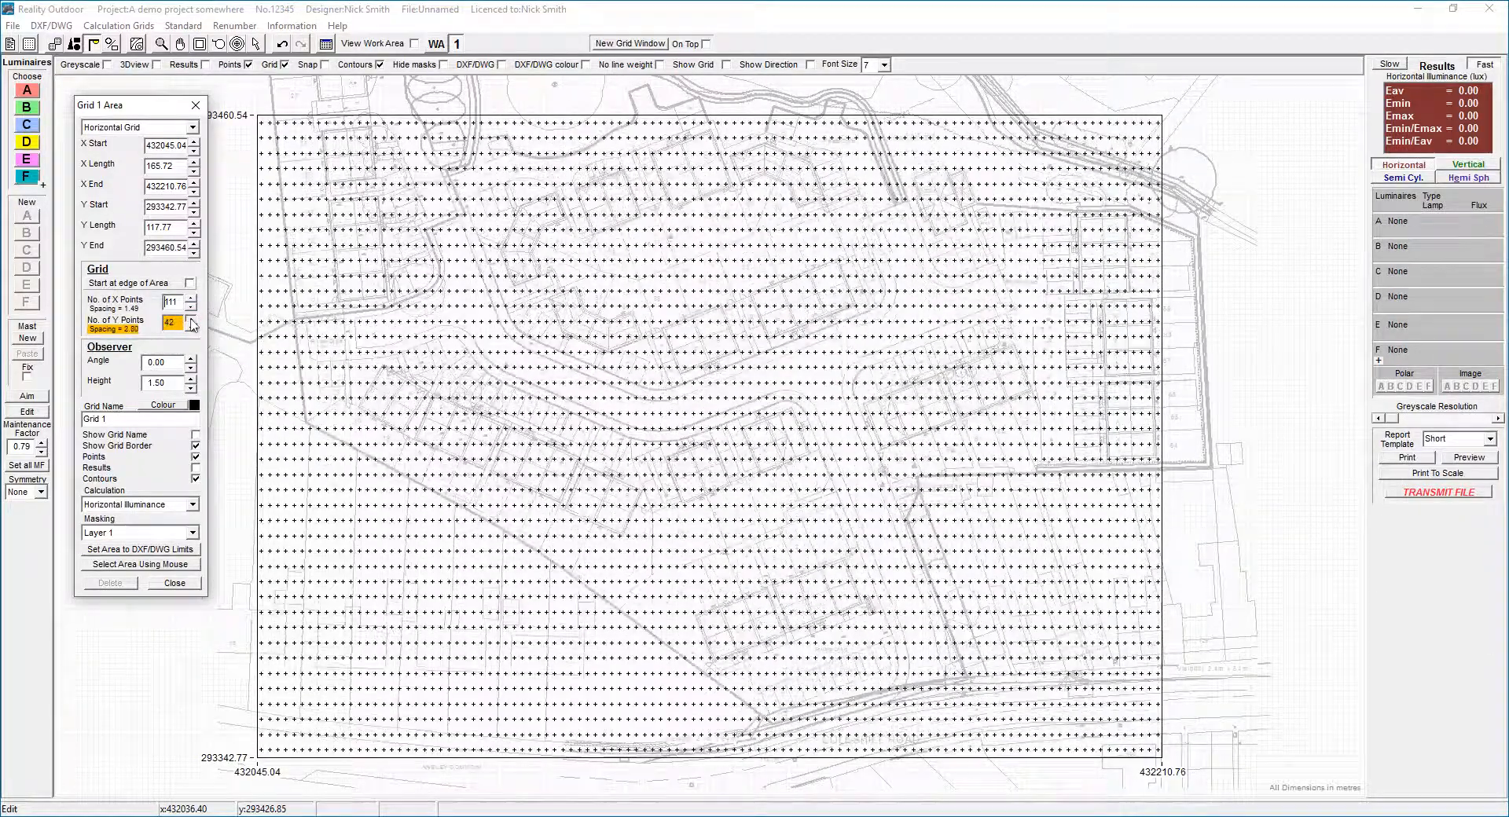
pyautogui.click(193, 317)
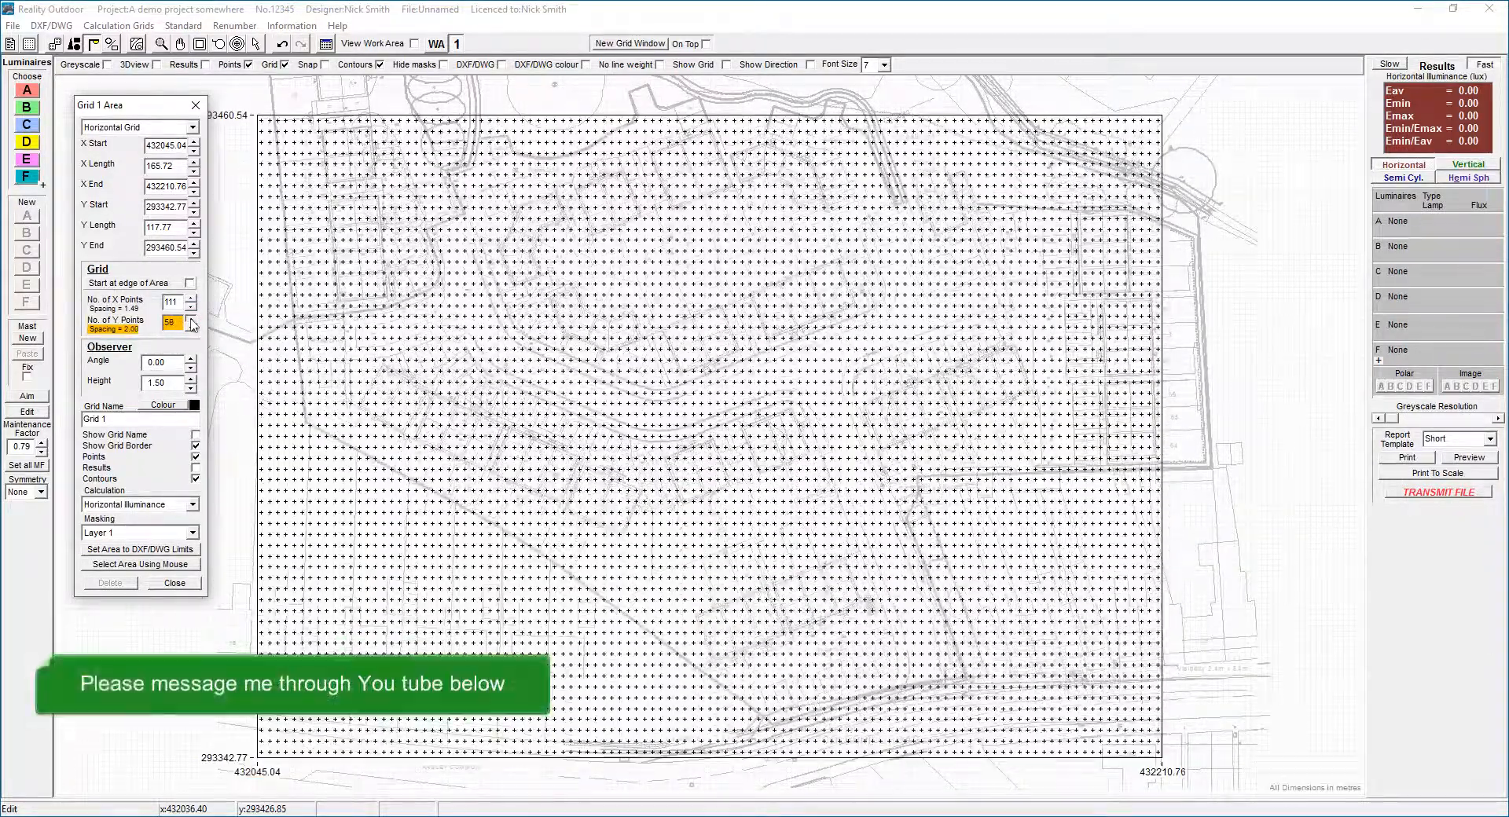
pyautogui.click(194, 317)
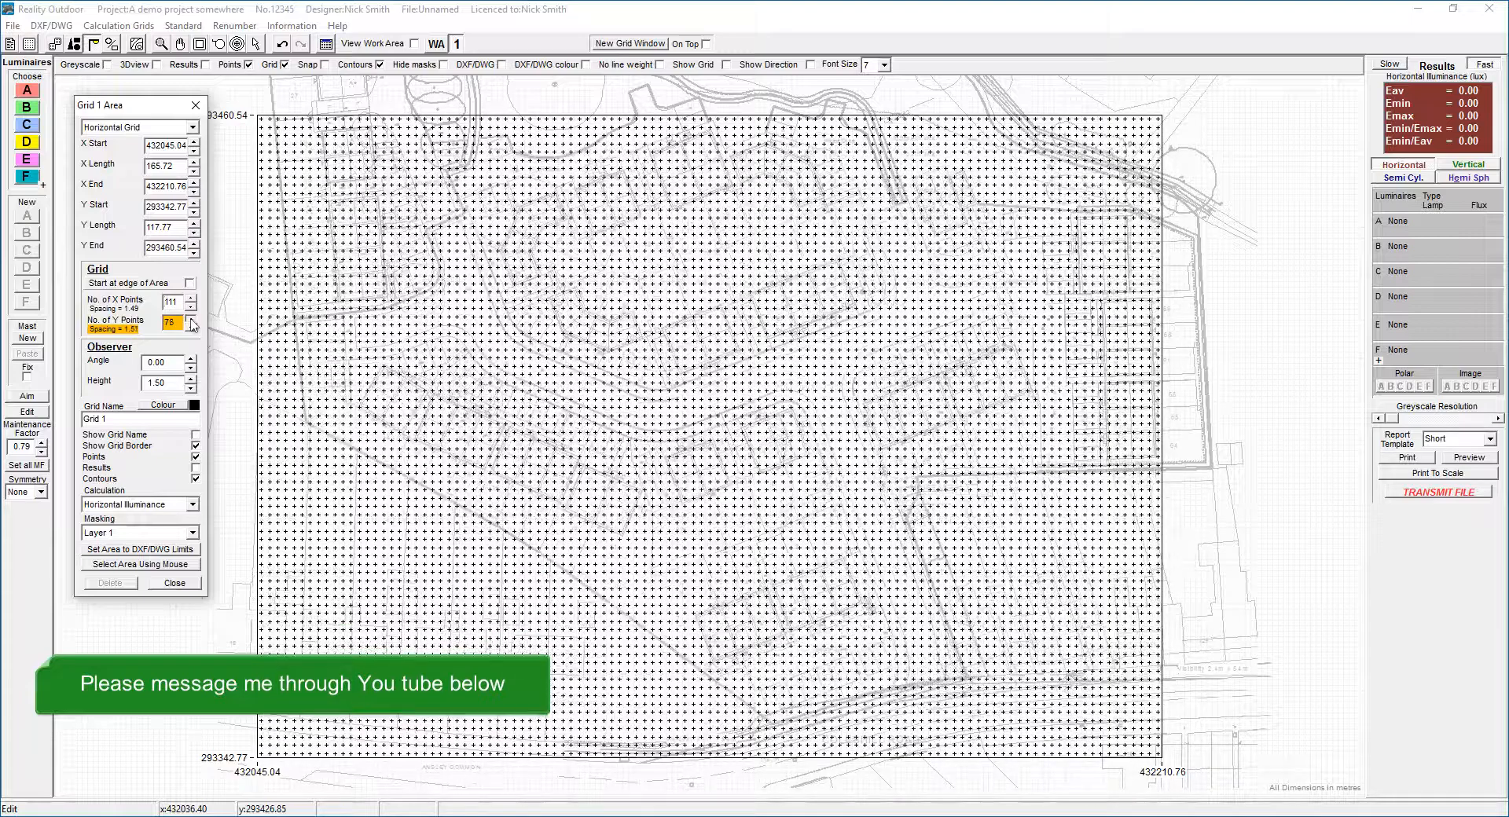
pyautogui.click(193, 318)
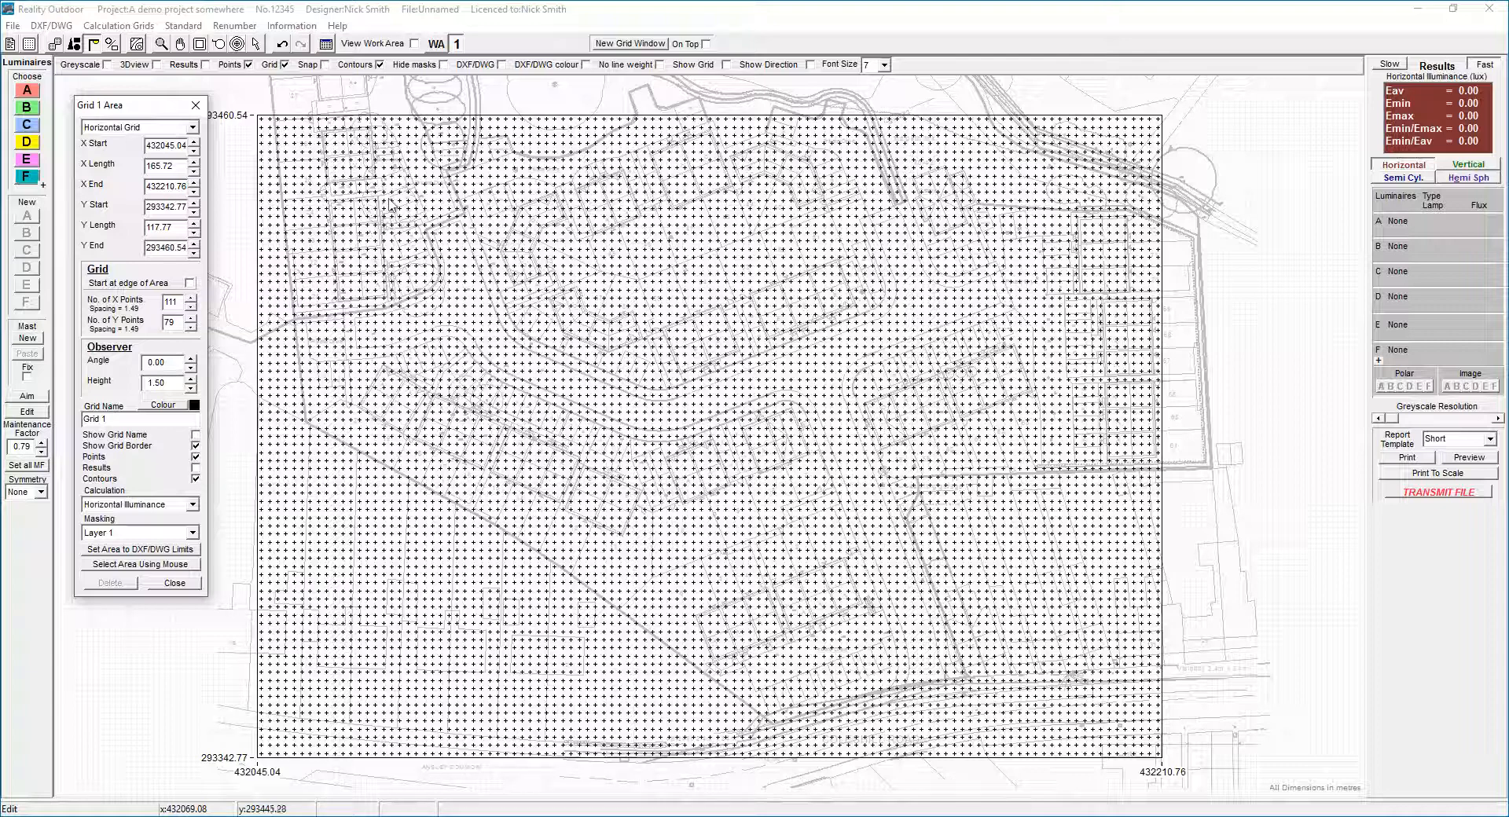
pyautogui.moveTo(336, 539)
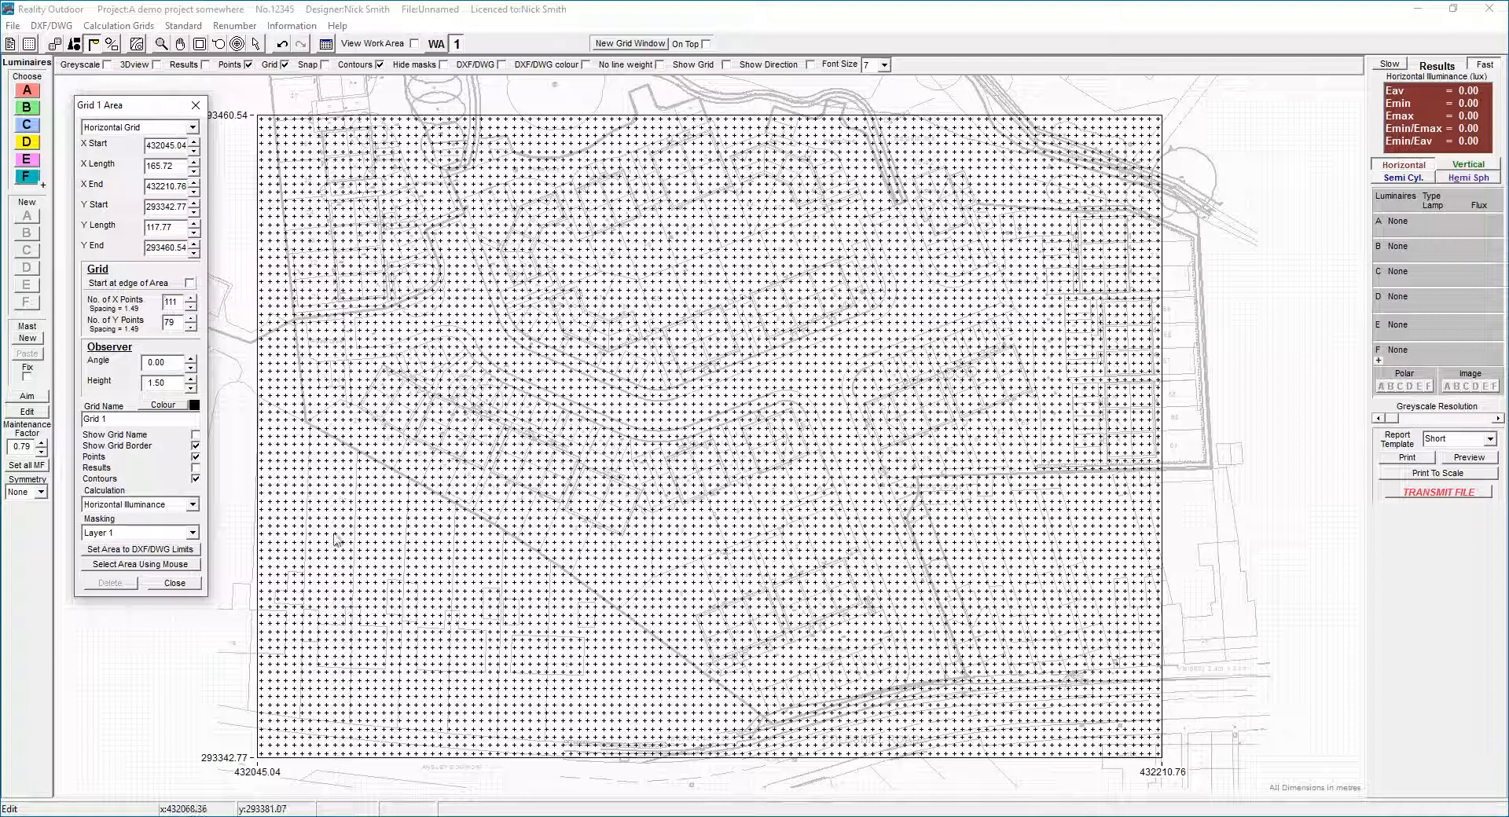
pyautogui.moveTo(619, 363)
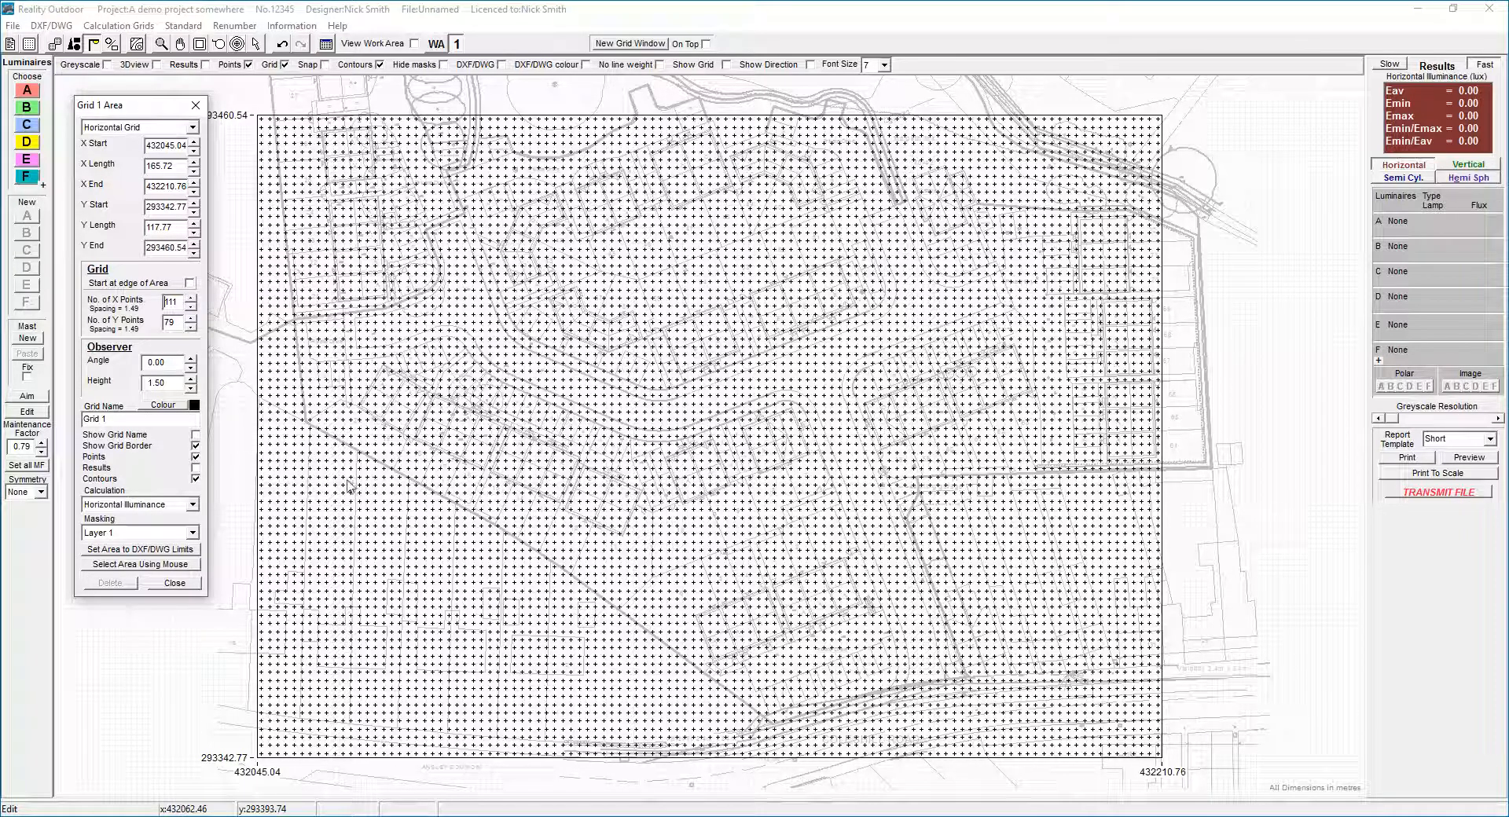
pyautogui.moveTo(536, 384)
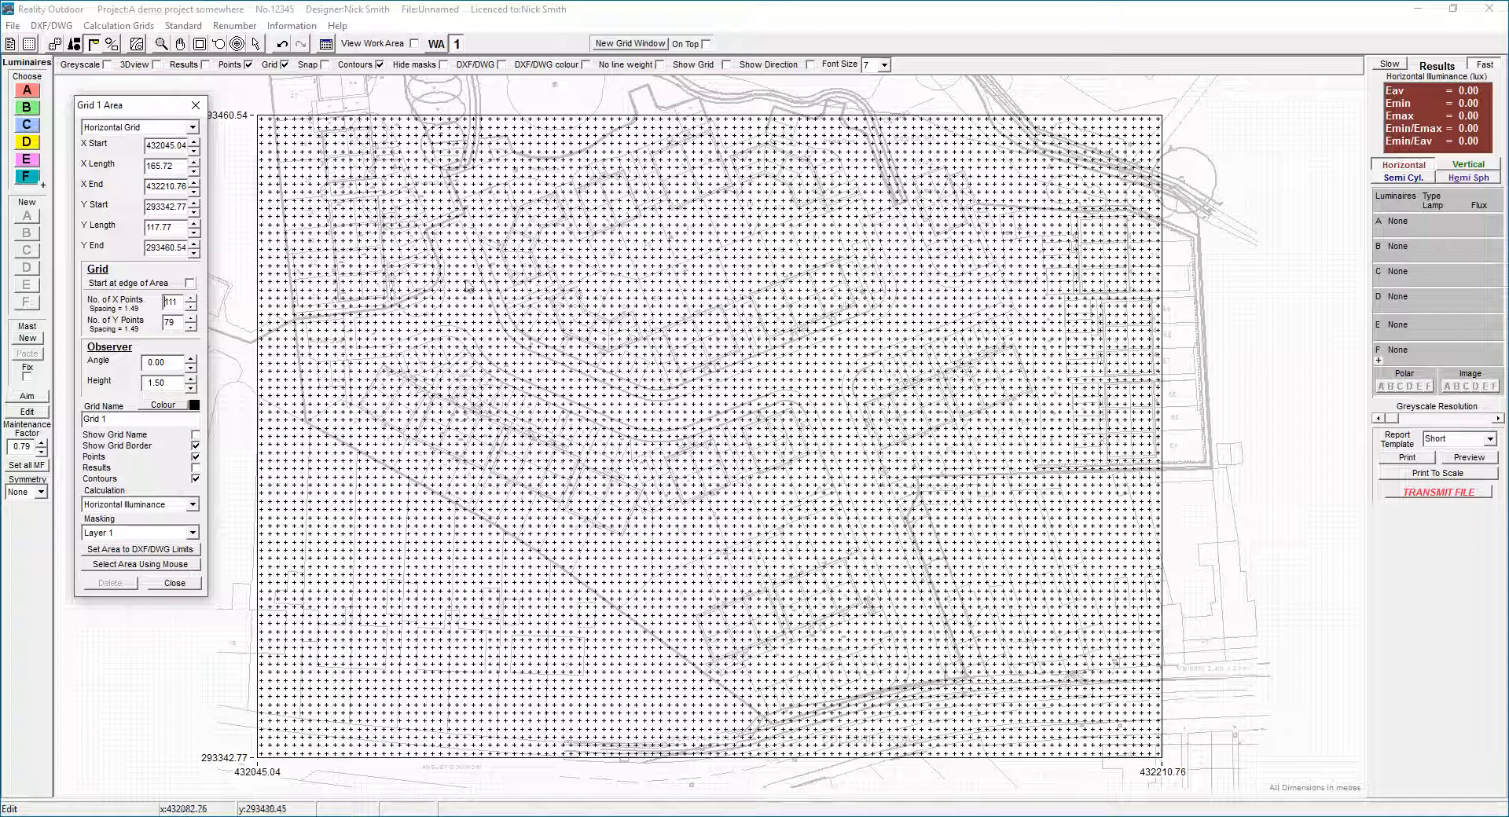
pyautogui.moveTo(1201, 279)
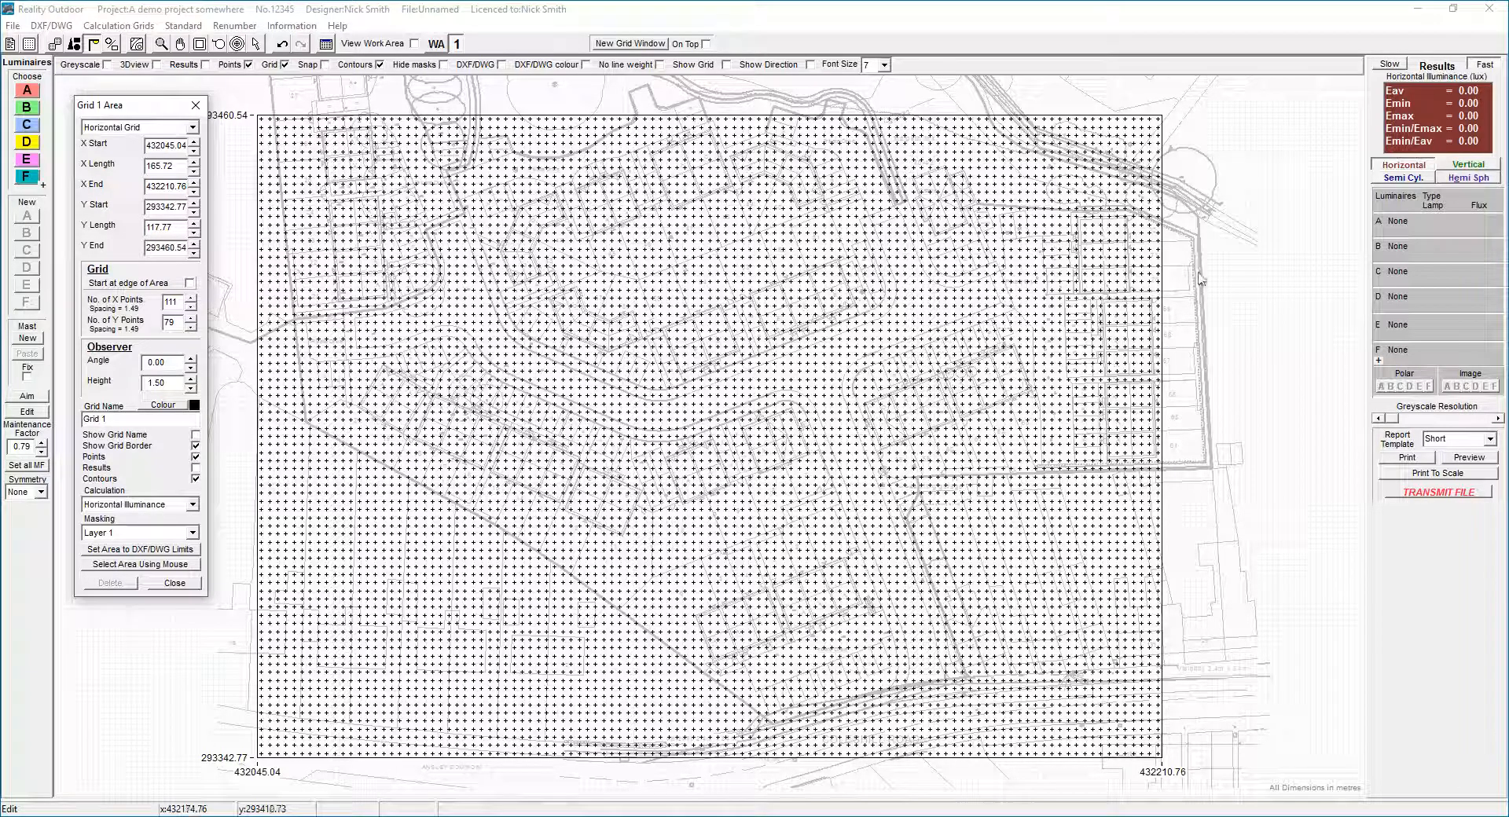
pyautogui.moveTo(346, 338)
pyautogui.write('R')
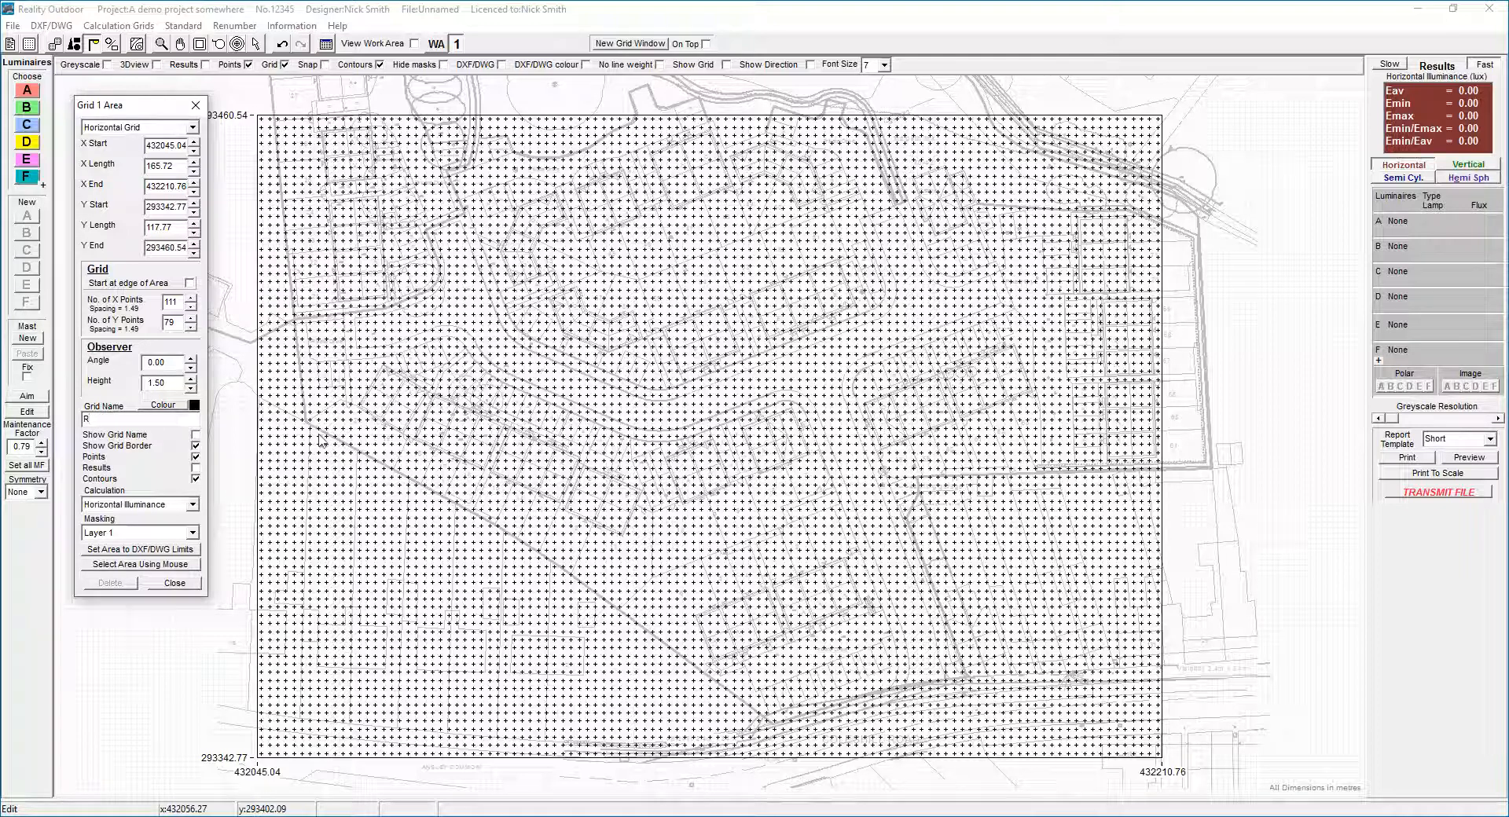
# Step: Finish naming the grid 'Roadway' and close its settings with points hidden
pyautogui.write('oadway')
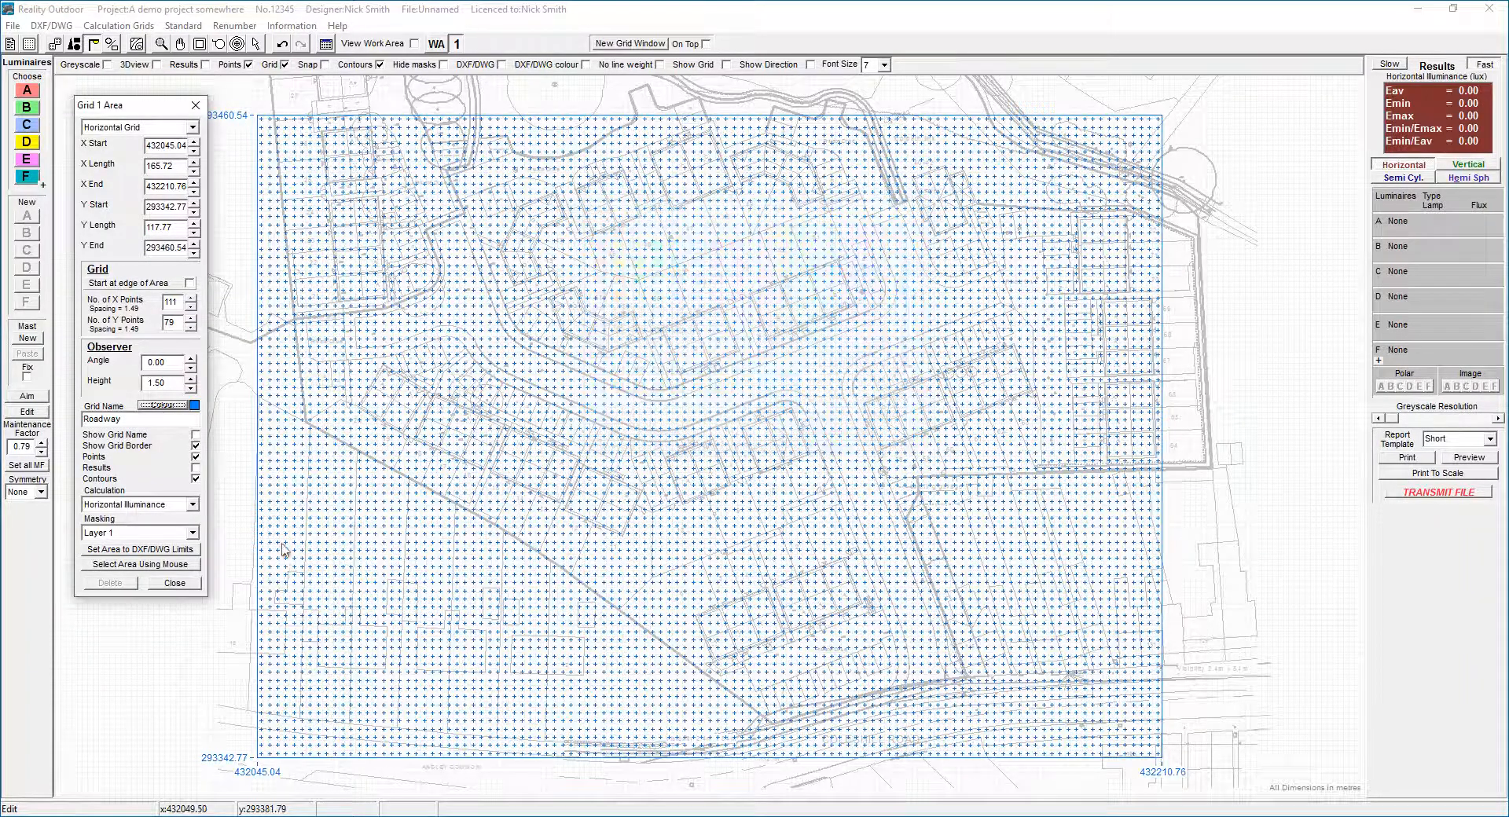
pyautogui.click(174, 582)
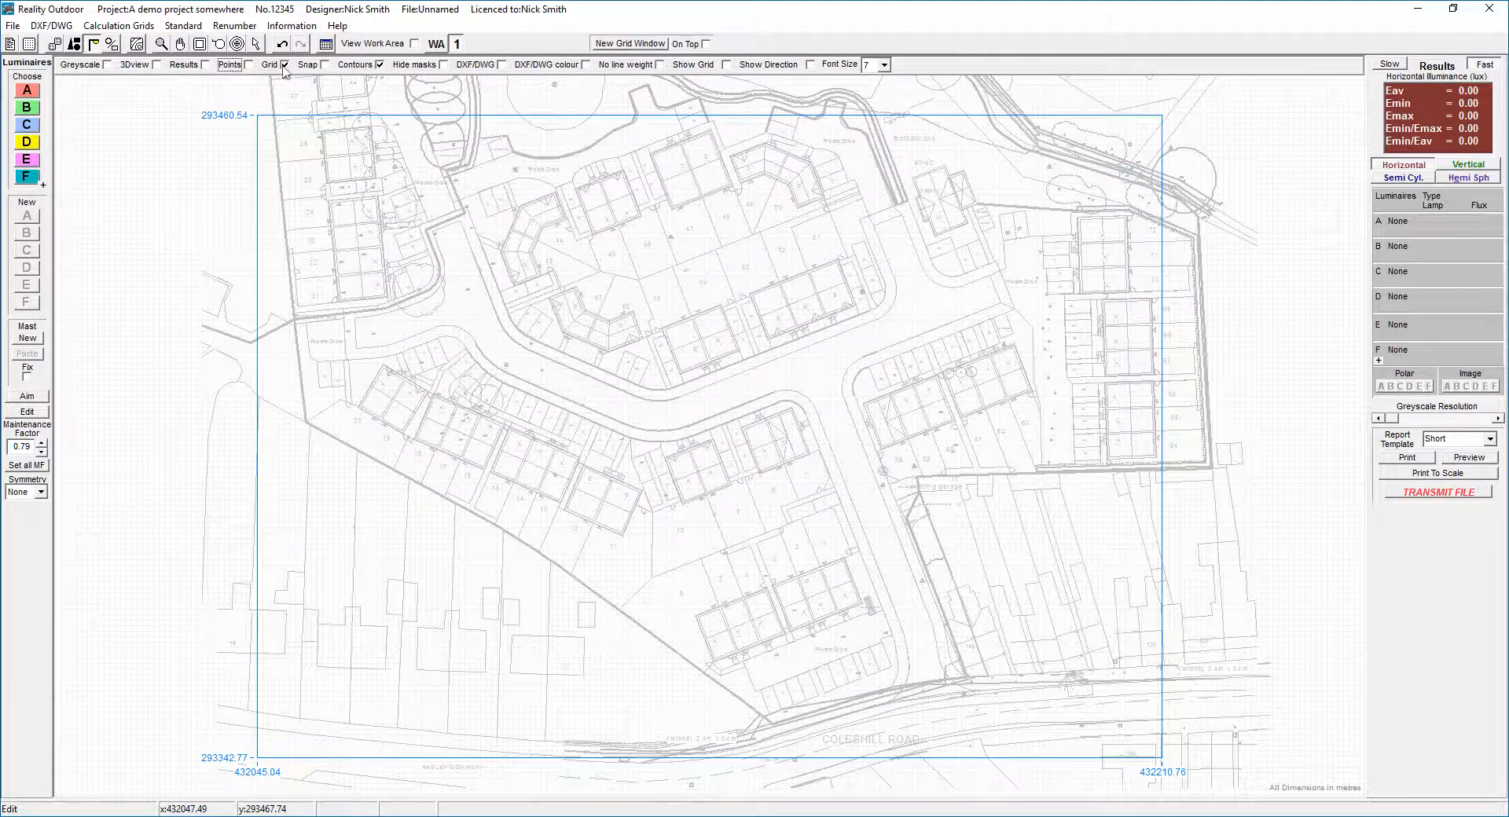
# Step: Assign luminaire A the Philips Luma Micro BGP615 MICROLuma R5 /NW LED at 2.20 klm
pyautogui.click(285, 65)
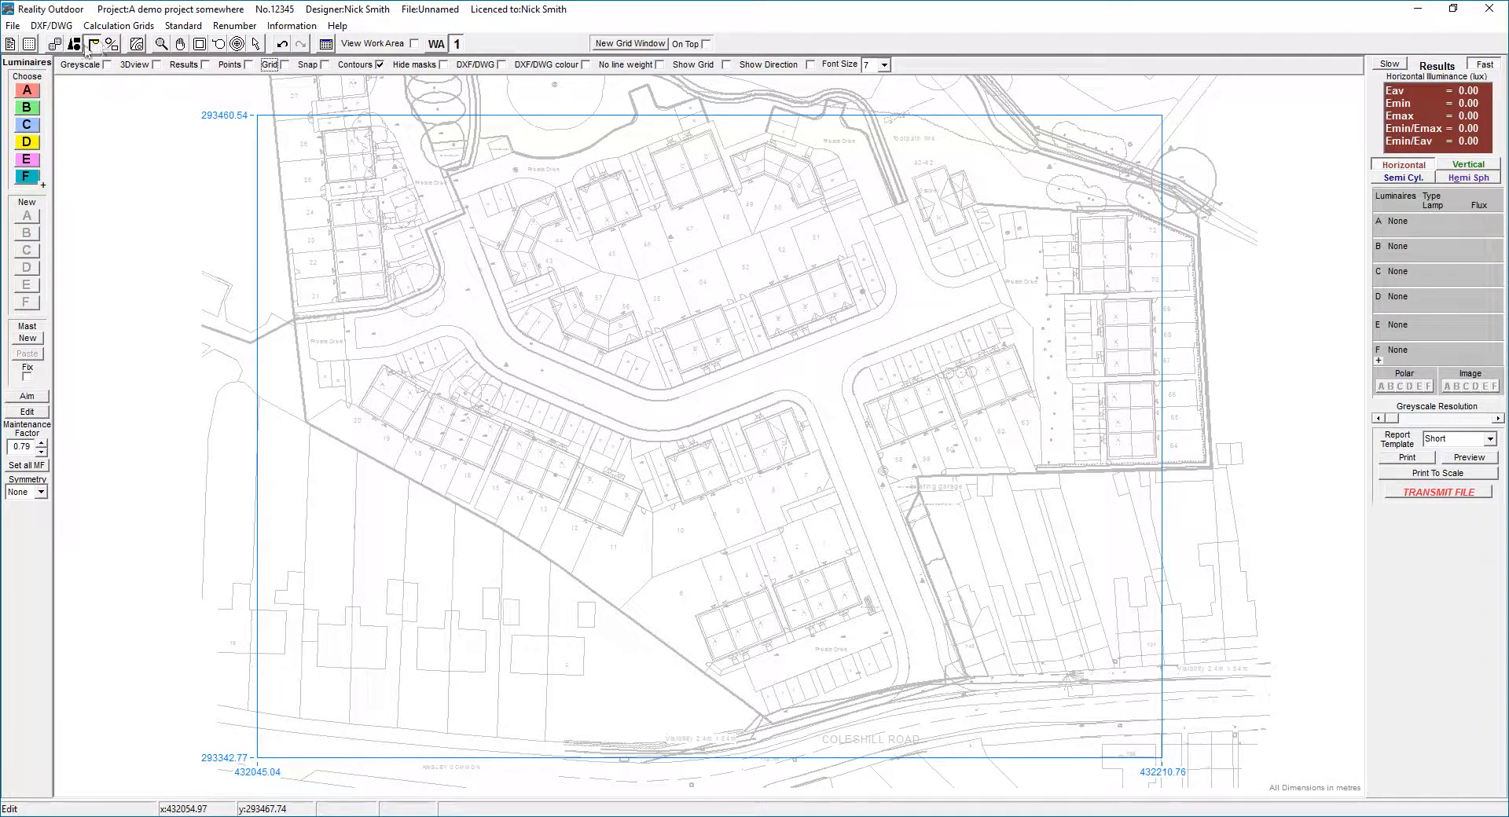
pyautogui.moveTo(94, 46)
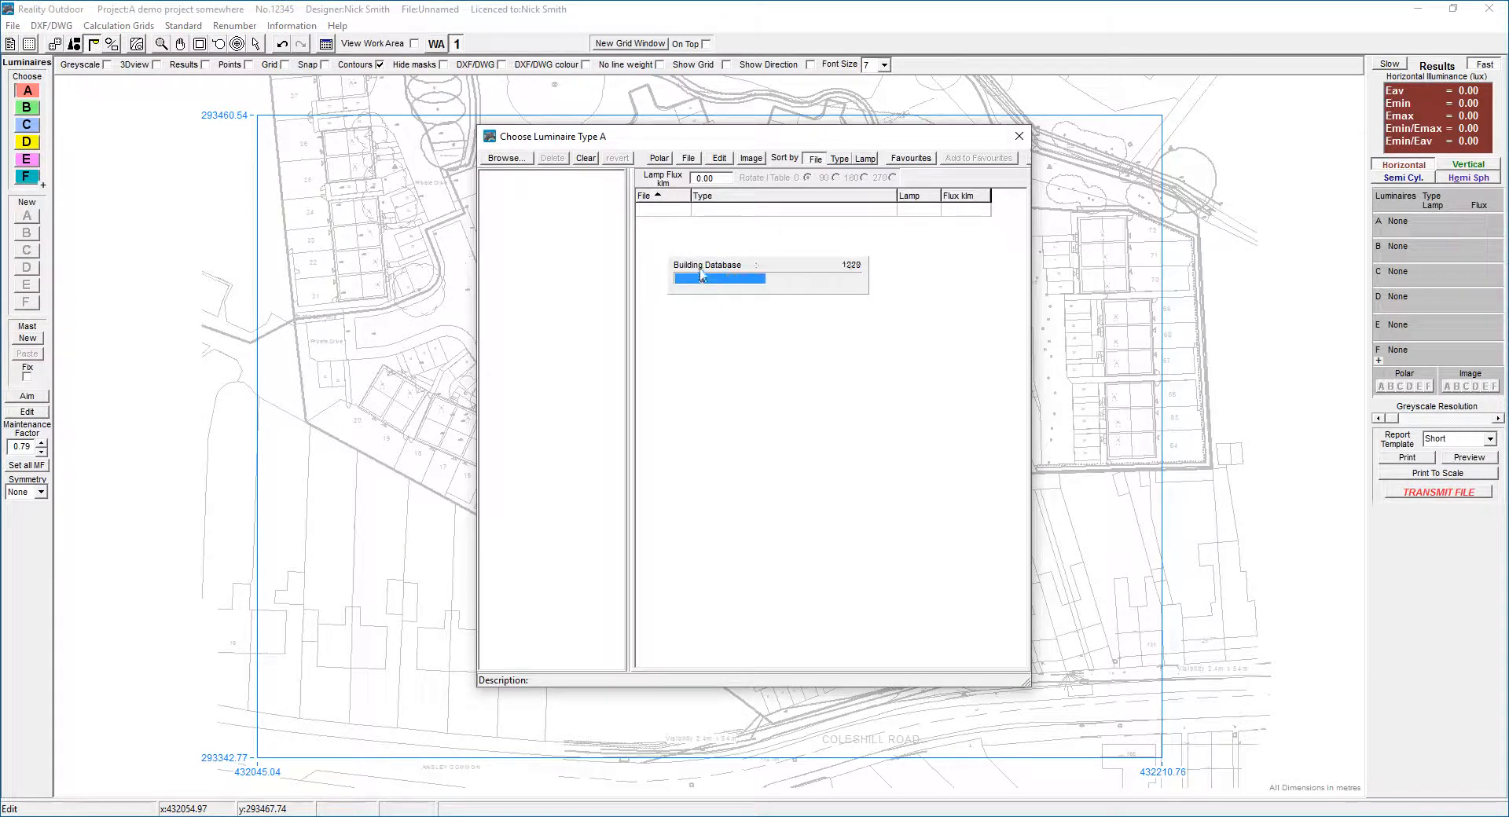
pyautogui.click(505, 158)
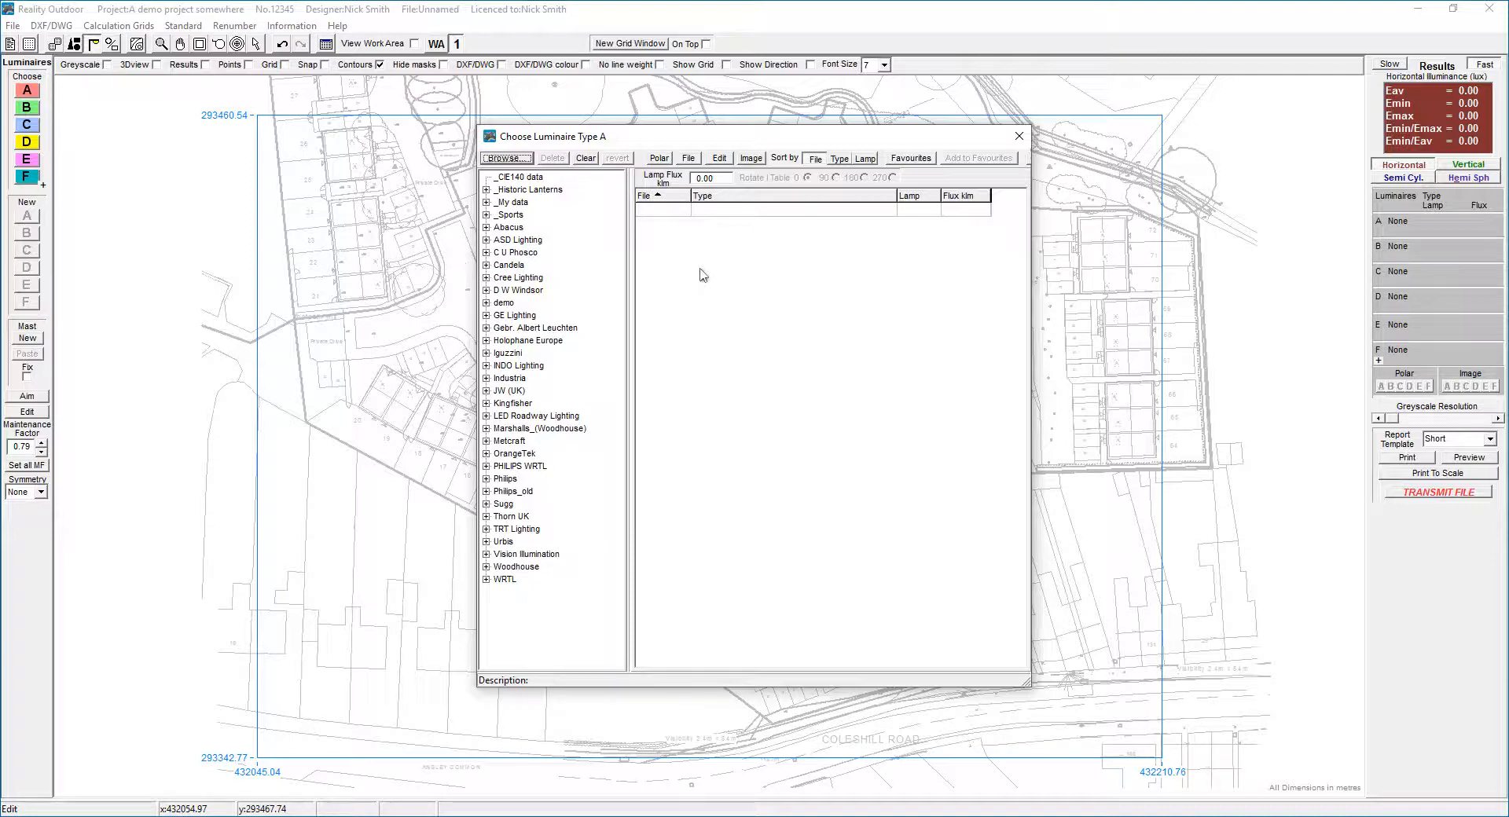
pyautogui.moveTo(702, 142)
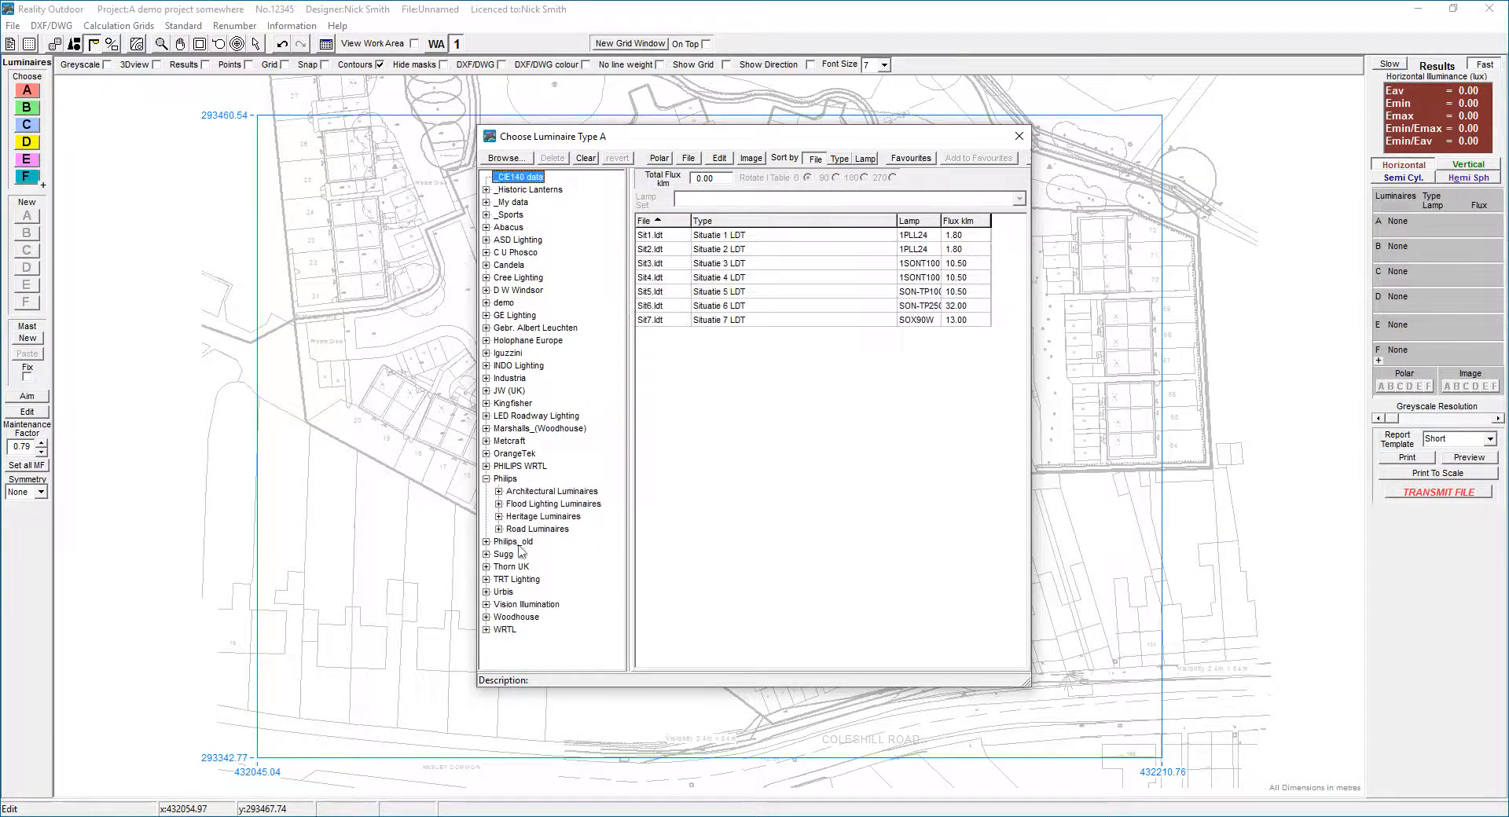
pyautogui.click(498, 516)
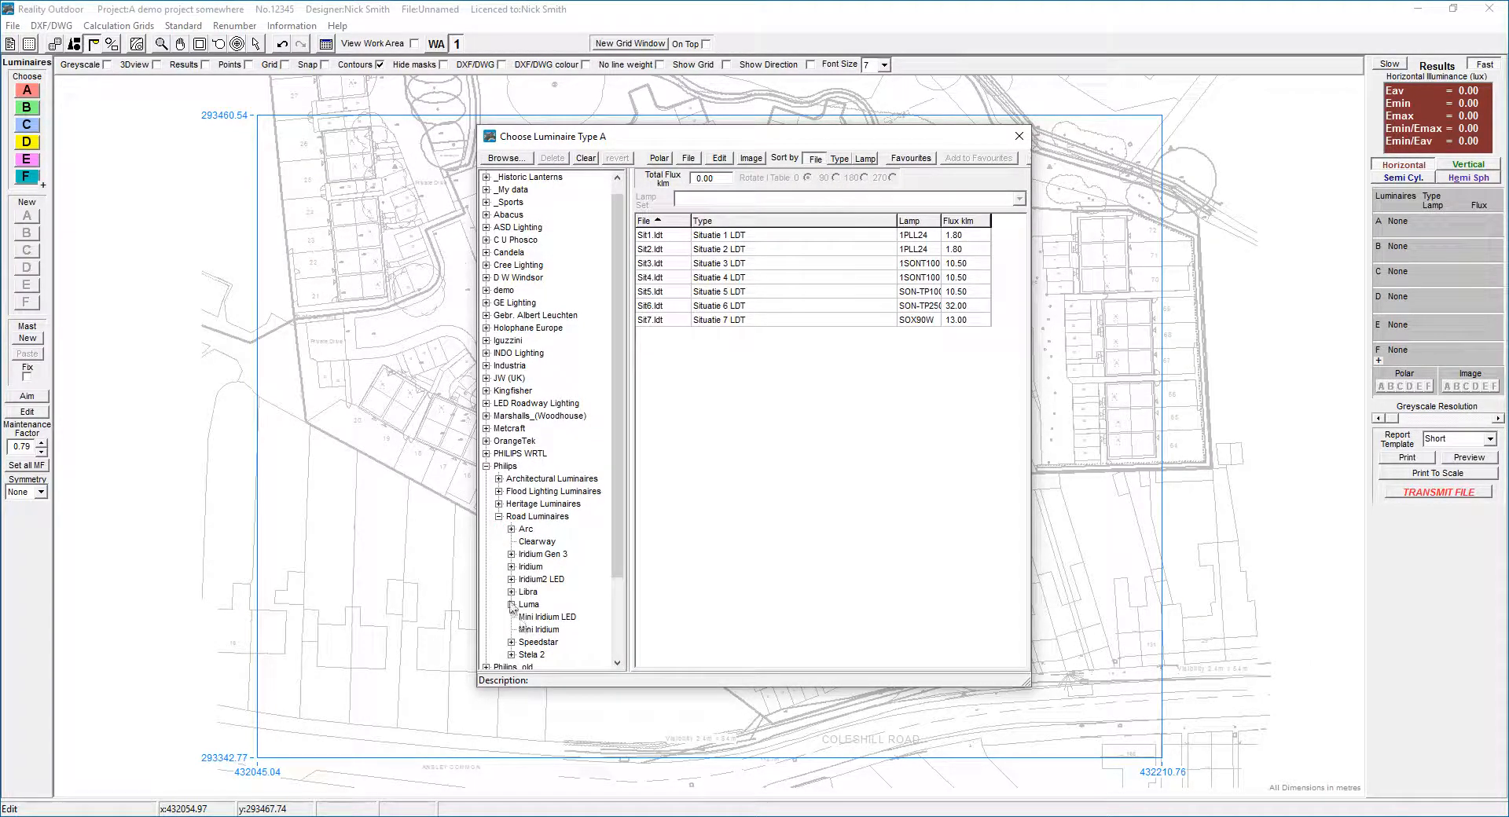
pyautogui.click(514, 592)
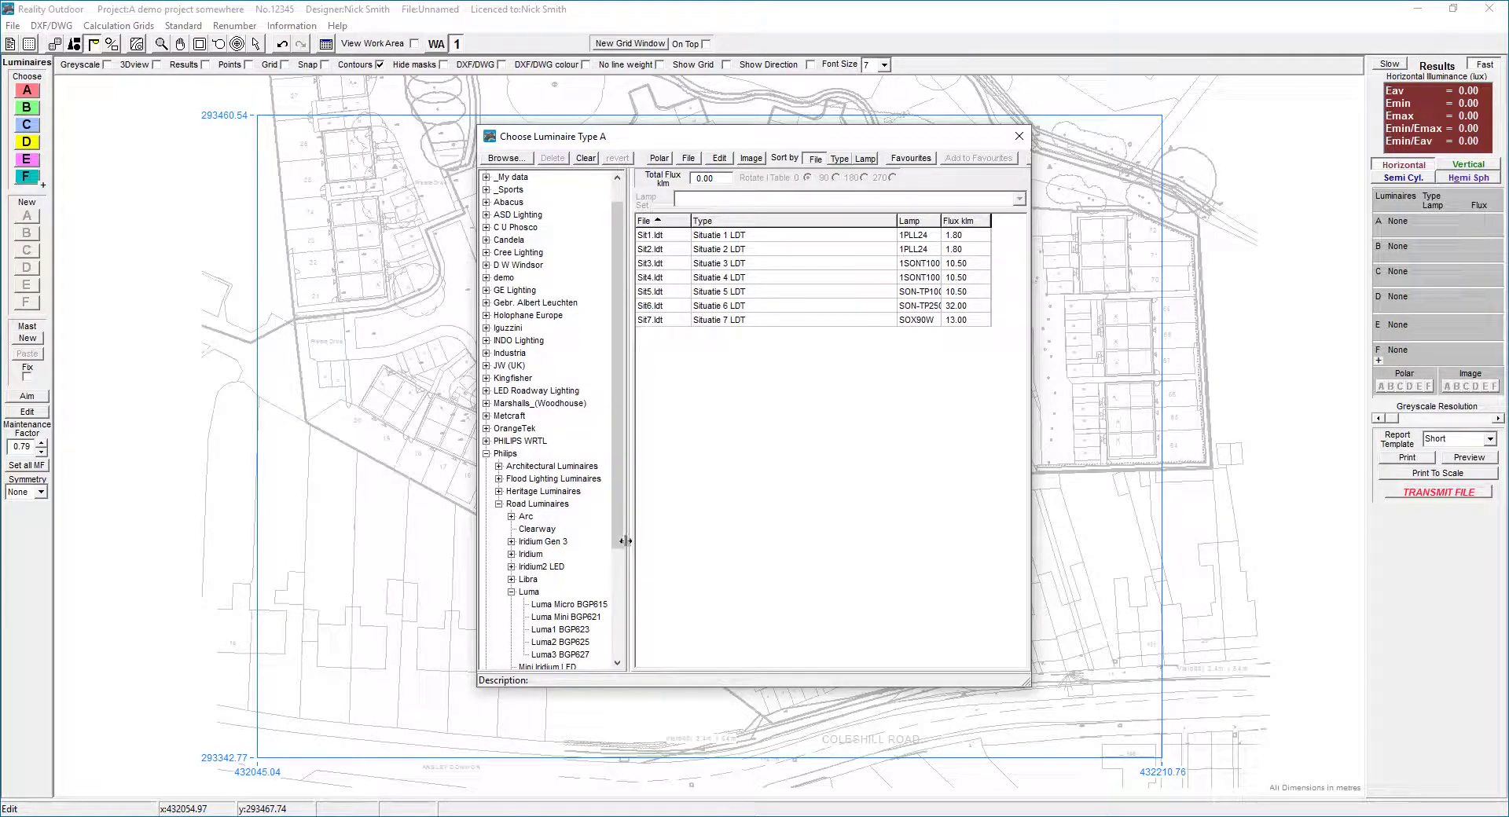
pyautogui.scroll(-3)
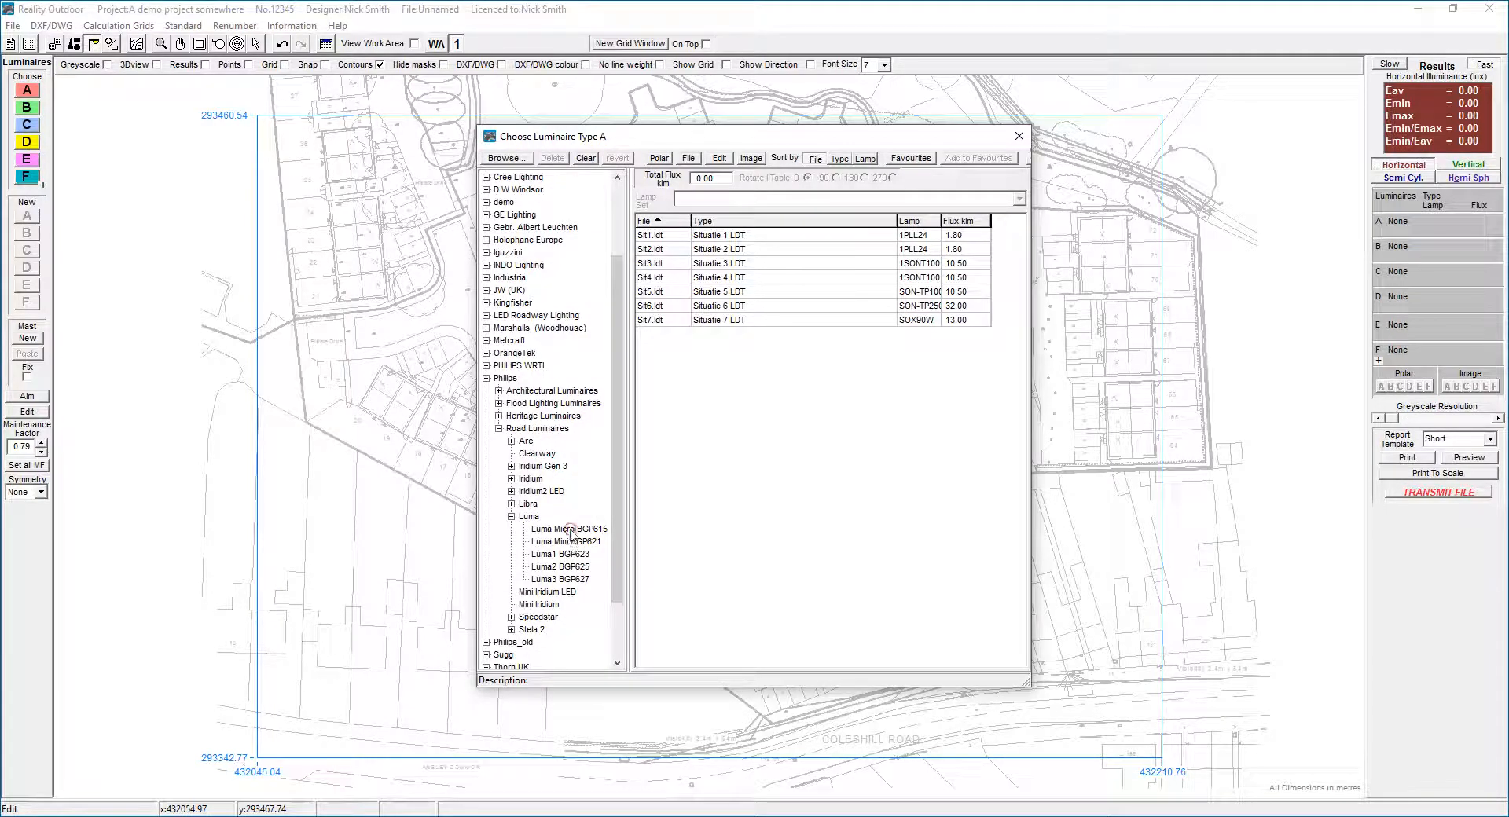
pyautogui.click(567, 530)
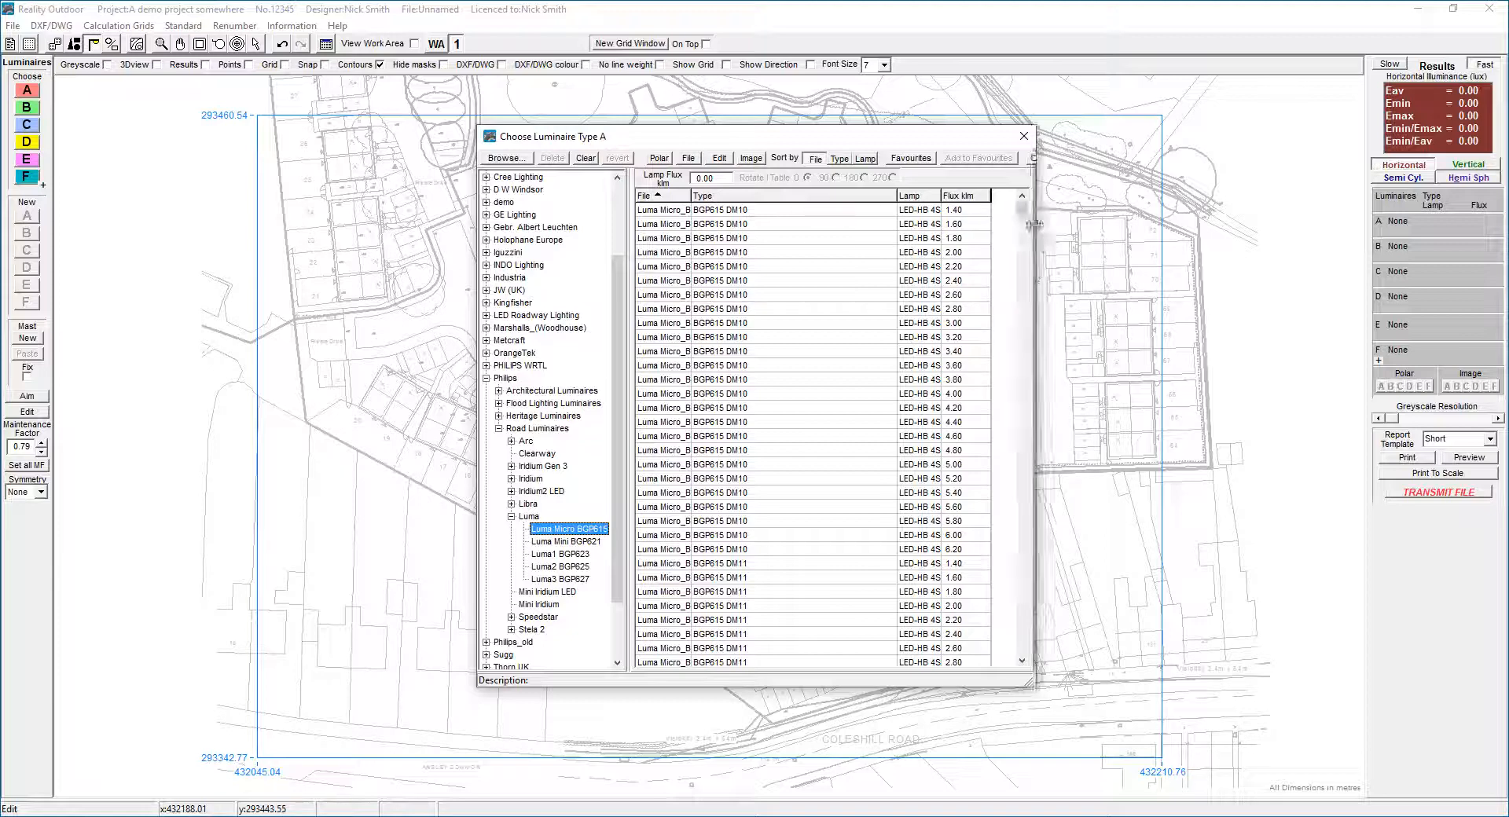
pyautogui.scroll(-3)
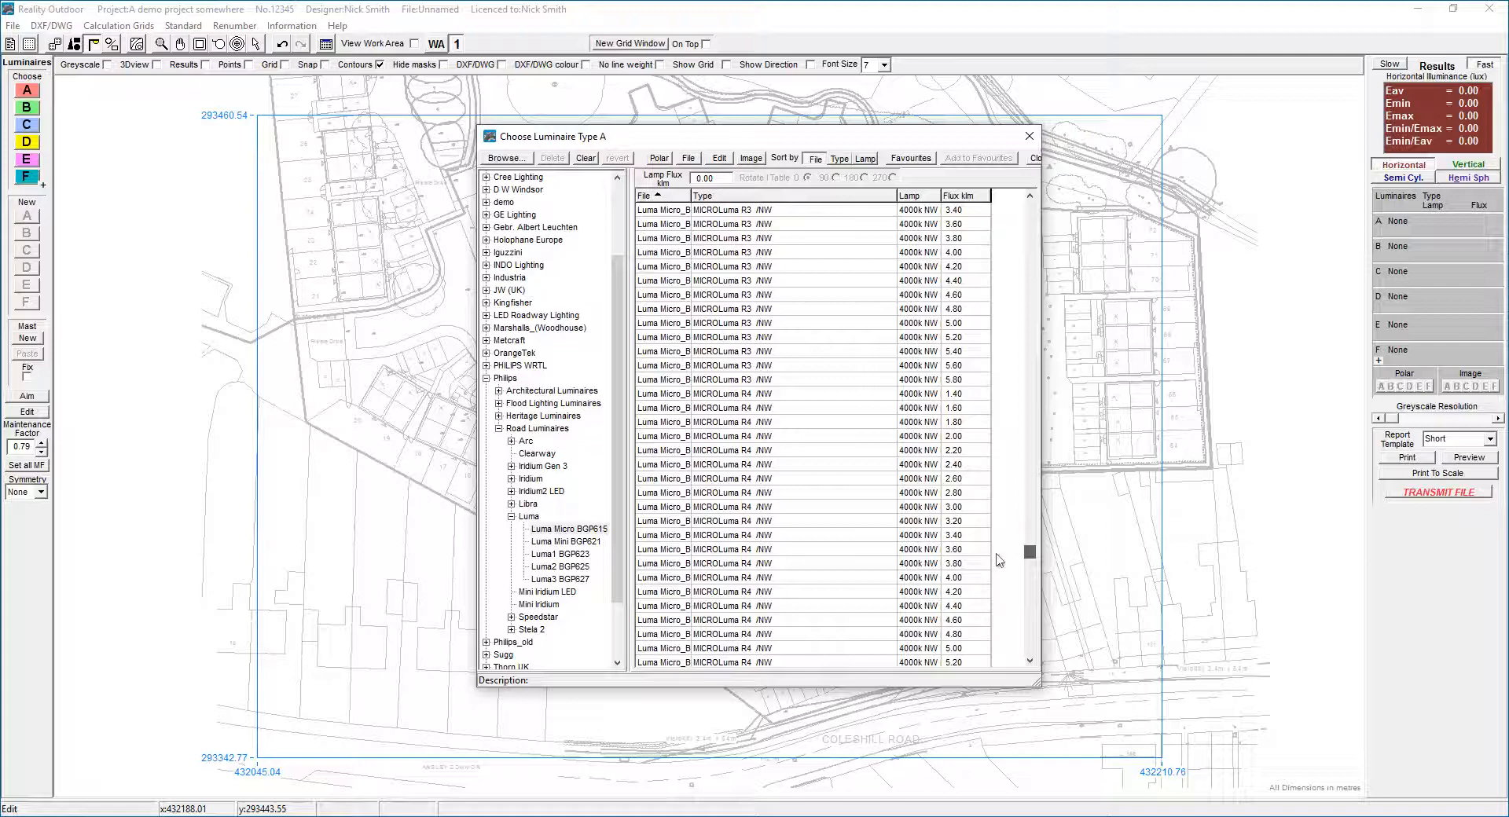
pyautogui.scroll(-3)
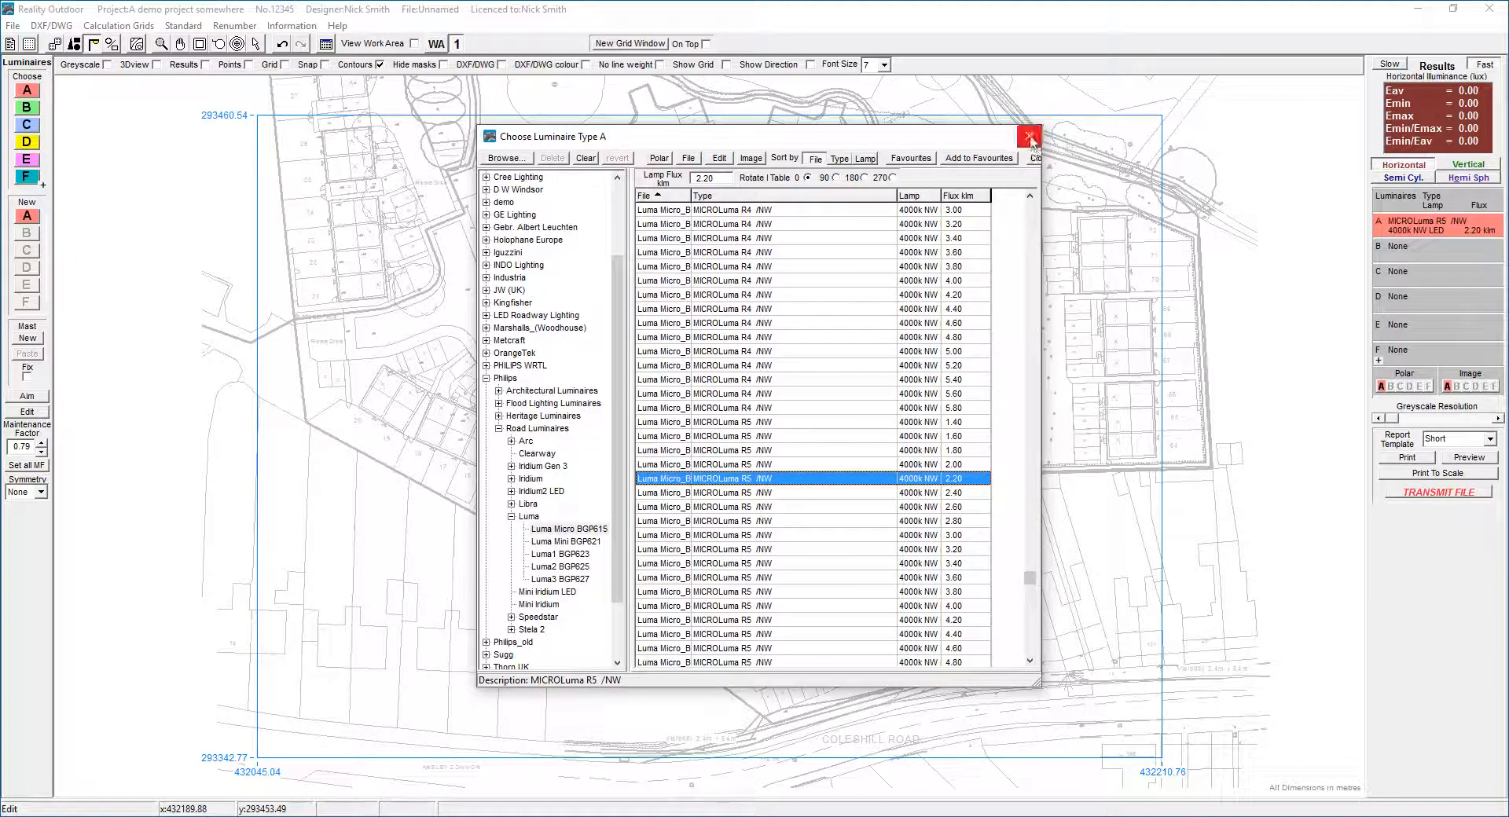
pyautogui.click(1029, 136)
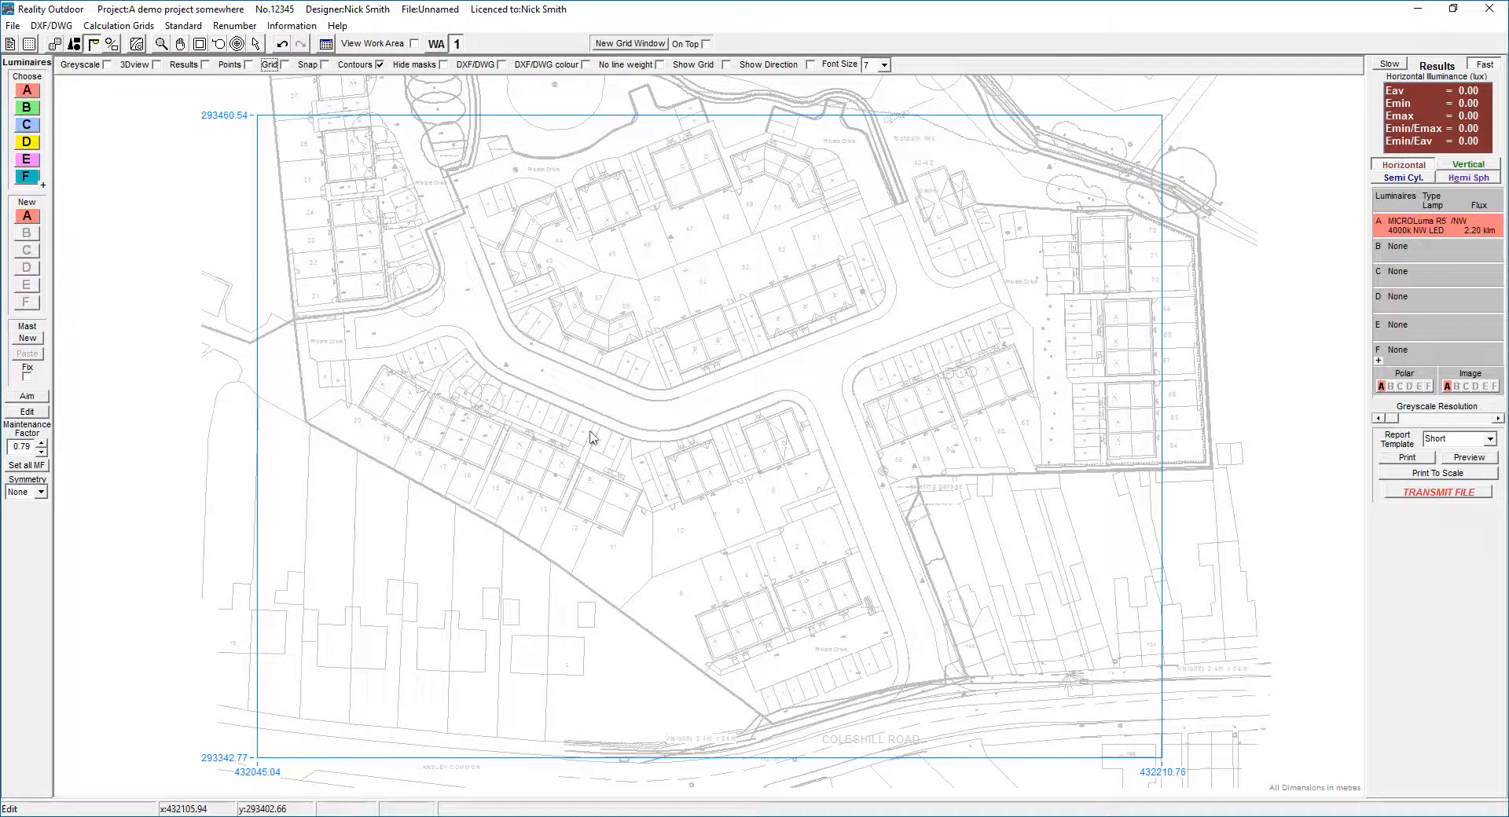
pyautogui.moveTo(94, 280)
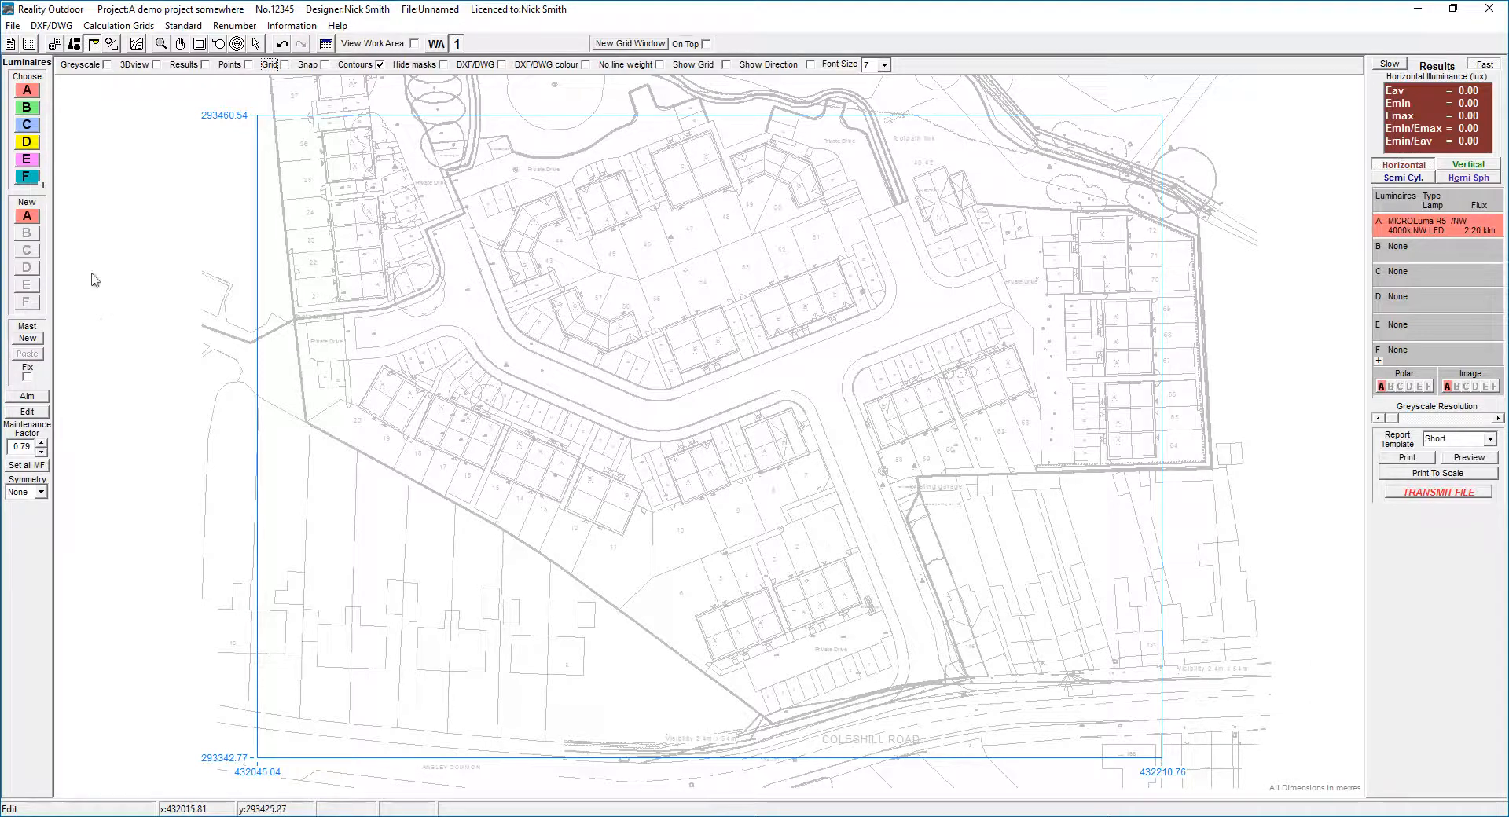
pyautogui.moveTo(26, 217)
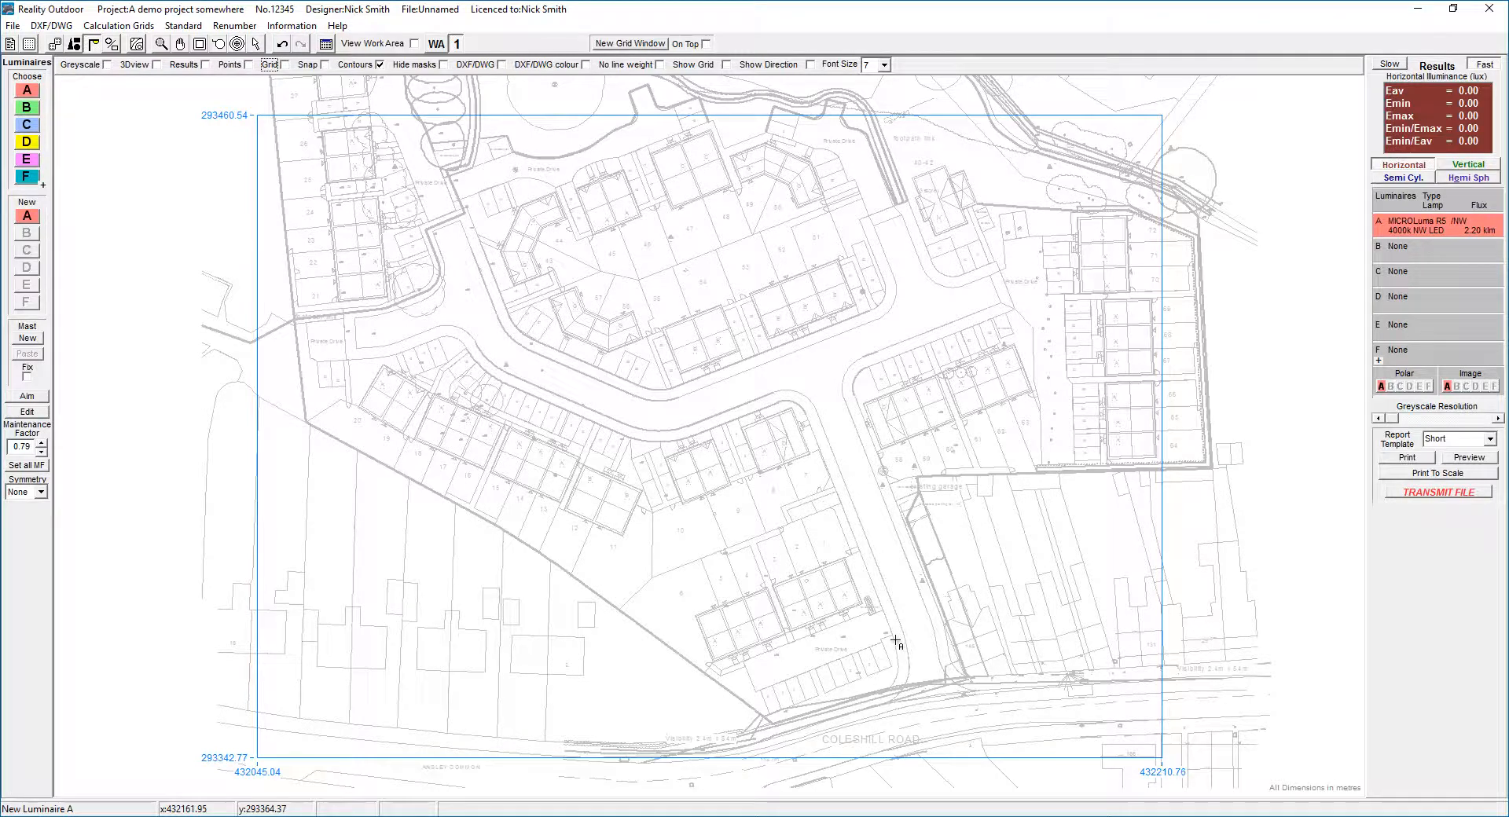
# Step: Place the first type A luminaire beside the southern road, giving 8.75 lux maximum
pyautogui.click(895, 641)
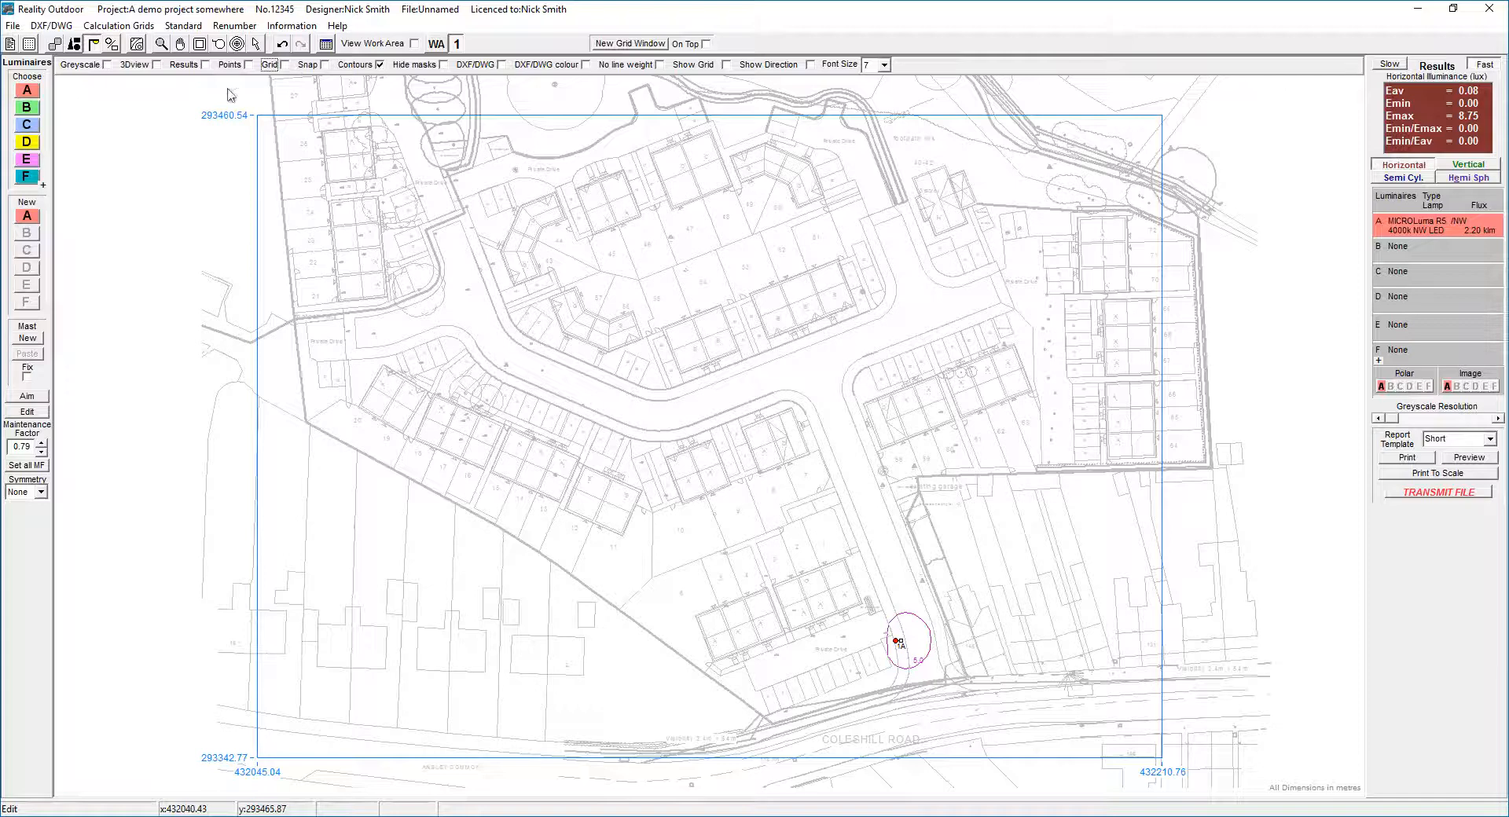
pyautogui.moveTo(799, 531)
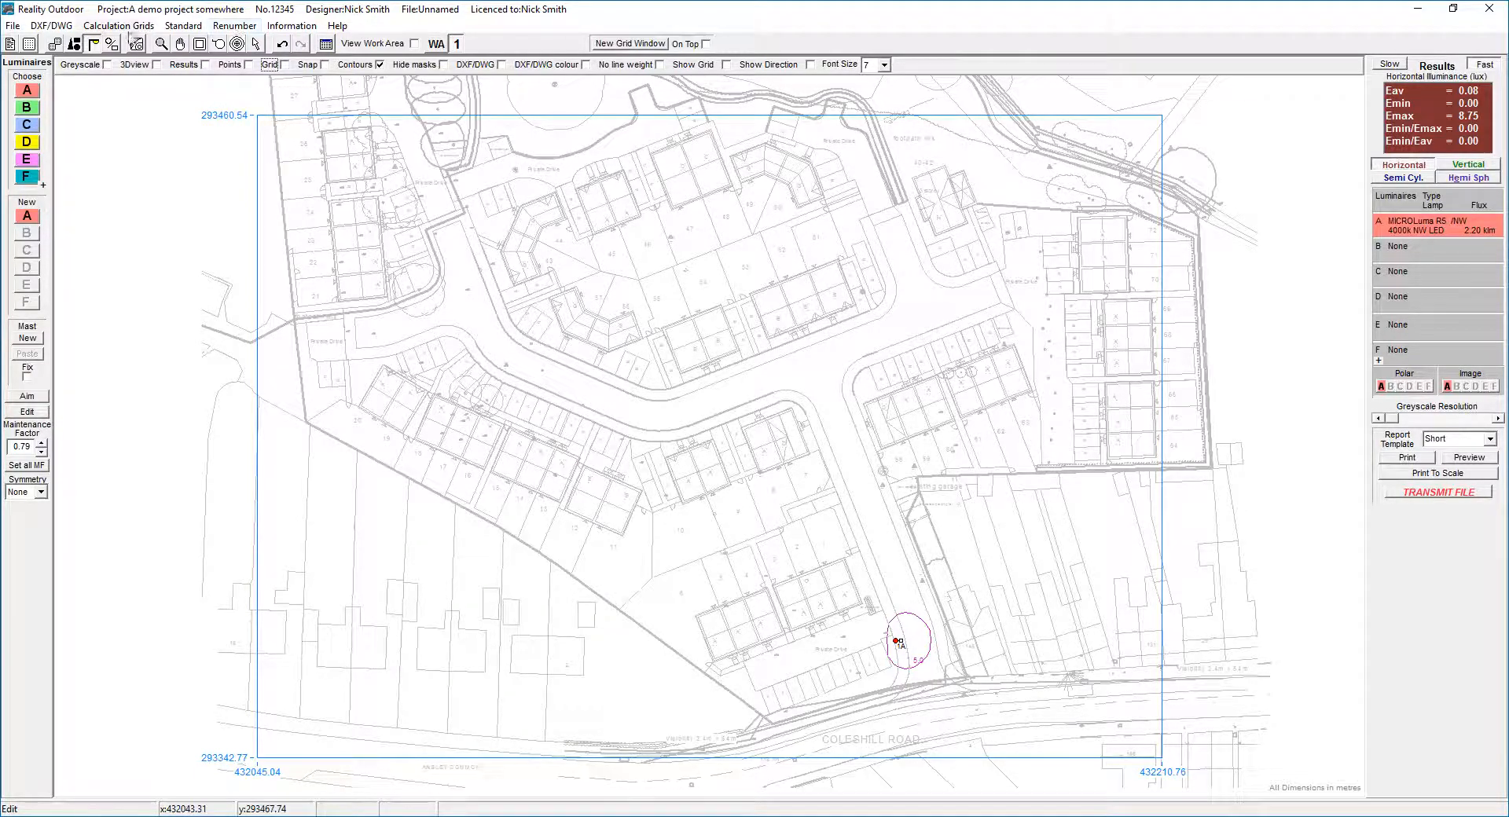
pyautogui.moveTo(137, 51)
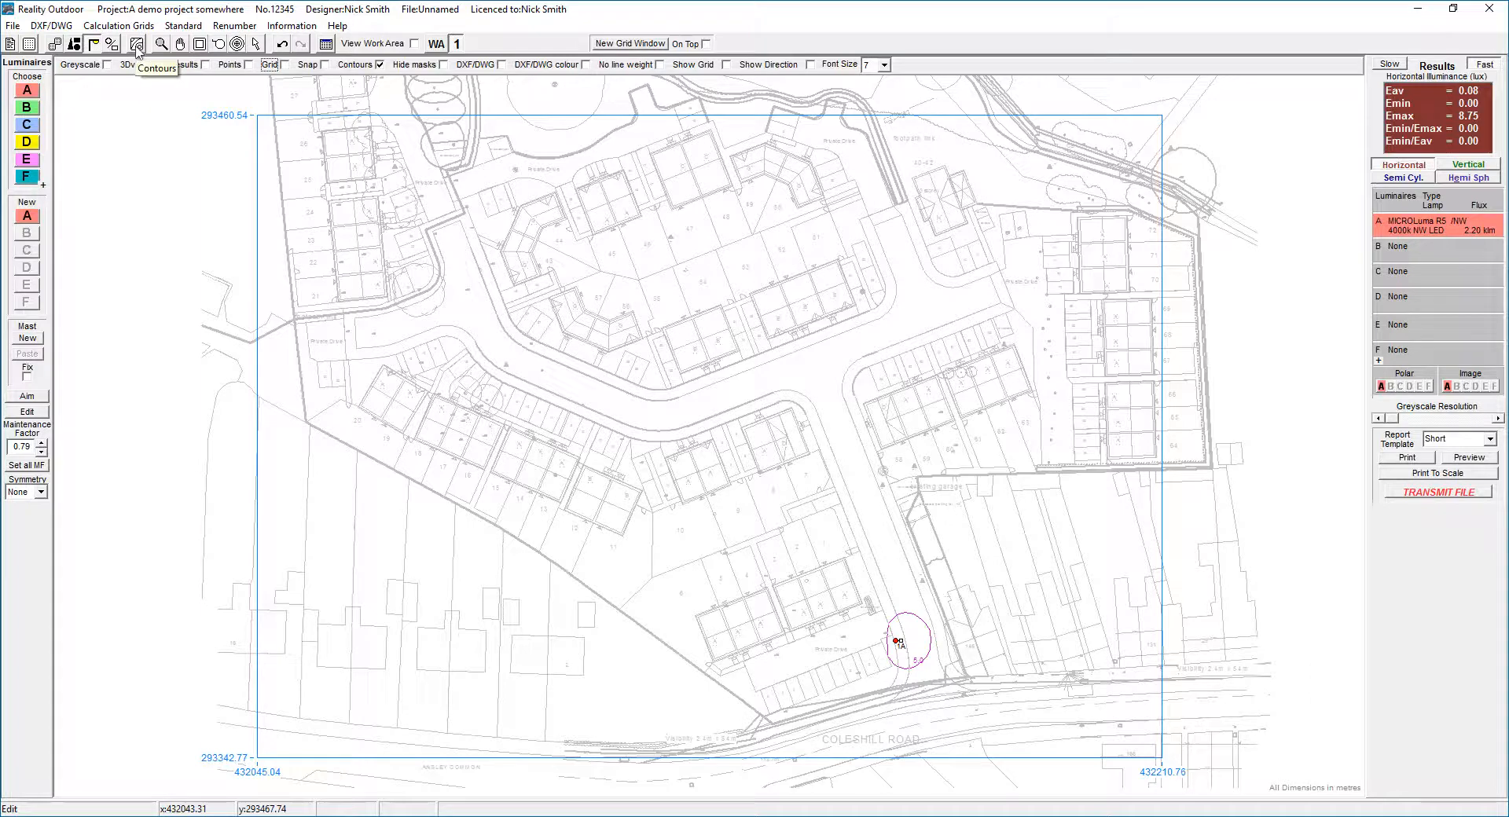
# Step: Show isolux contours at 1 and 5 lux, disabling the 20 lux level
pyautogui.click(100, 43)
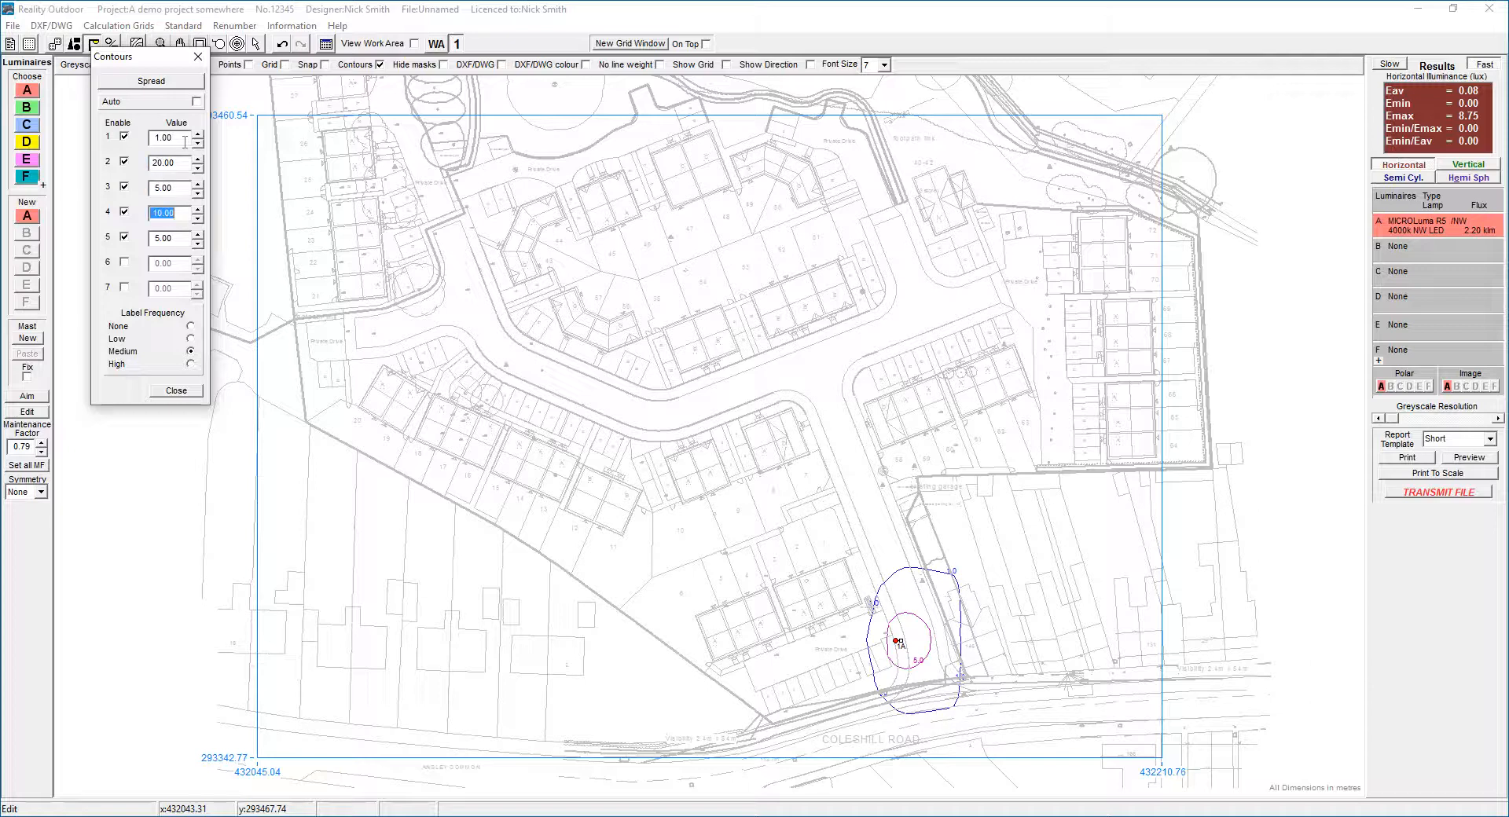
pyautogui.click(125, 162)
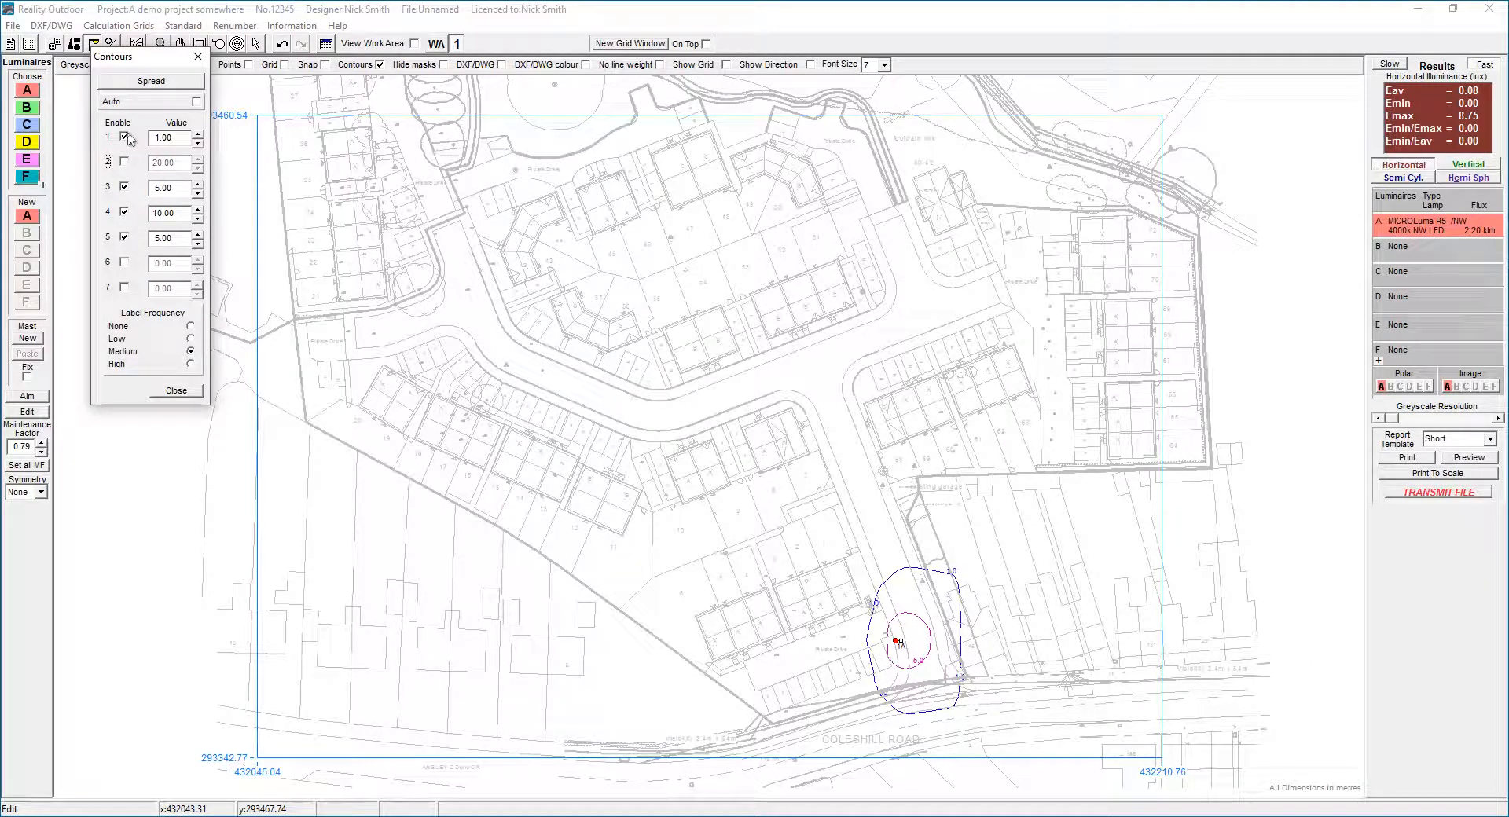
pyautogui.tripleClick(164, 138)
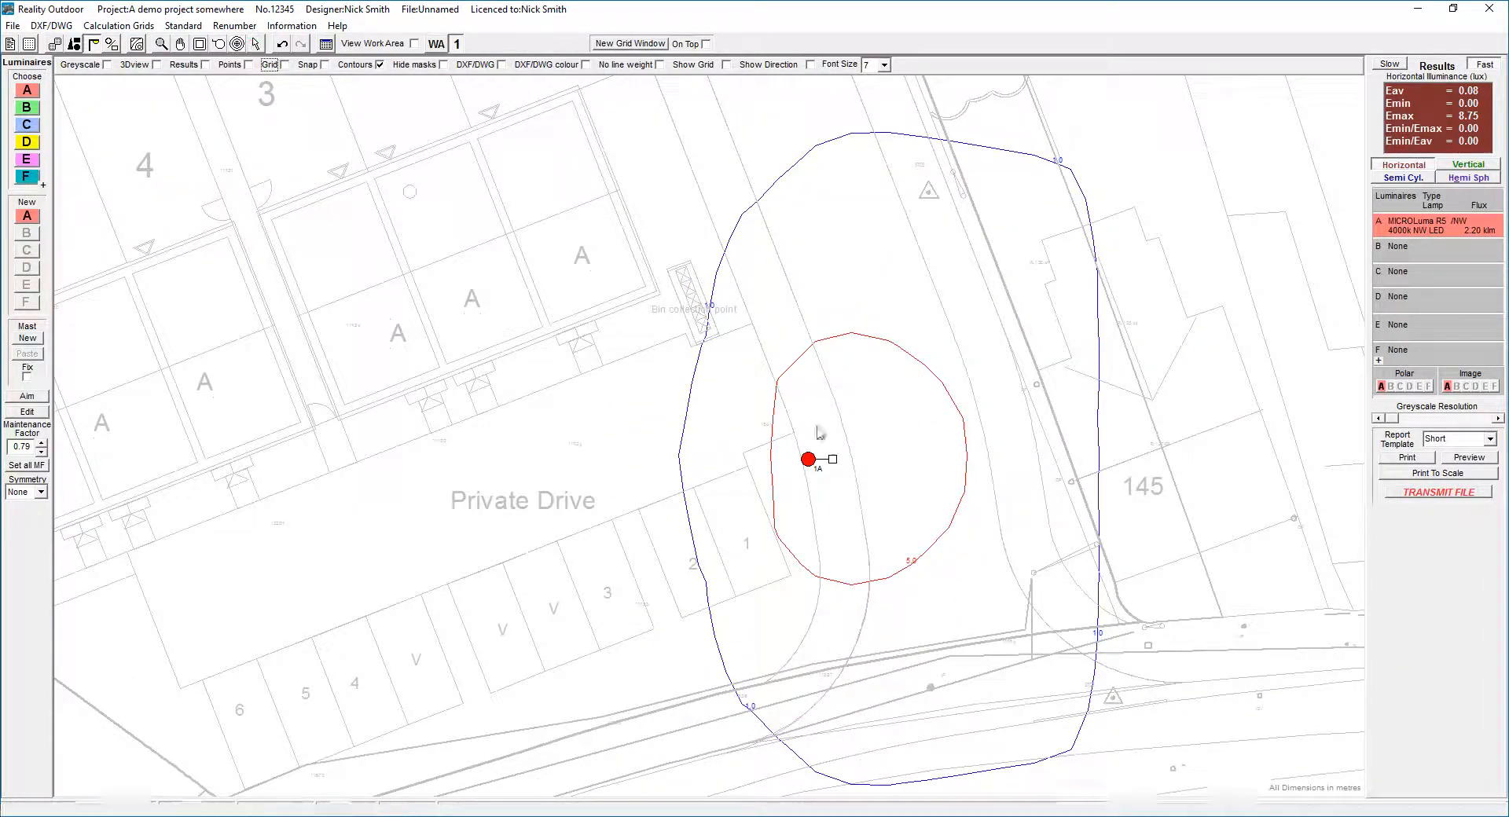
# Step: Open Column 1's settings and nudge the column slightly along Private Drive
pyautogui.doubleClick(806, 459)
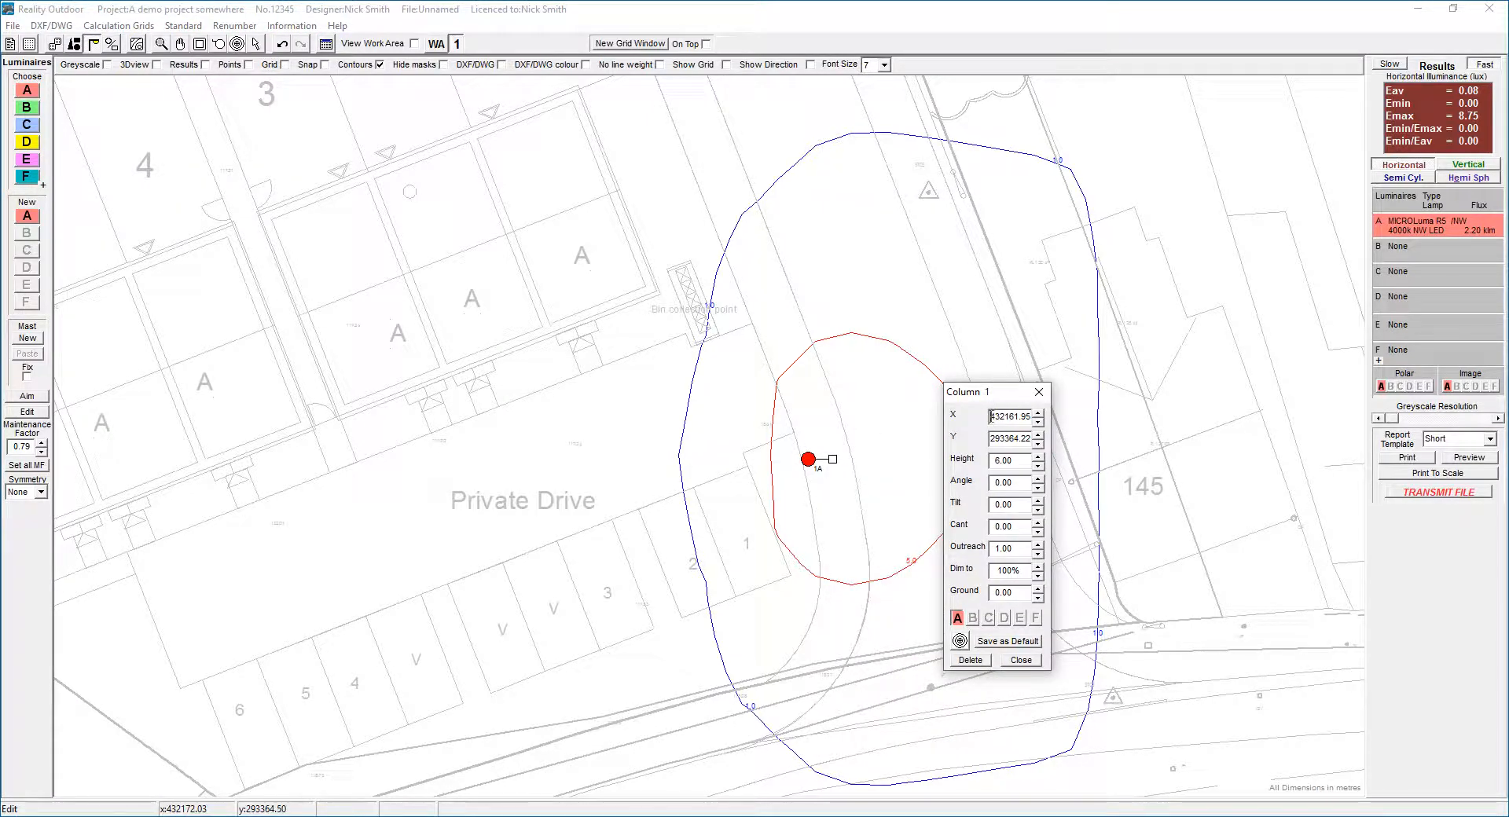
pyautogui.tripleClick(1007, 436)
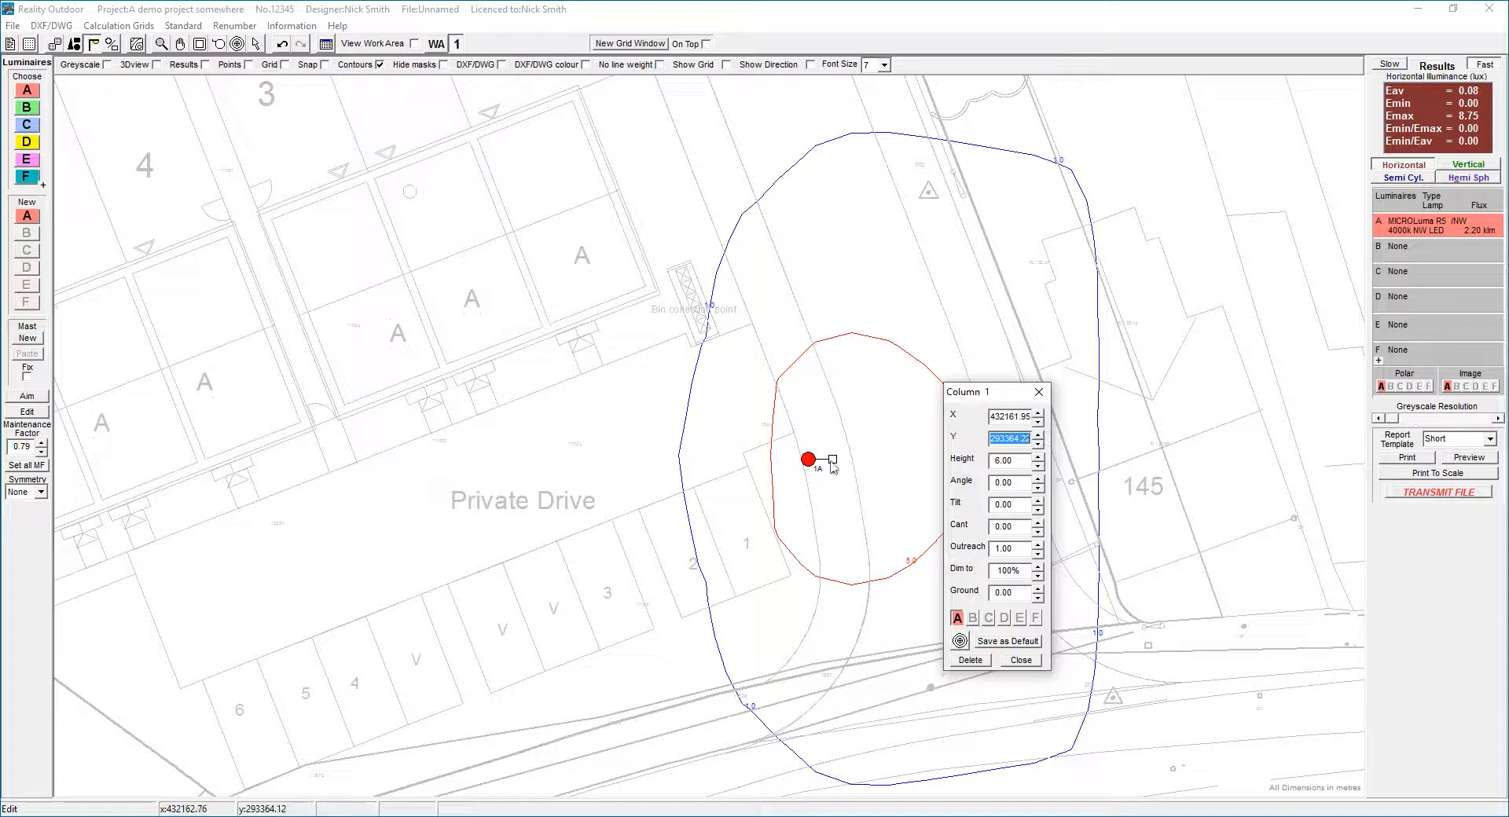
pyautogui.moveTo(810, 459); pyautogui.dragTo(804, 453)
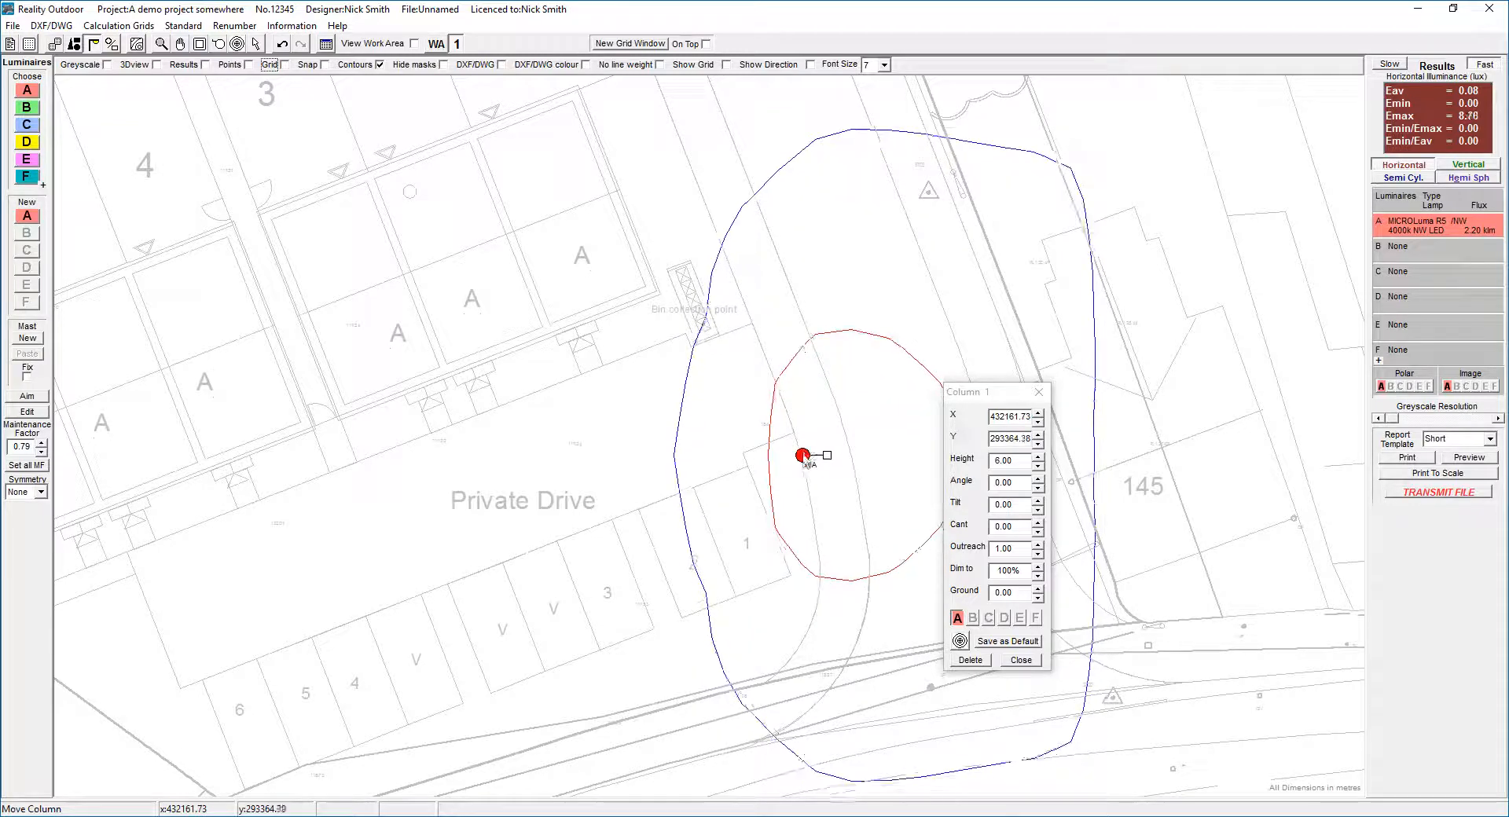
pyautogui.moveTo(803, 455); pyautogui.dragTo(809, 469)
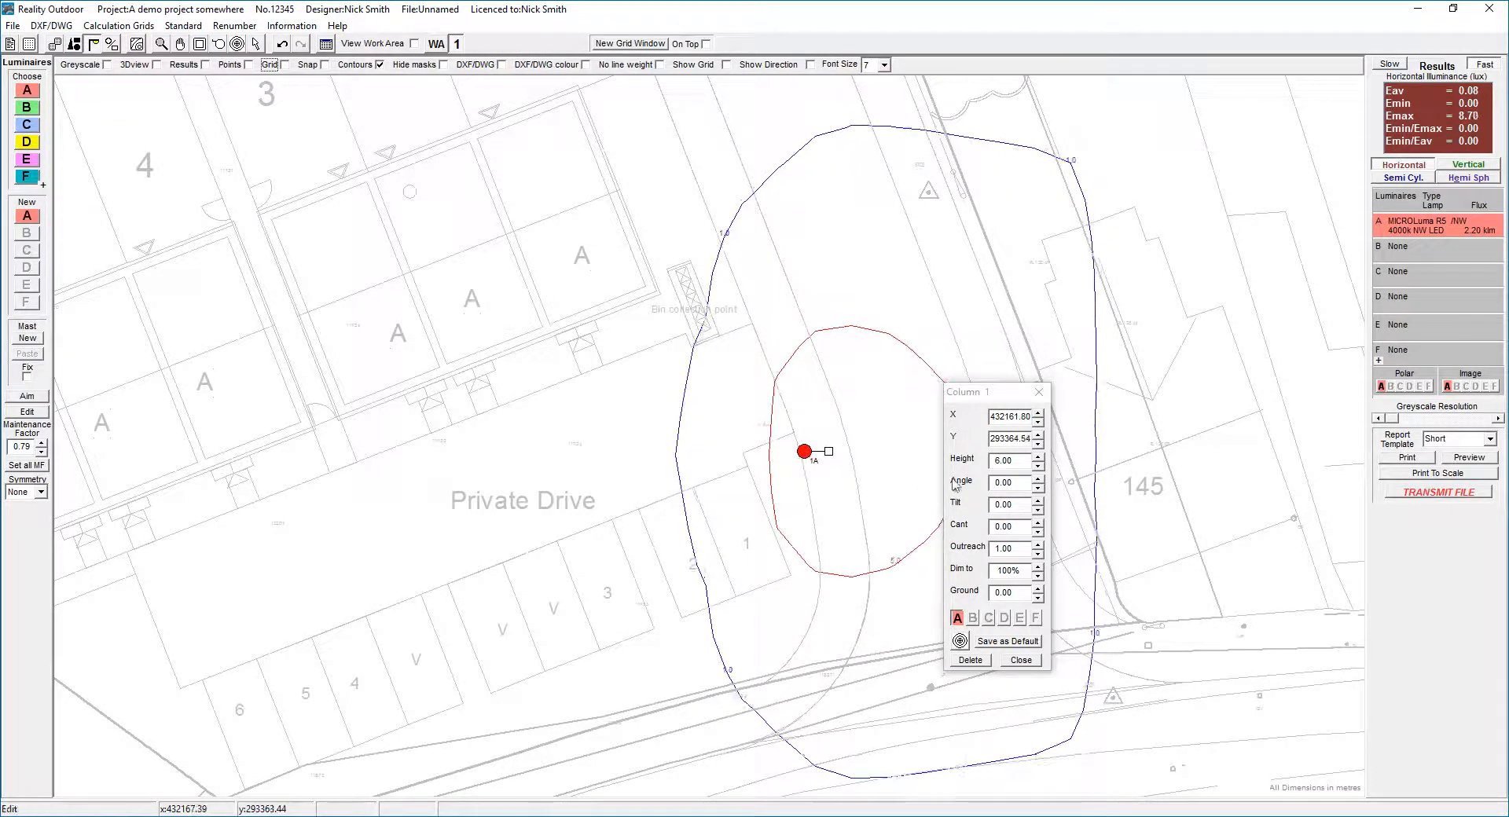
# Step: Set the column angle to 17° and outreach to 0.35 m, then close
pyautogui.tripleClick(1006, 459)
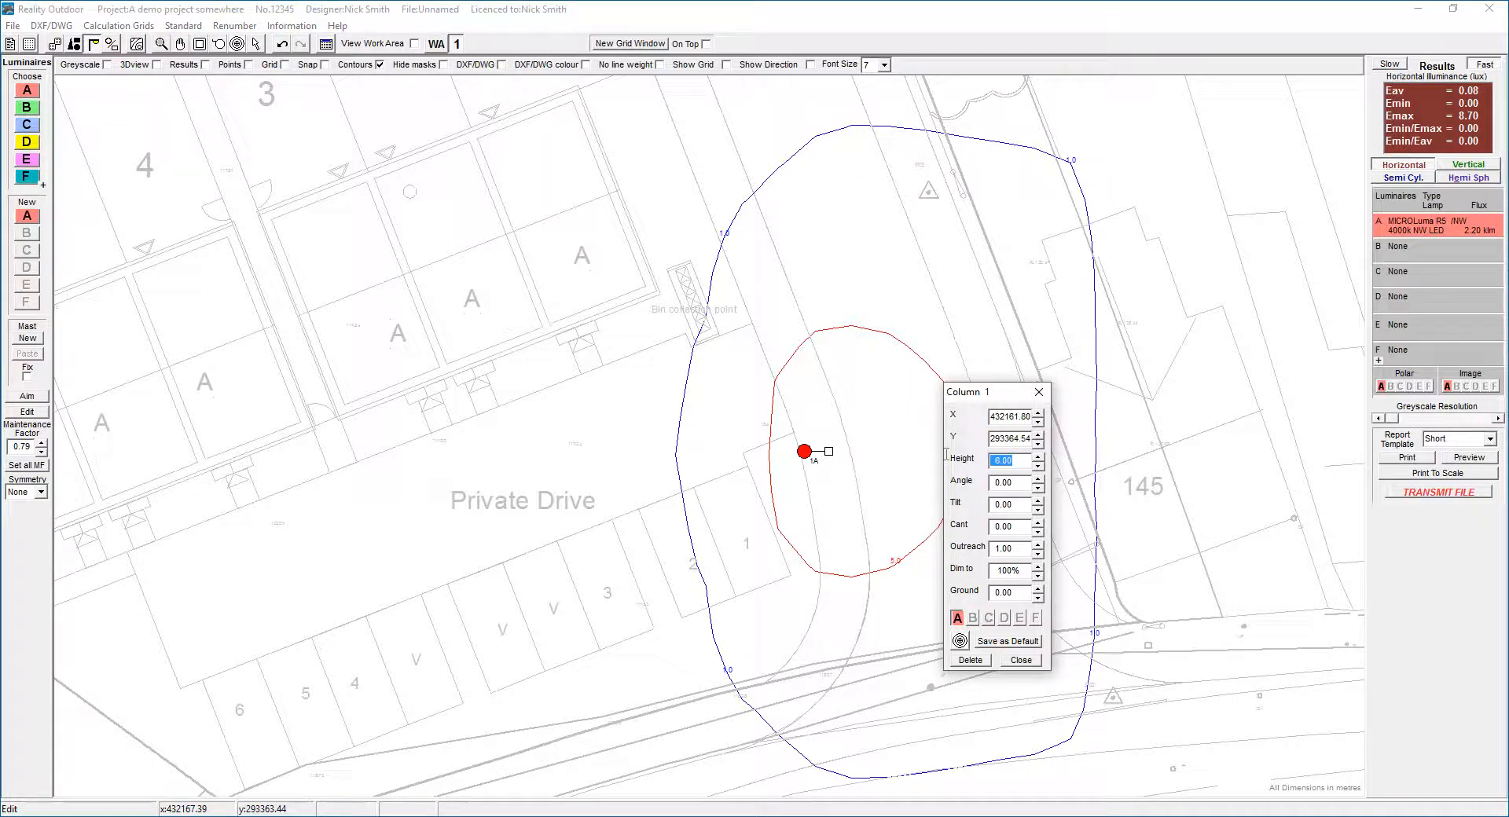
pyautogui.click(1008, 481)
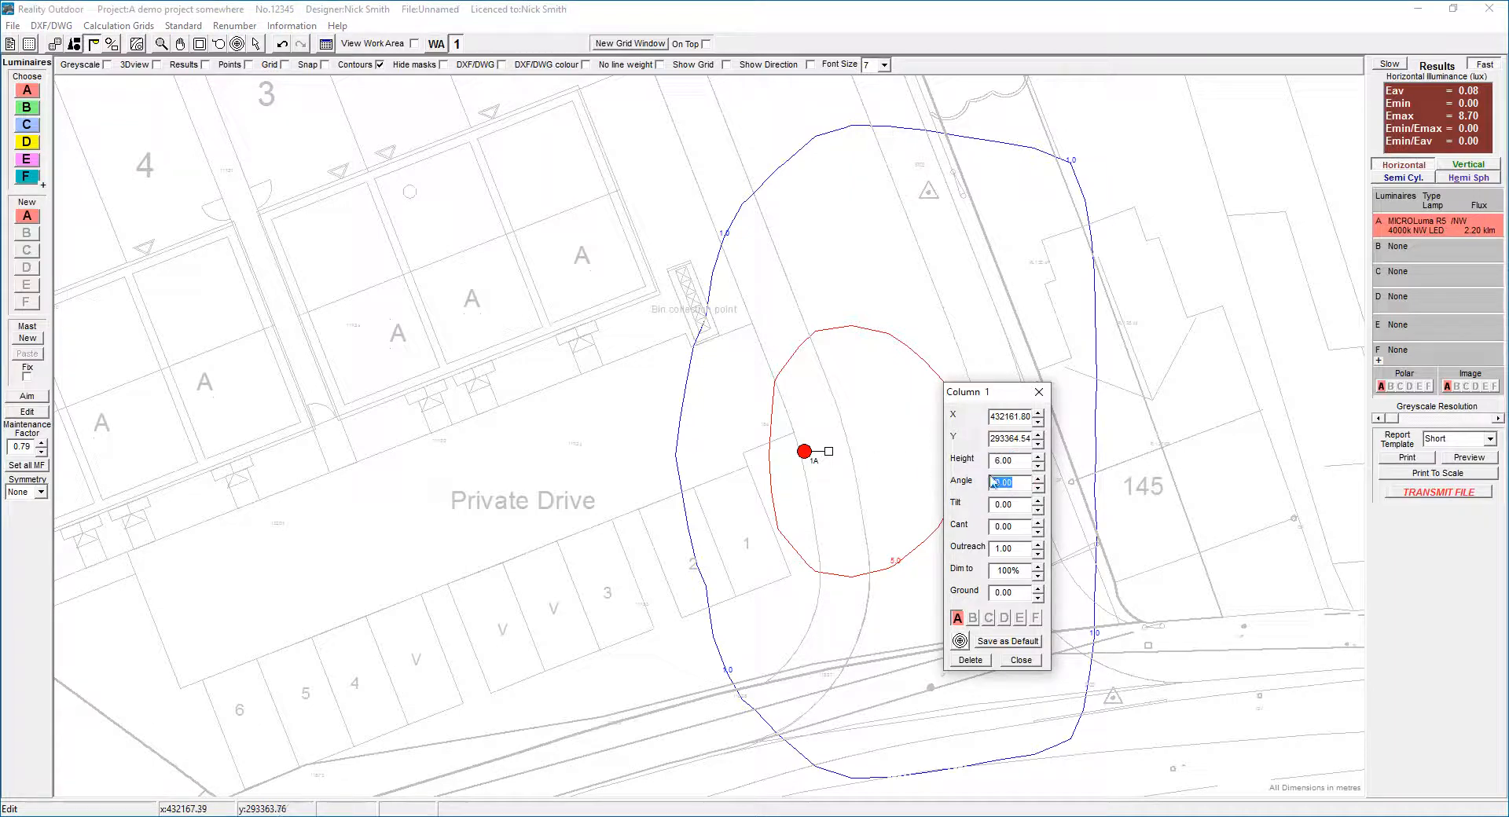
pyautogui.click(1038, 478)
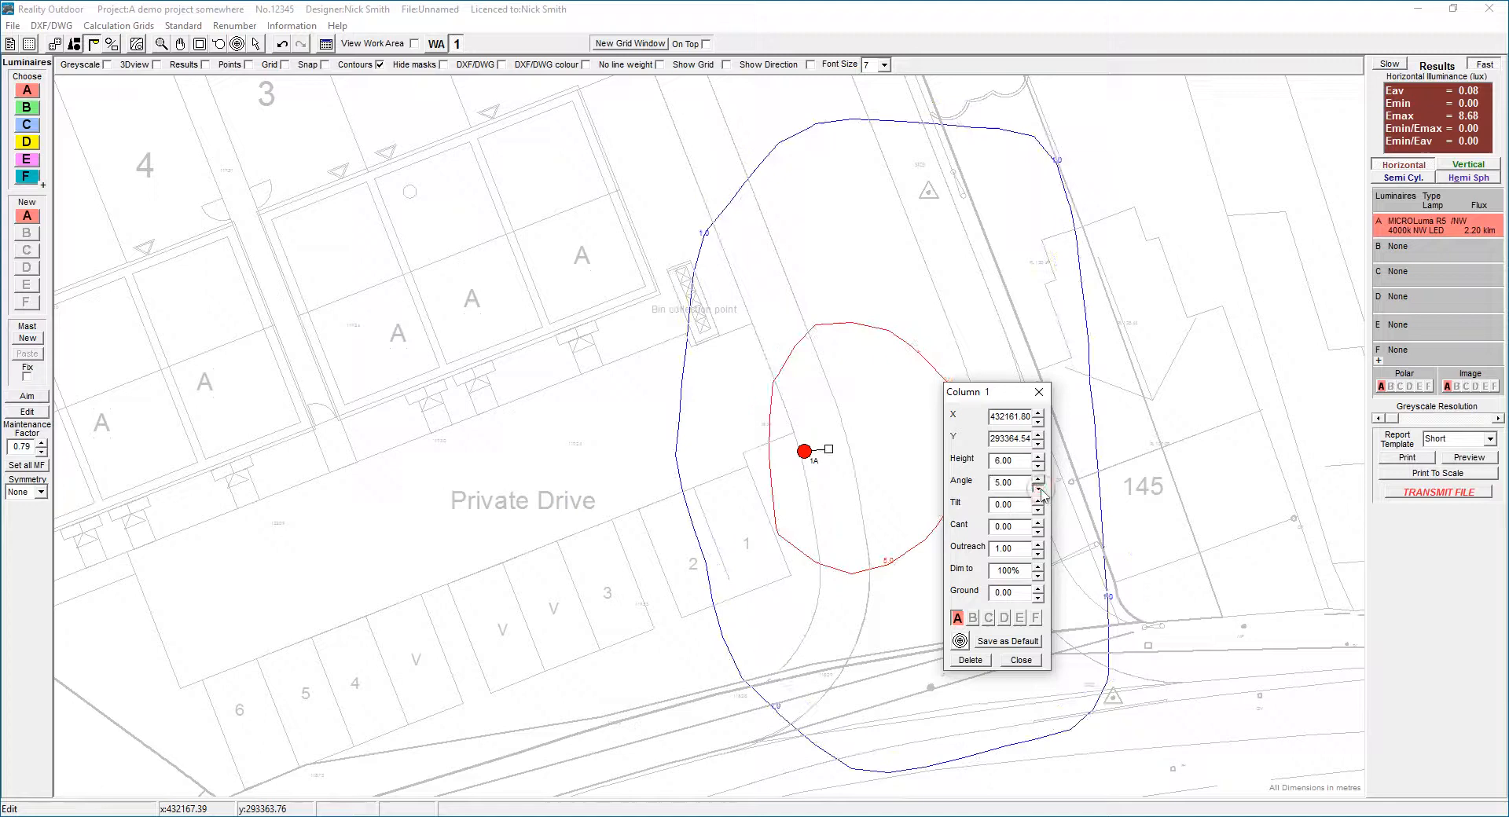
pyautogui.click(1039, 487)
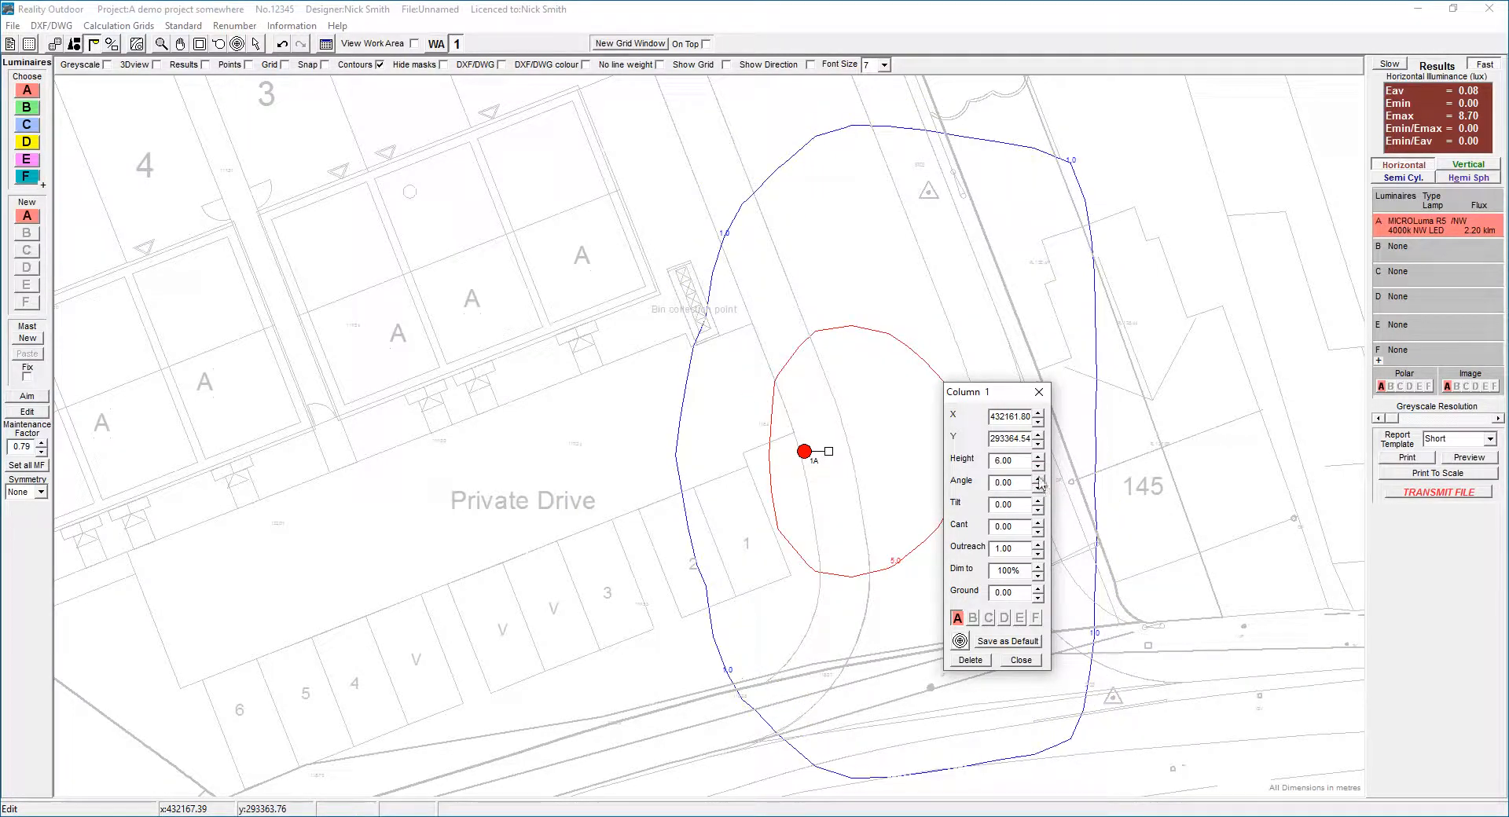
pyautogui.click(1038, 478)
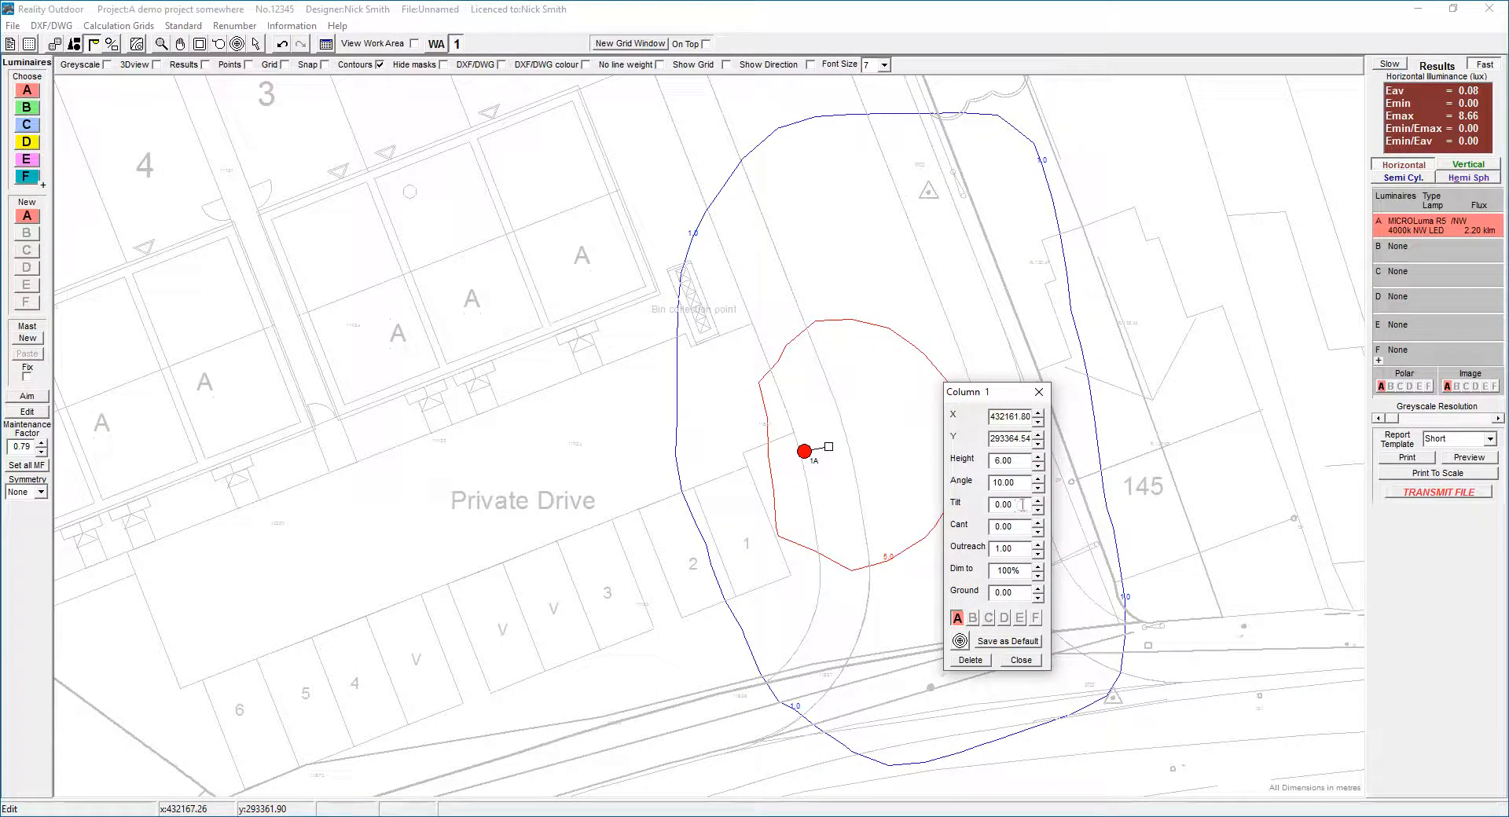
pyautogui.tripleClick(1007, 505)
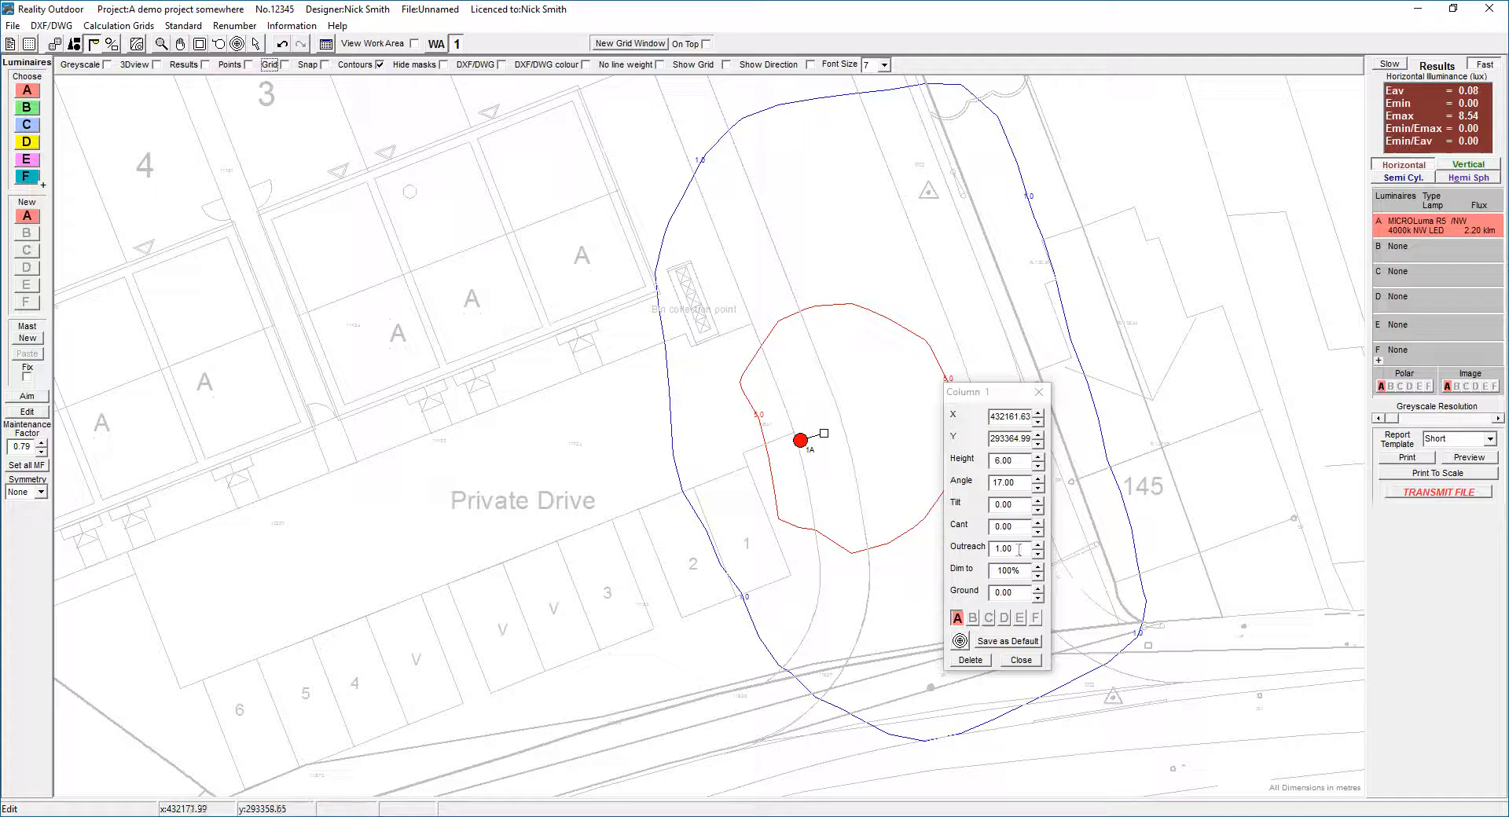
pyautogui.moveTo(867, 441)
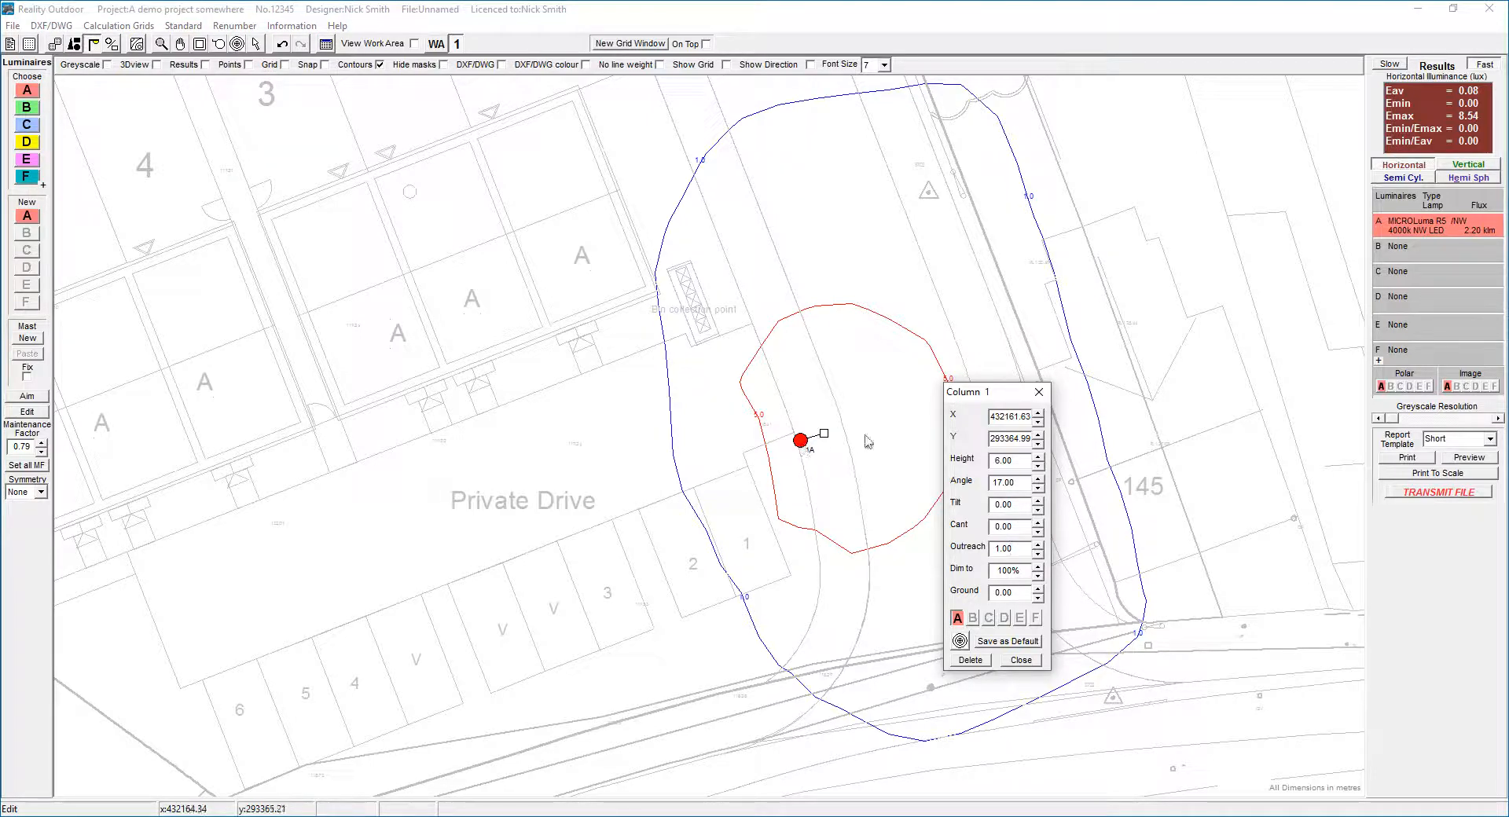
pyautogui.click(1035, 552)
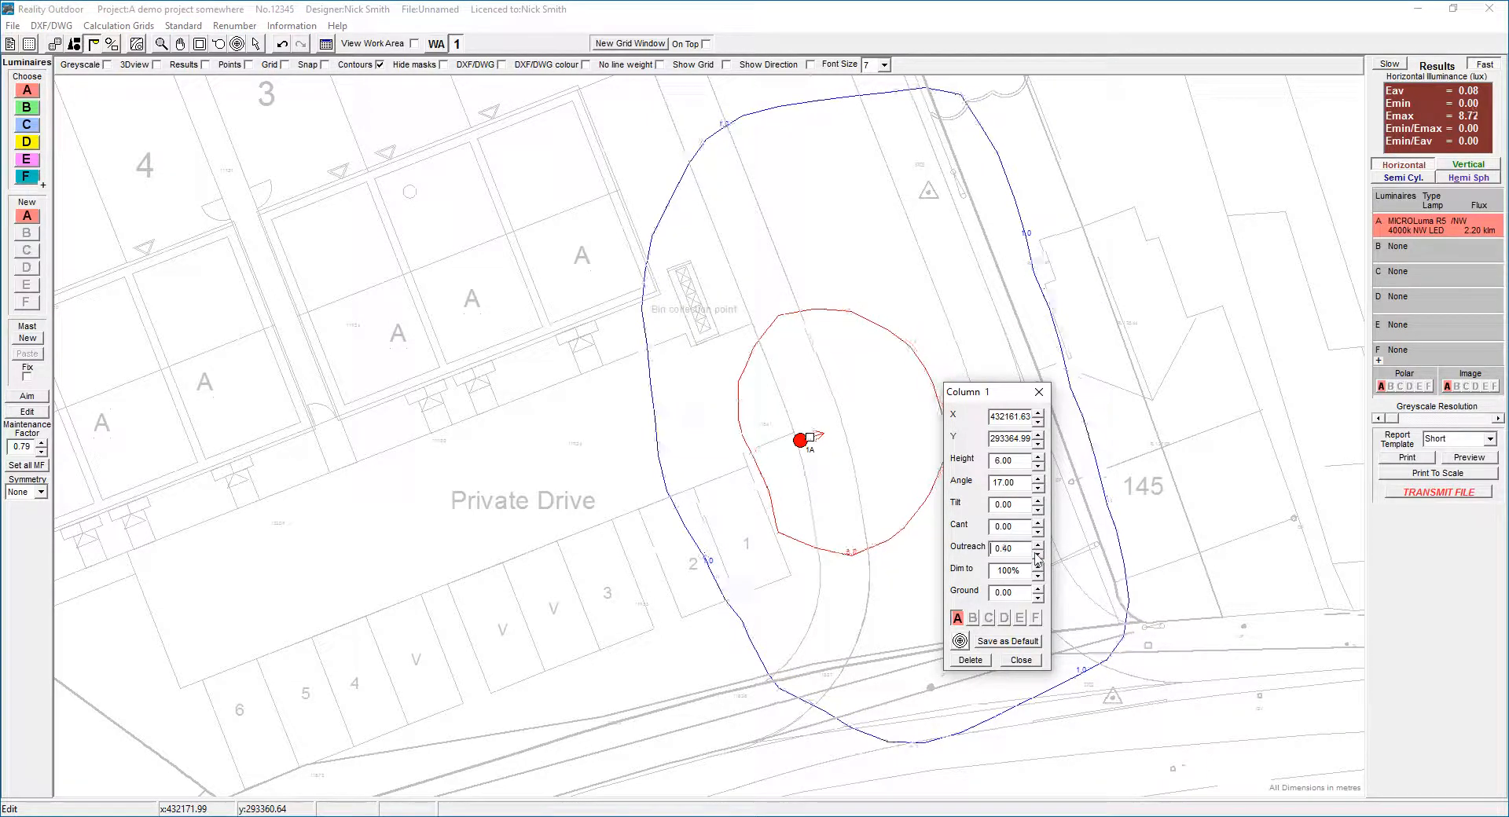
pyautogui.click(1038, 552)
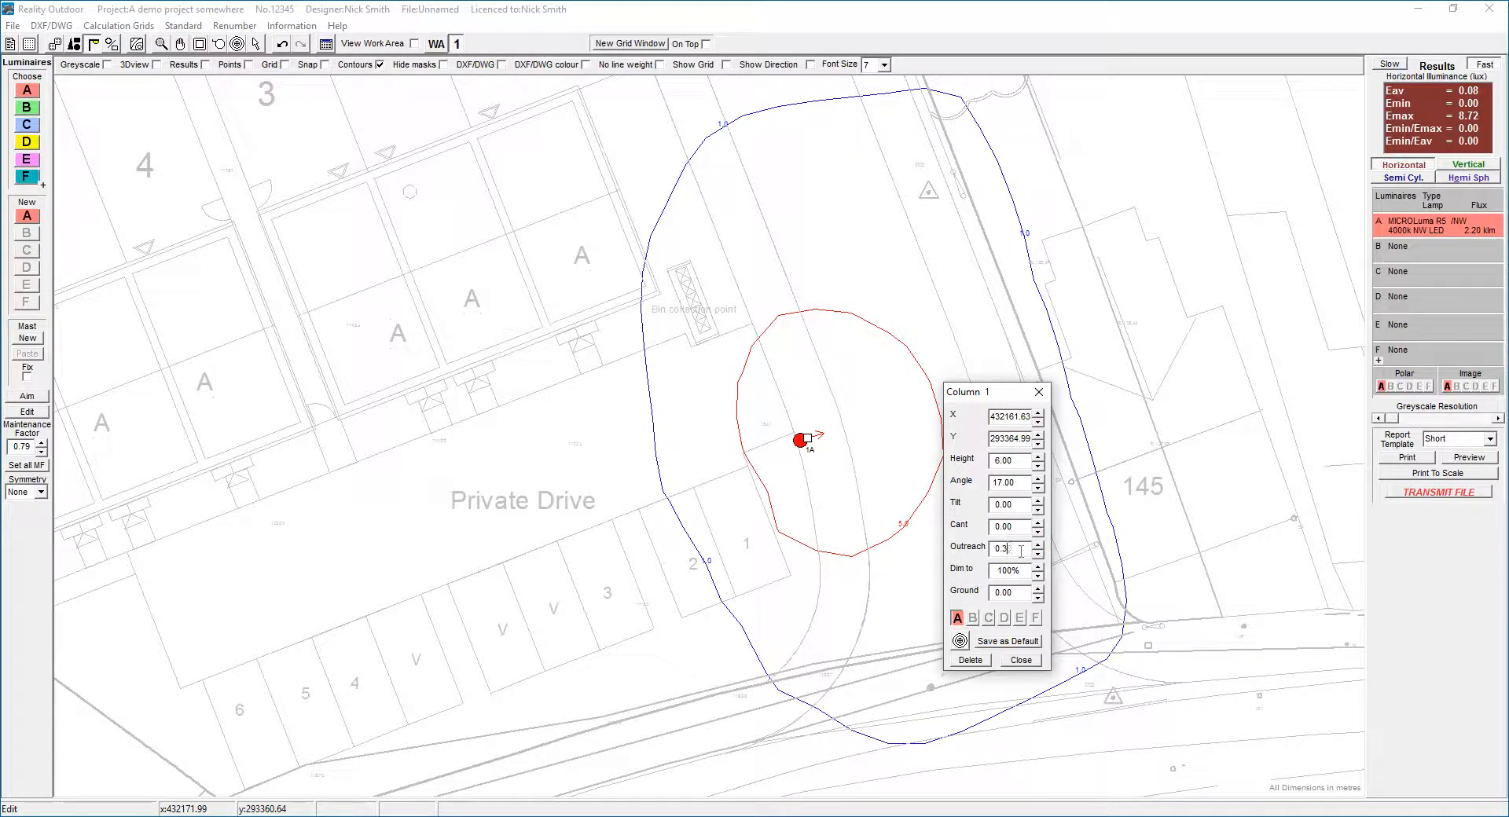
pyautogui.write('0.35')
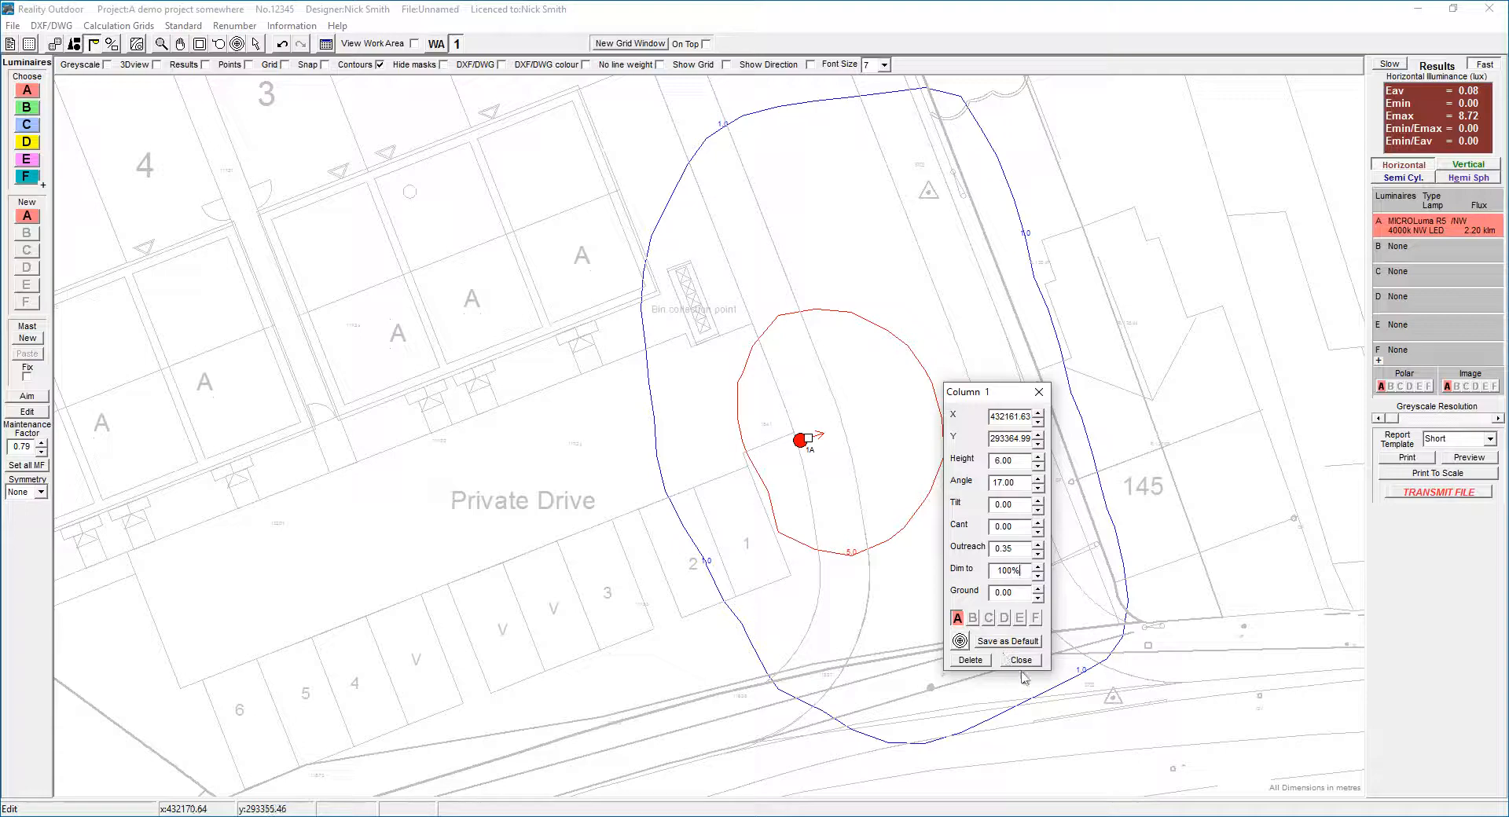
pyautogui.click(1020, 660)
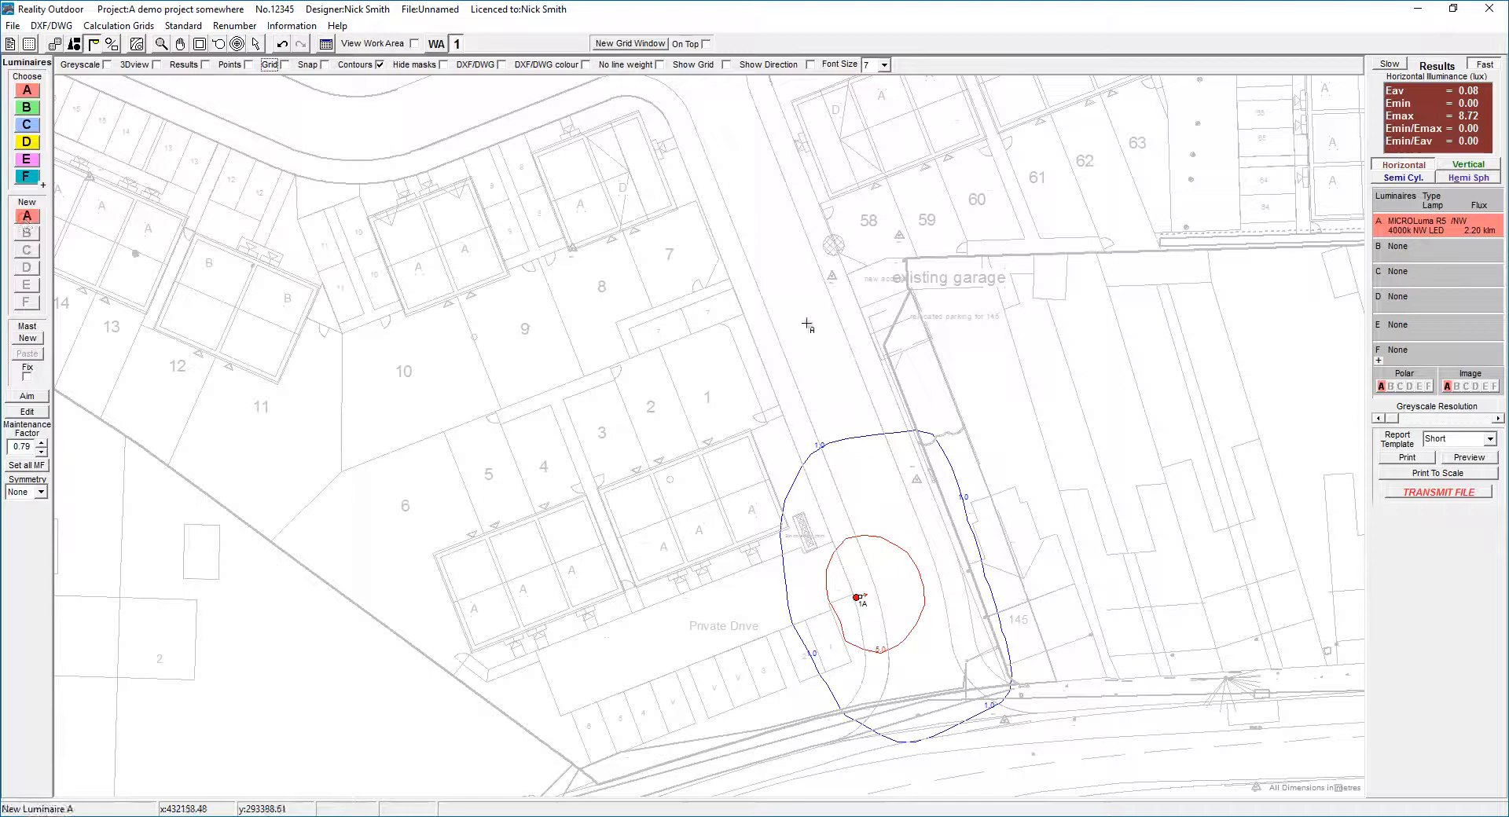
# Step: Place the second column and fix the aiming directions of columns three and four
pyautogui.doubleClick(854, 597)
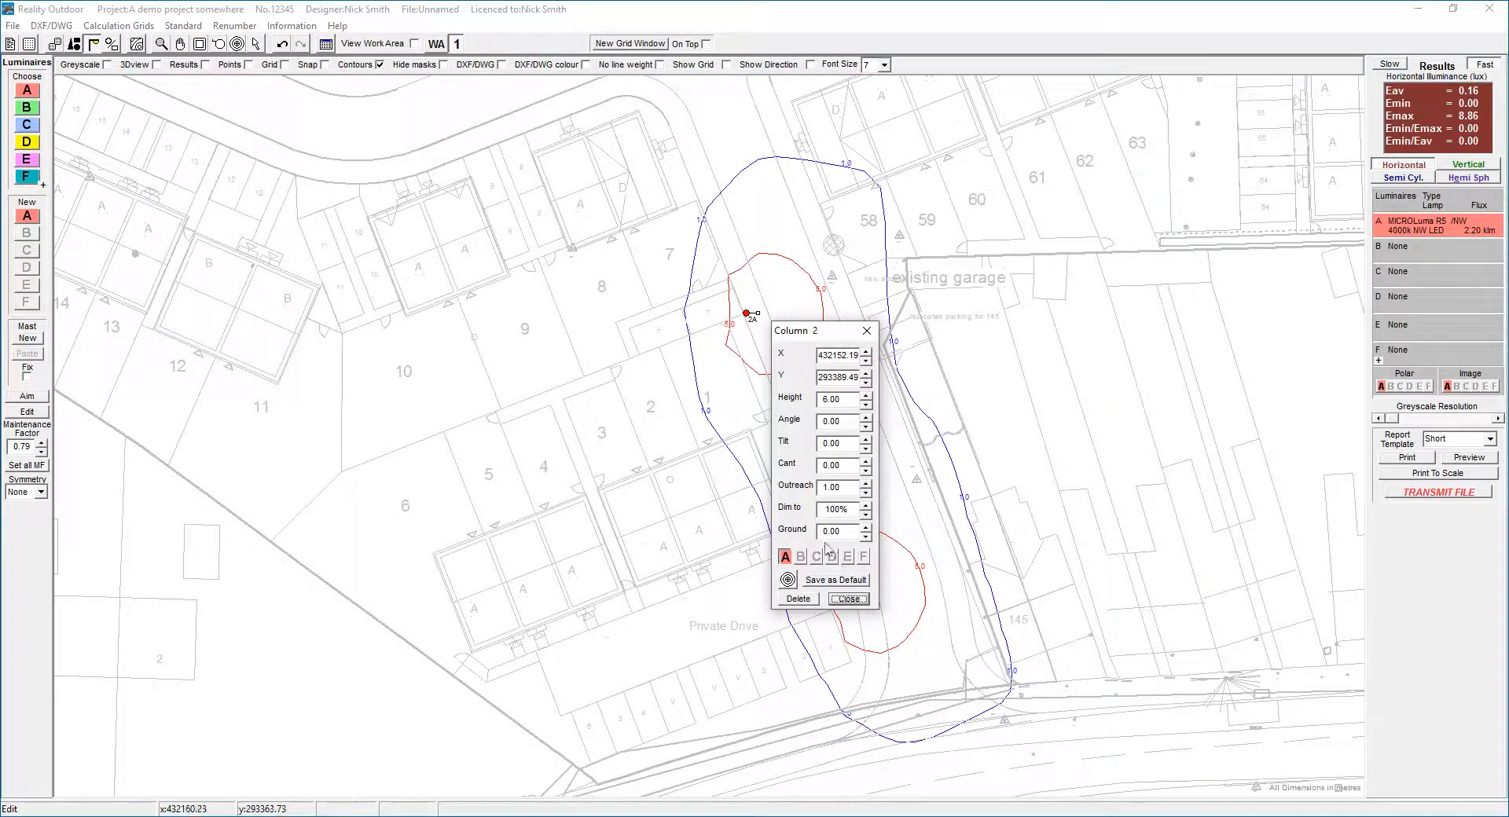
pyautogui.moveTo(816, 601)
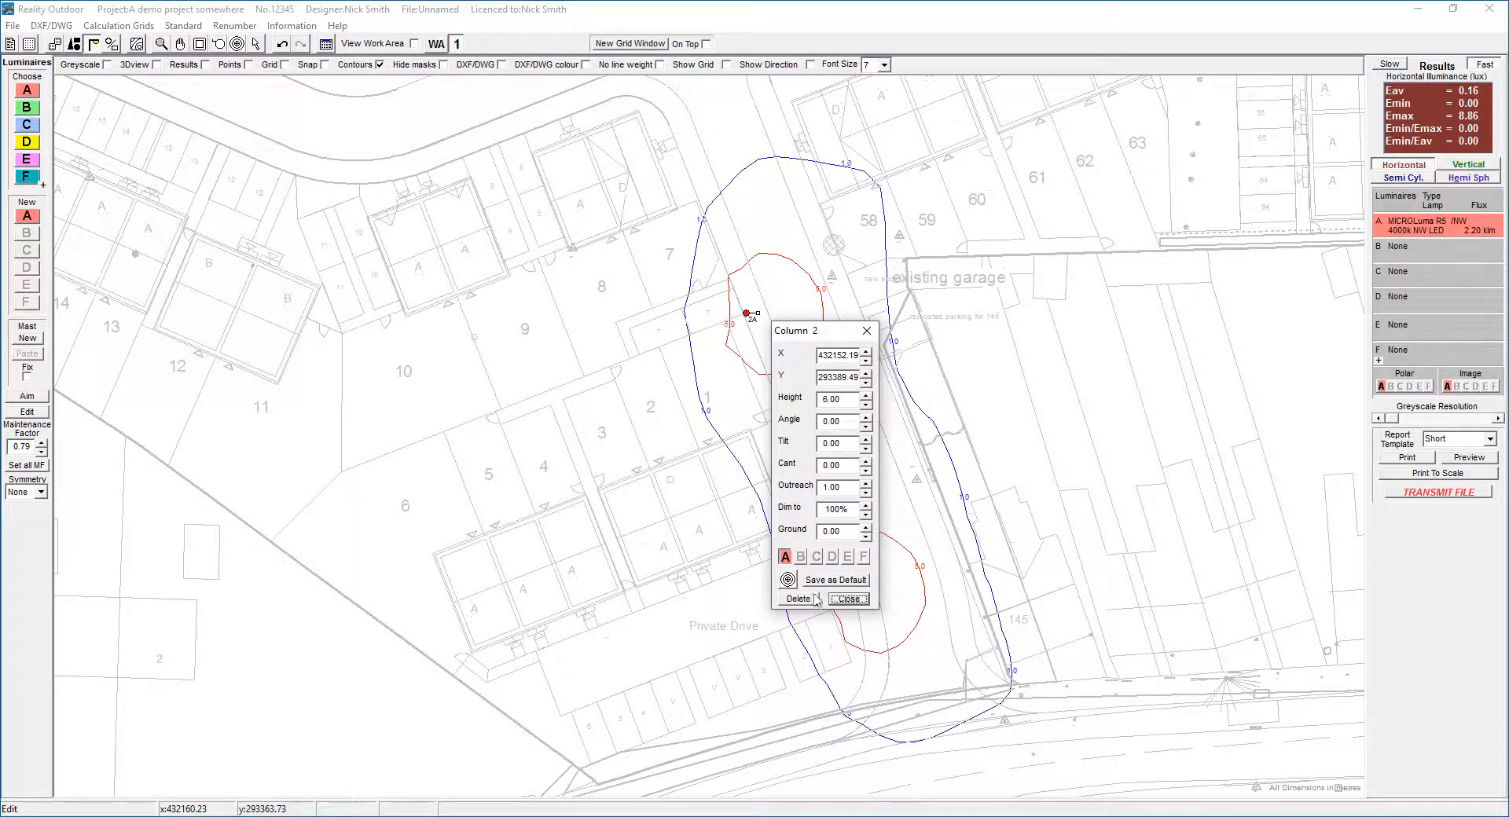
pyautogui.click(845, 599)
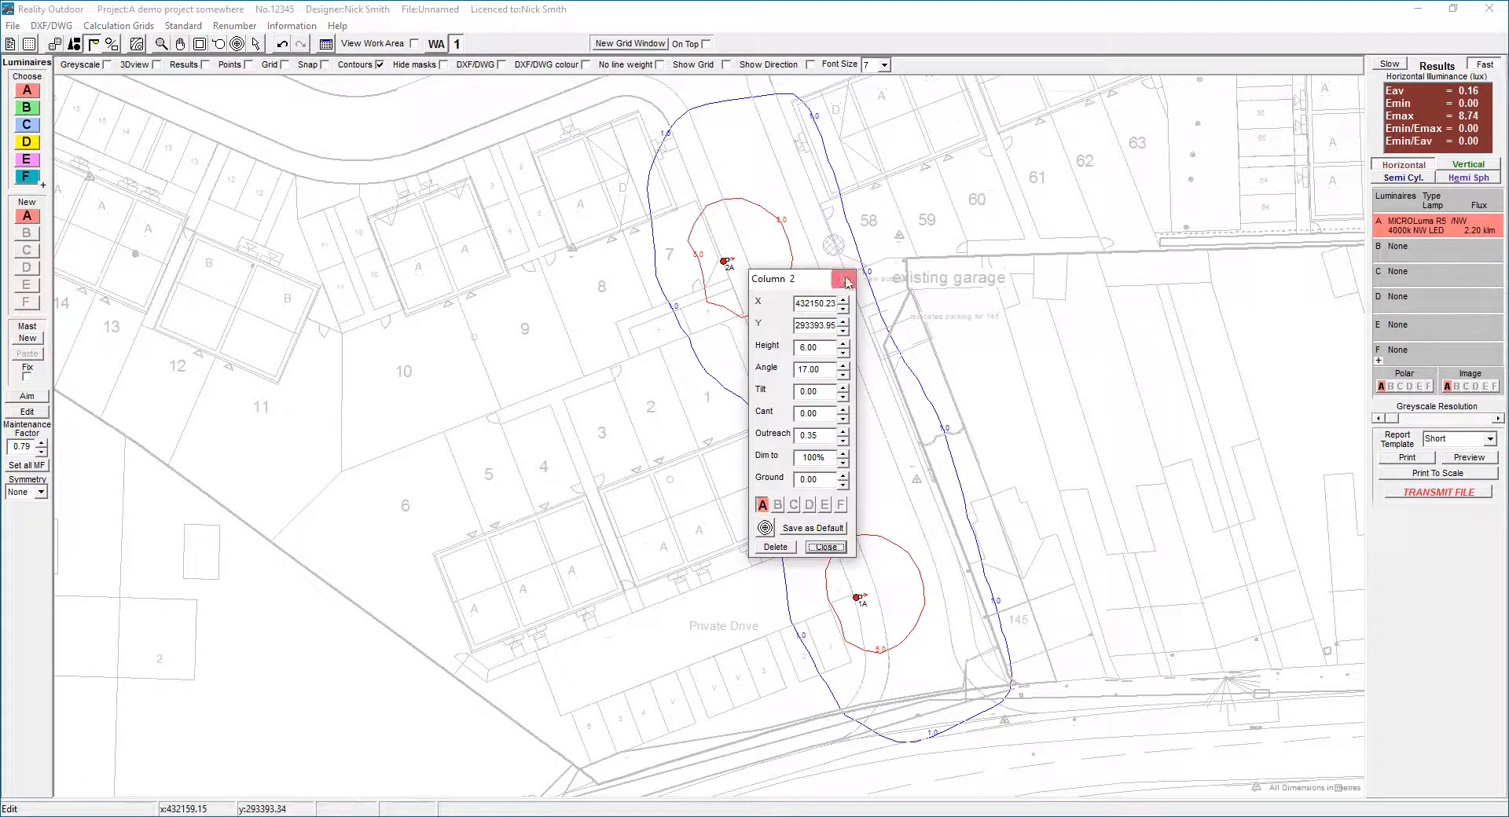
pyautogui.click(824, 547)
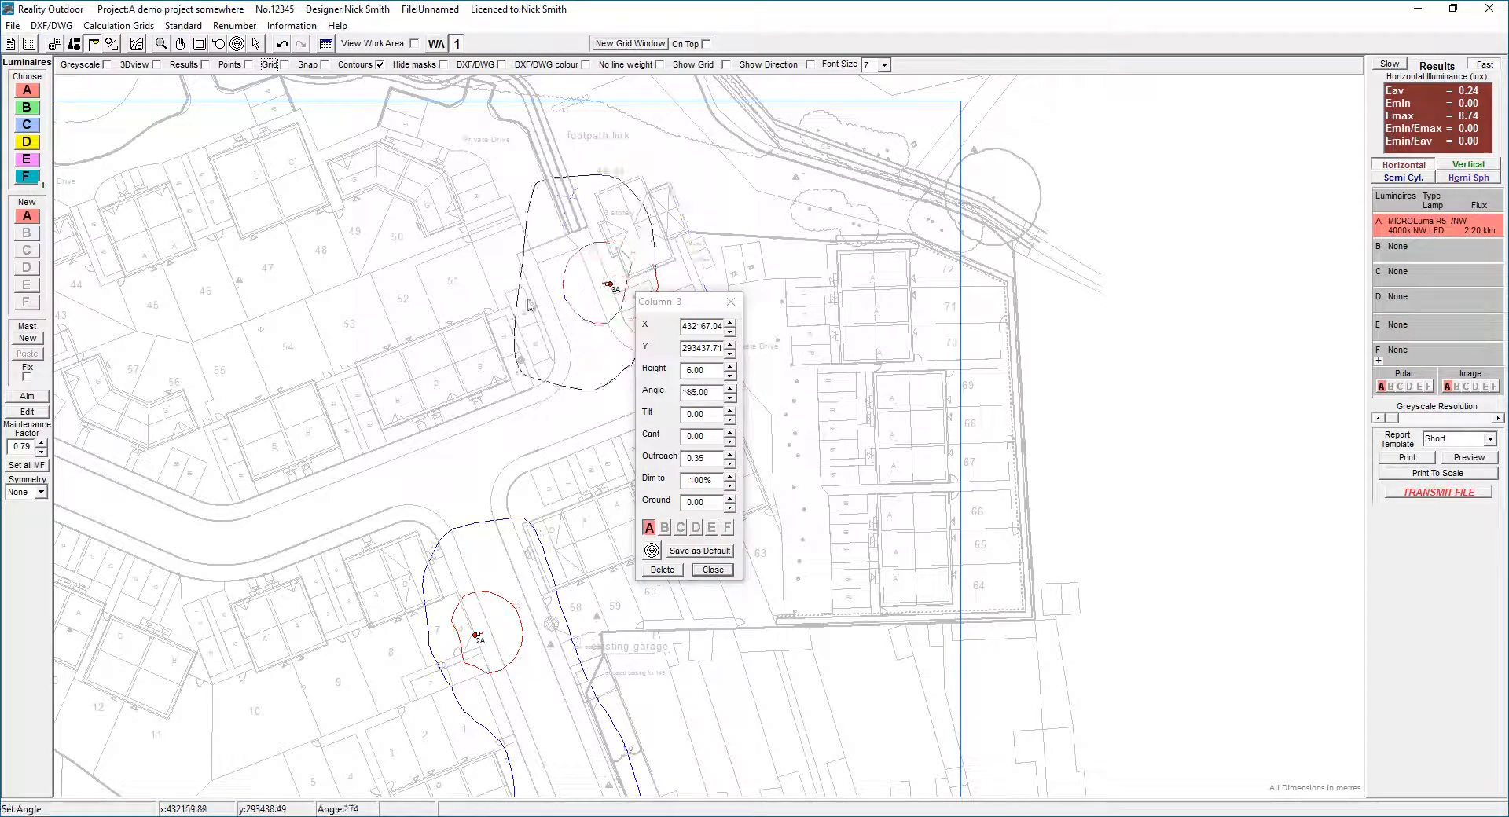
pyautogui.click(711, 569)
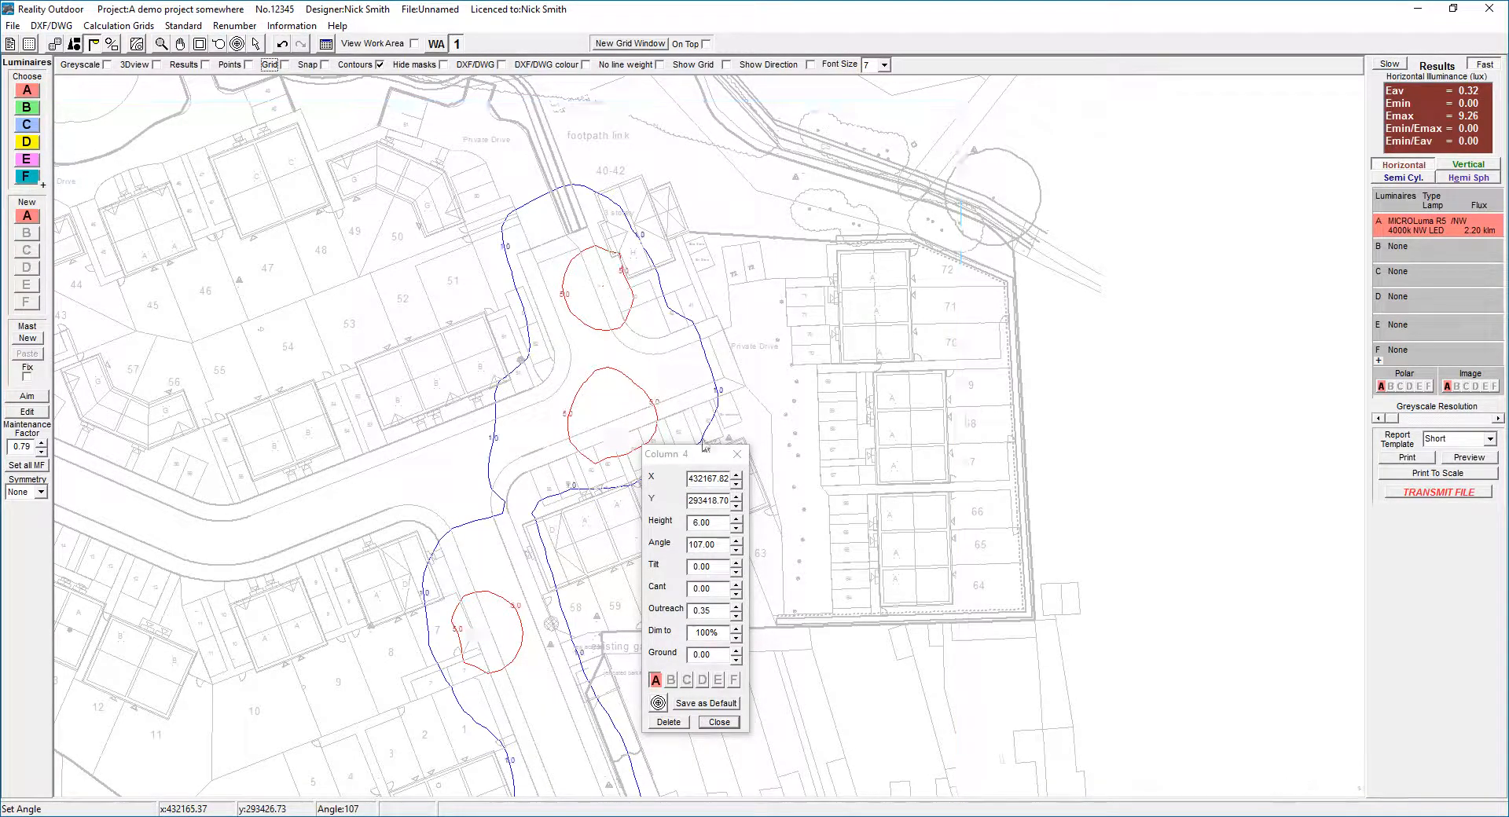
pyautogui.click(718, 723)
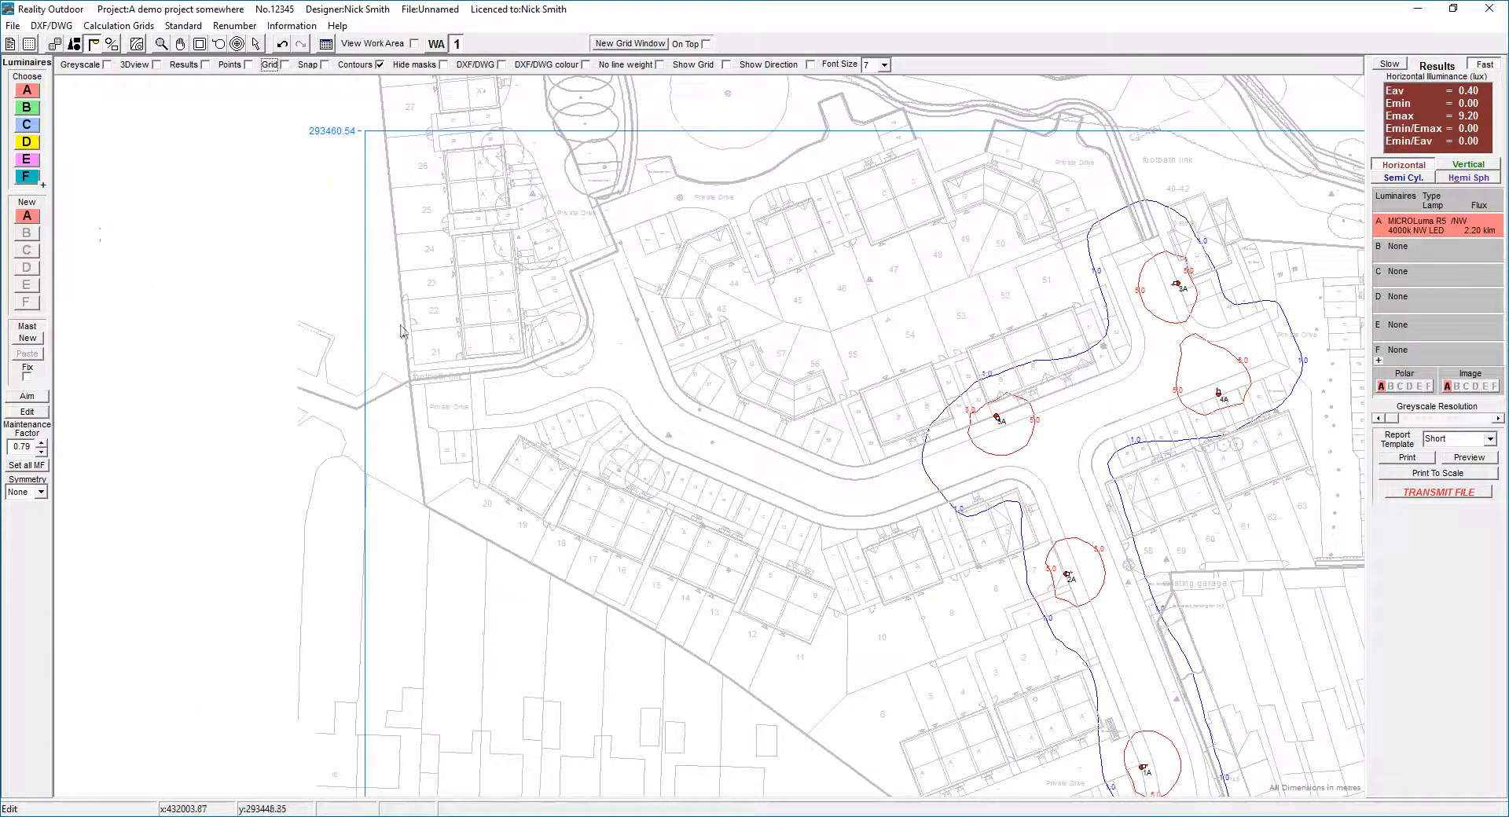
pyautogui.moveTo(60, 242)
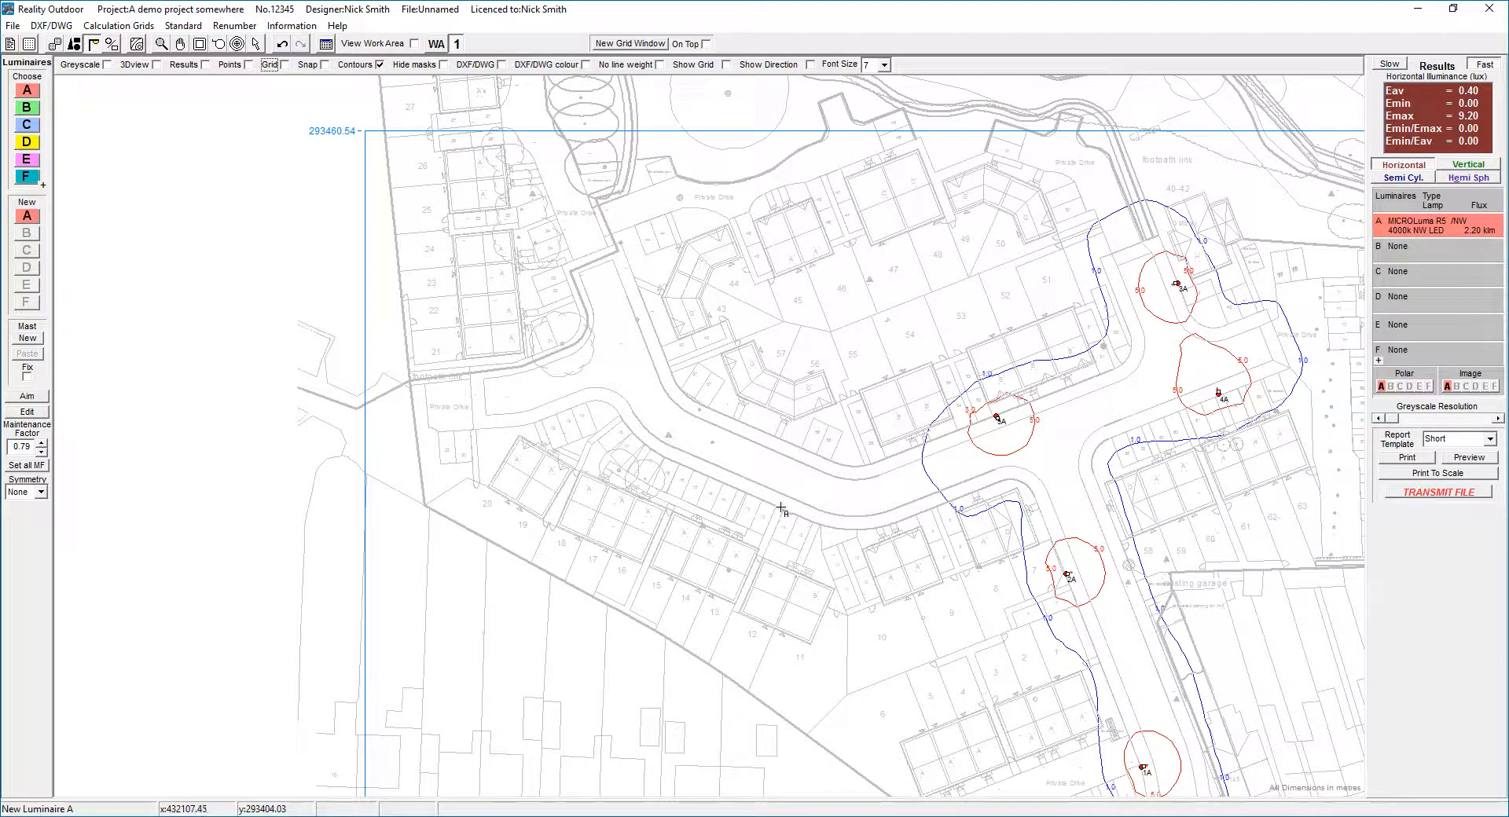
# Step: Add columns along the curving road and footpath link, aiming column 9 at 243 degrees
pyautogui.click(783, 508)
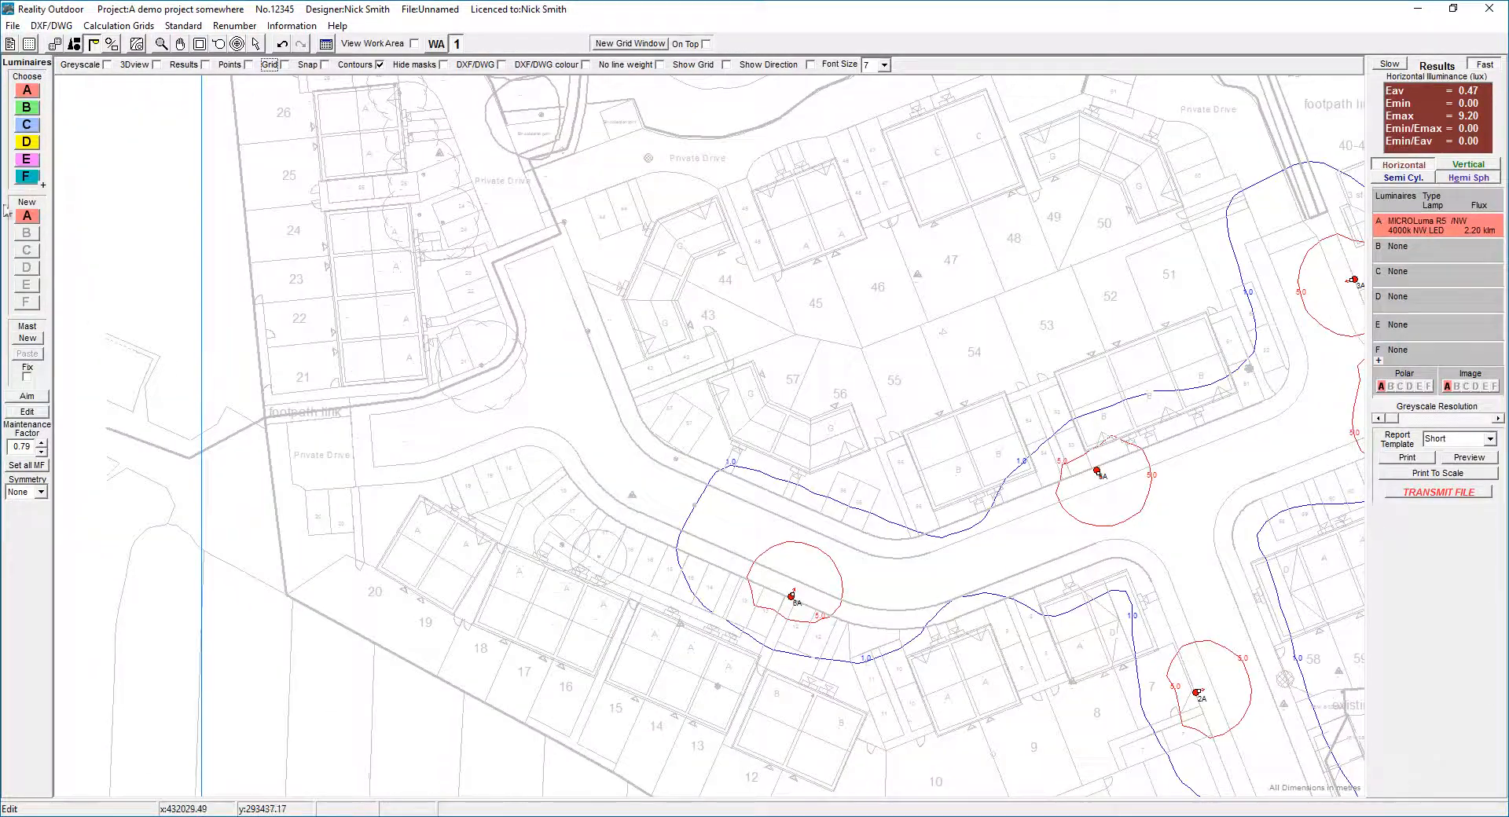
pyautogui.doubleClick(430, 481)
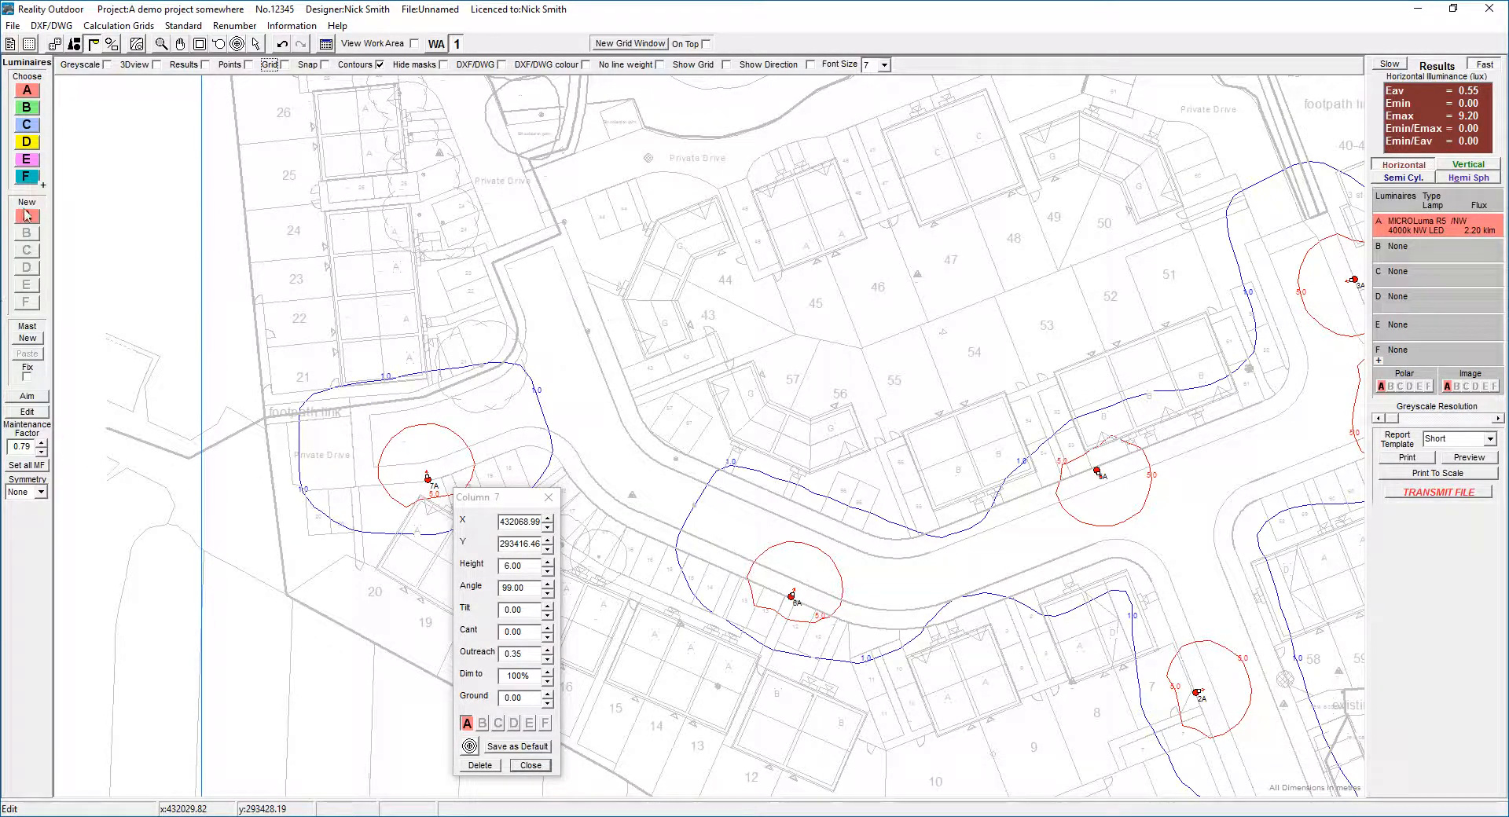
pyautogui.moveTo(421, 505)
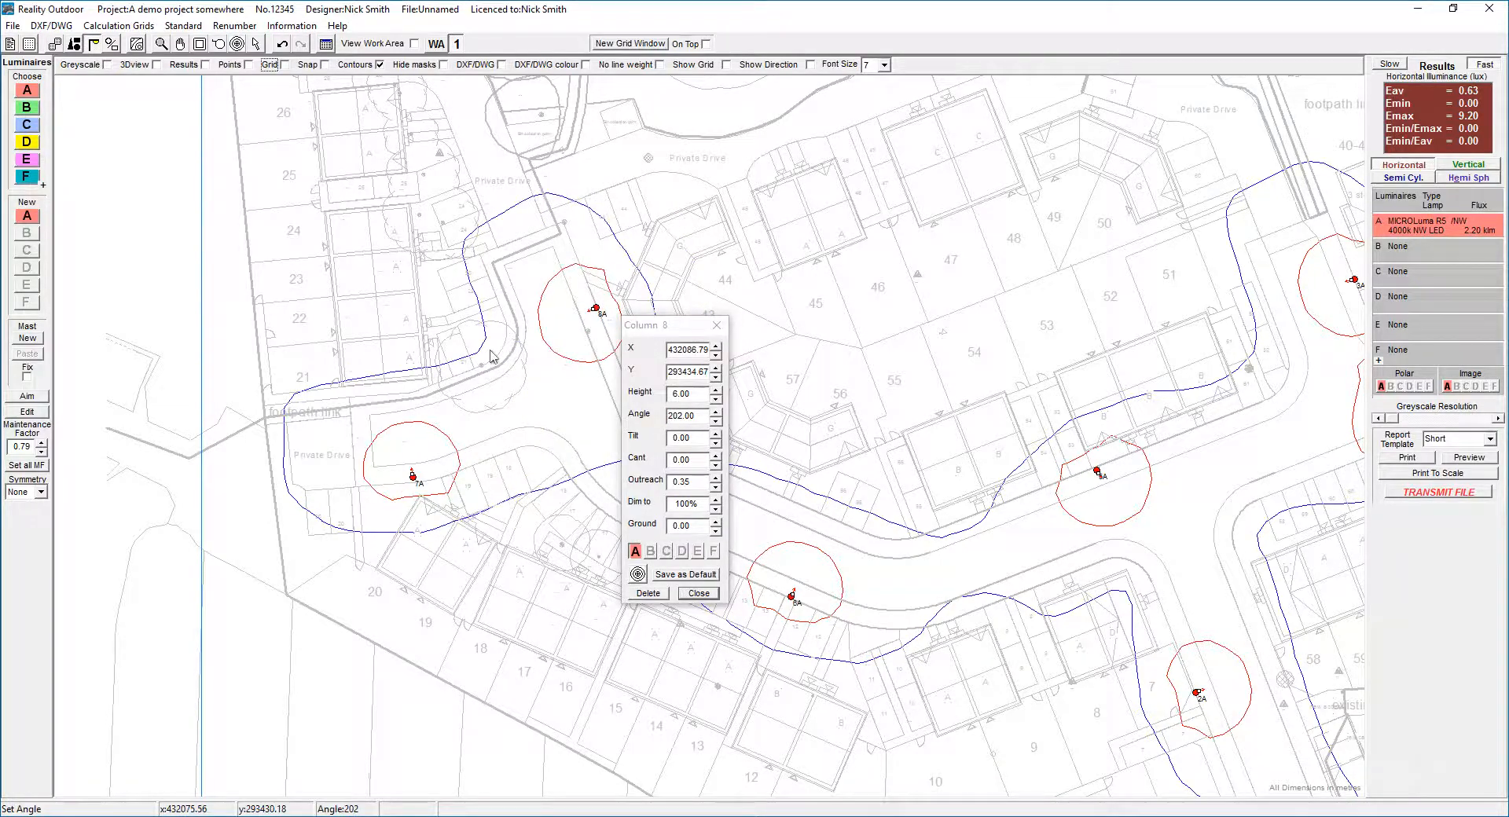
pyautogui.click(716, 326)
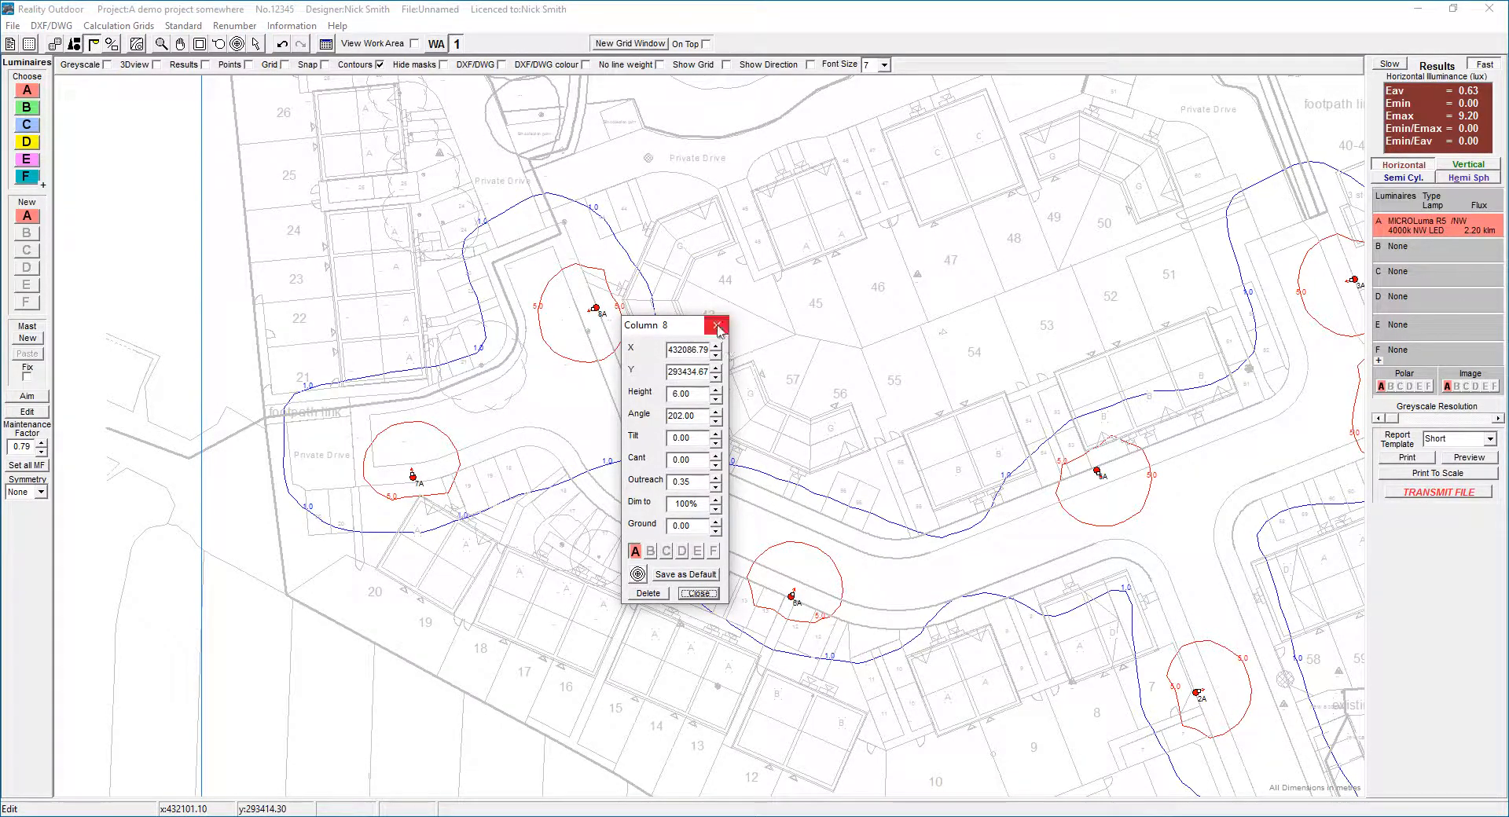
pyautogui.click(716, 325)
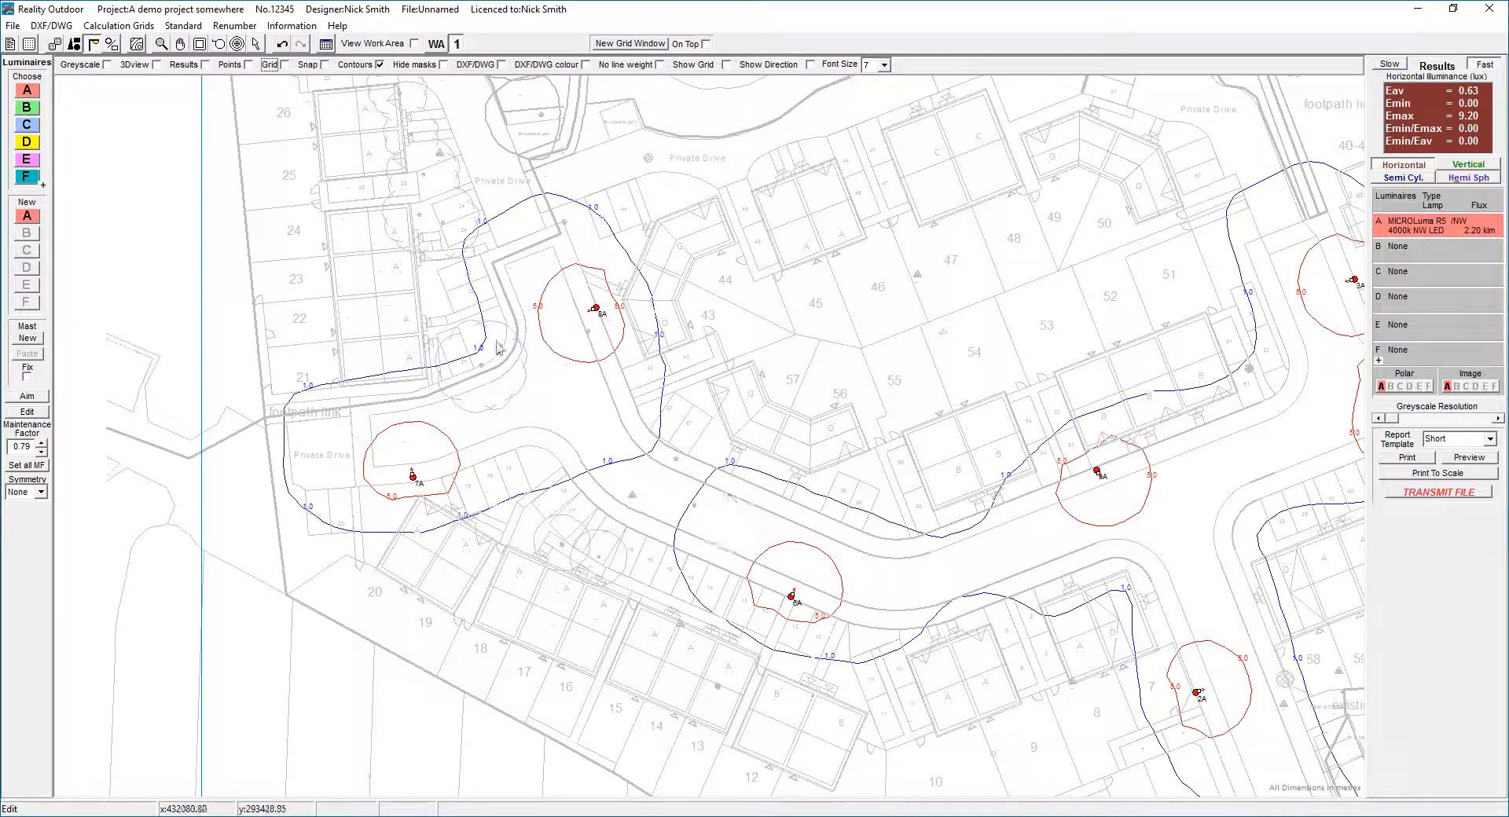
pyautogui.moveTo(604, 519)
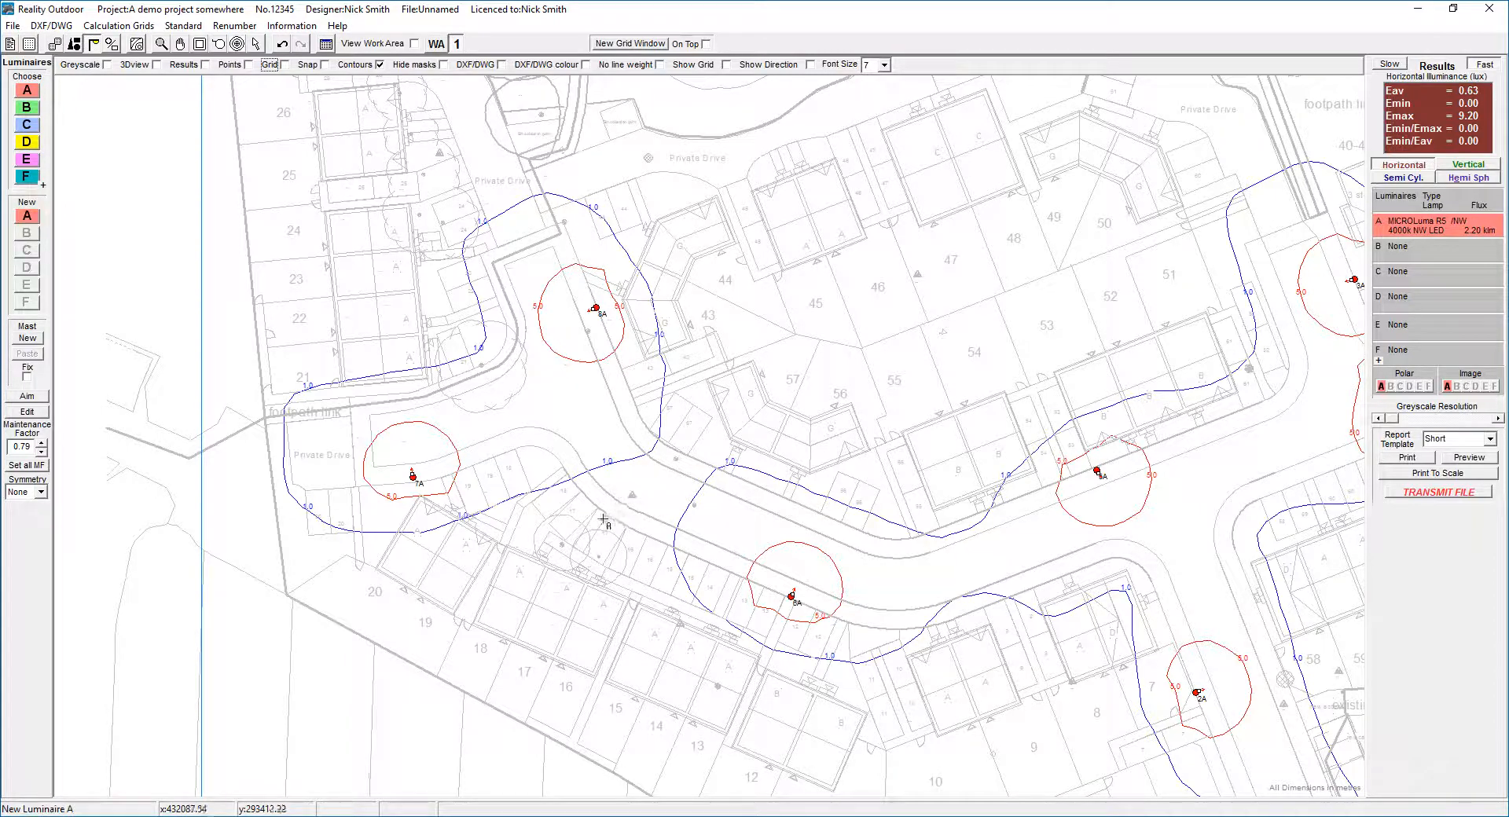
pyautogui.moveTo(608, 510)
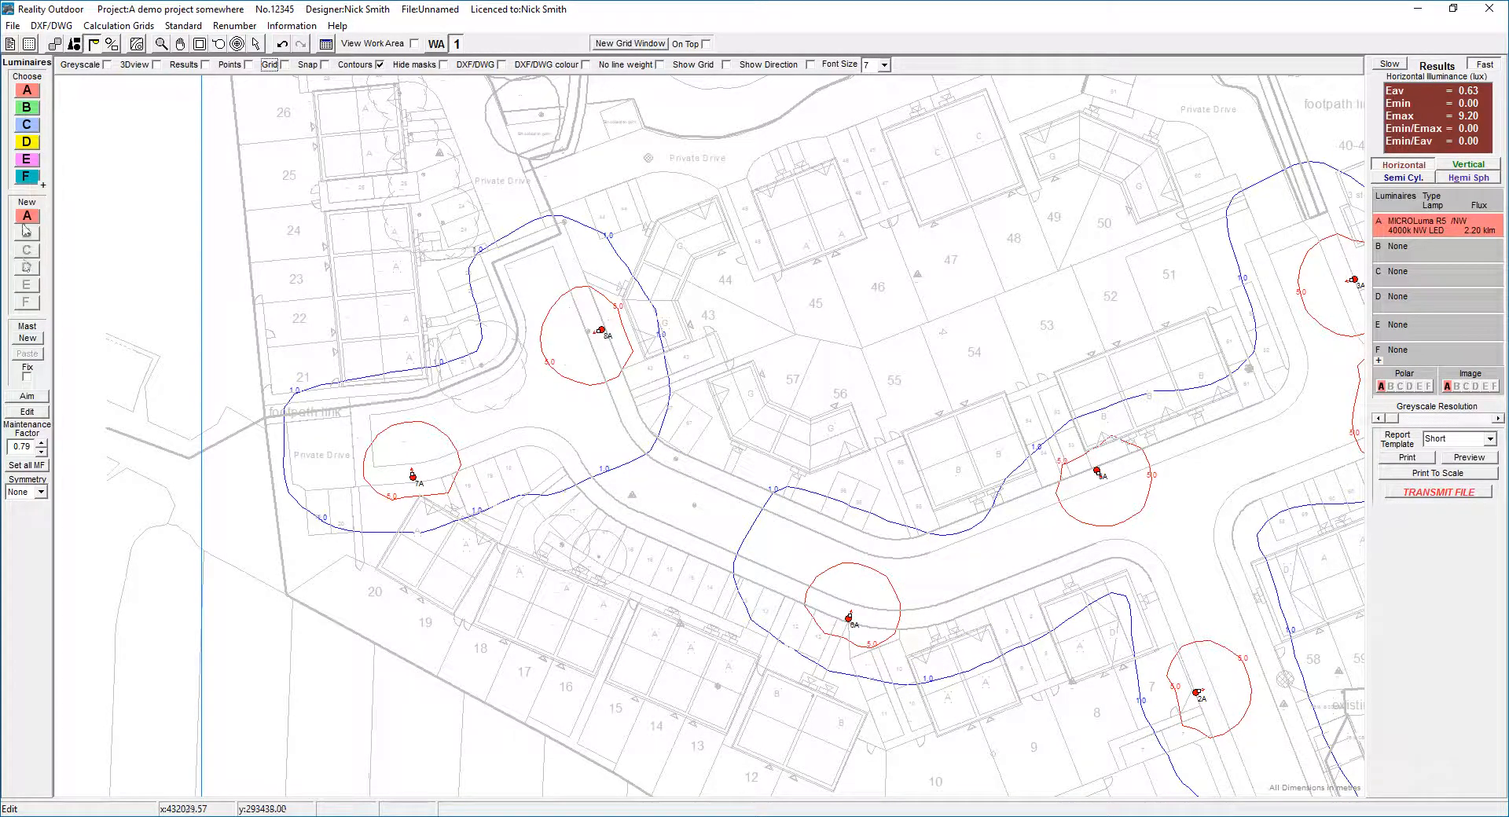
pyautogui.moveTo(108, 316)
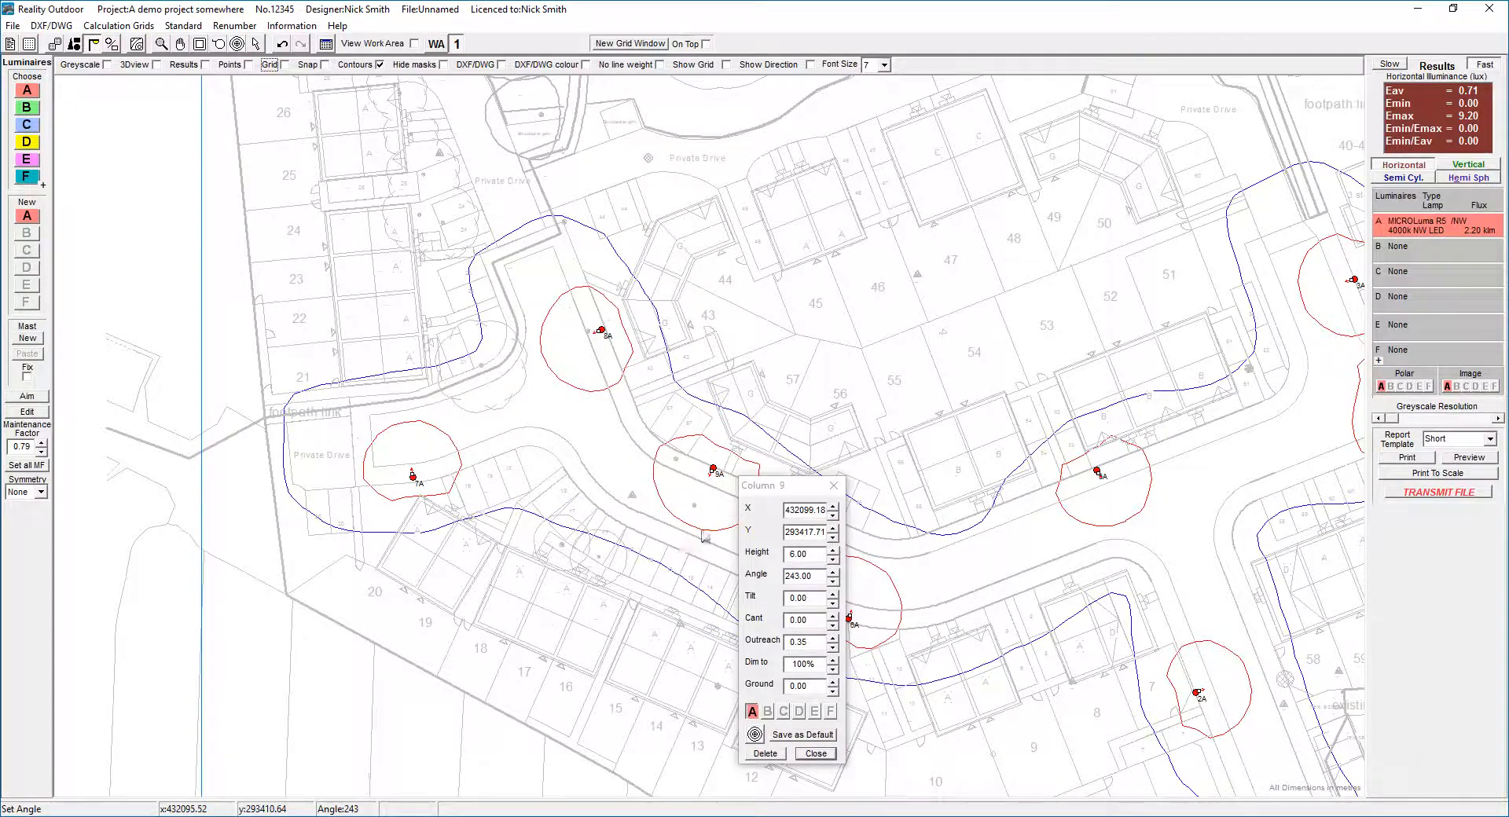
pyautogui.click(814, 753)
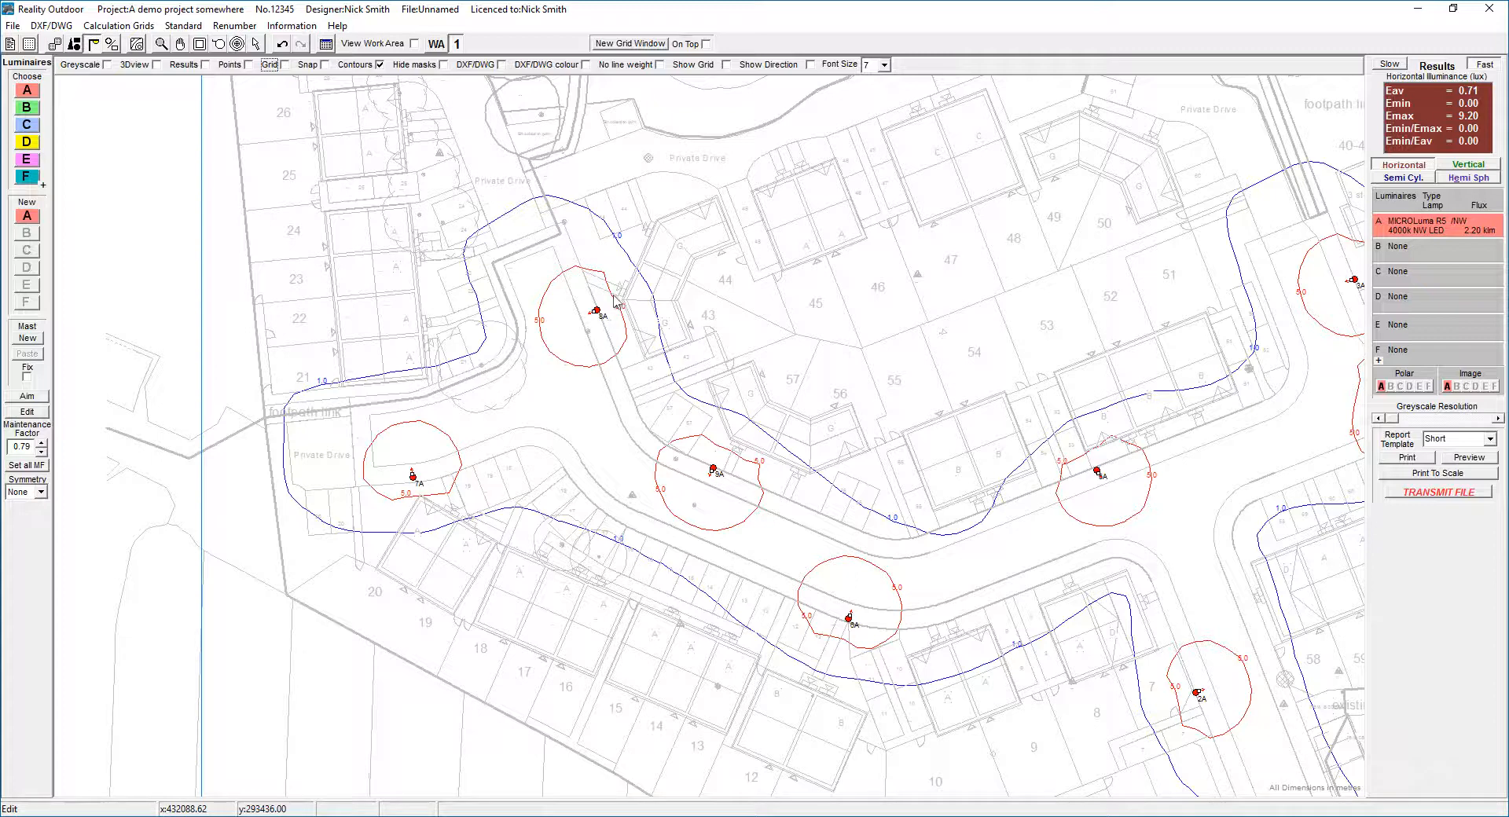
pyautogui.moveTo(584, 269)
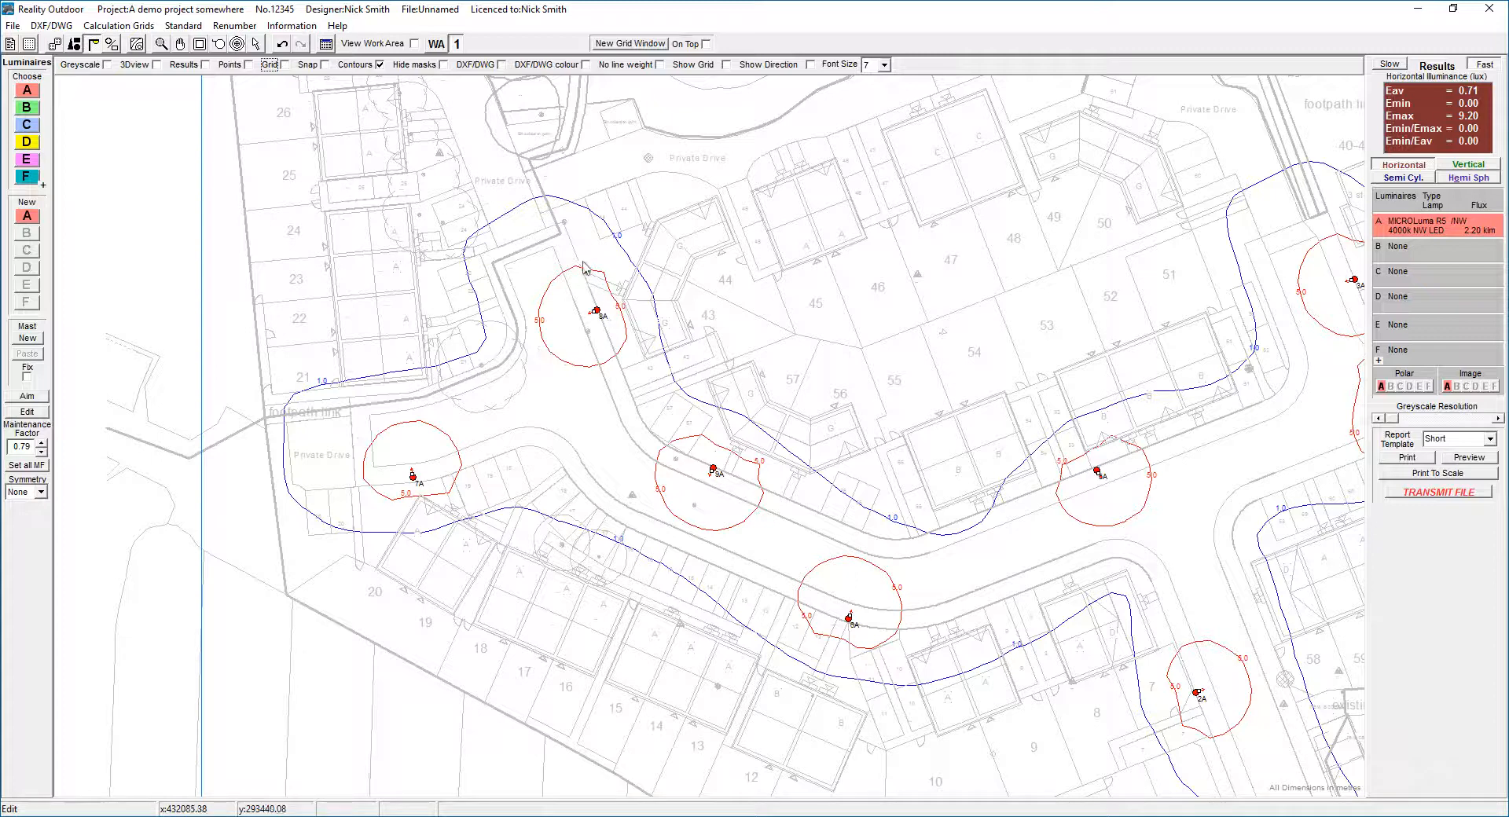
pyautogui.moveTo(604, 287)
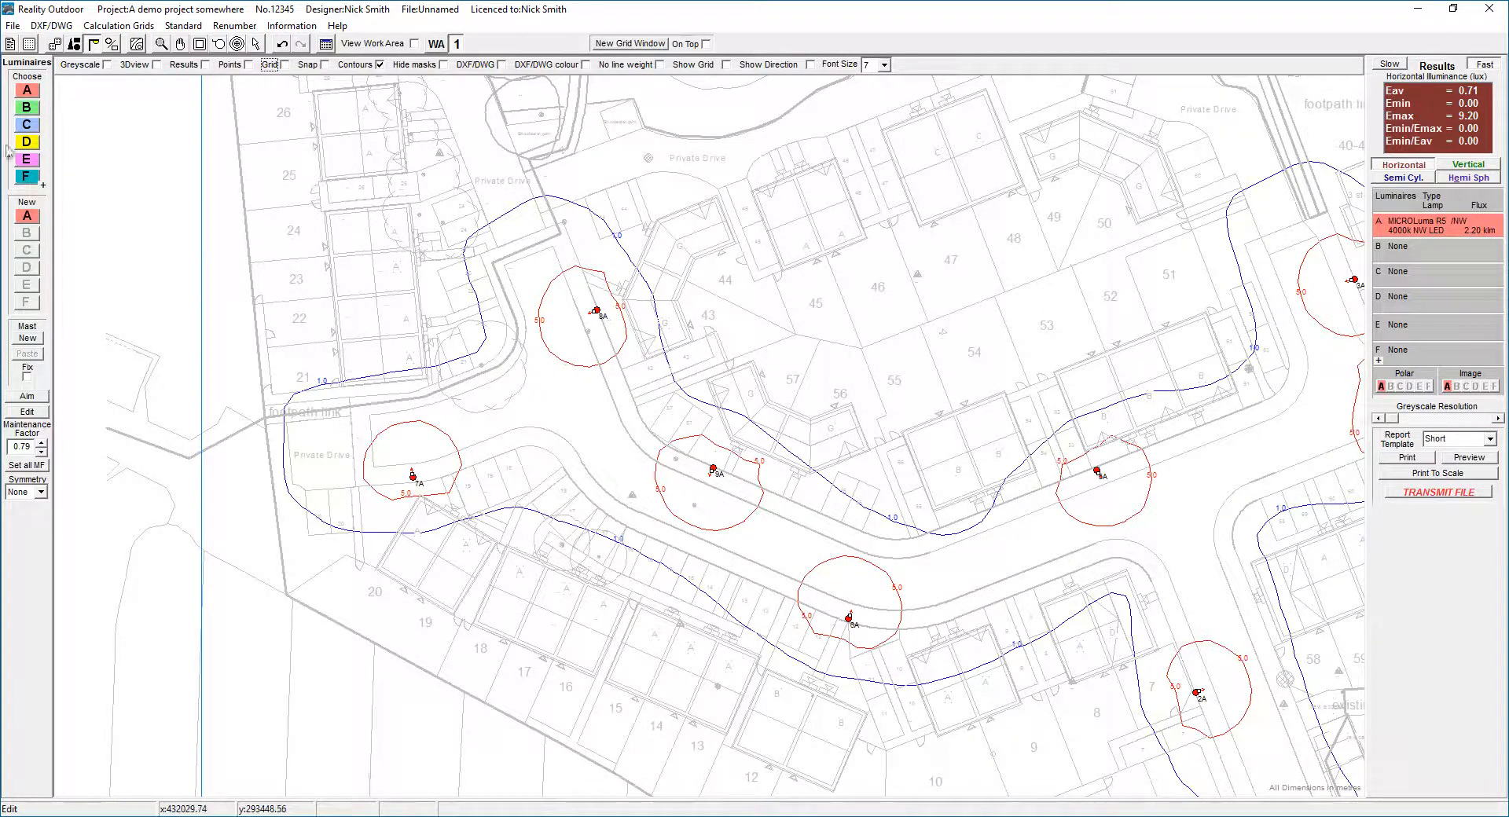
# Step: Switch luminaire type A to the MICROLuma R5 /NW 3.40 klm row and close the chooser
pyautogui.click(26, 89)
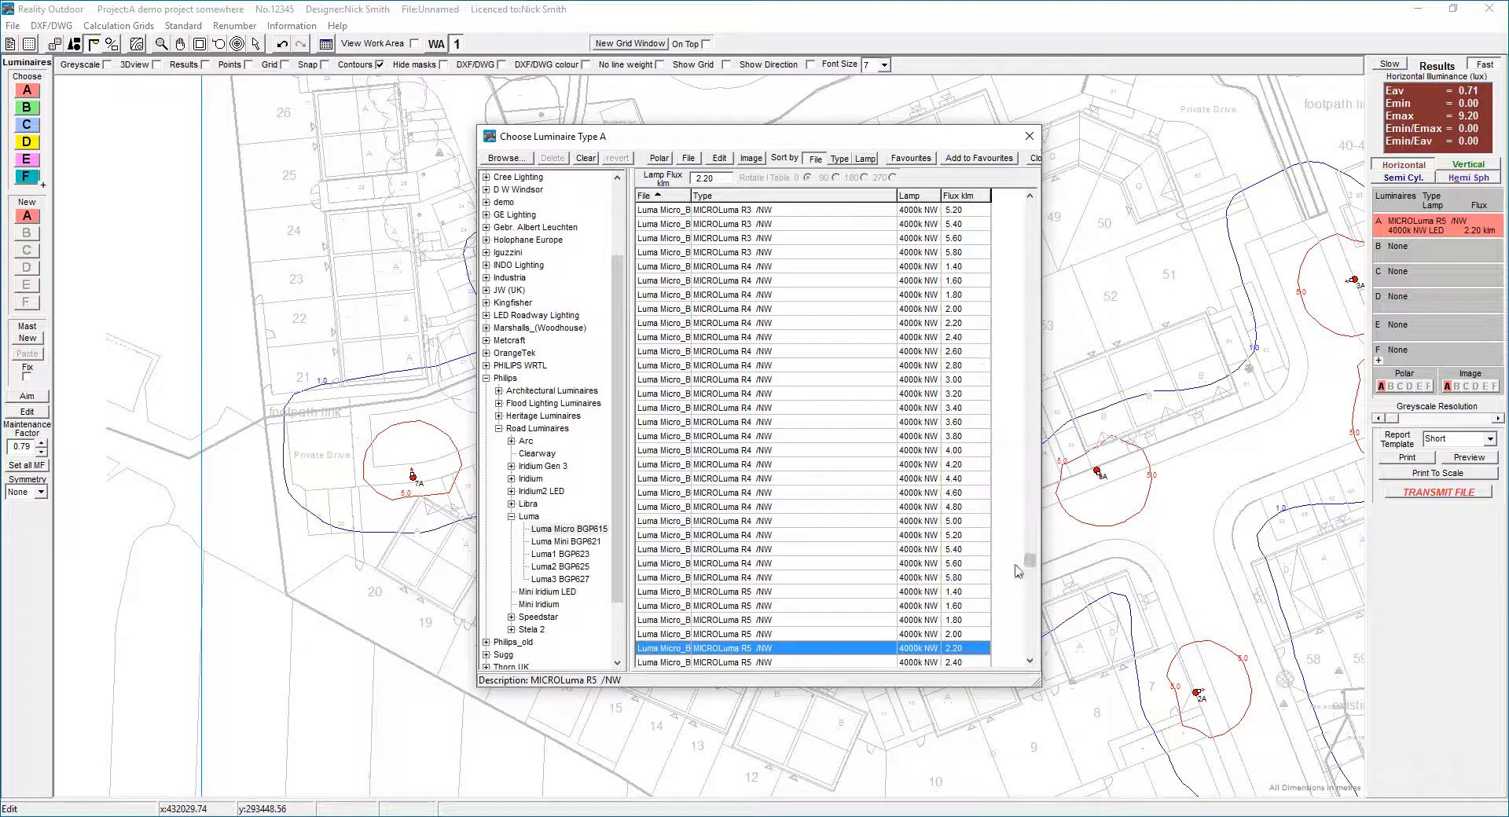
pyautogui.click(760, 379)
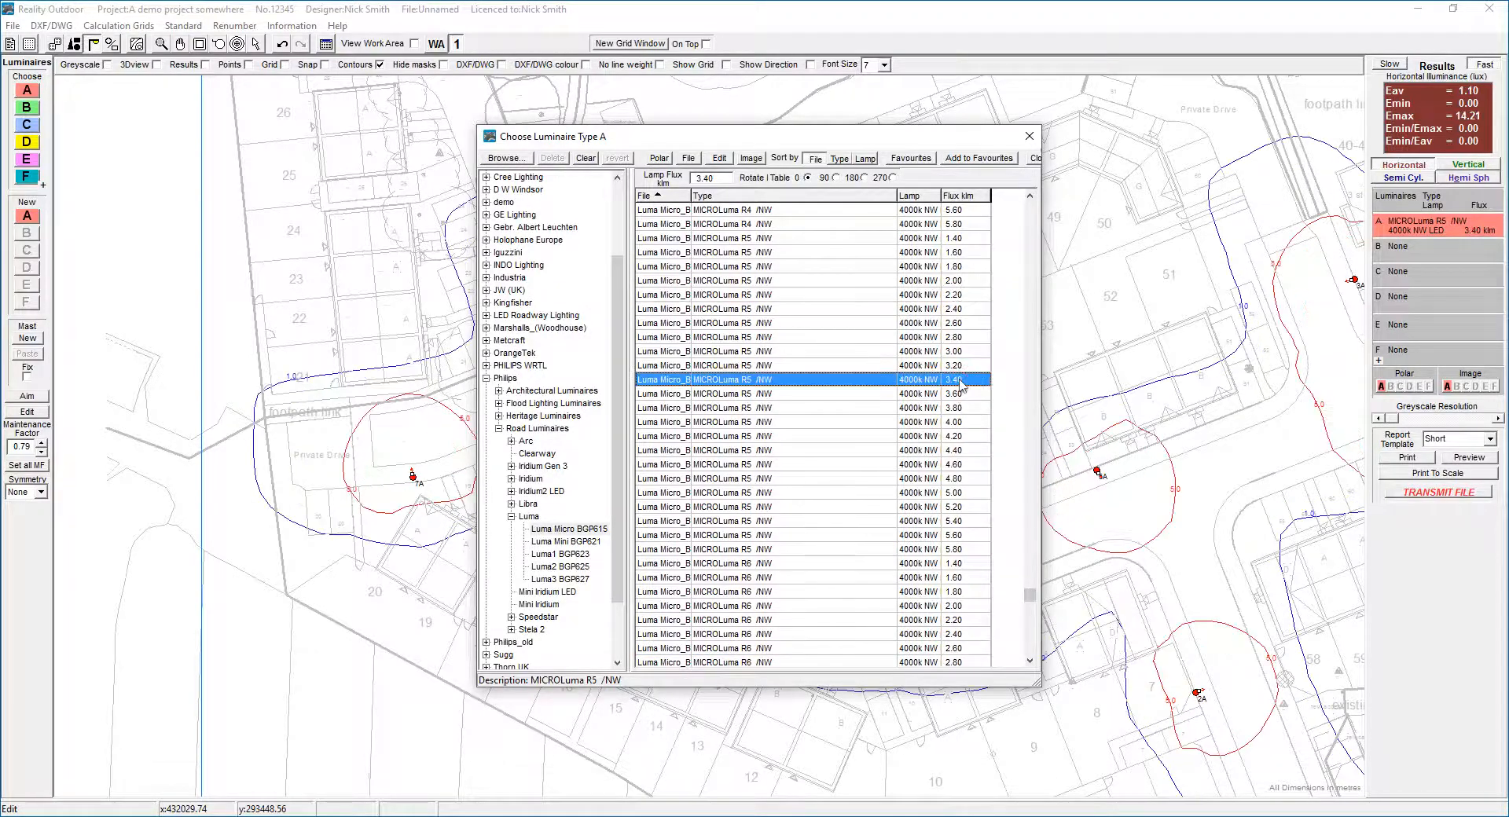
pyautogui.click(1038, 157)
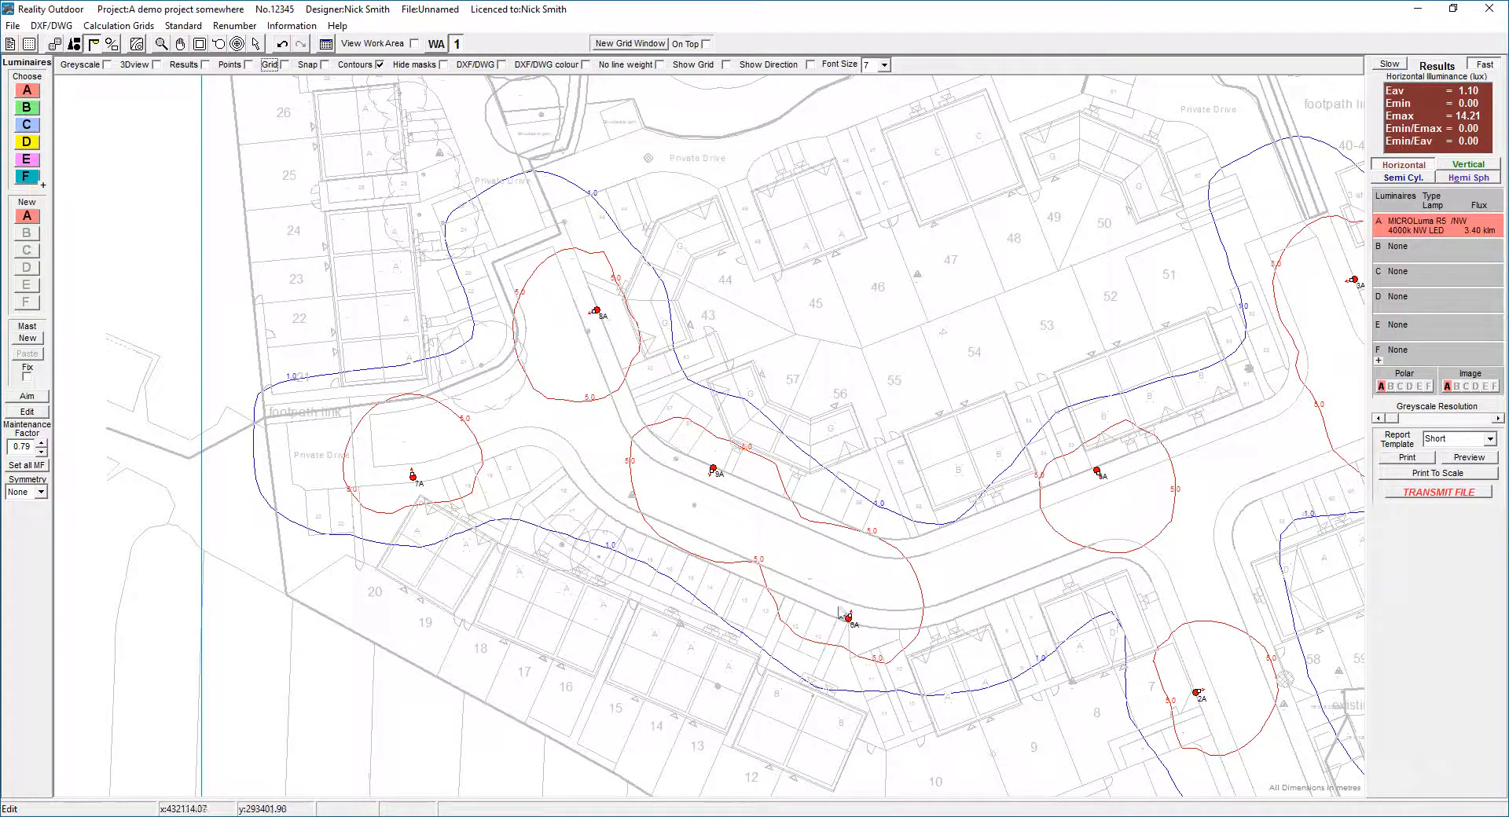
pyautogui.moveTo(706, 462)
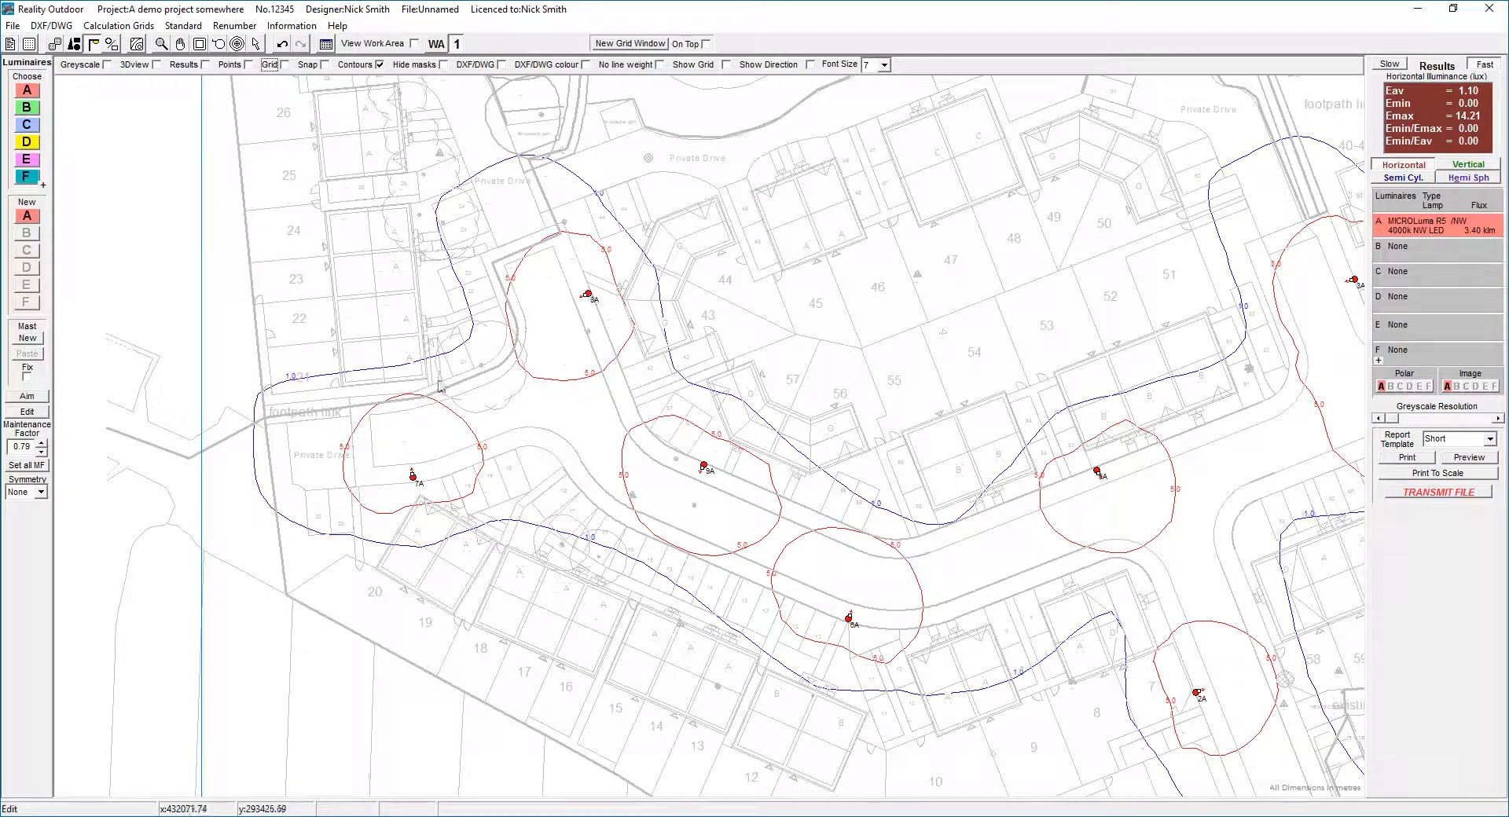
pyautogui.moveTo(60, 106)
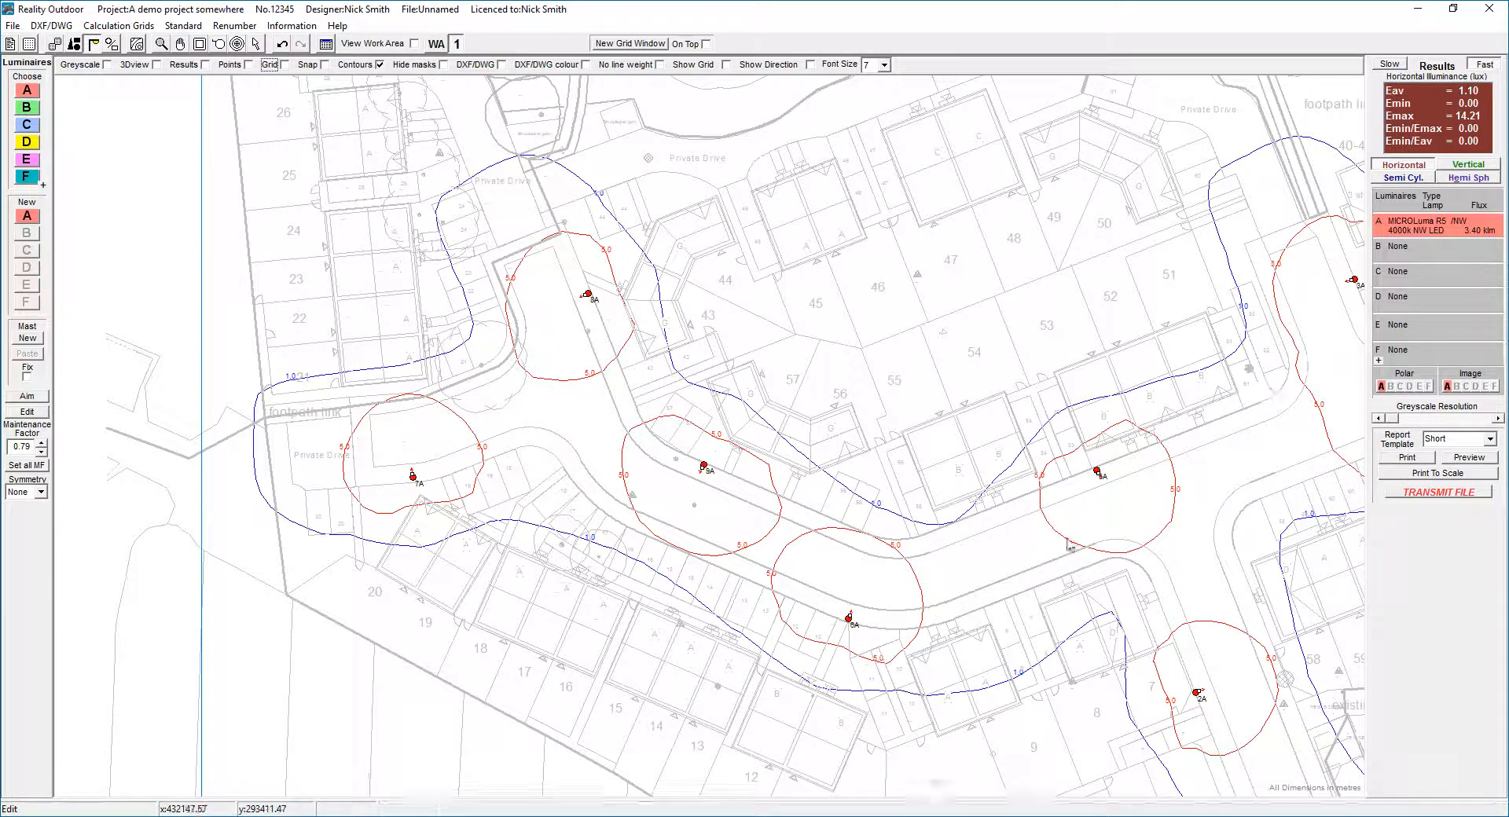
pyautogui.moveTo(1085, 518)
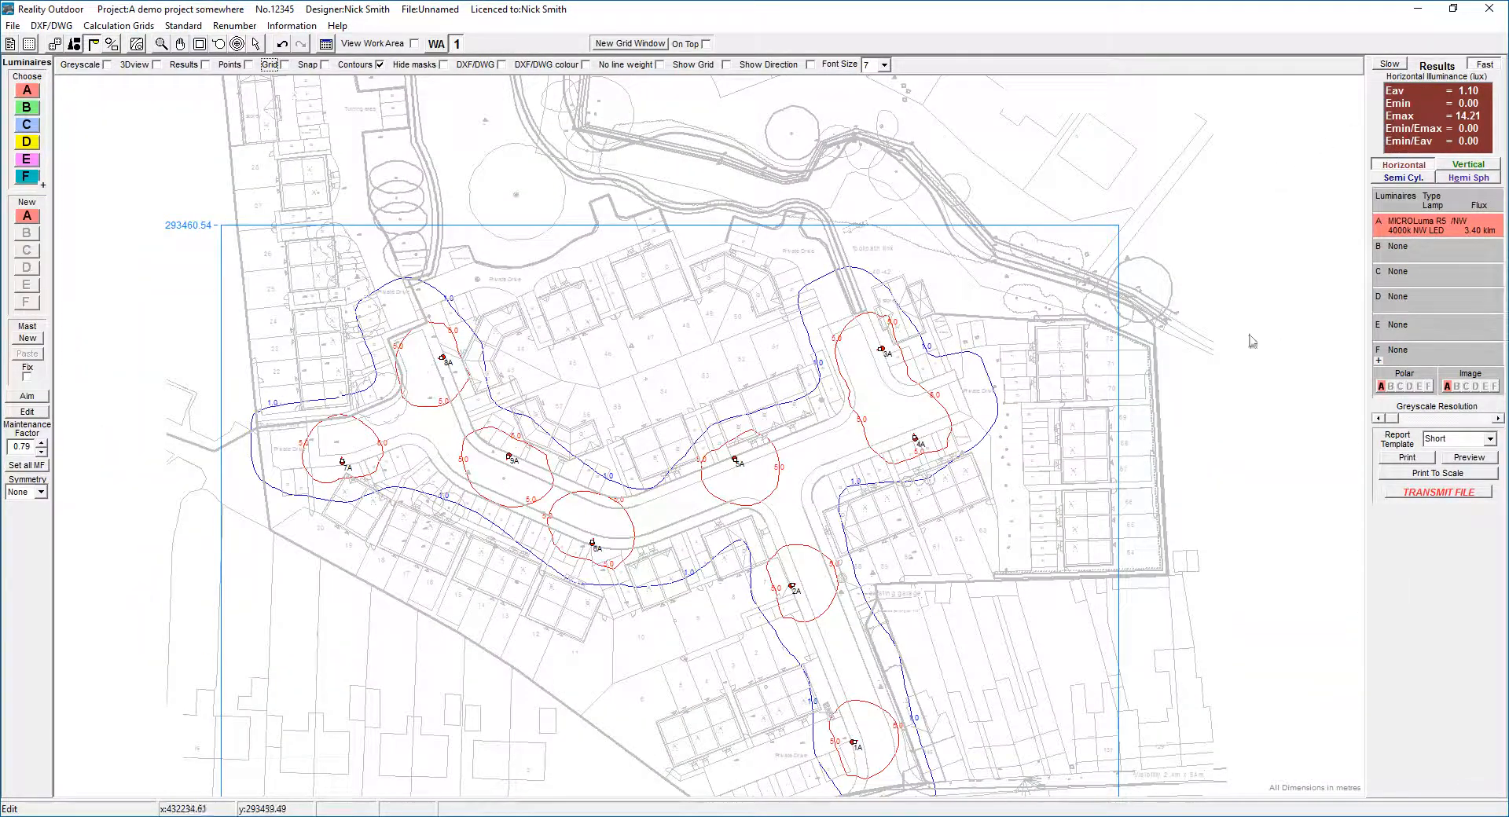
pyautogui.moveTo(1381, 106)
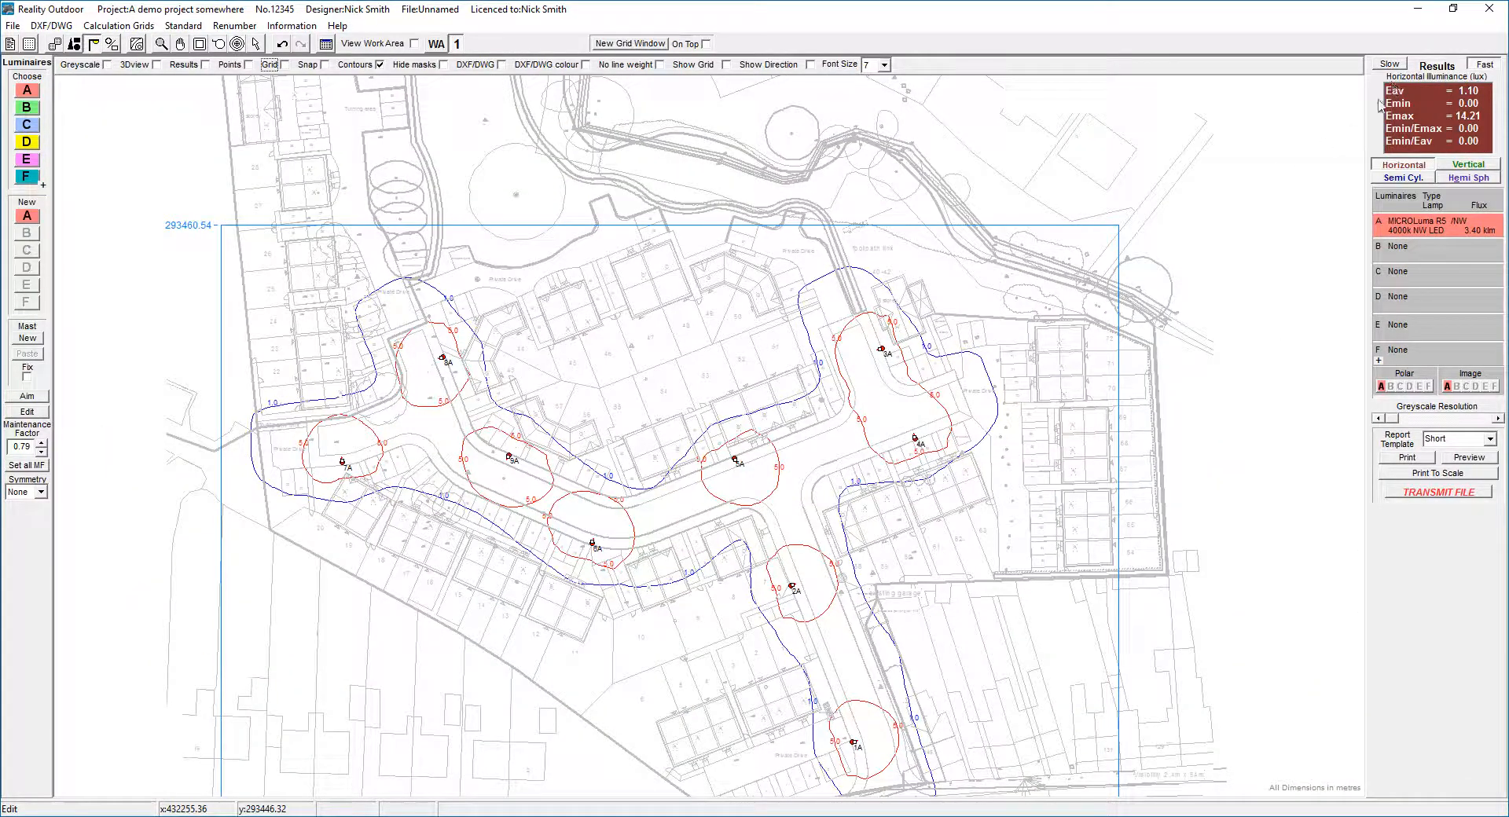
pyautogui.moveTo(1487, 94)
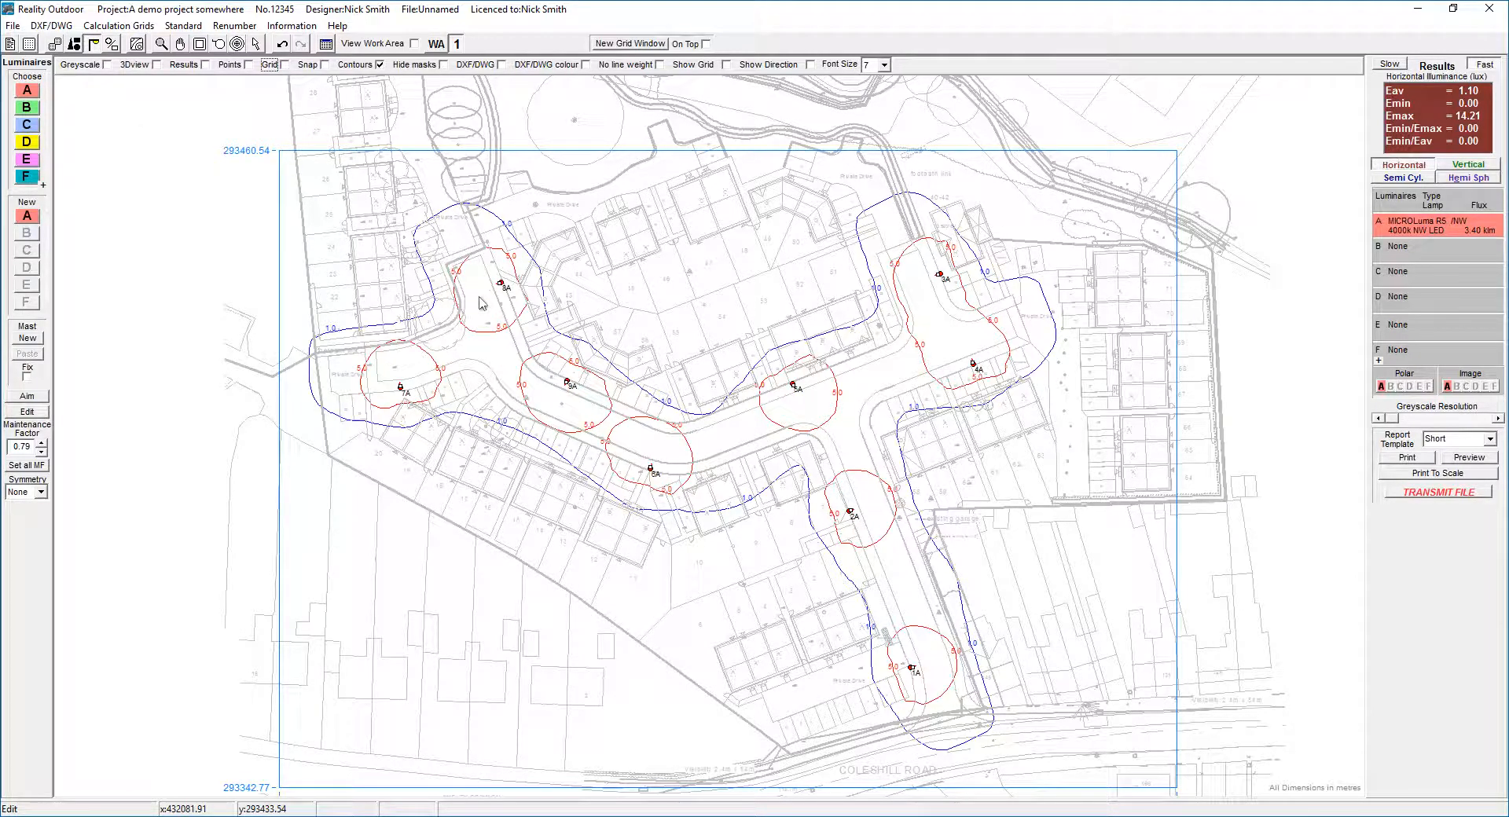
pyautogui.moveTo(61, 134)
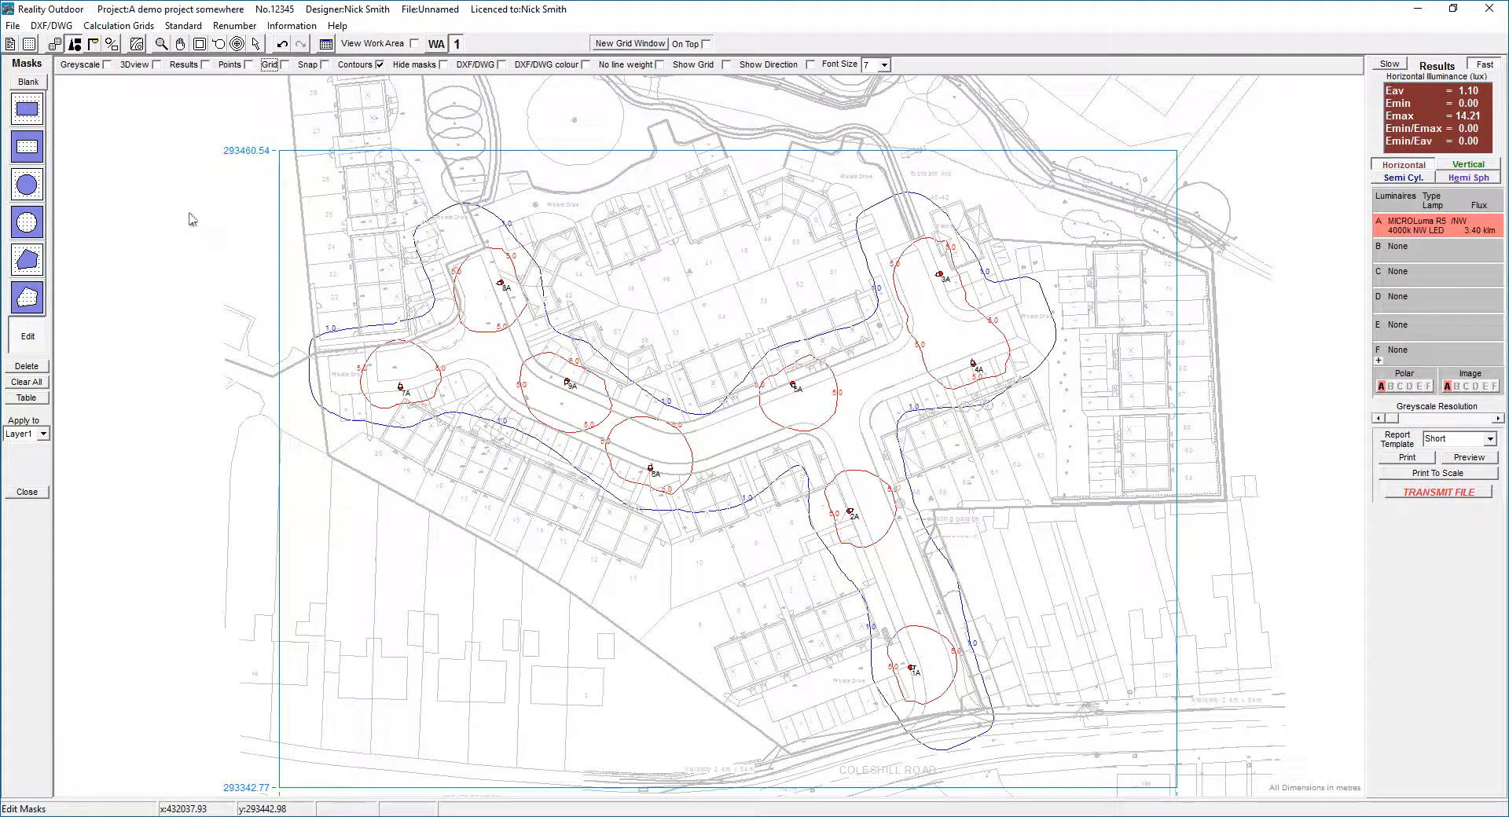
pyautogui.moveTo(26, 82)
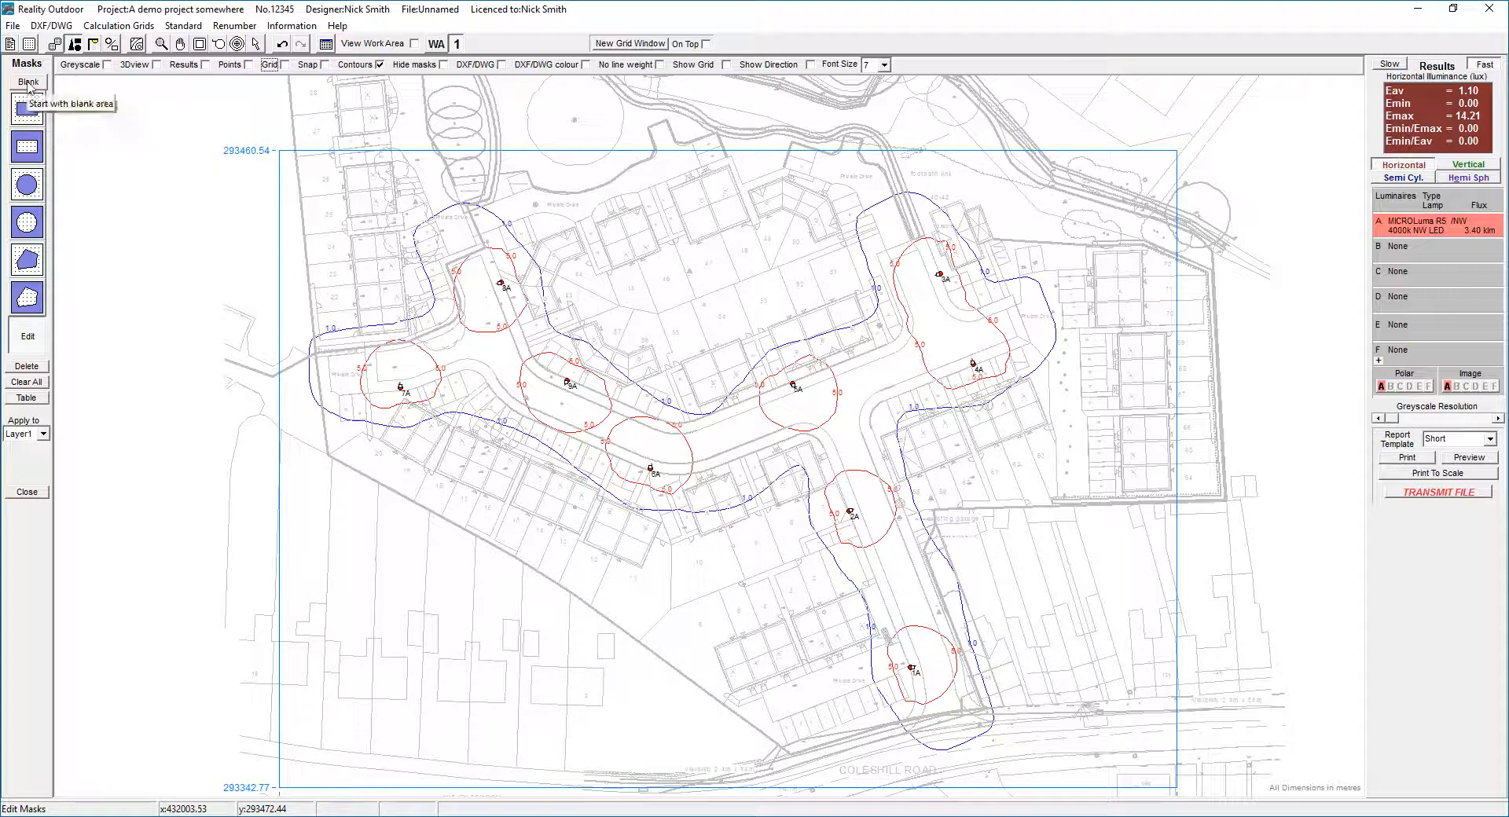
# Step: Start a blank calculation mask and pick a mask shape tool
pyautogui.click(27, 81)
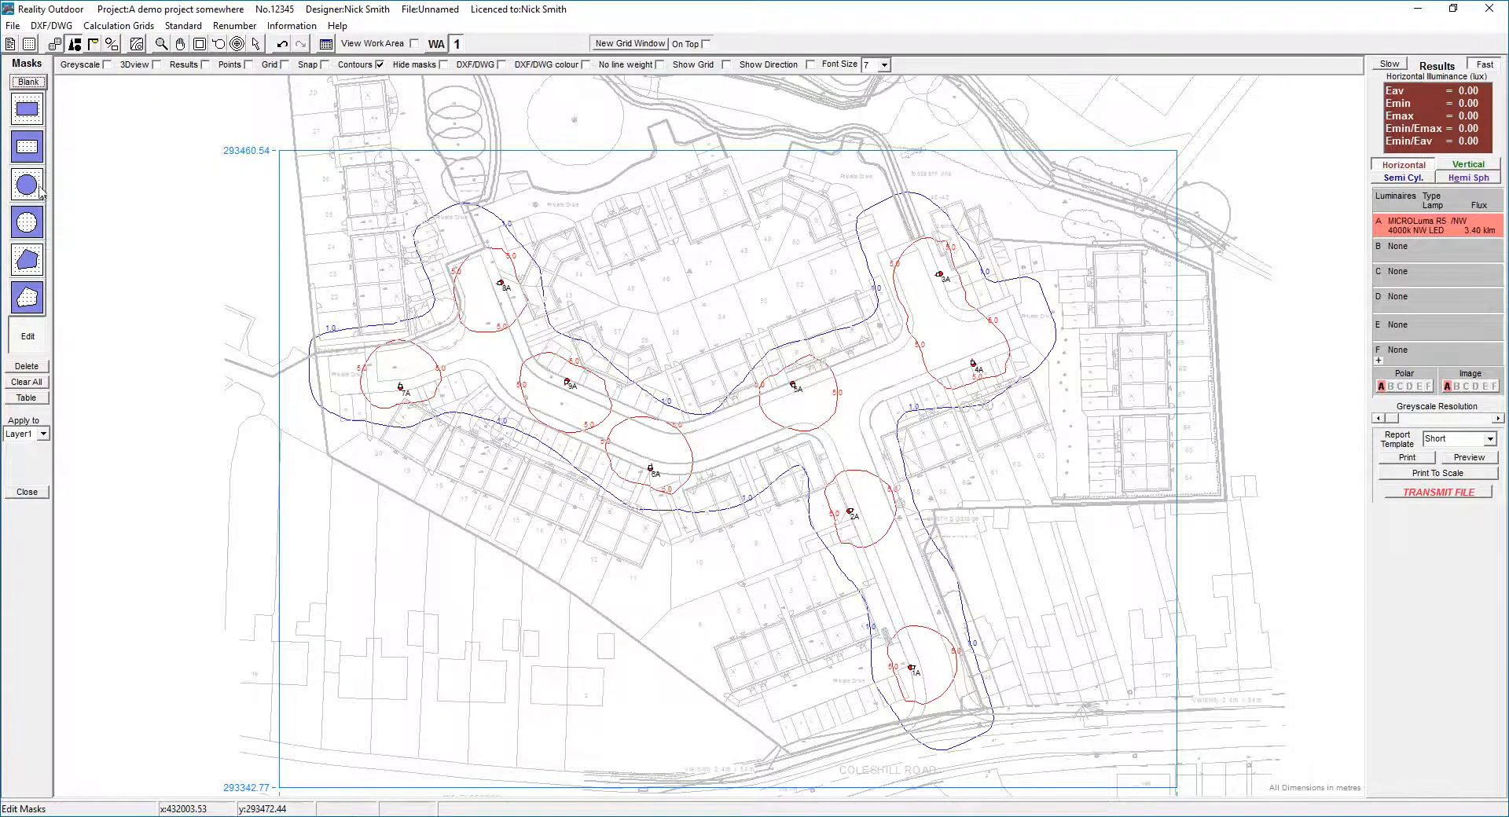
pyautogui.click(26, 261)
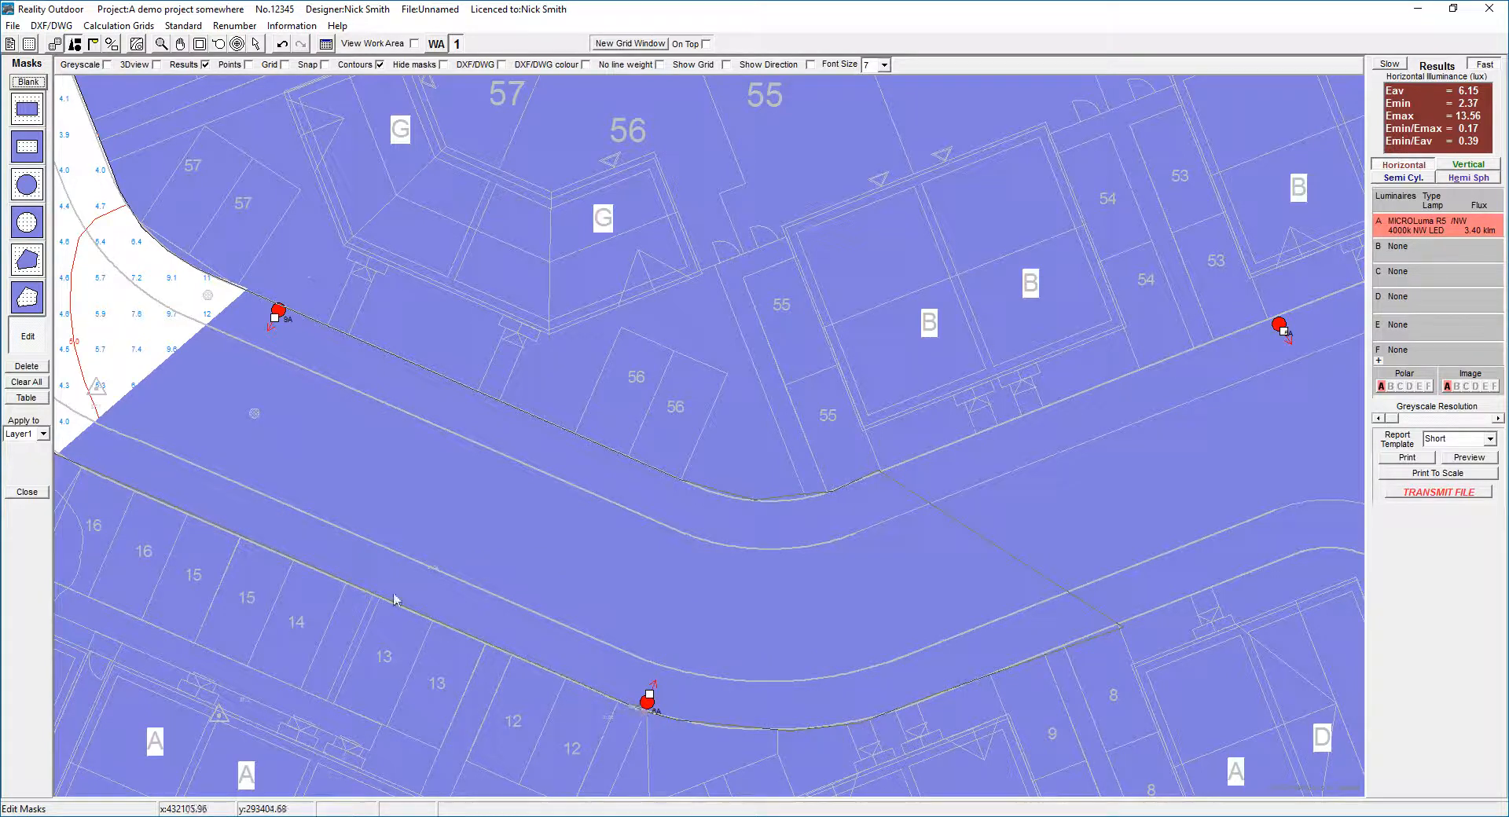
pyautogui.moveTo(139, 498)
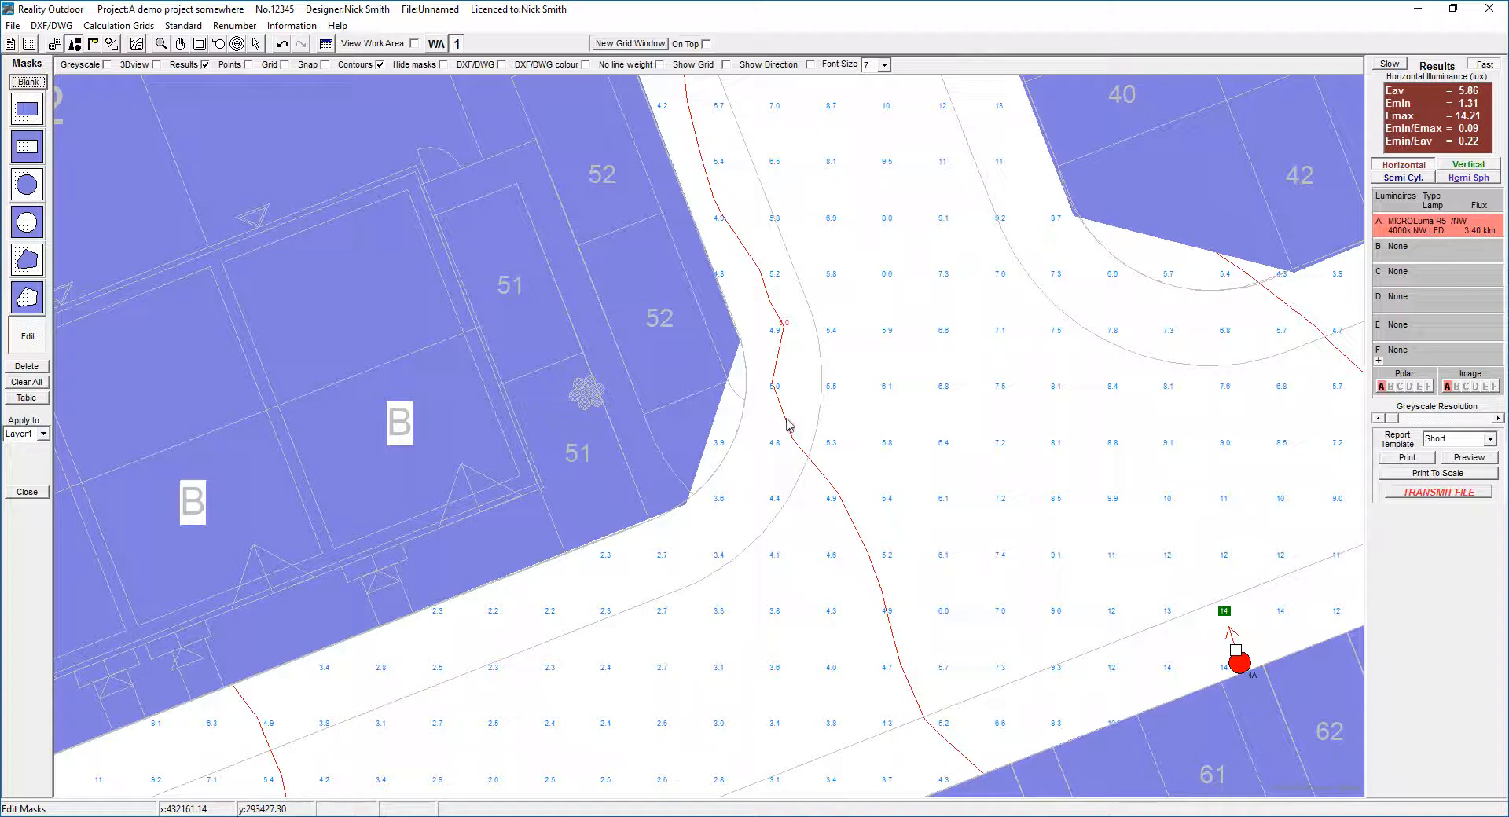
pyautogui.moveTo(712, 347)
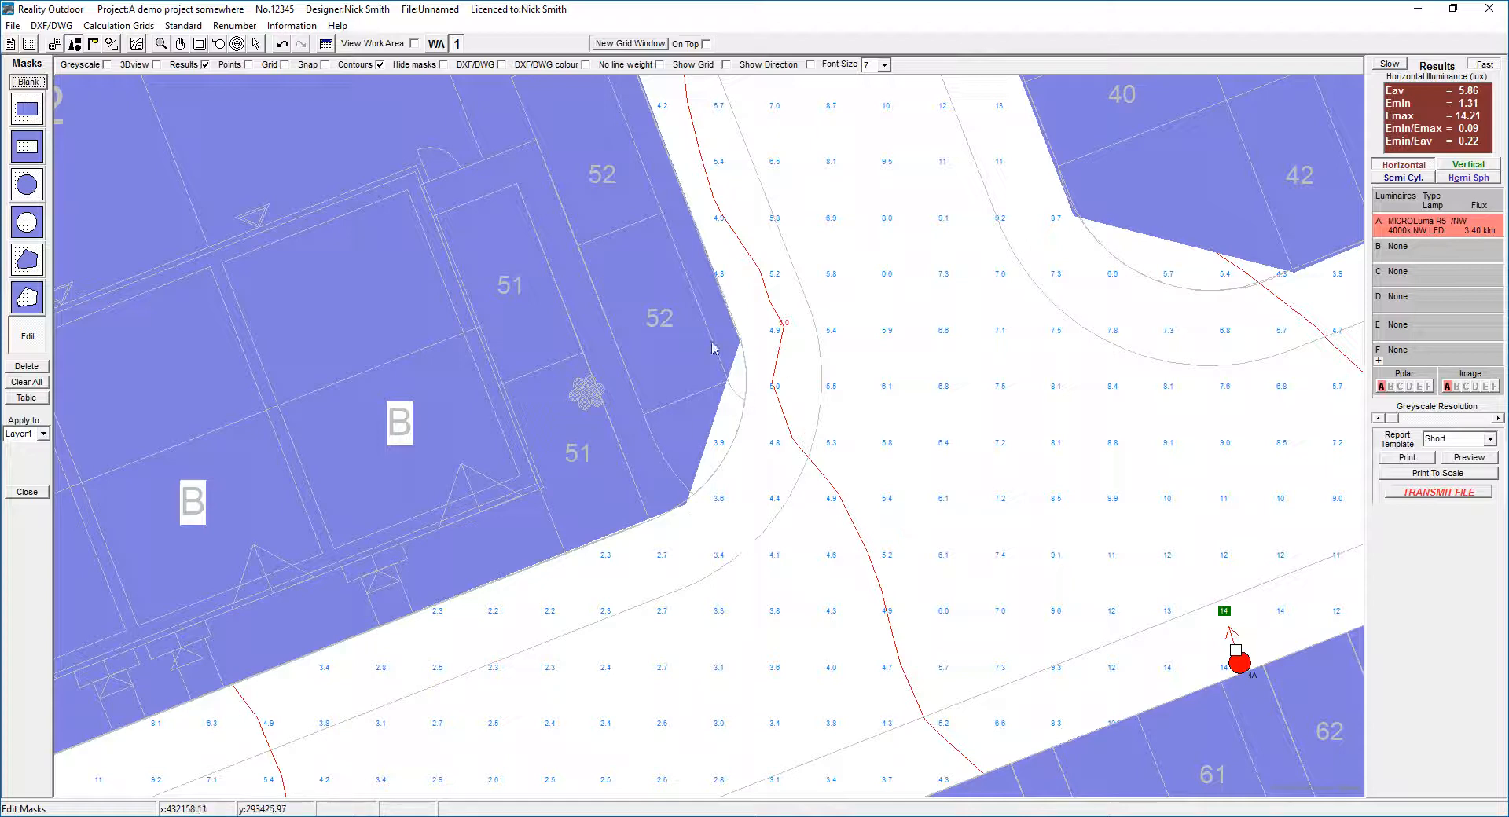
pyautogui.moveTo(688, 510)
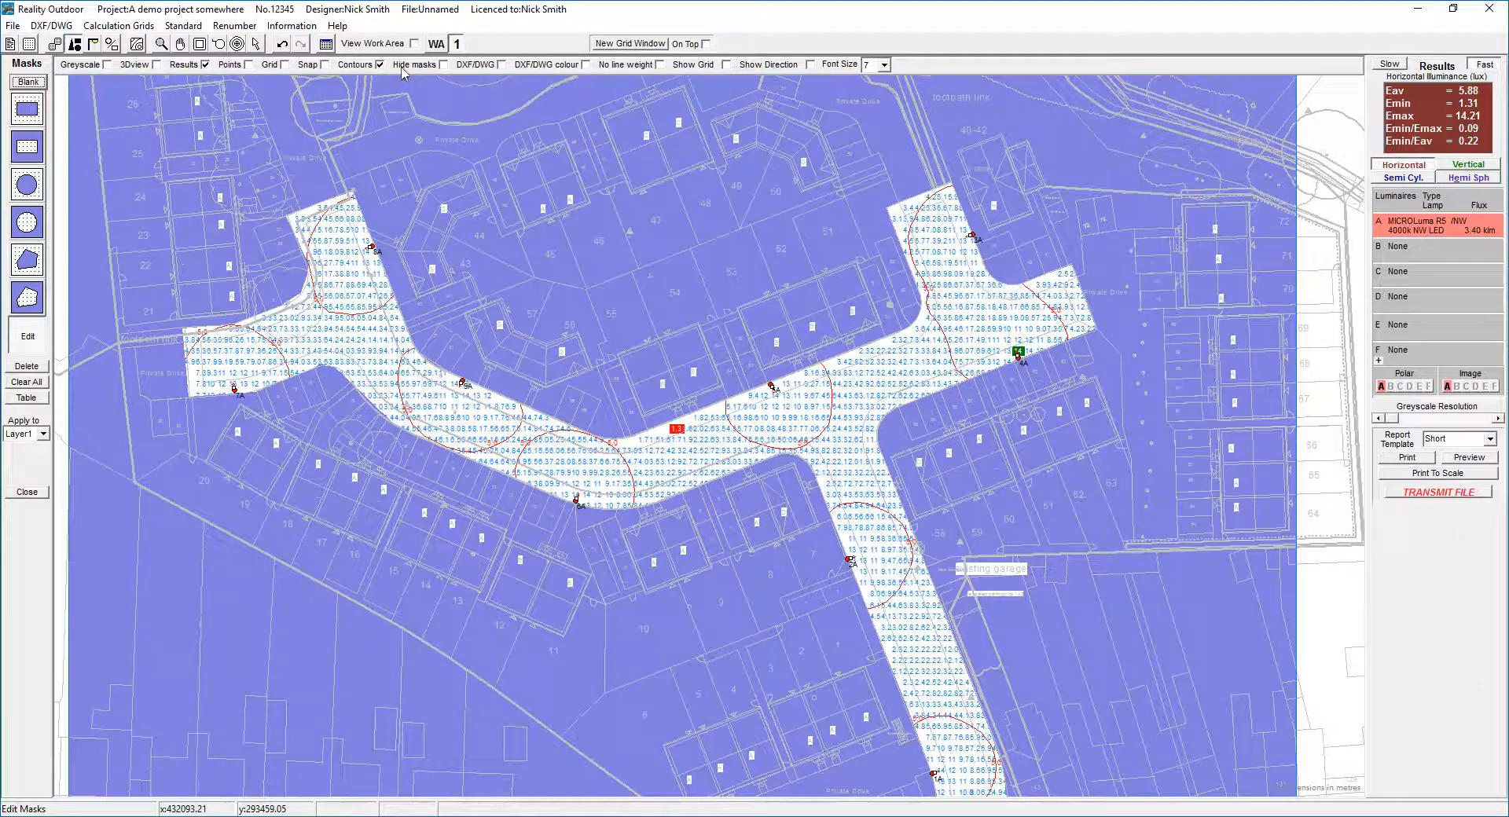
# Step: Hide the masks, show calculation points as markers, and return to luminaire editing
pyautogui.click(445, 64)
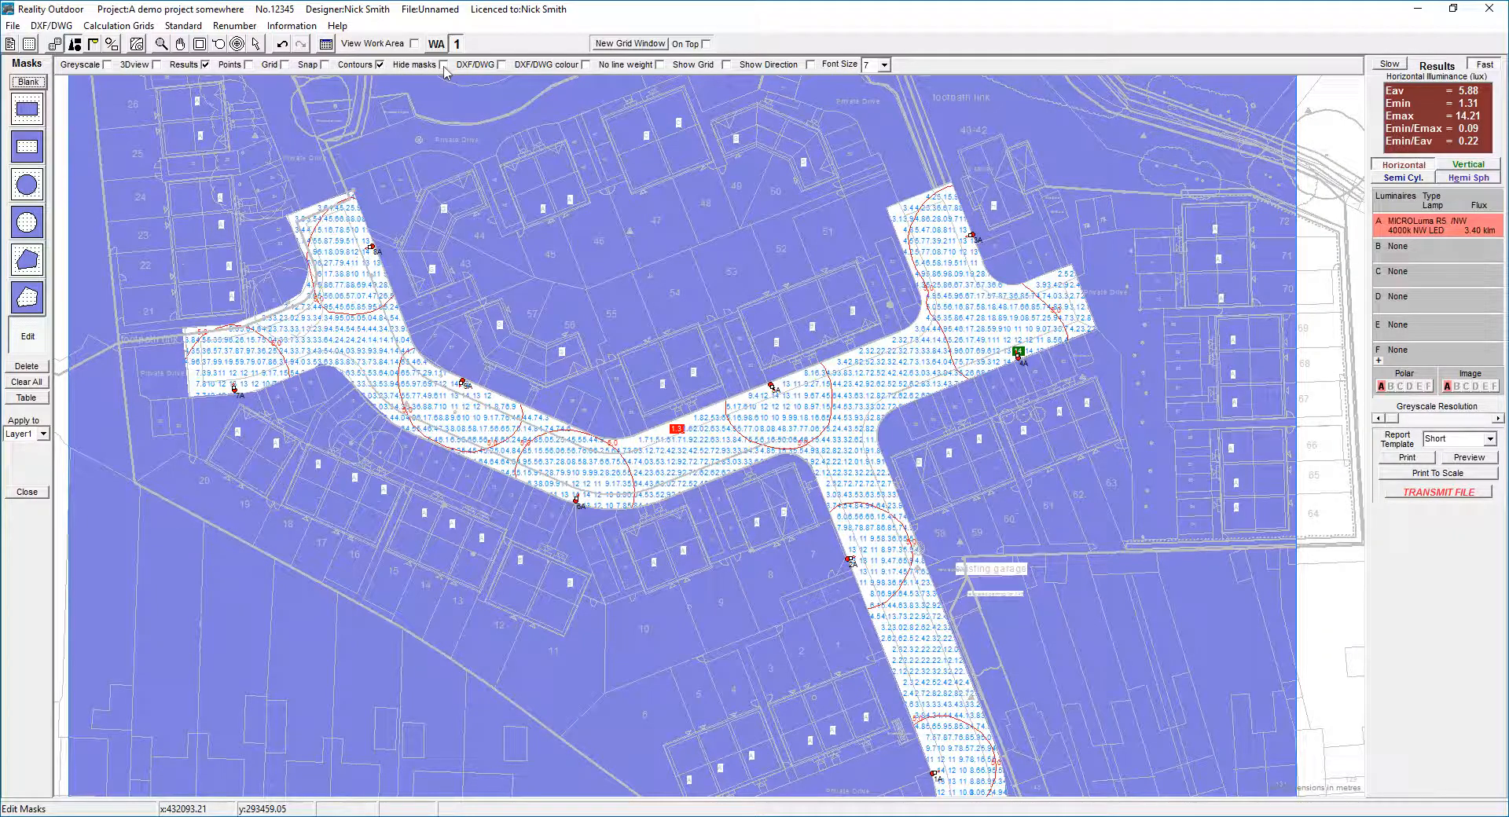
pyautogui.click(396, 64)
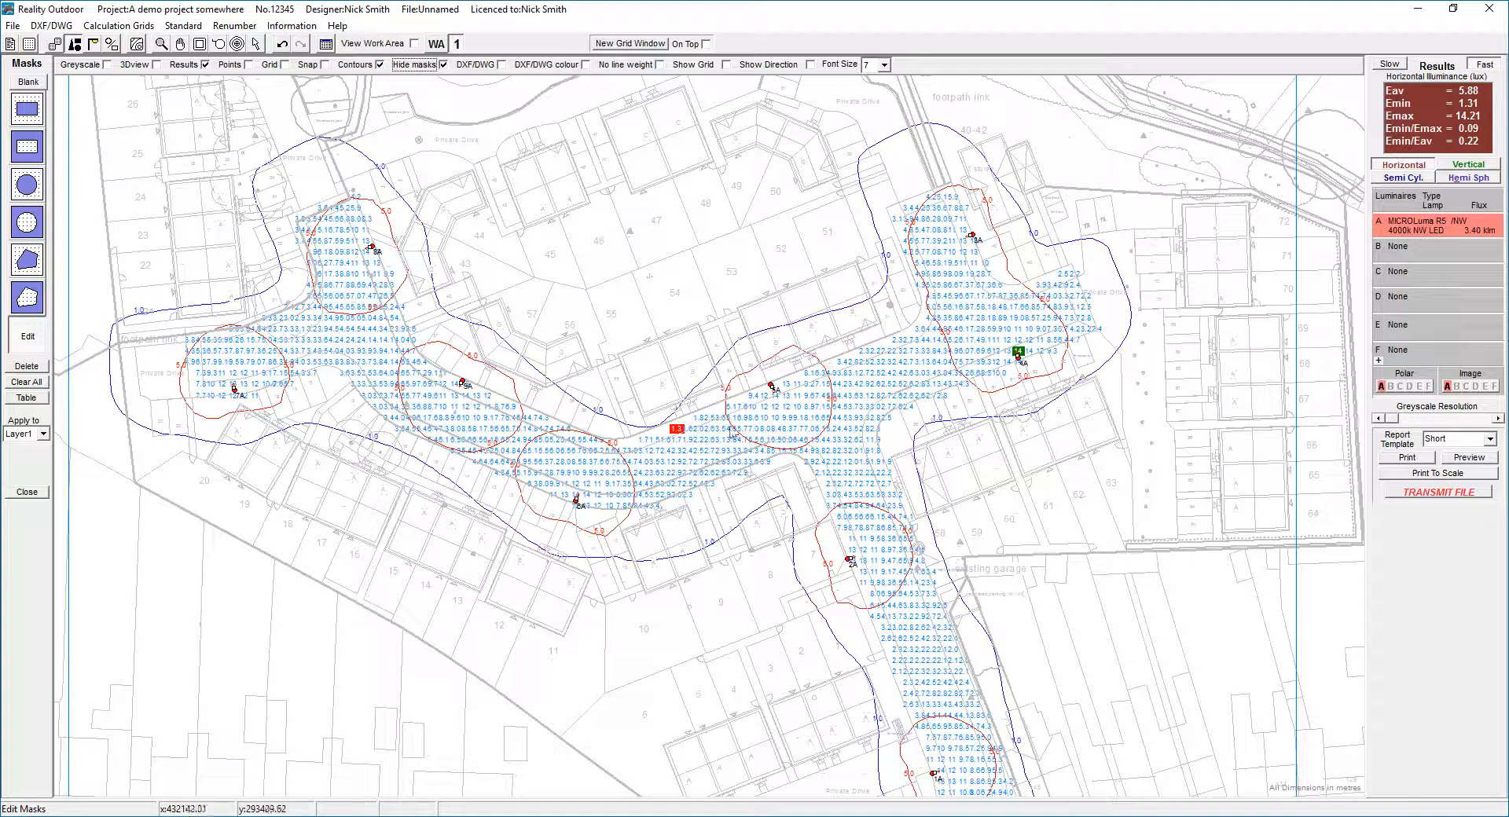
pyautogui.click(245, 65)
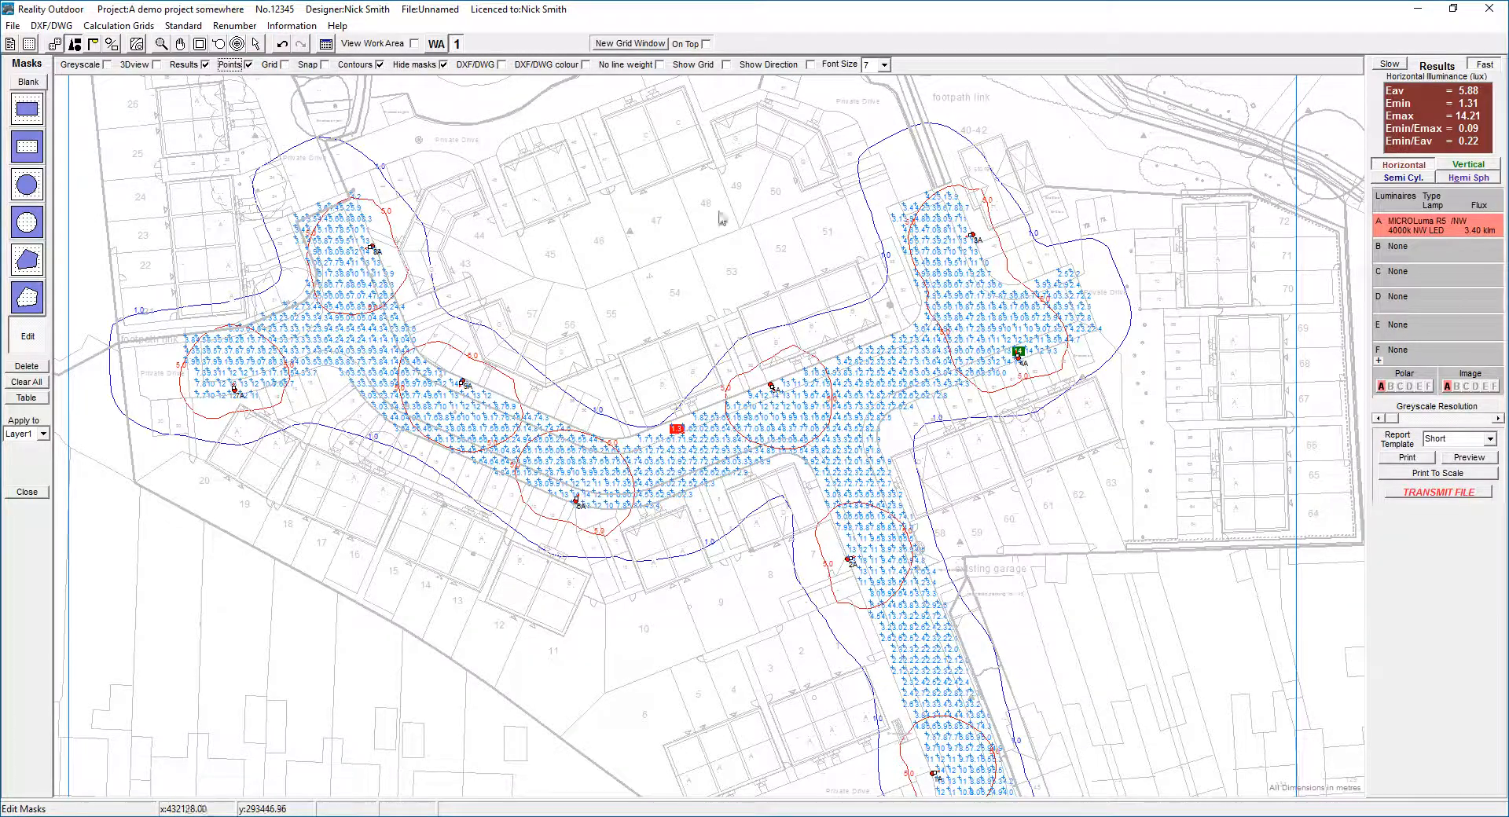
pyautogui.moveTo(254, 77)
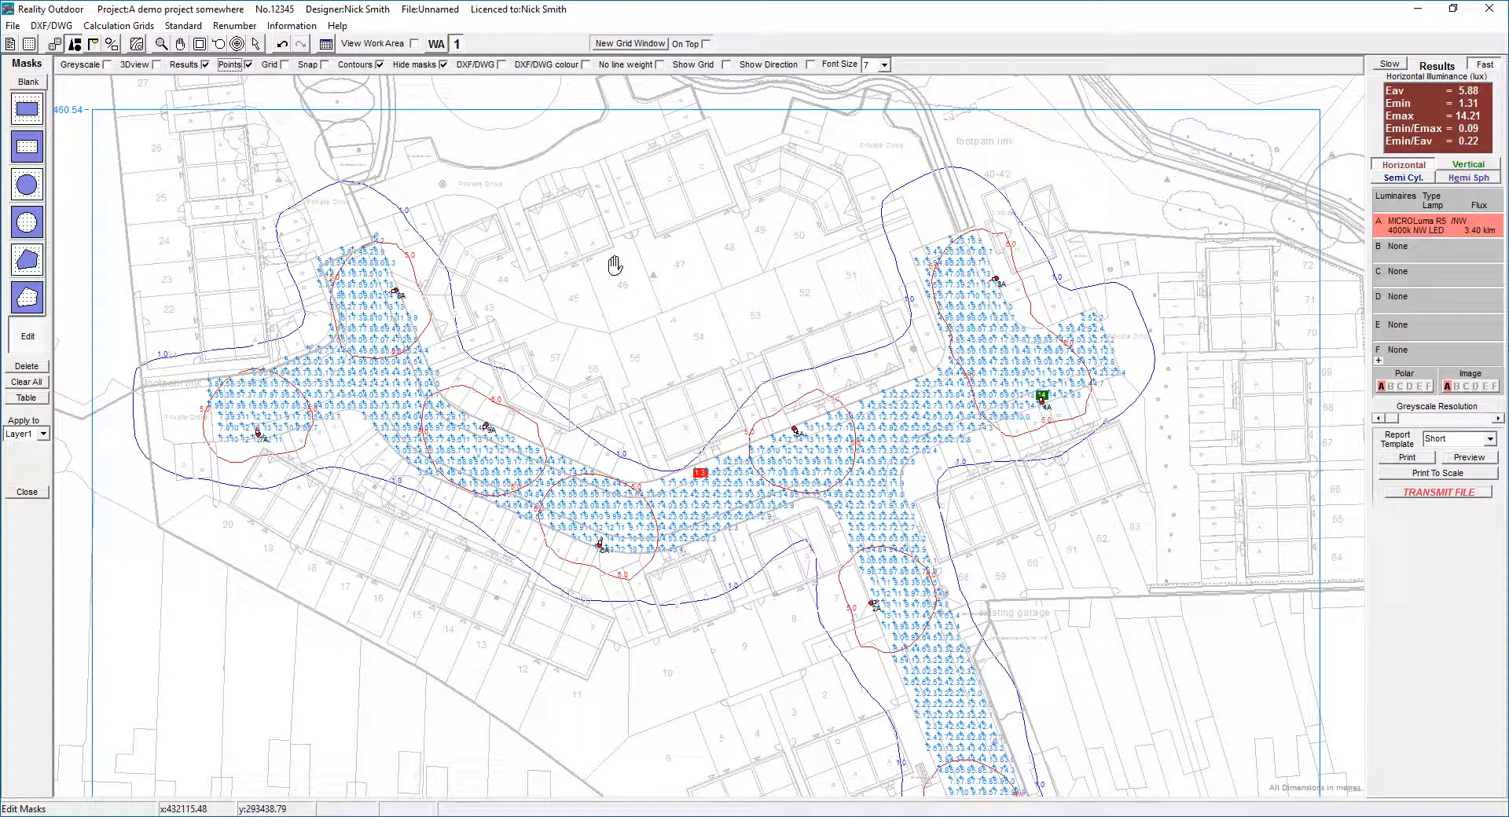
pyautogui.moveTo(639, 294)
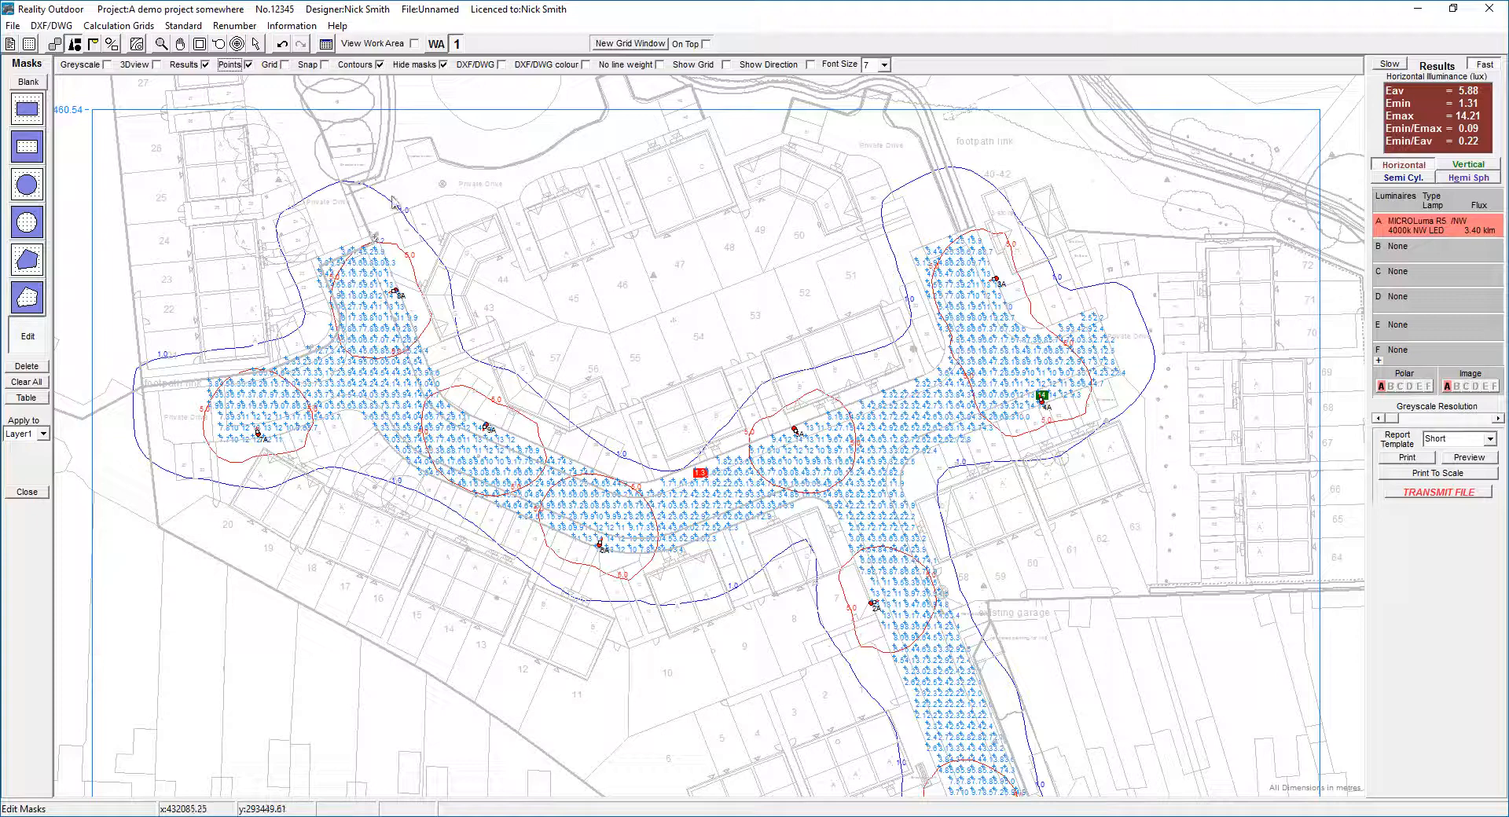
pyautogui.moveTo(634, 449)
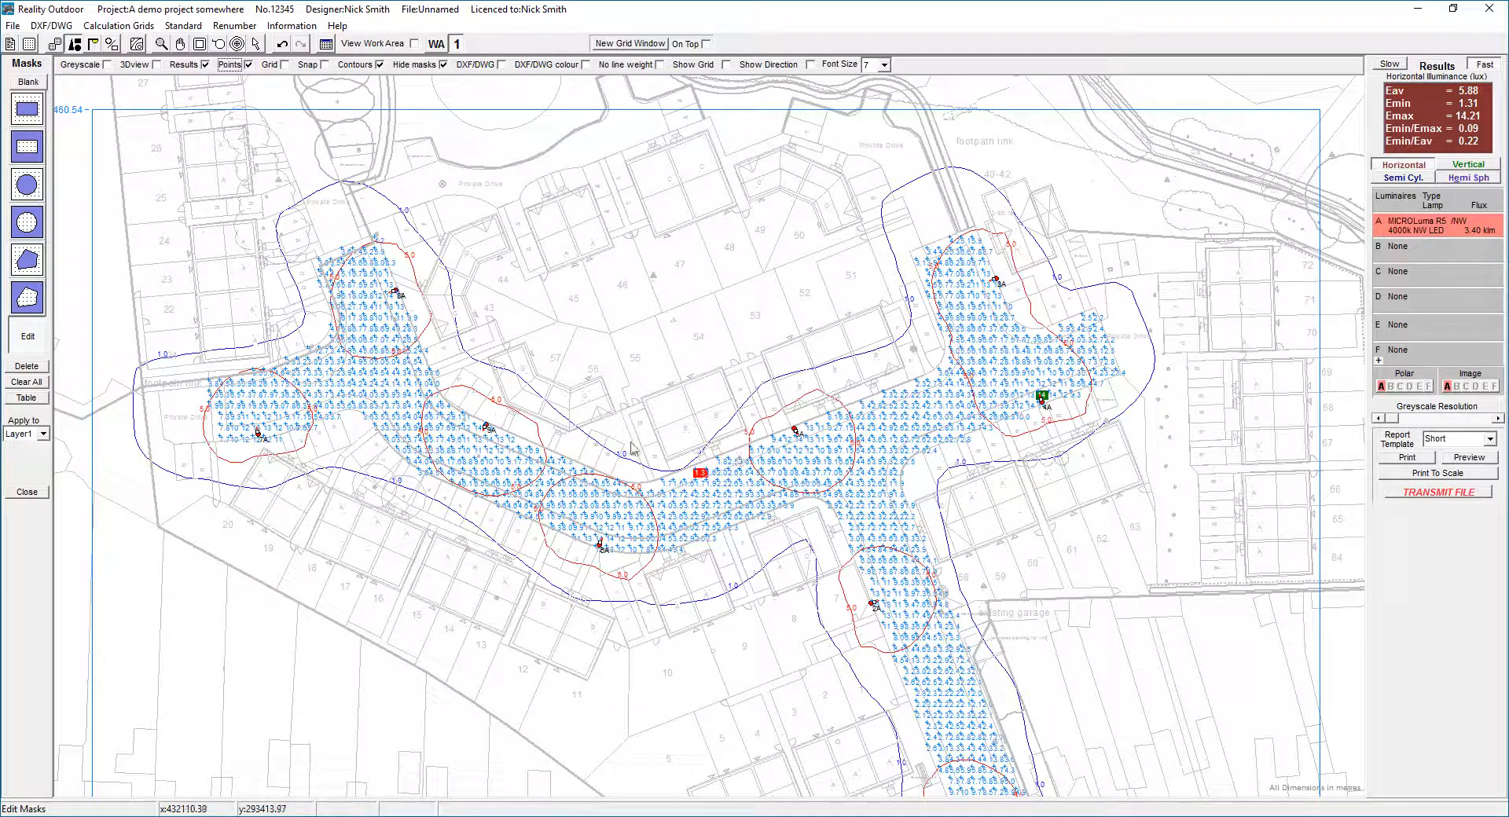
pyautogui.moveTo(536, 349)
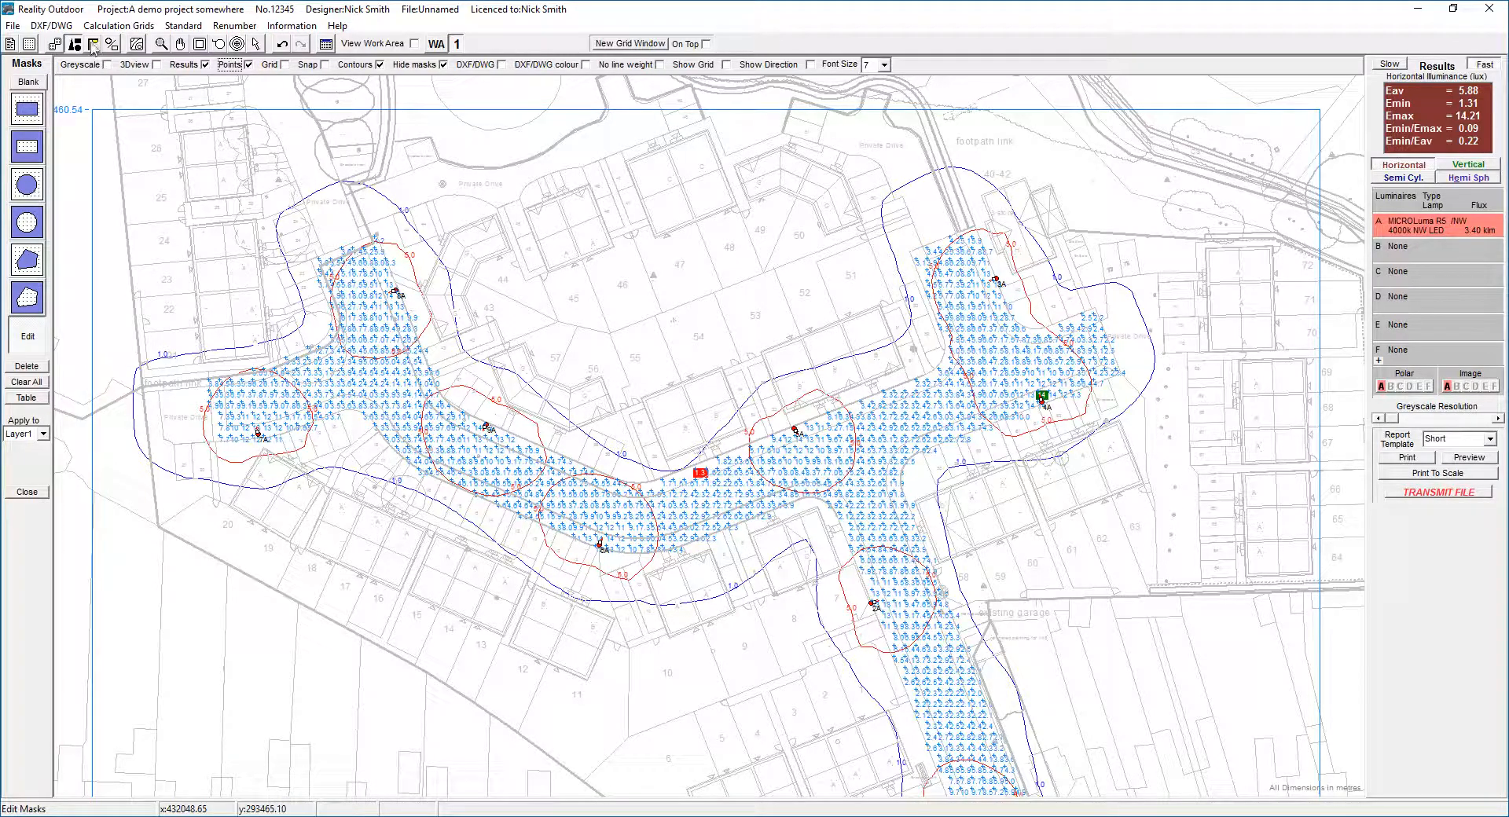
pyautogui.click(93, 43)
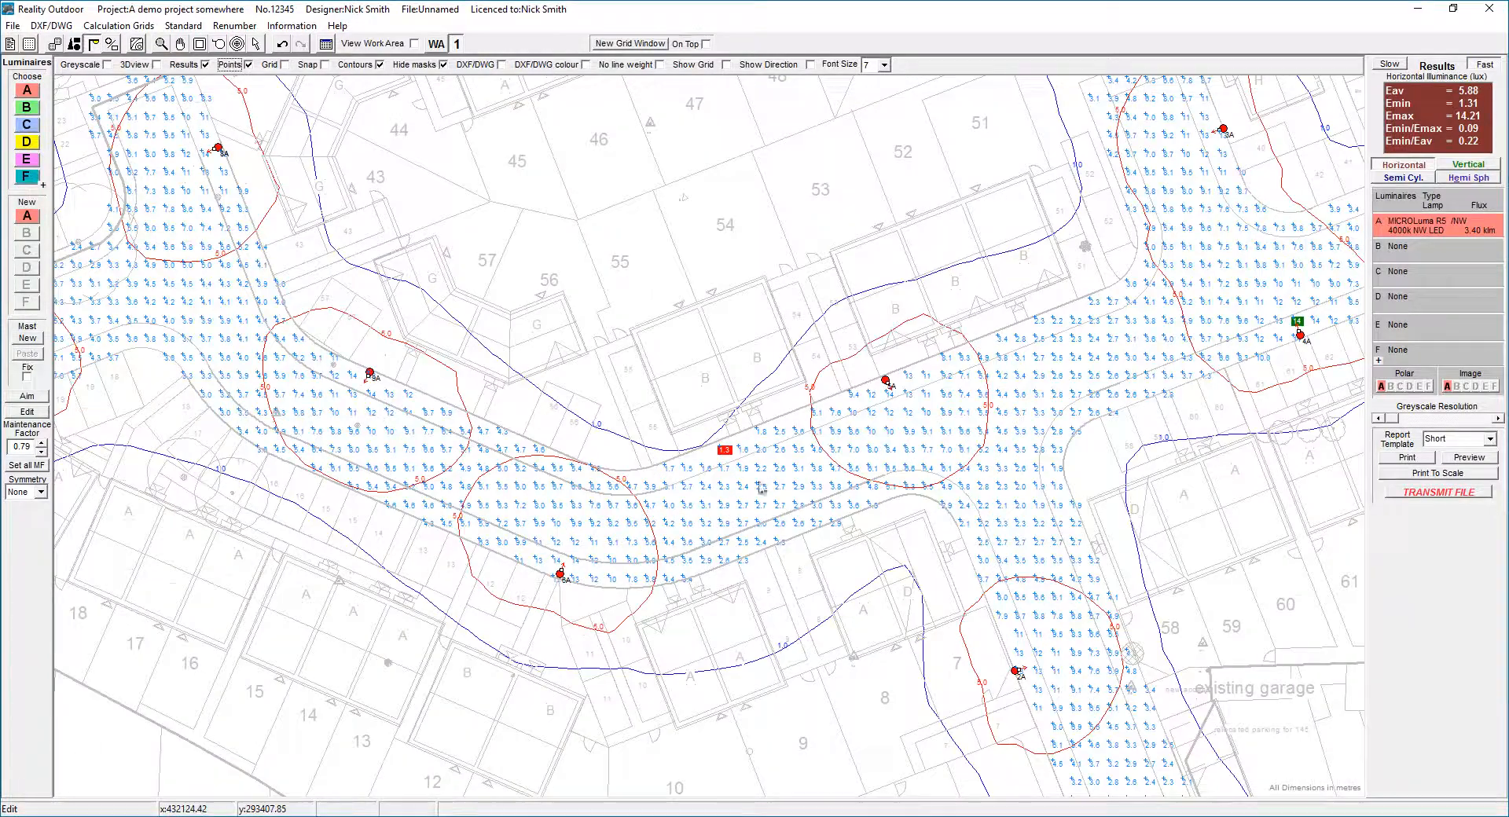
pyautogui.moveTo(563, 583)
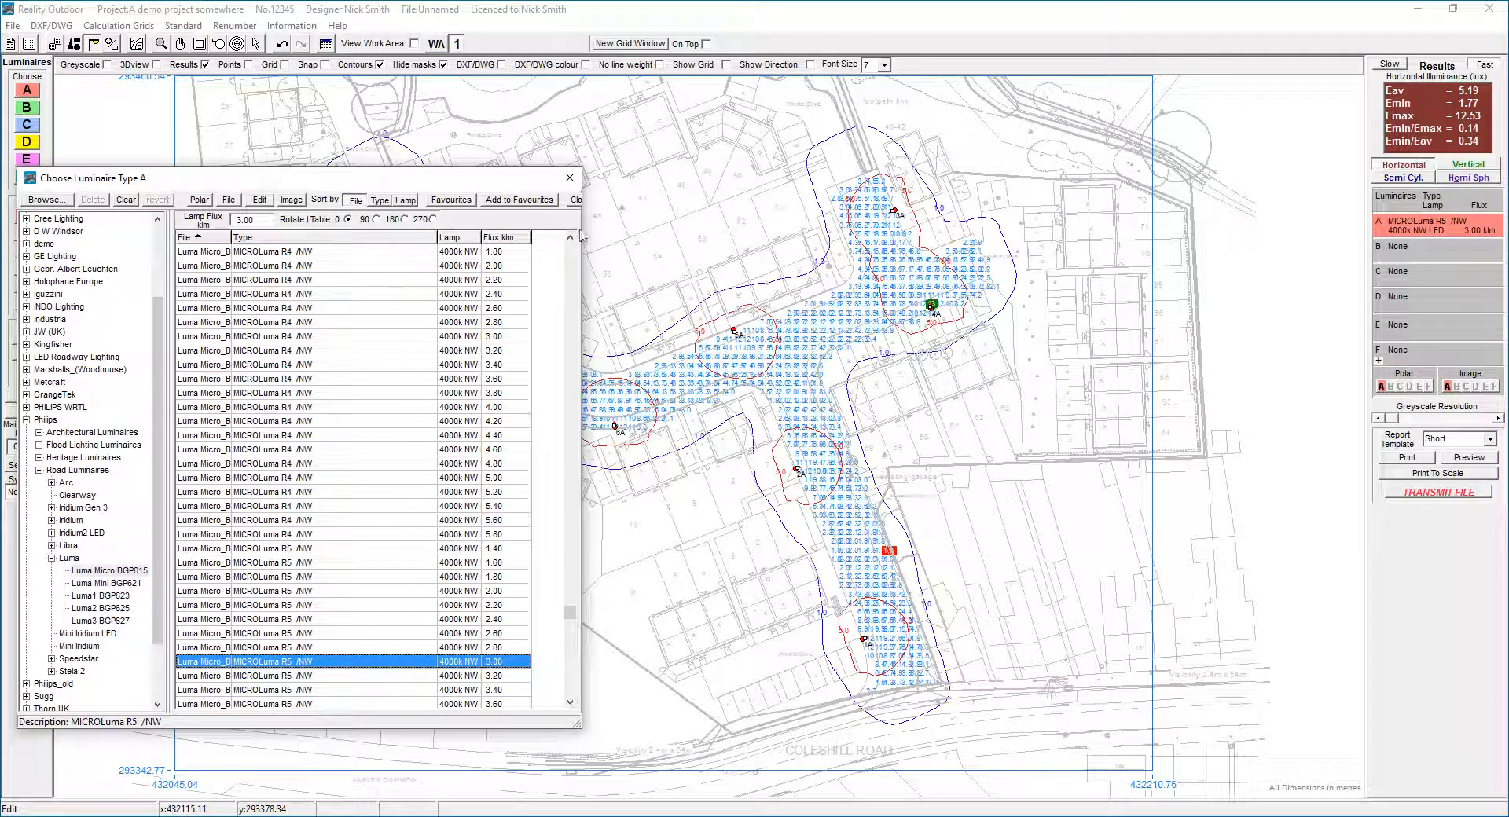
# Step: Close the luminaire chooser after selecting the MICROLuma R5 /NW 3.00 klm luminaire
pyautogui.click(575, 199)
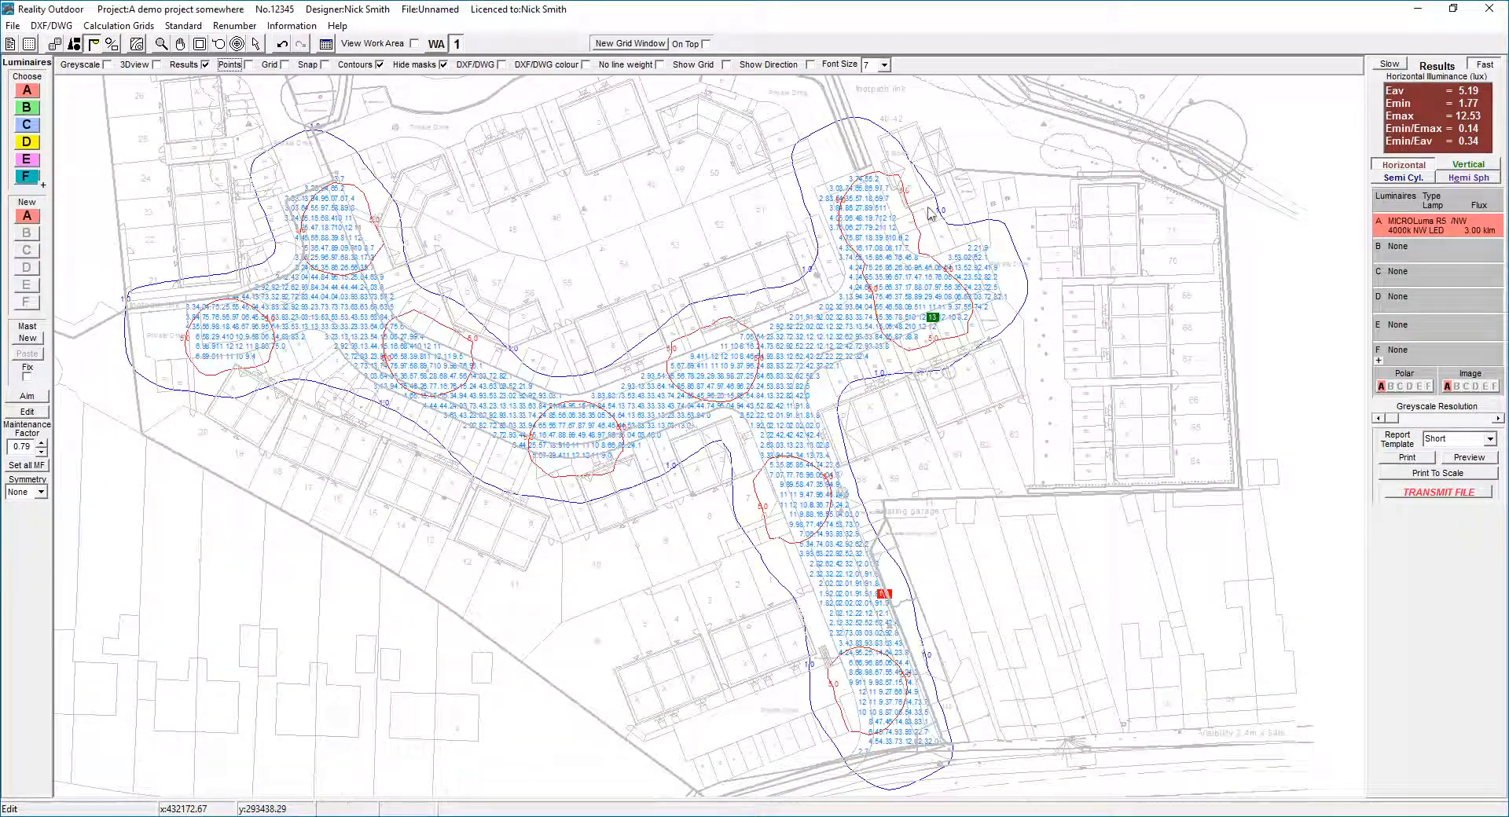